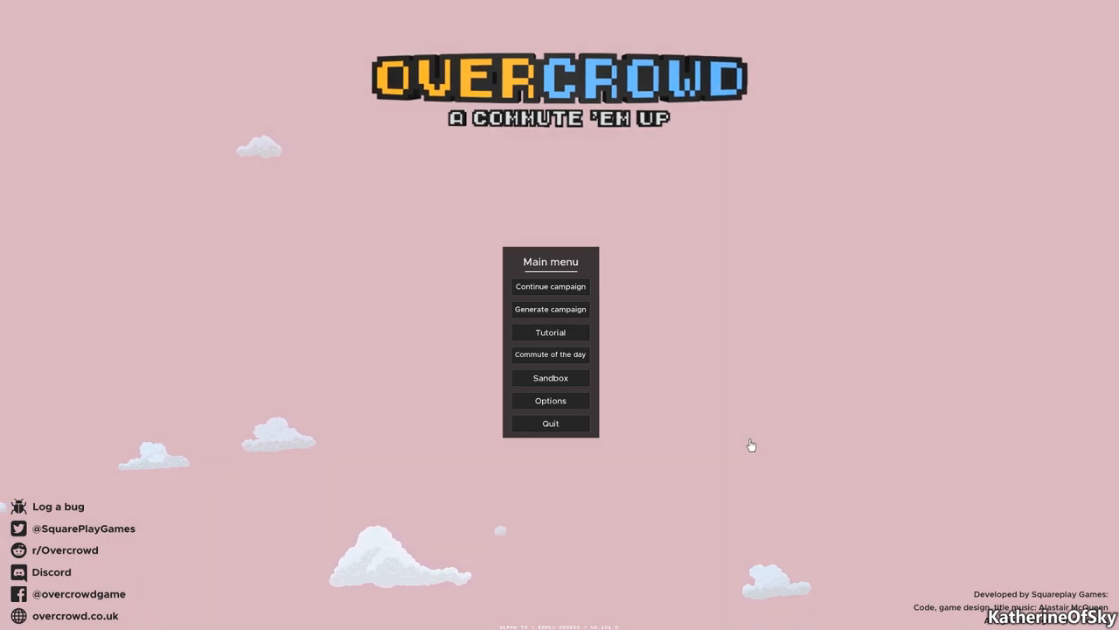
pyautogui.moveTo(651, 180)
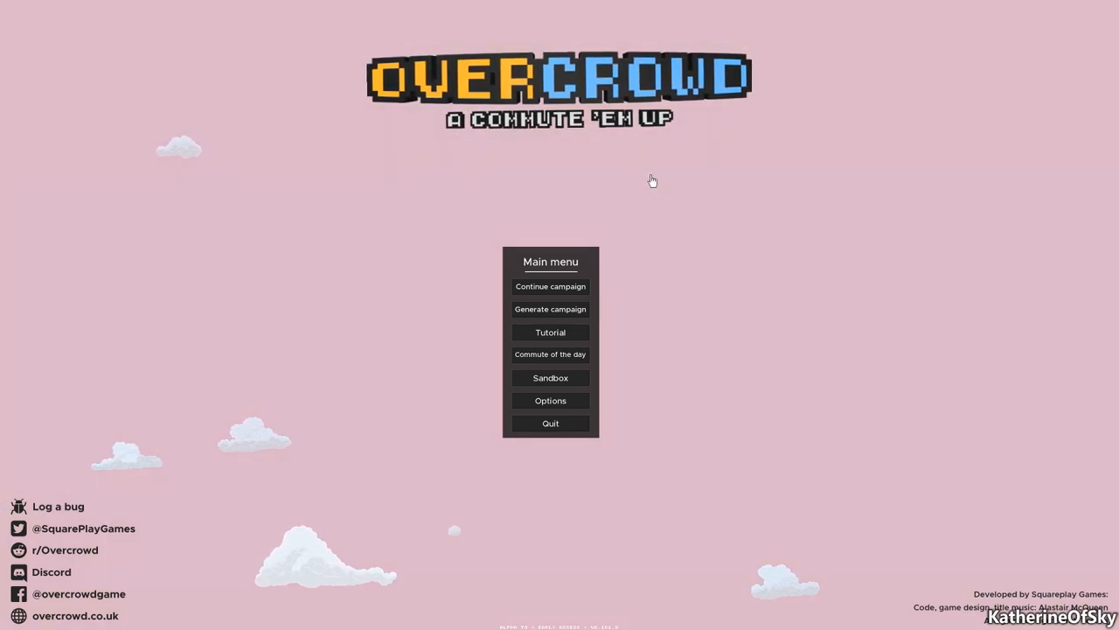
pyautogui.moveTo(761, 243)
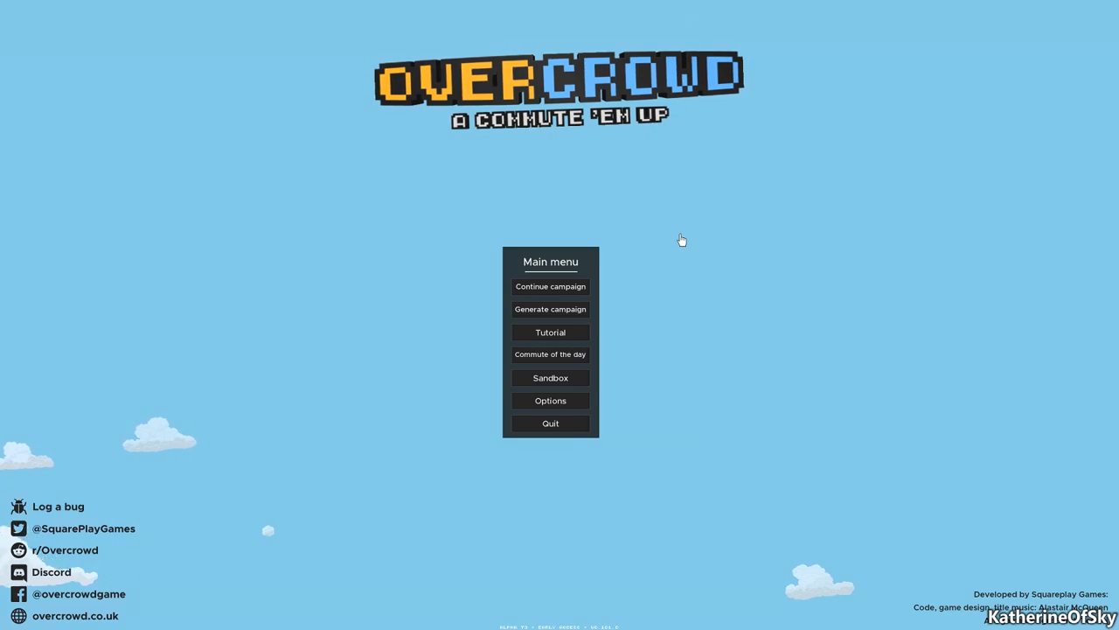
pyautogui.moveTo(652, 260)
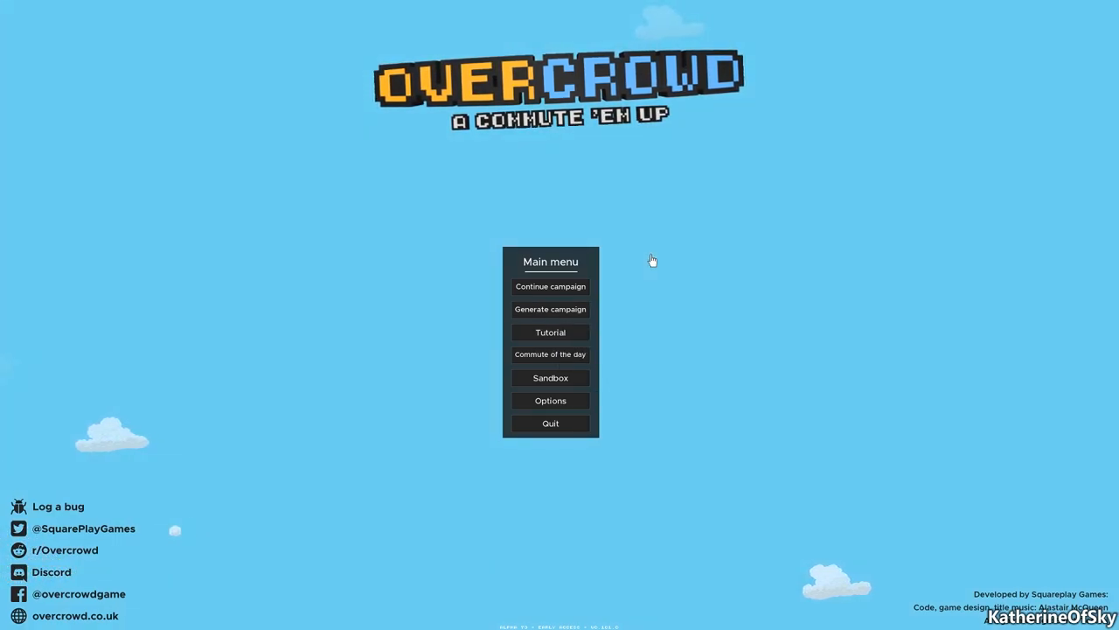
pyautogui.moveTo(687, 310)
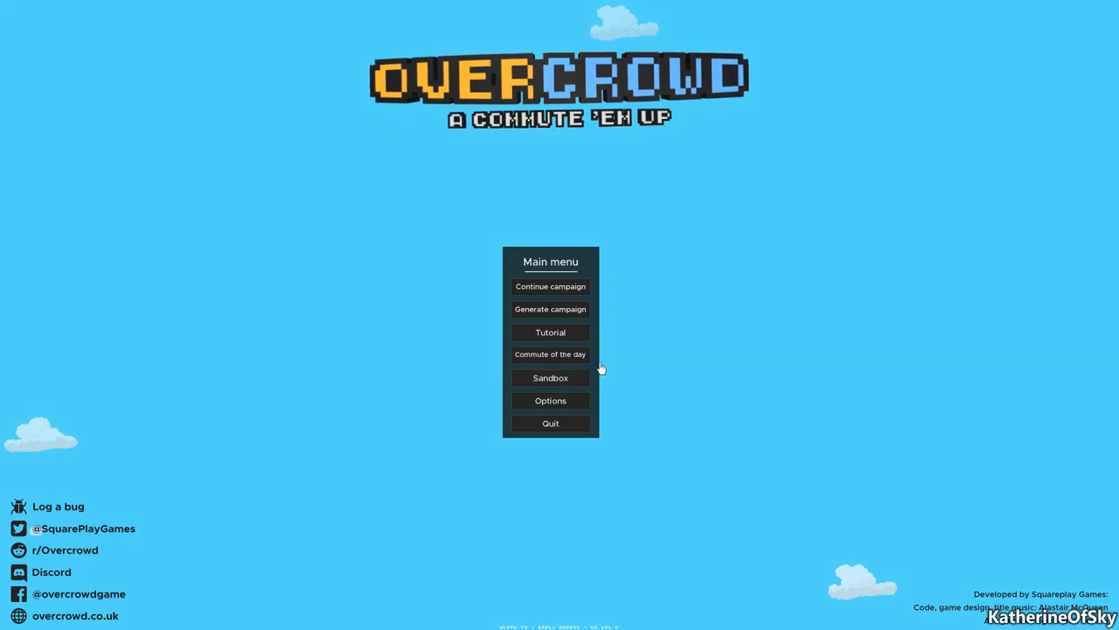
pyautogui.moveTo(551, 332)
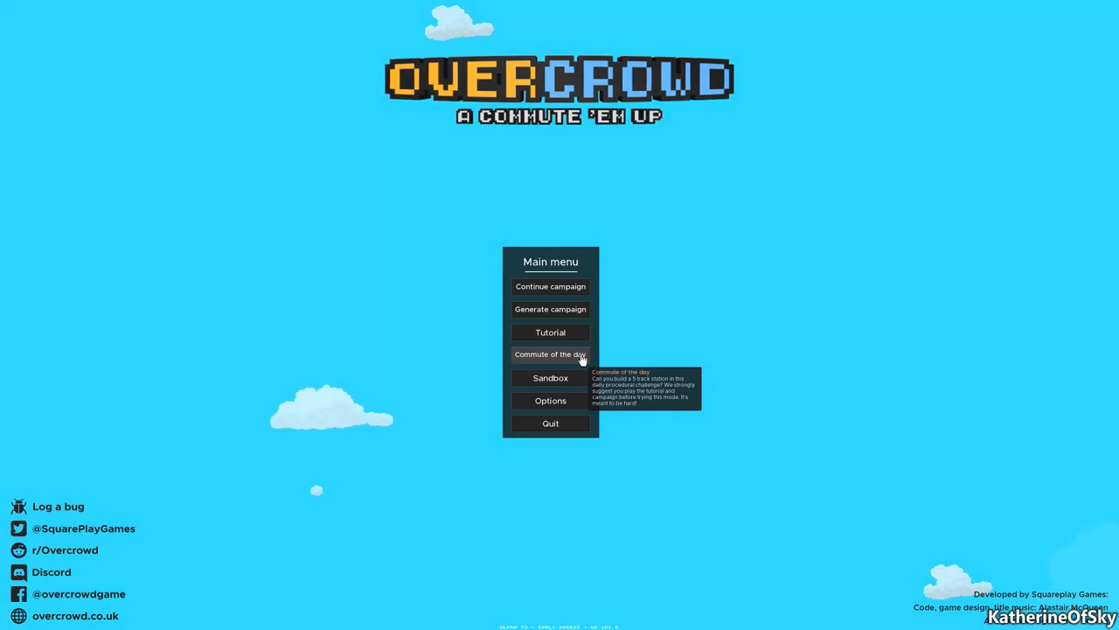
pyautogui.moveTo(550, 377)
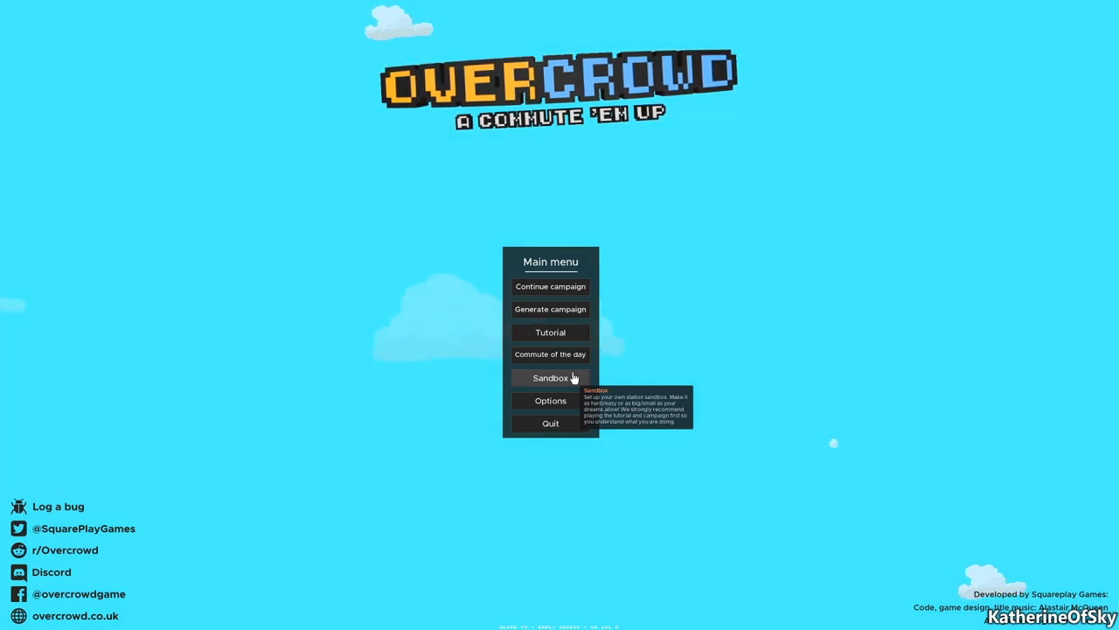
pyautogui.moveTo(456, 384)
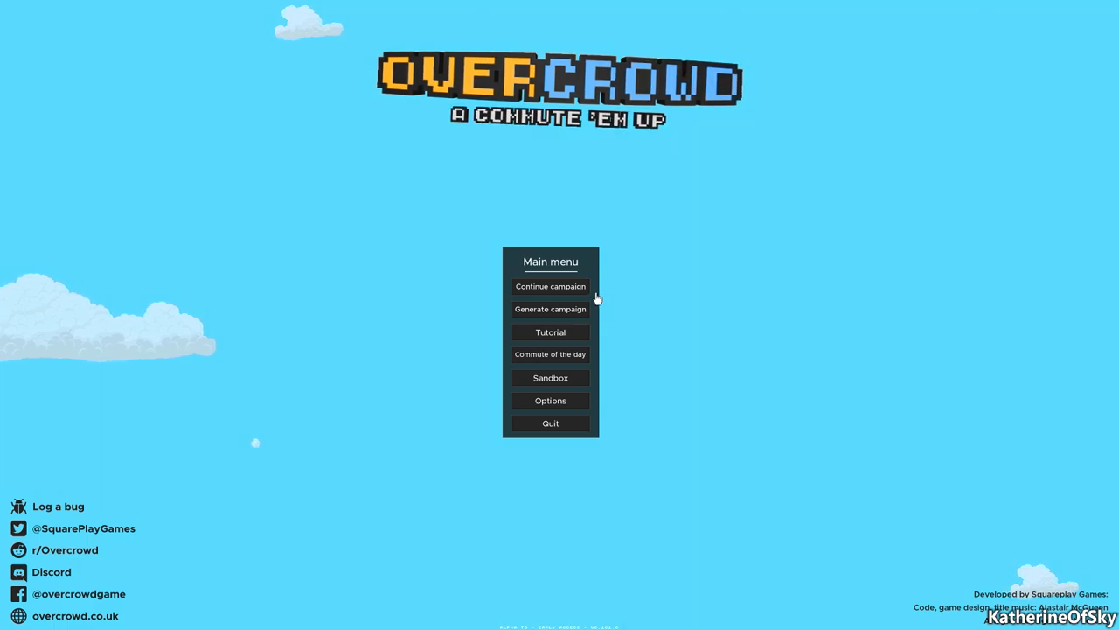
pyautogui.moveTo(591, 317)
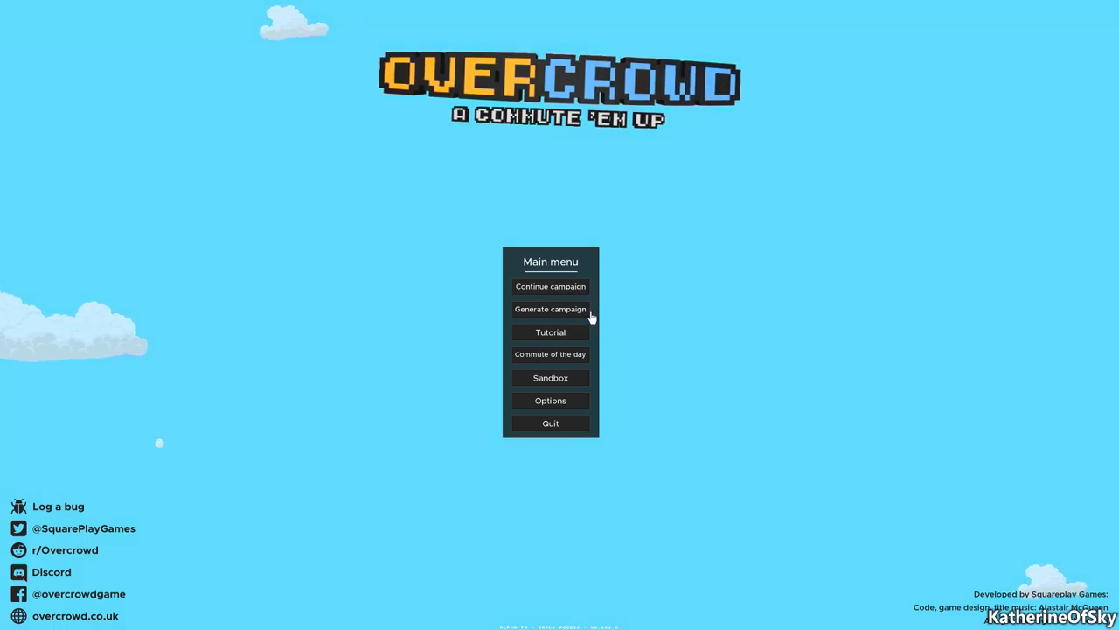
# Generate a new campaign from the seed 'Araminta', opening the Lubdon Town Metro map.
pyautogui.click(550, 309)
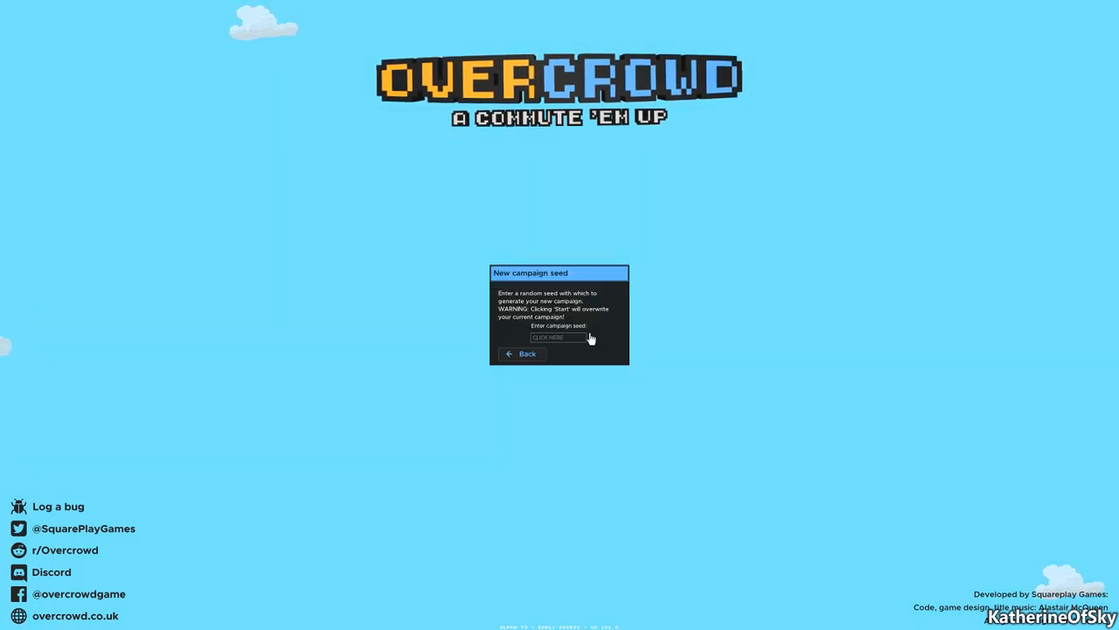
pyautogui.click(557, 337)
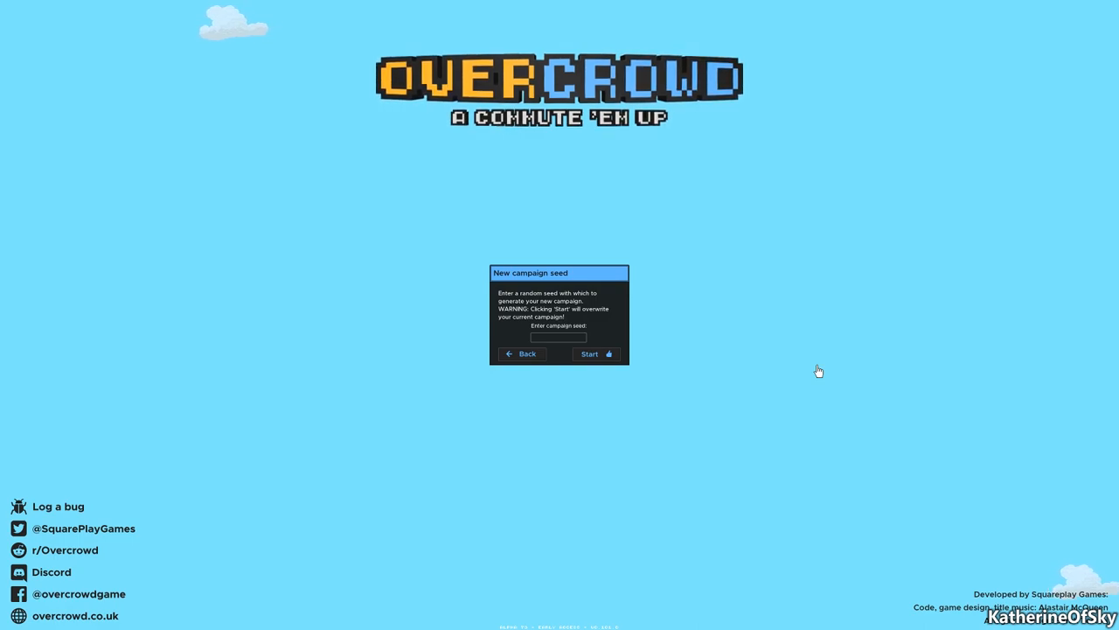
pyautogui.write('Araminta')
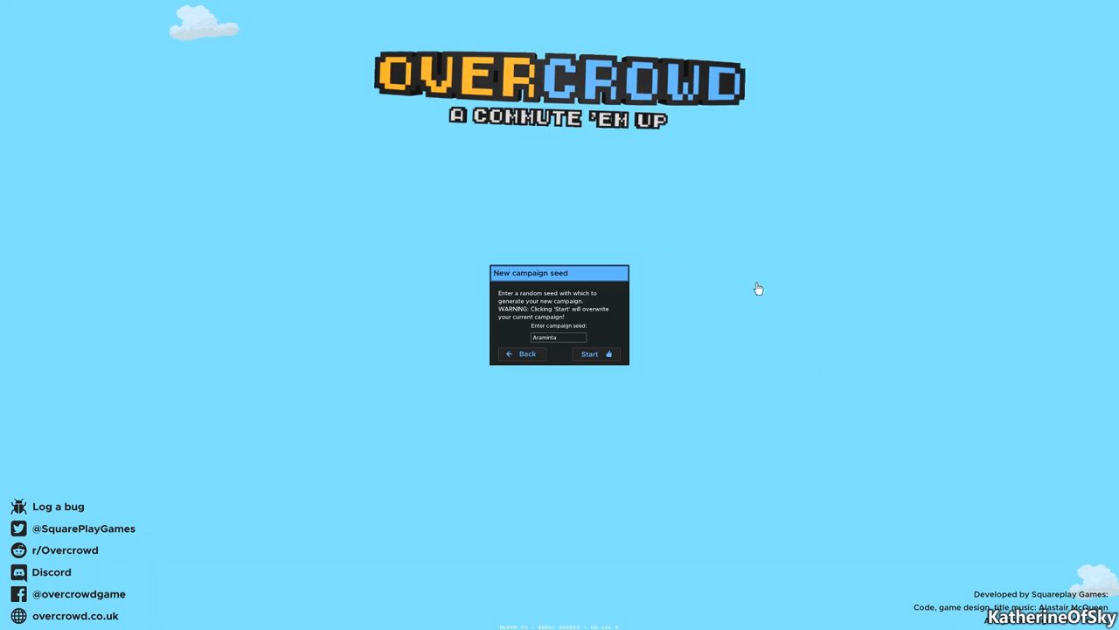
pyautogui.click(593, 353)
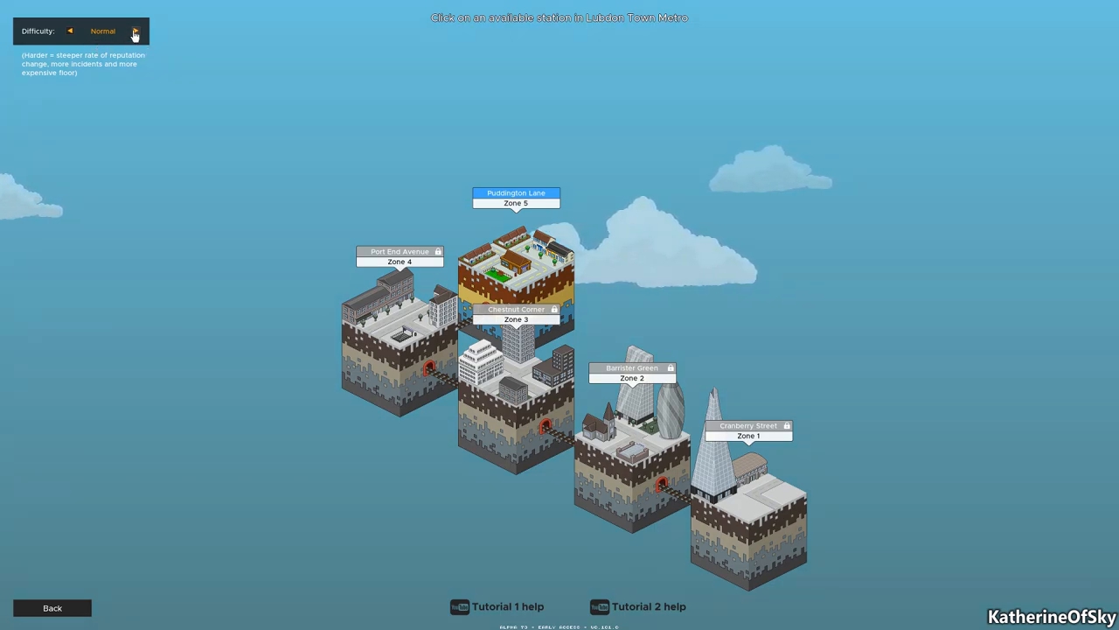
# Keep Normal difficulty after trying Easy, then start playing at Puddington Lane.
pyautogui.click(69, 31)
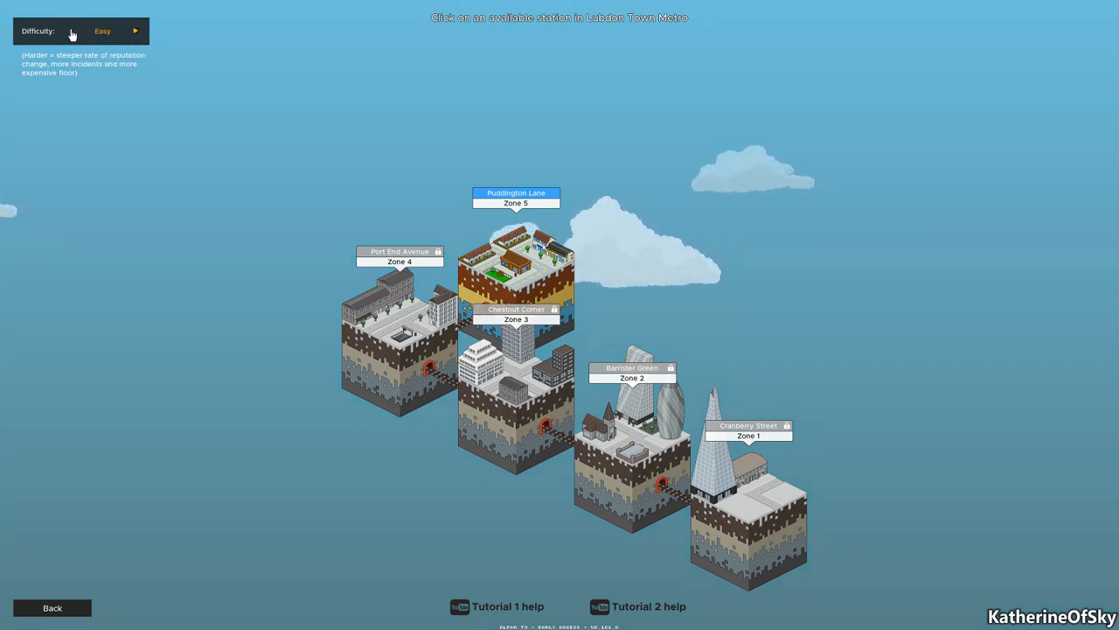
pyautogui.click(136, 30)
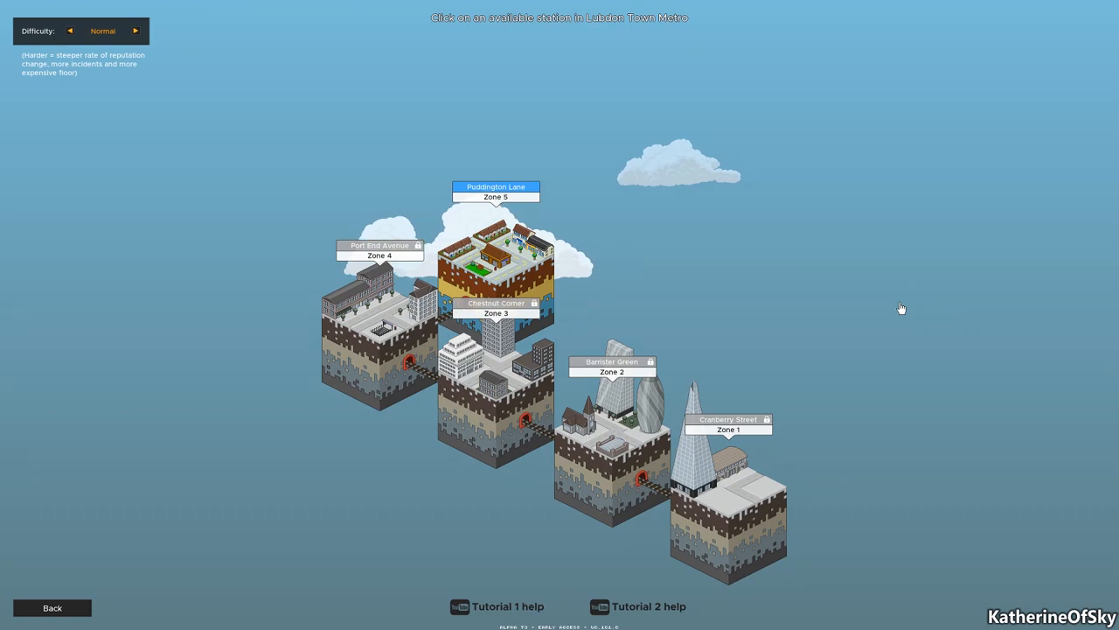
pyautogui.moveTo(354, 353)
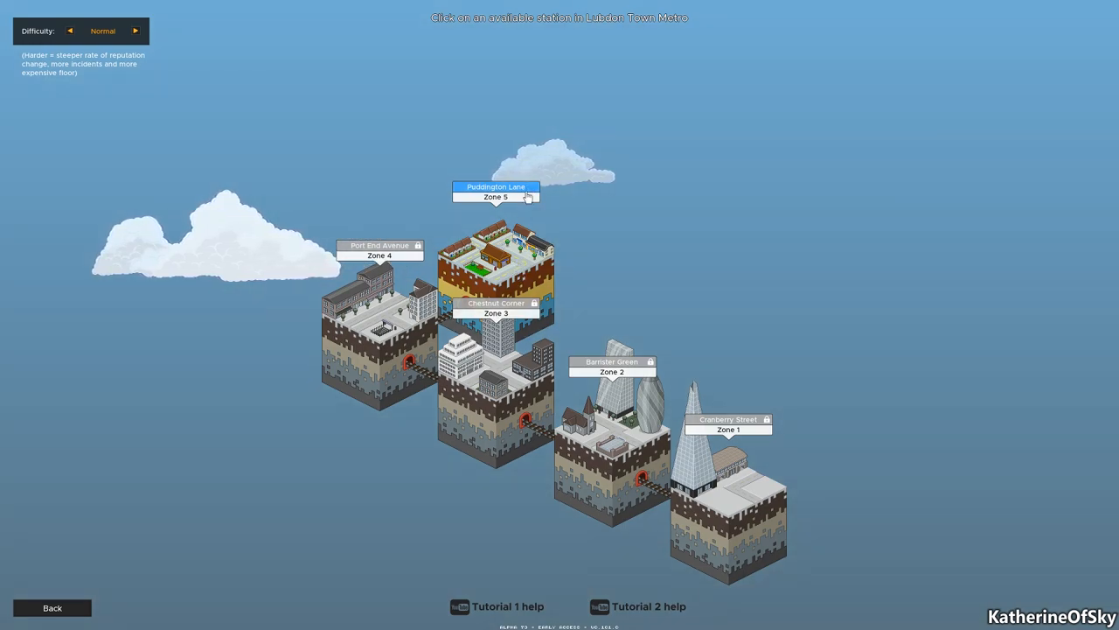
pyautogui.click(496, 192)
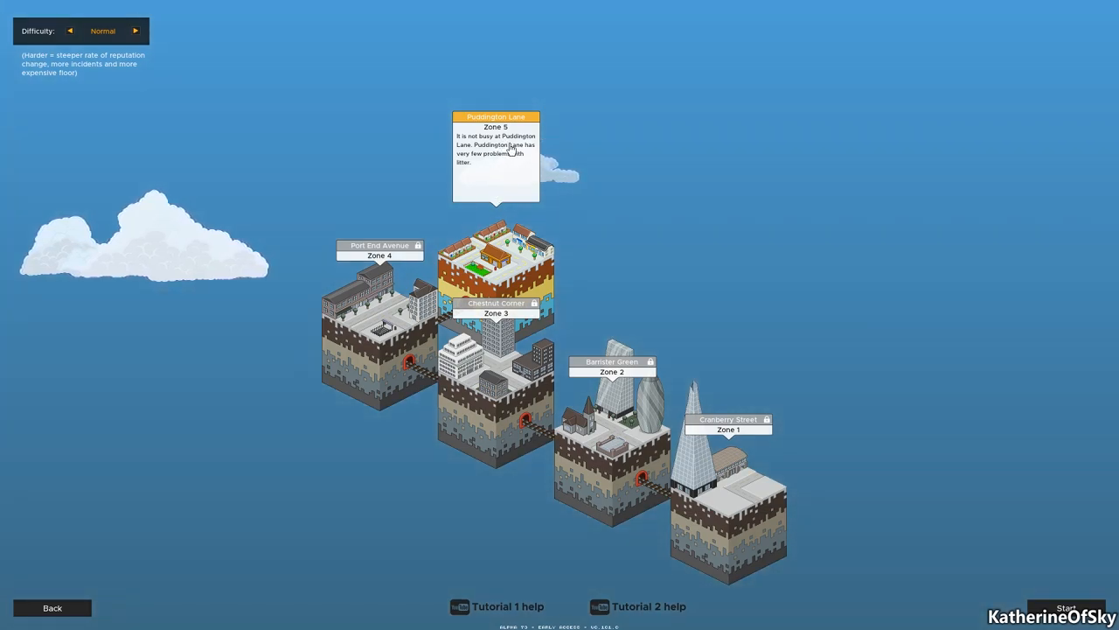
pyautogui.moveTo(529, 178)
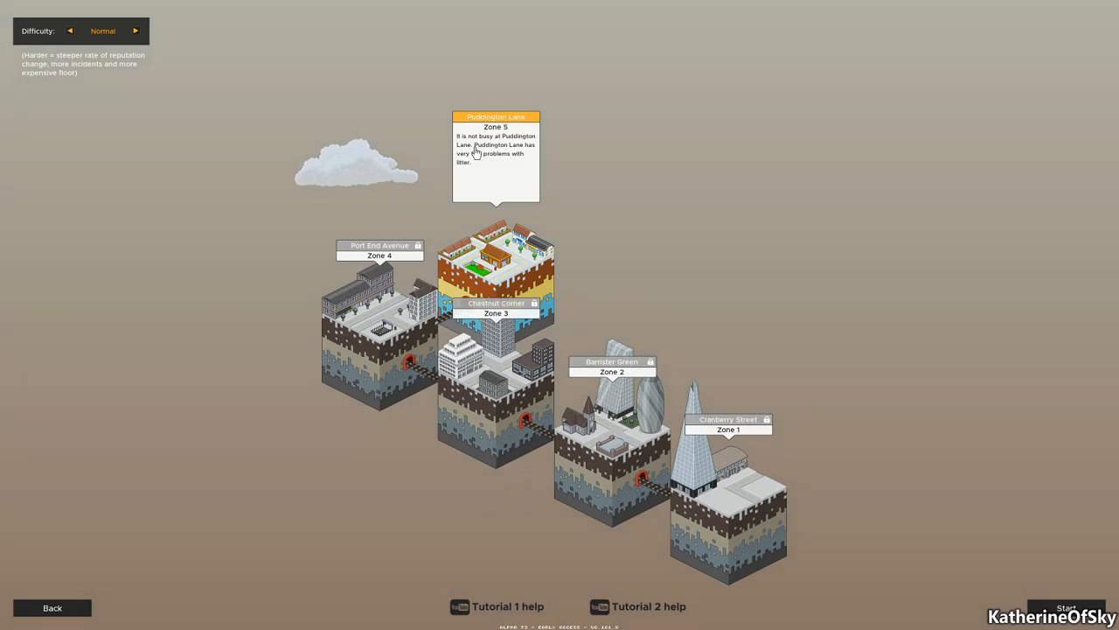
pyautogui.moveTo(717, 226)
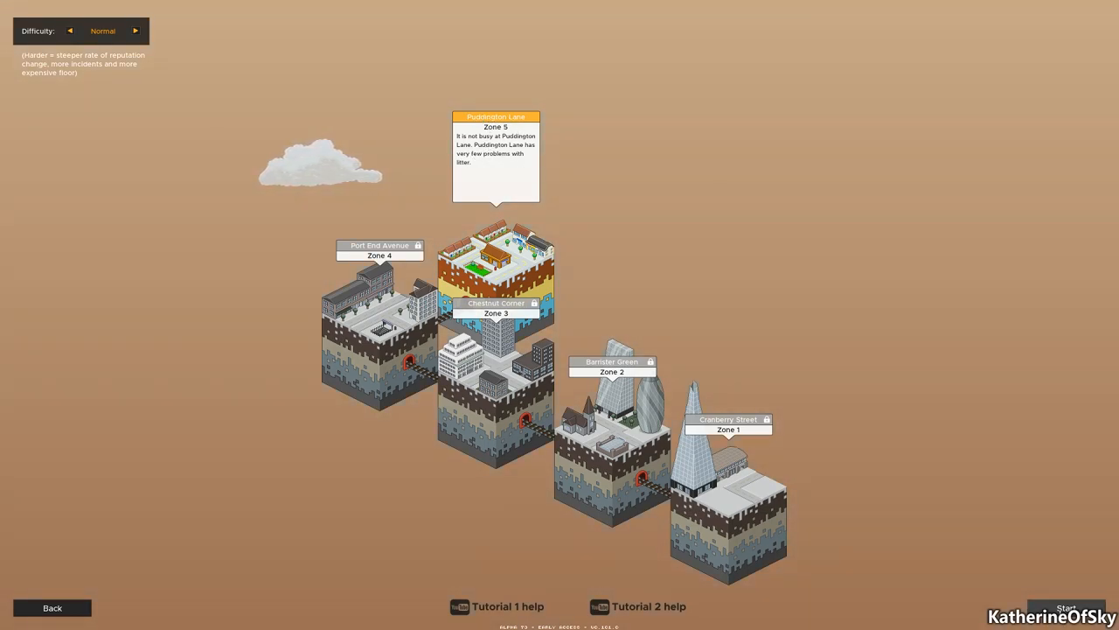
pyautogui.click(1066, 607)
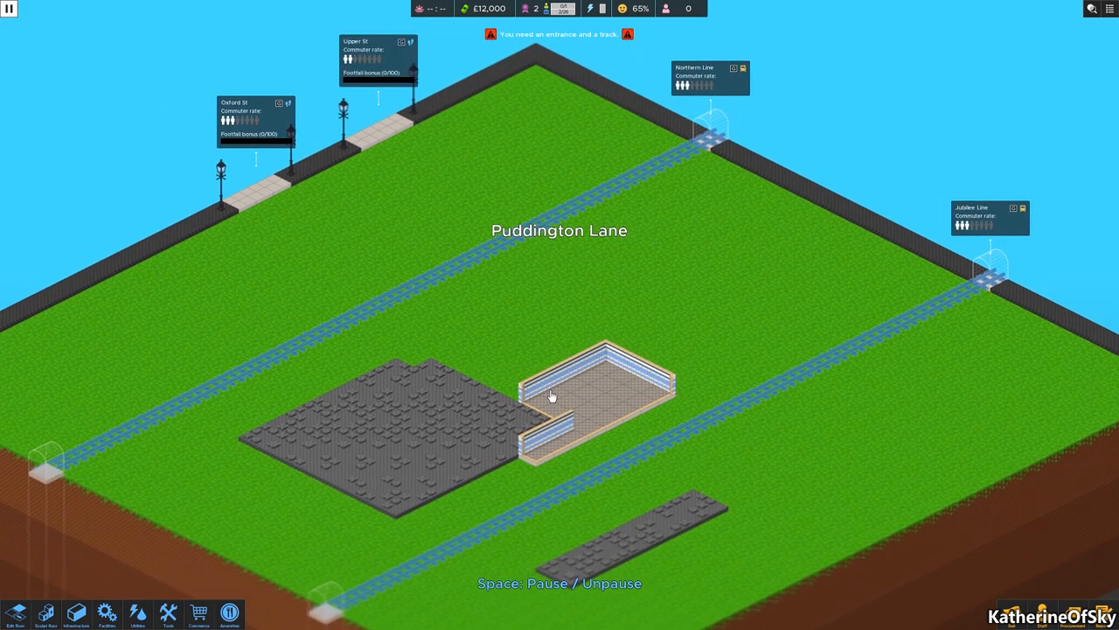
pyautogui.moveTo(565, 346)
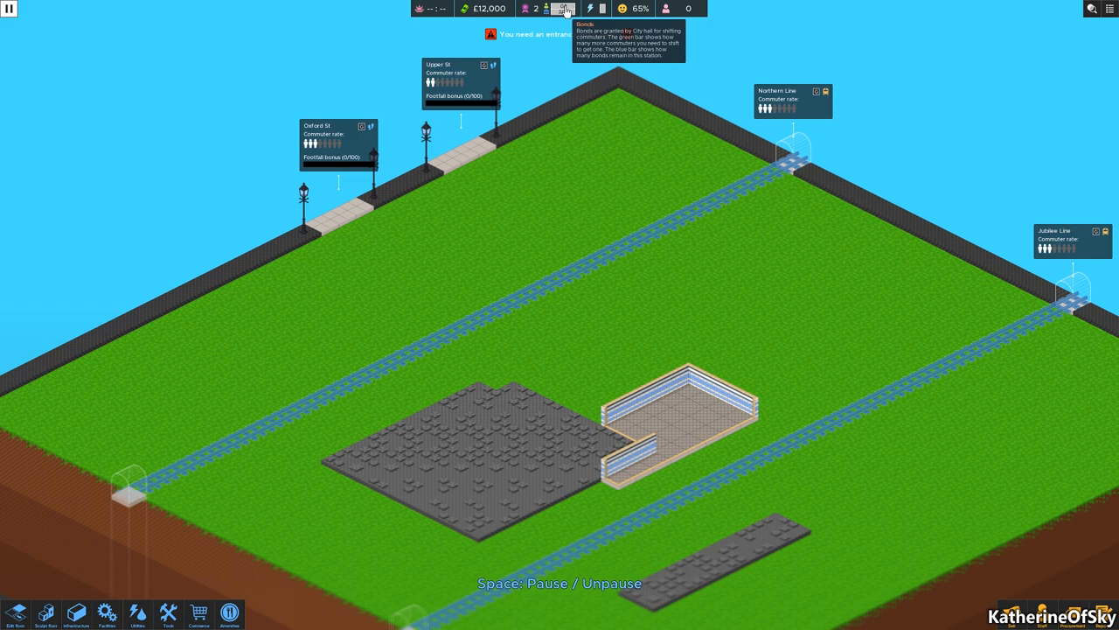
pyautogui.moveTo(564, 8)
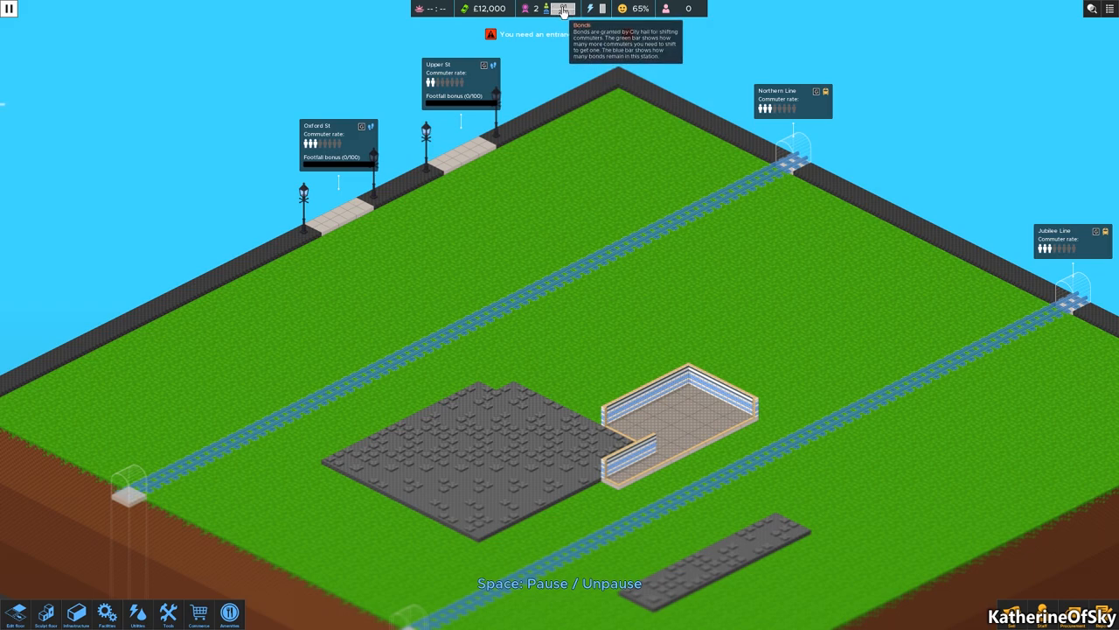
pyautogui.moveTo(592, 9)
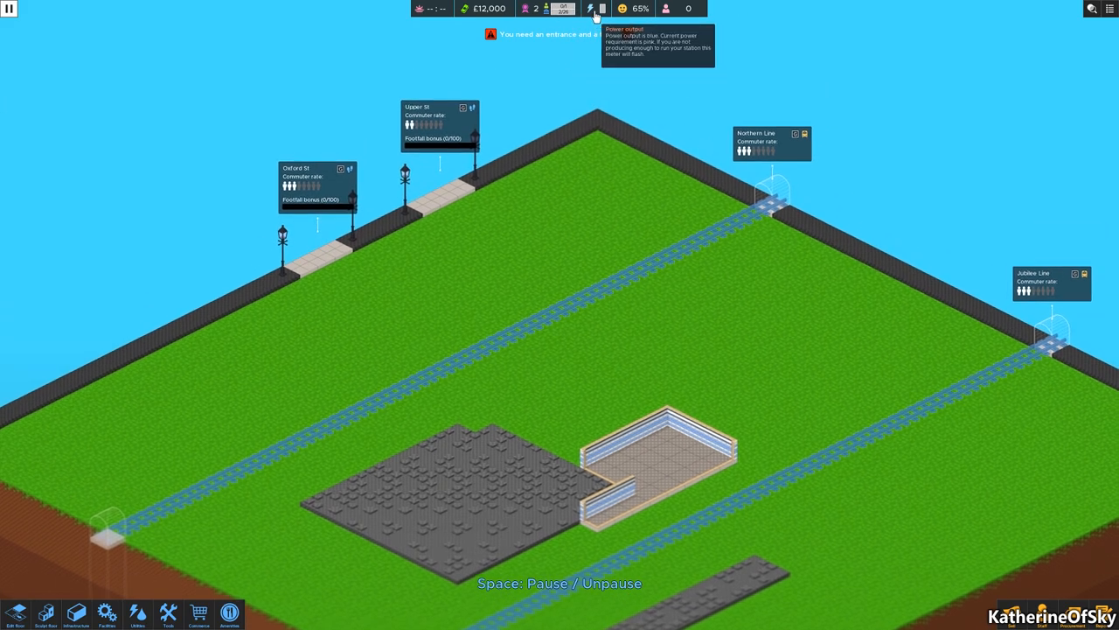
pyautogui.moveTo(619, 9)
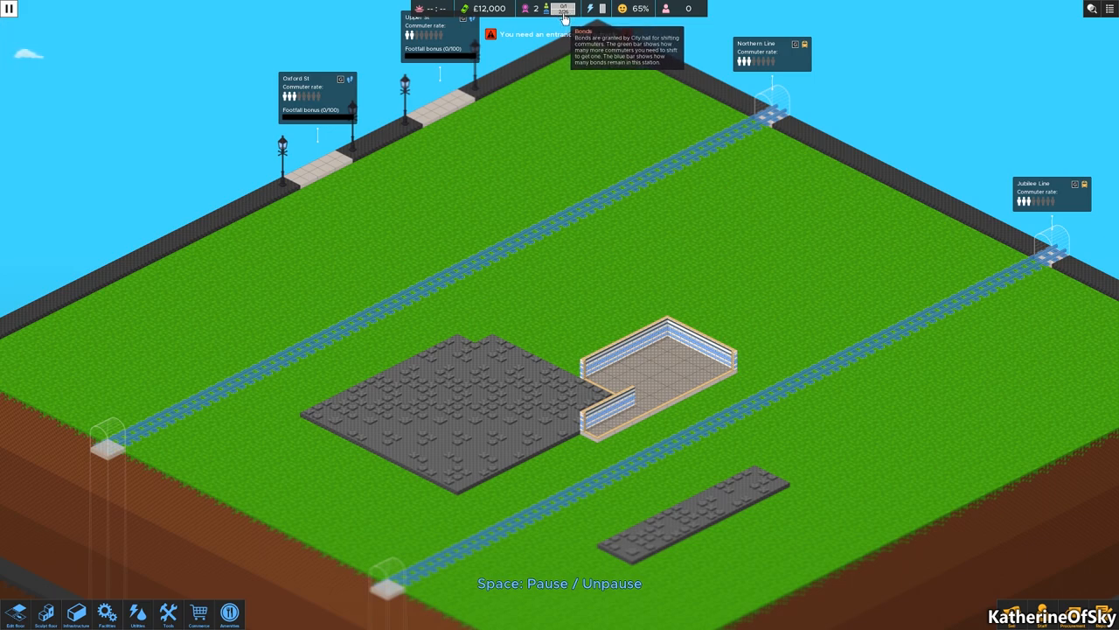
pyautogui.moveTo(898, 415)
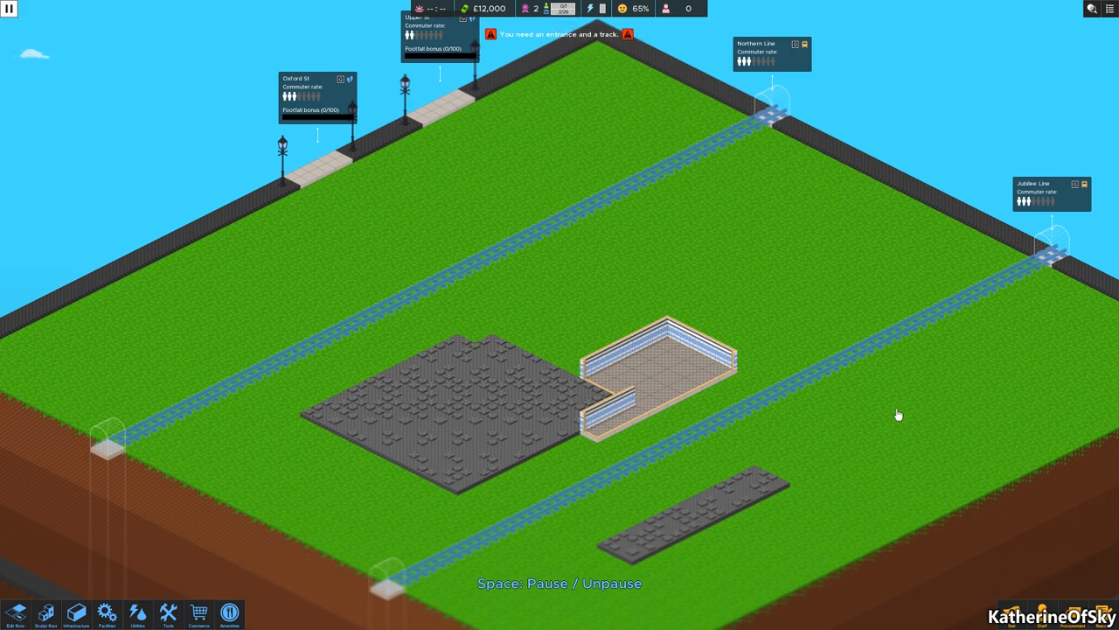
pyautogui.moveTo(526, 69)
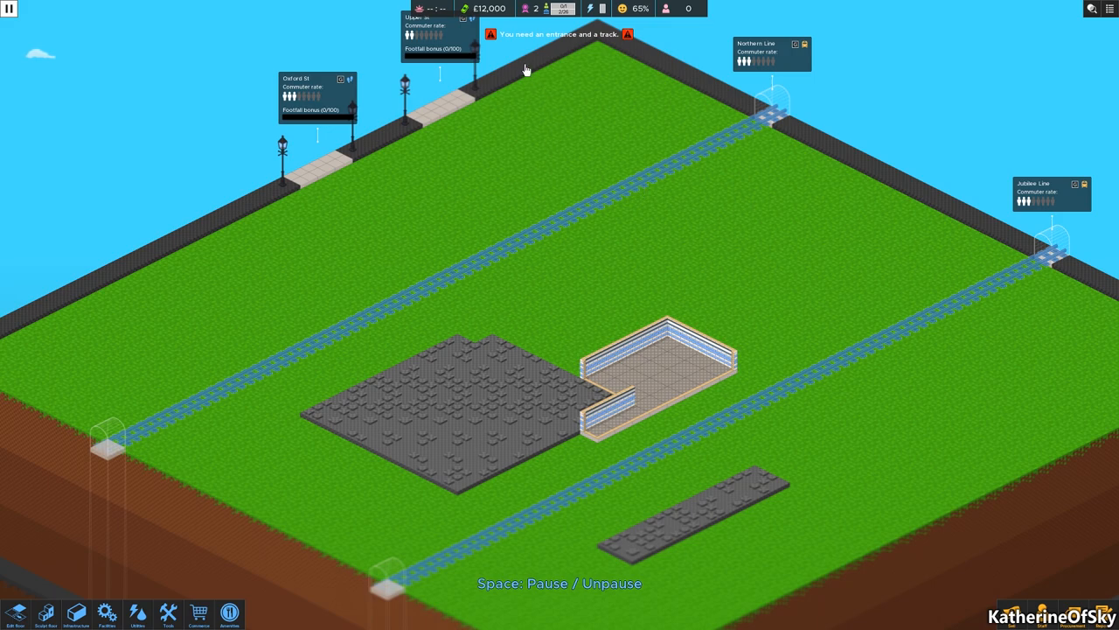
pyautogui.moveTo(442, 13)
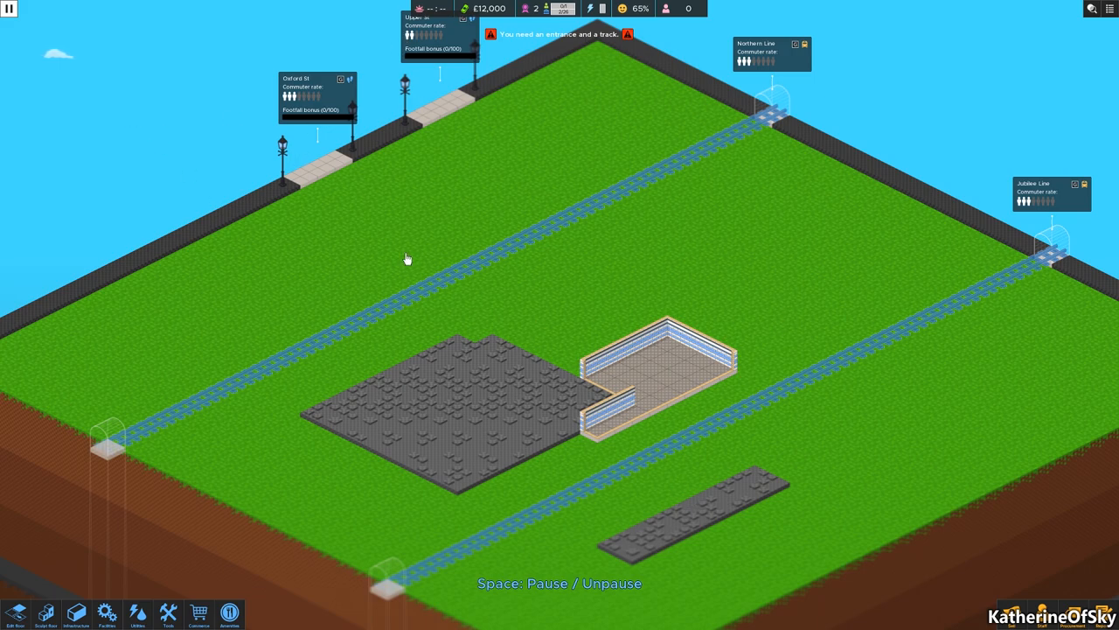
pyautogui.moveTo(1091, 9)
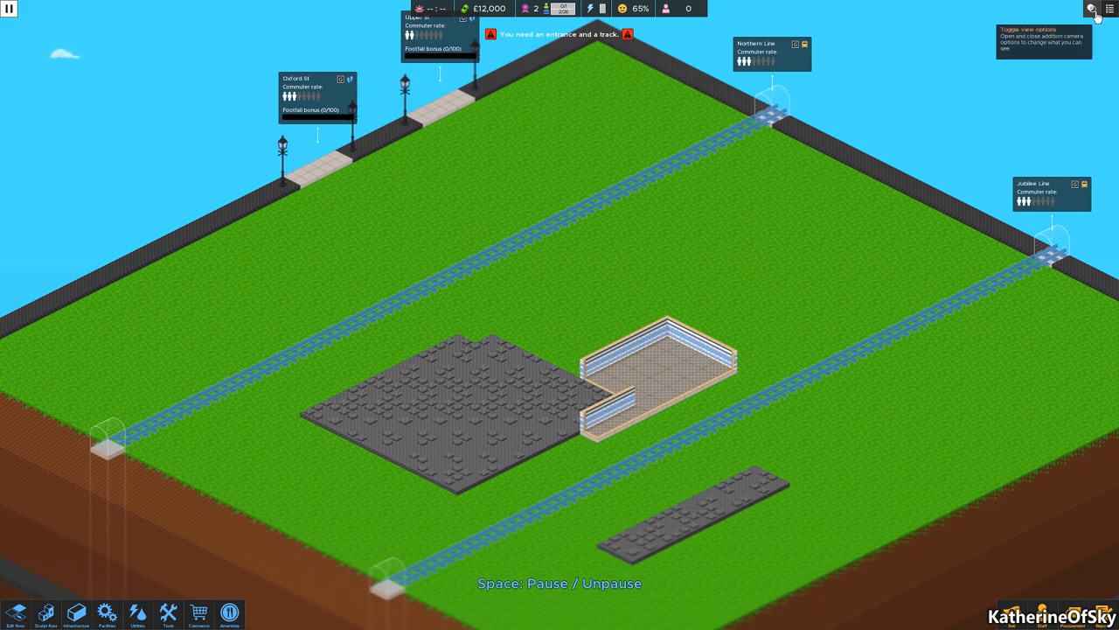
# Hide the track blueprints and scroll through the station's to-do list of goals.
pyautogui.click(1091, 8)
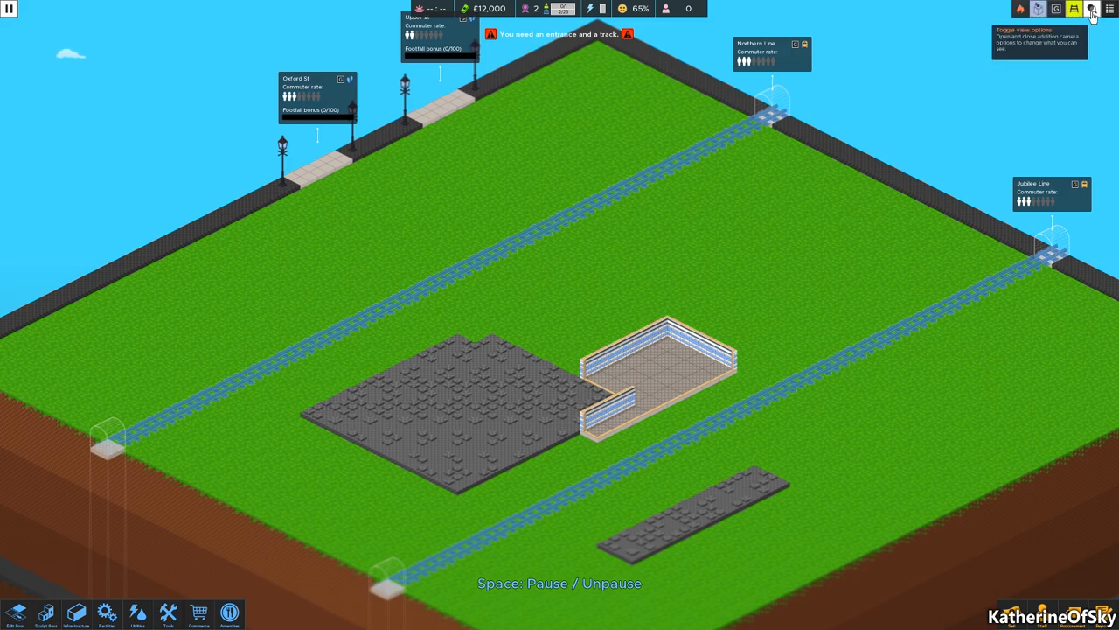
pyautogui.moveTo(1057, 9)
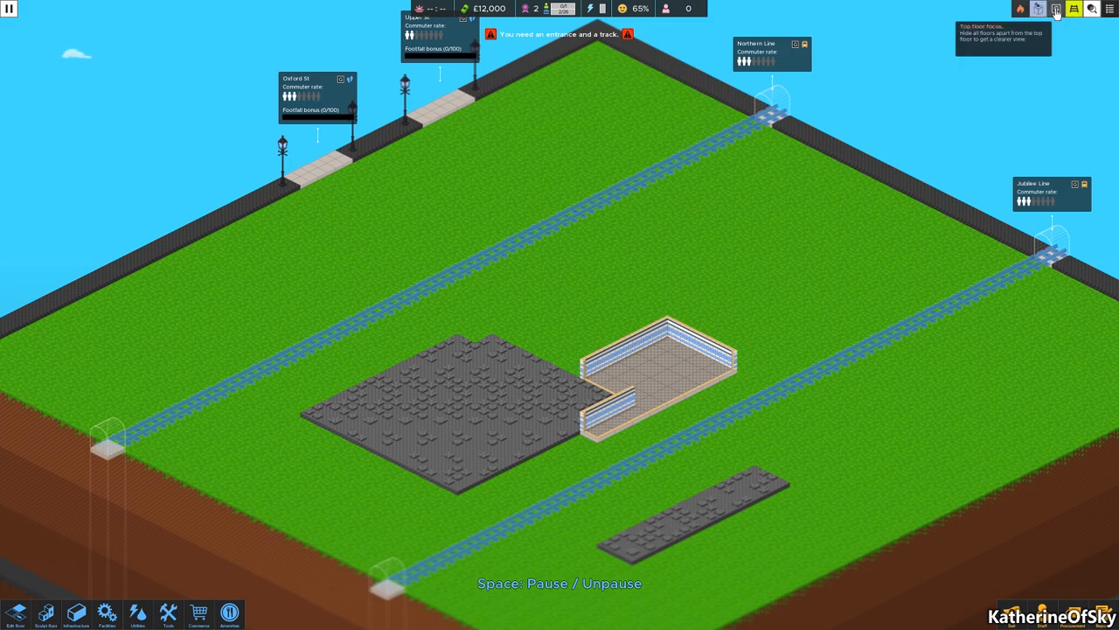
pyautogui.moveTo(1028, 8)
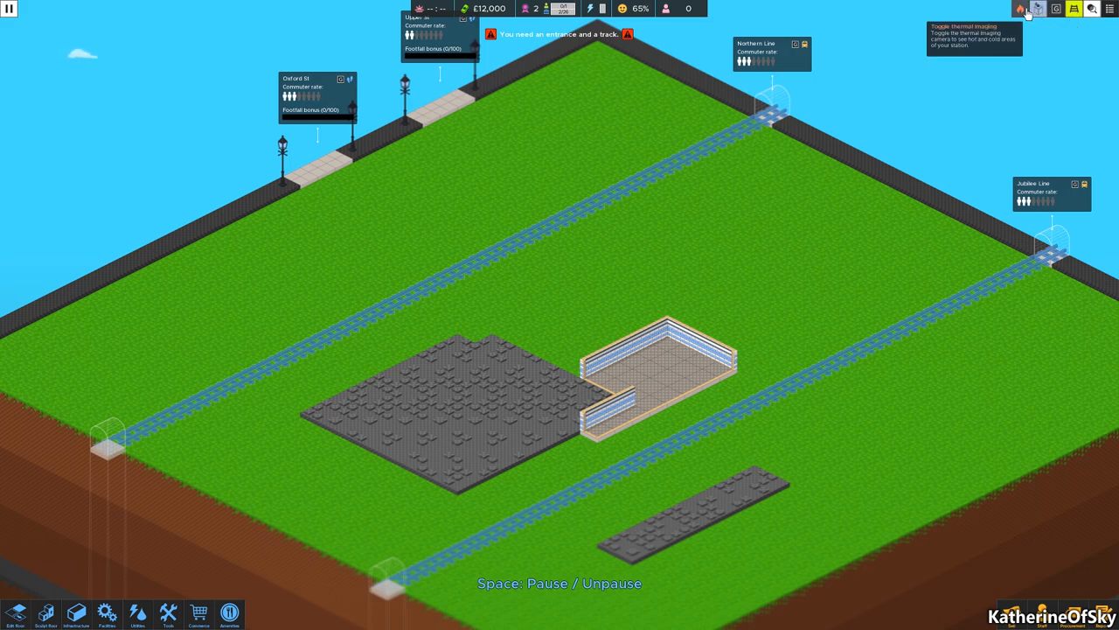
pyautogui.moveTo(1056, 9)
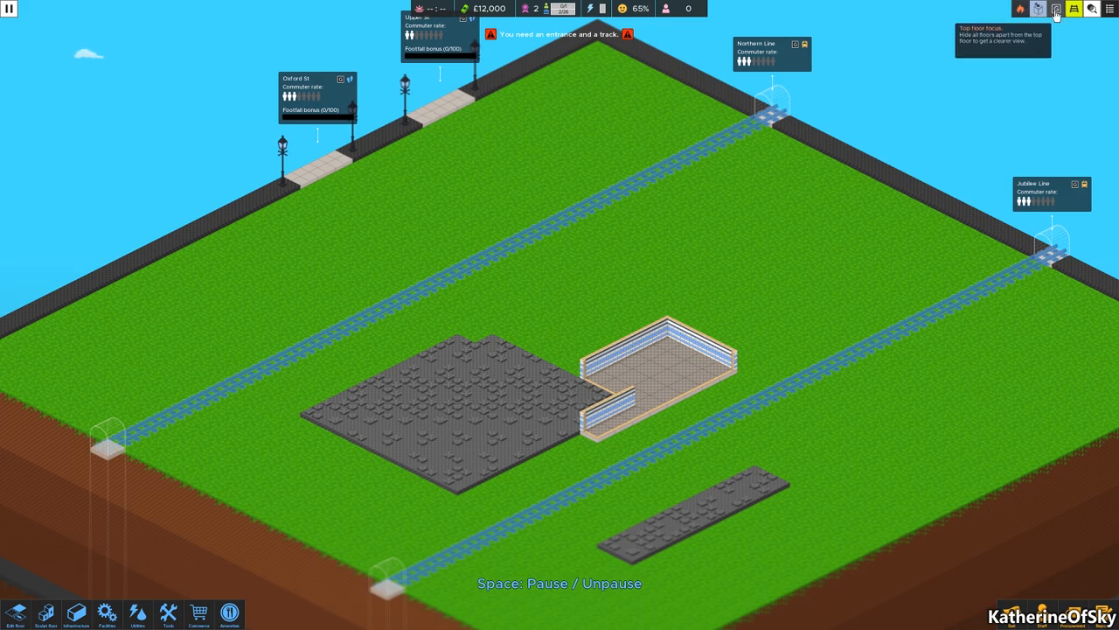
pyautogui.click(1074, 8)
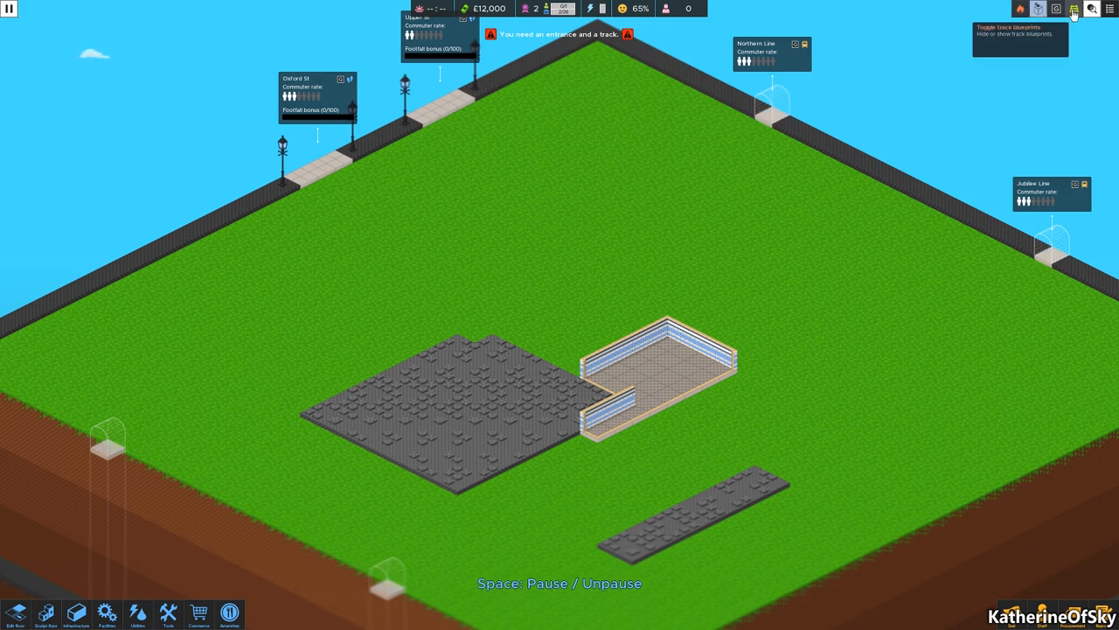
pyautogui.click(1111, 9)
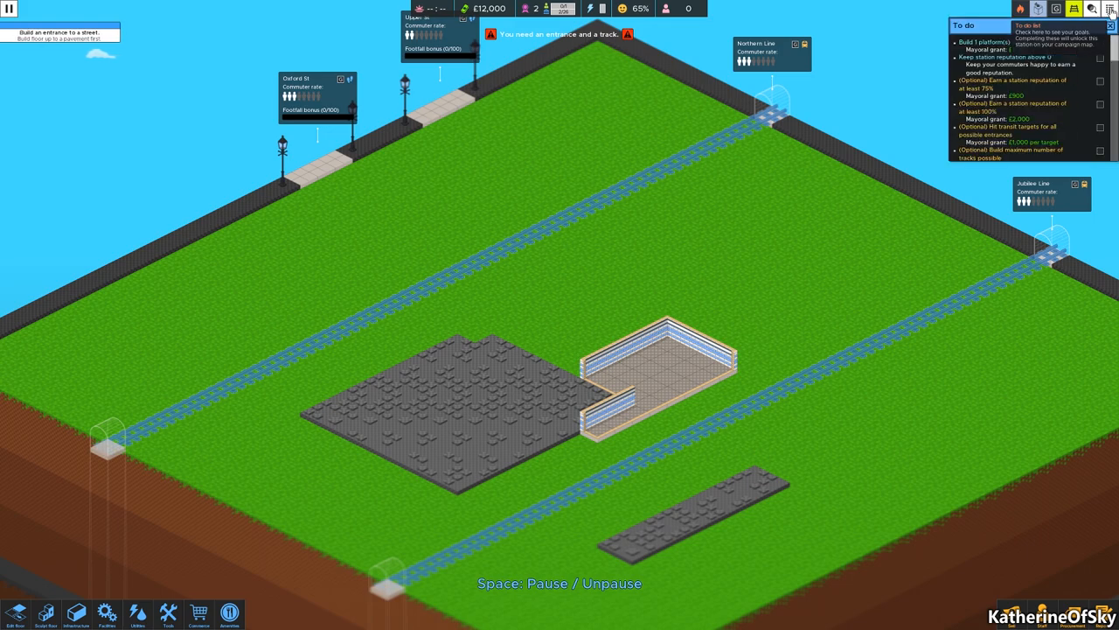
pyautogui.moveTo(1093, 10)
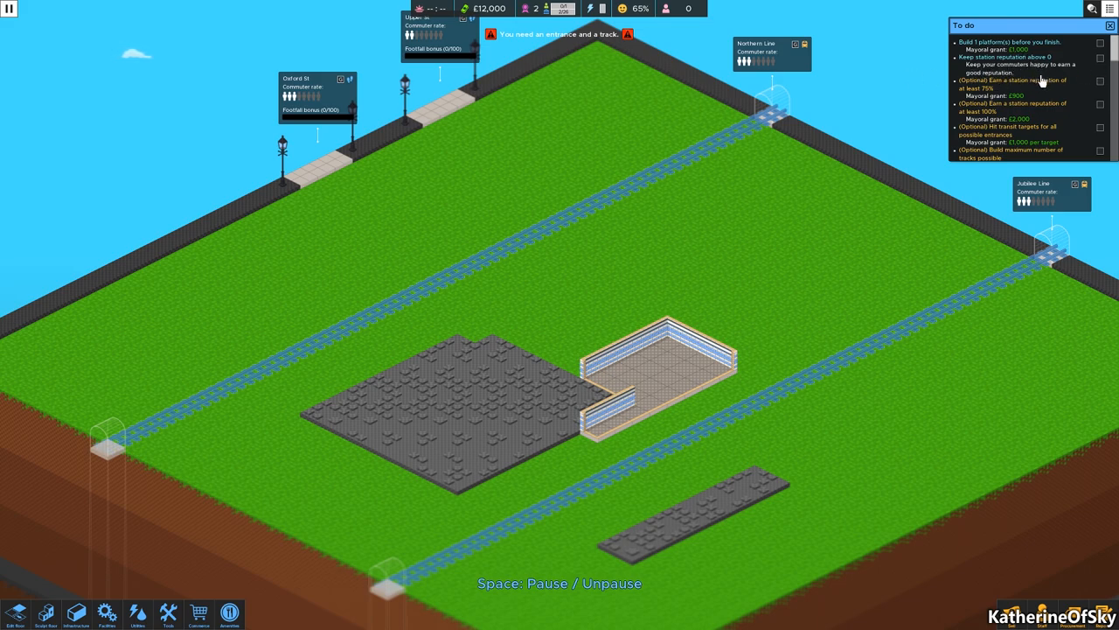
pyautogui.scroll(-3)
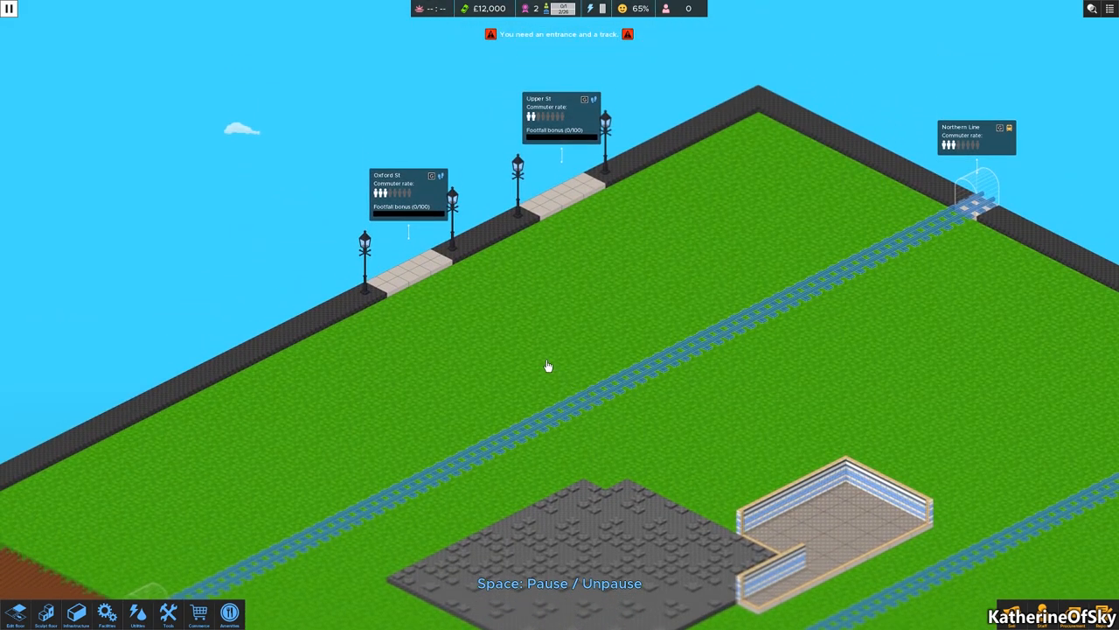
pyautogui.moveTo(551, 118)
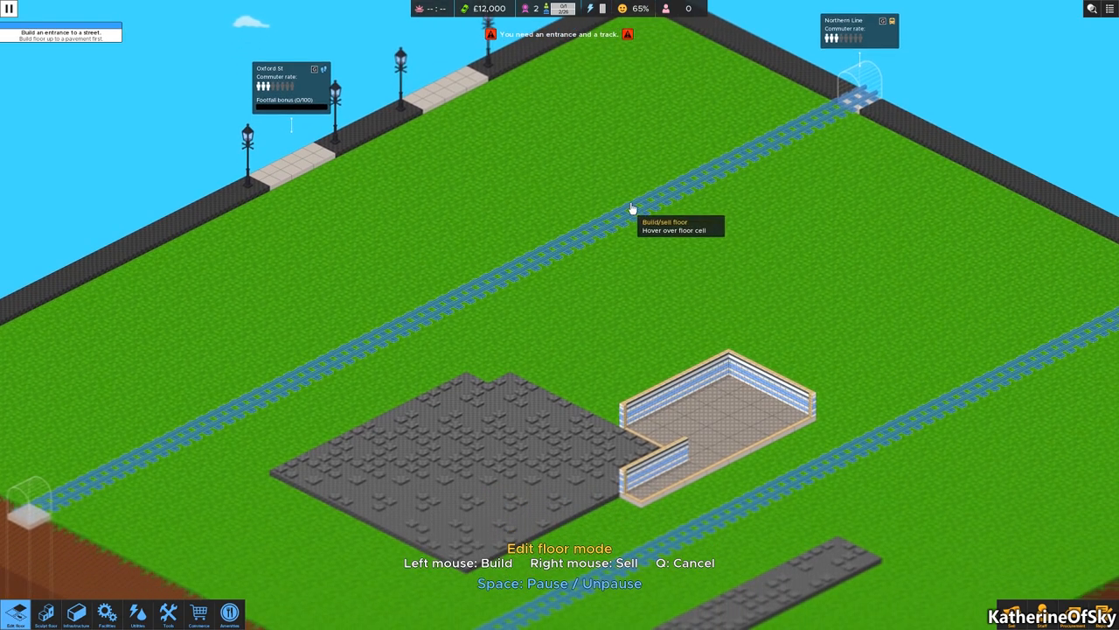
pyautogui.moveTo(672, 197)
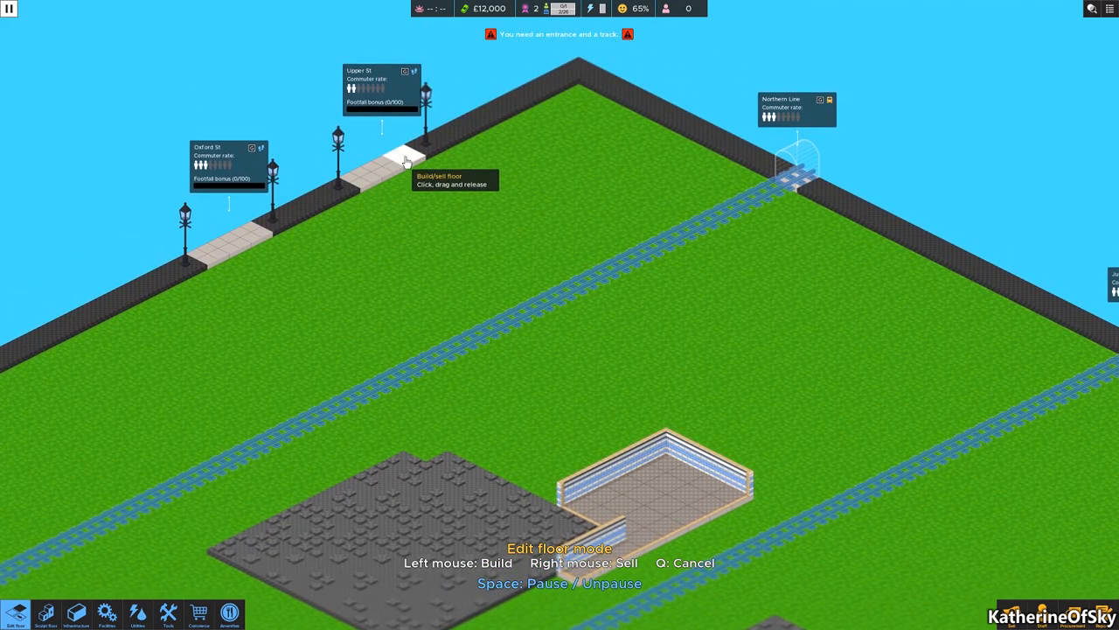
# Lay floor from the Upper St pavement across the track and south-west along it.
pyautogui.moveTo(407, 162); pyautogui.dragTo(509, 260)
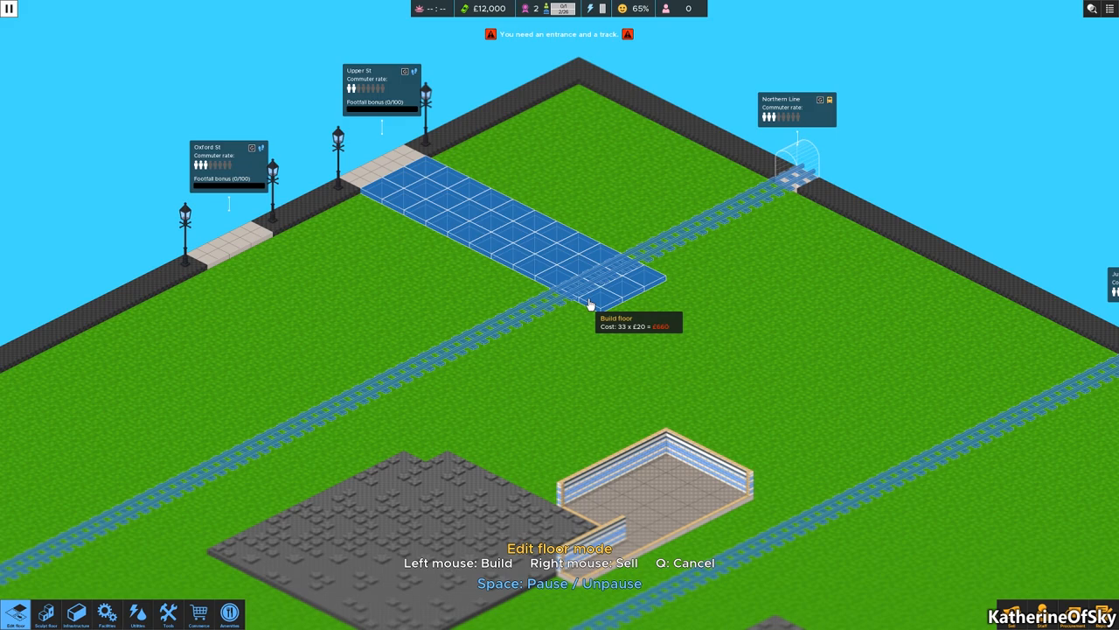
pyautogui.click(590, 304)
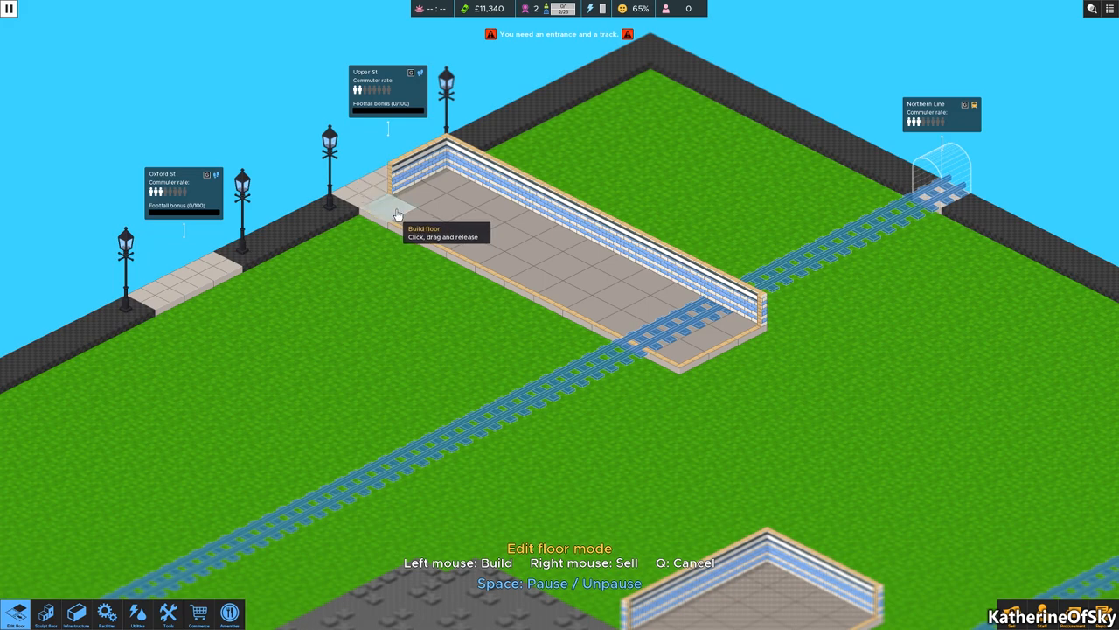
pyautogui.moveTo(393, 214); pyautogui.dragTo(490, 306)
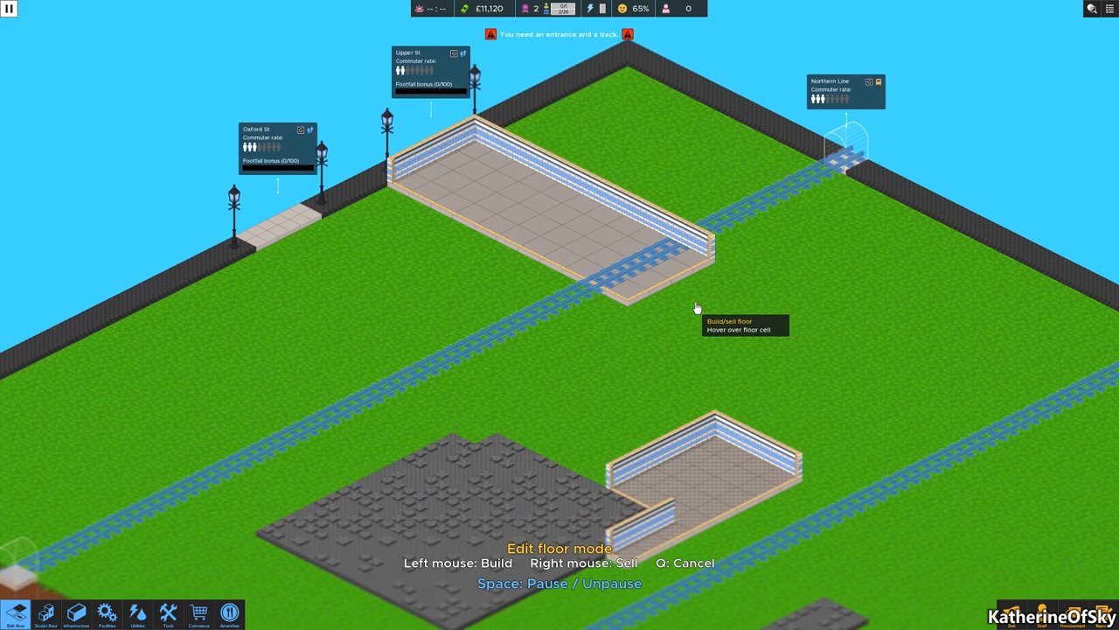
pyautogui.moveTo(597, 260)
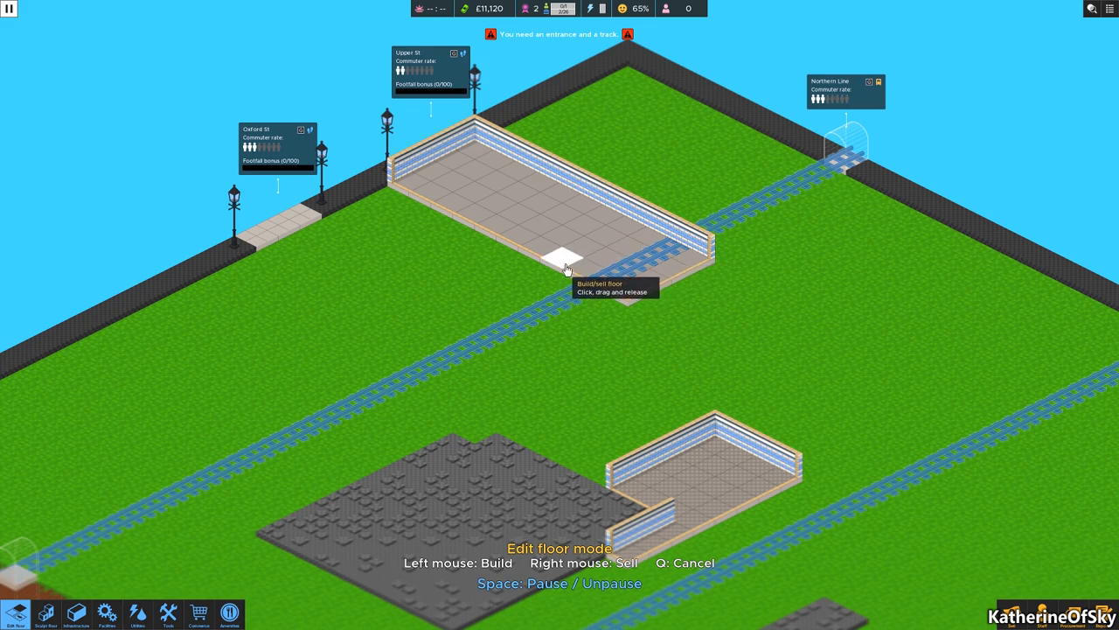
pyautogui.moveTo(560, 262); pyautogui.dragTo(411, 416)
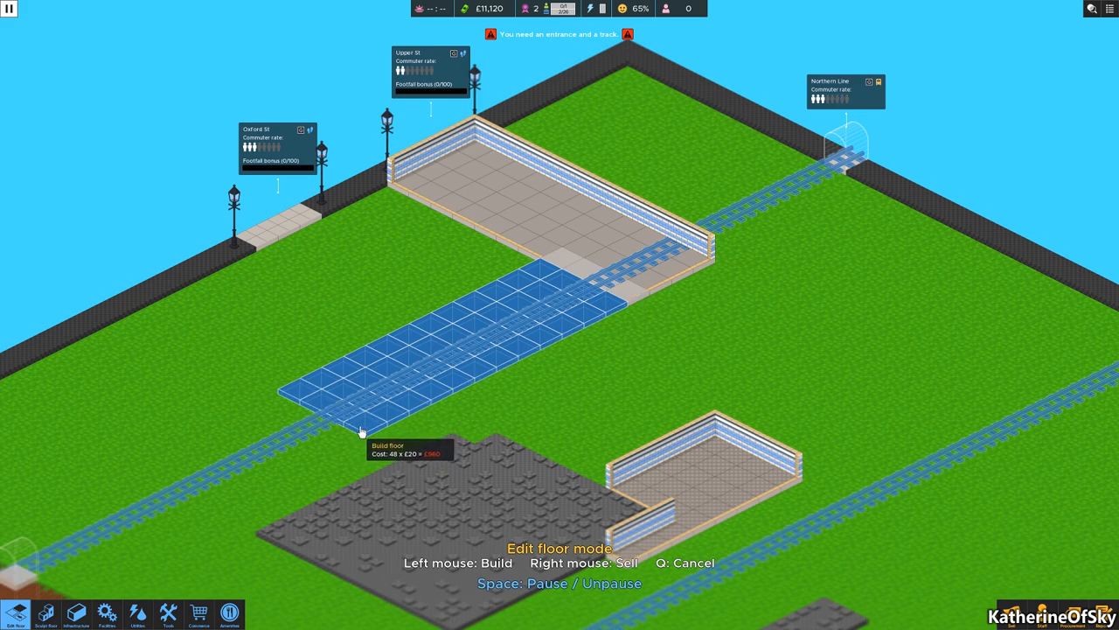
pyautogui.click(361, 432)
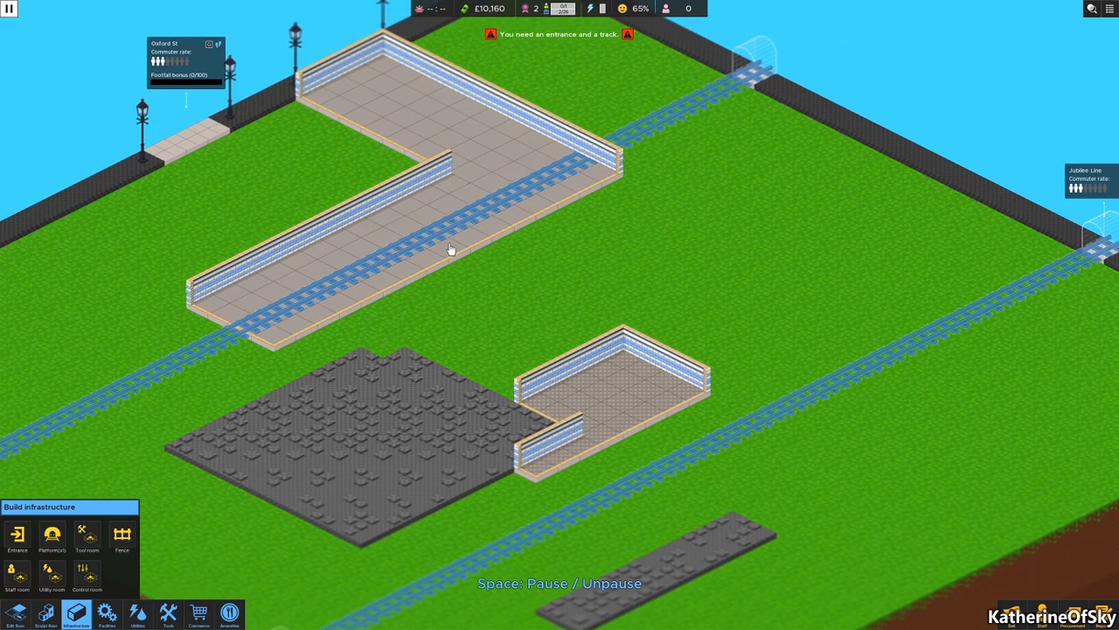
# Widen the floor near the track with a twelve-cell block.
pyautogui.moveTo(451, 249); pyautogui.dragTo(543, 328)
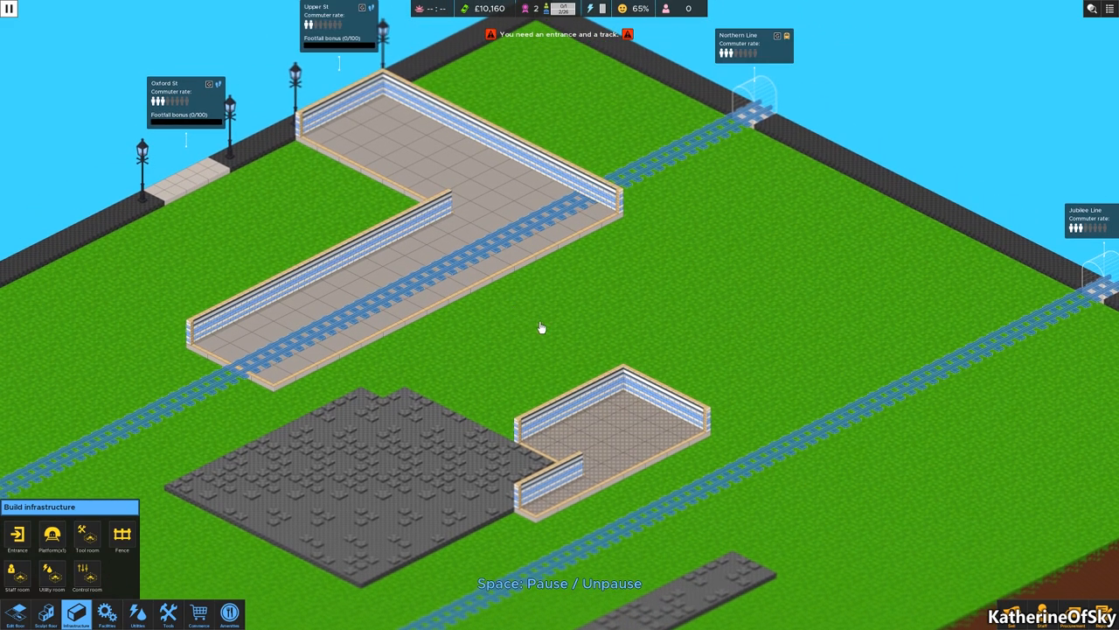
pyautogui.moveTo(622, 399)
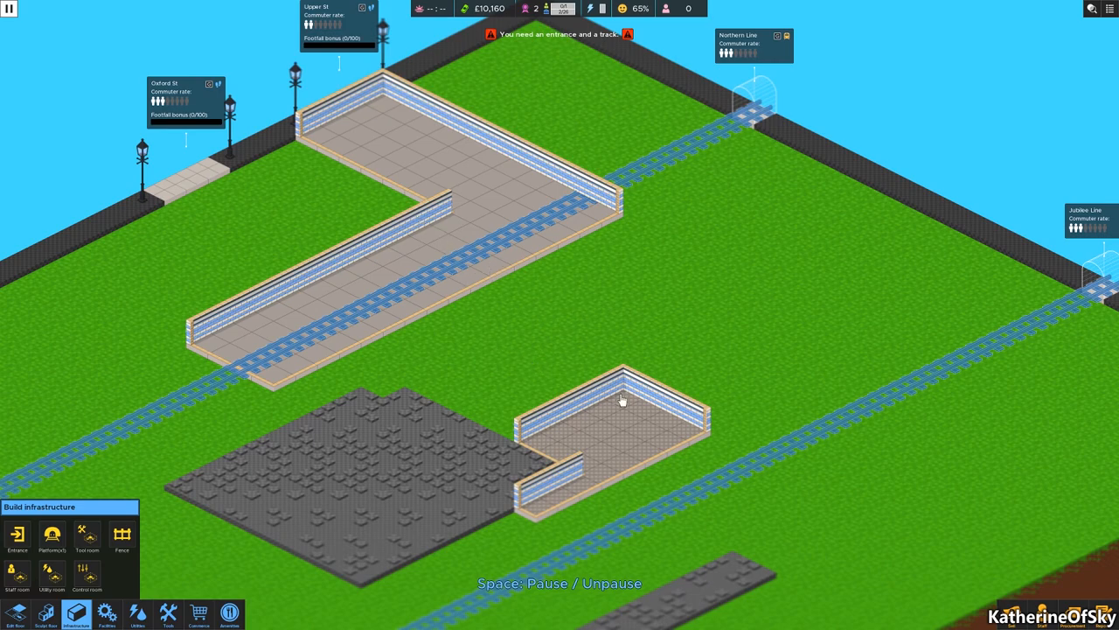
pyautogui.moveTo(484, 263)
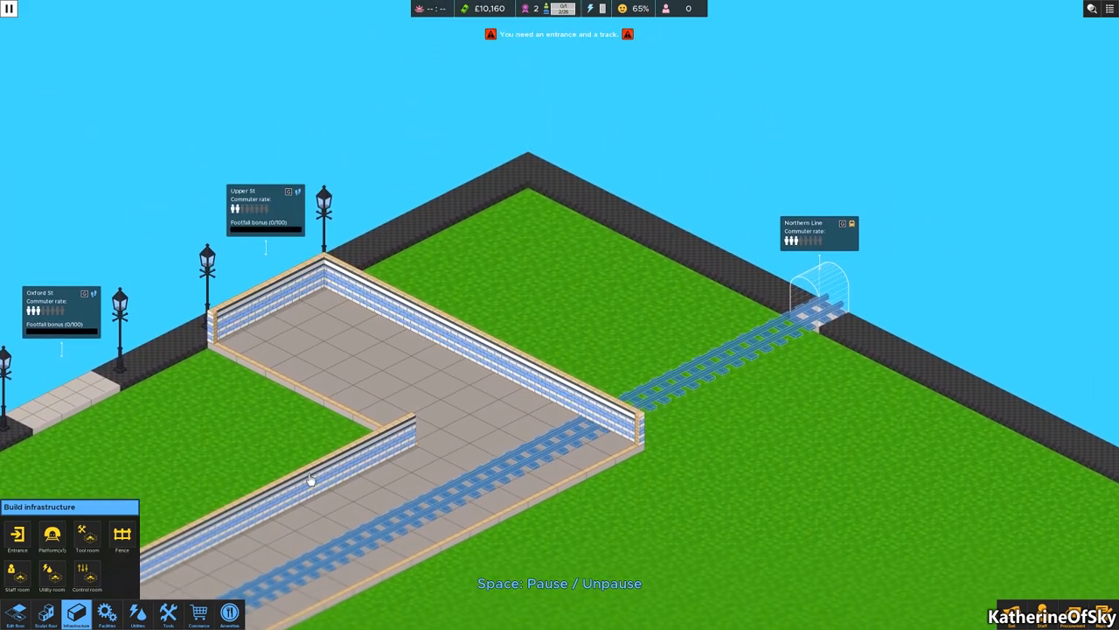
pyautogui.click(16, 612)
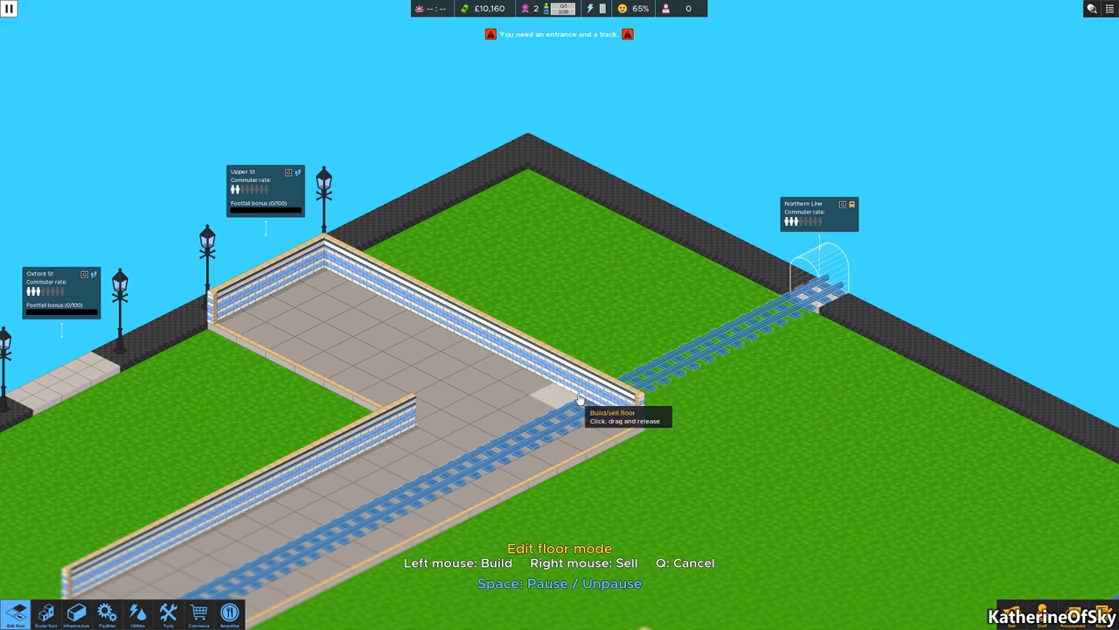
pyautogui.click(581, 398)
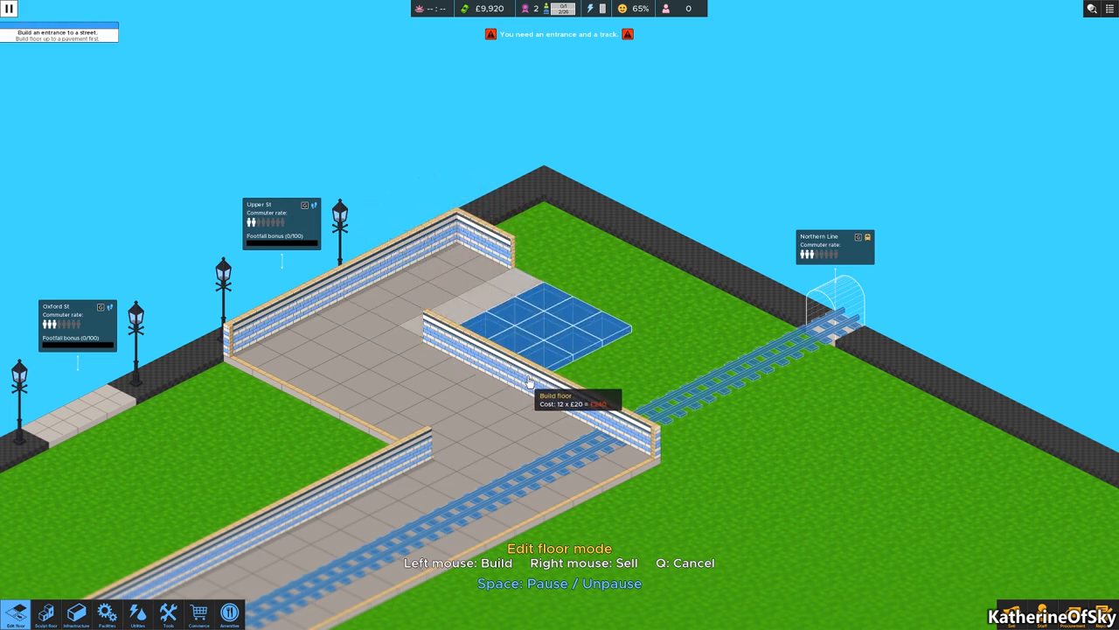
pyautogui.click(530, 382)
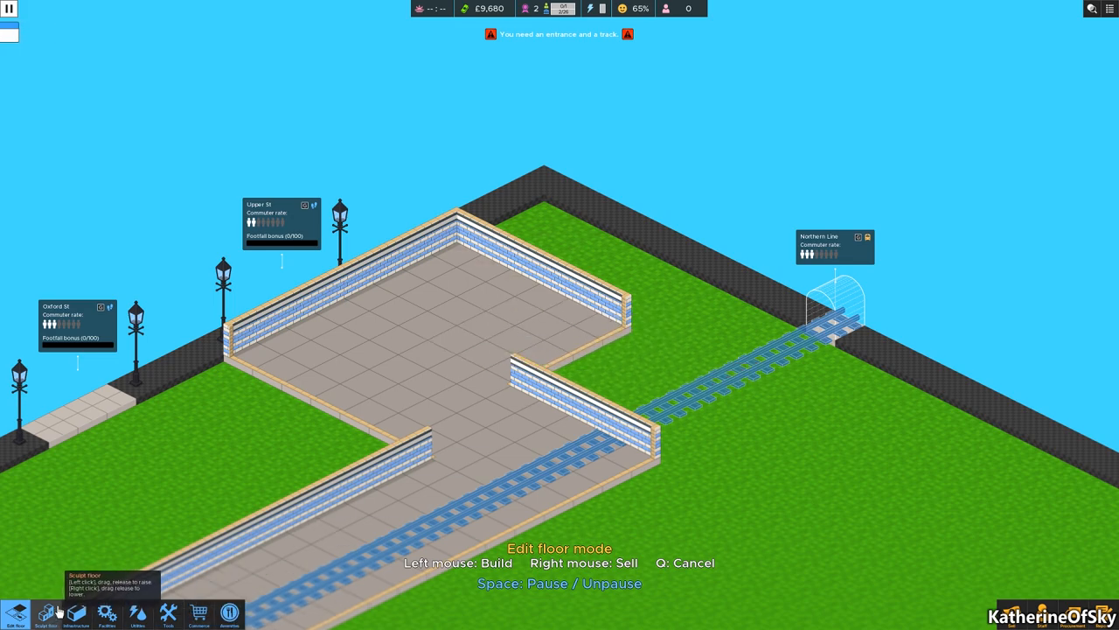
# Place a control room in the Upper St floor corner and preview a 12-tile tool room.
pyautogui.click(75, 612)
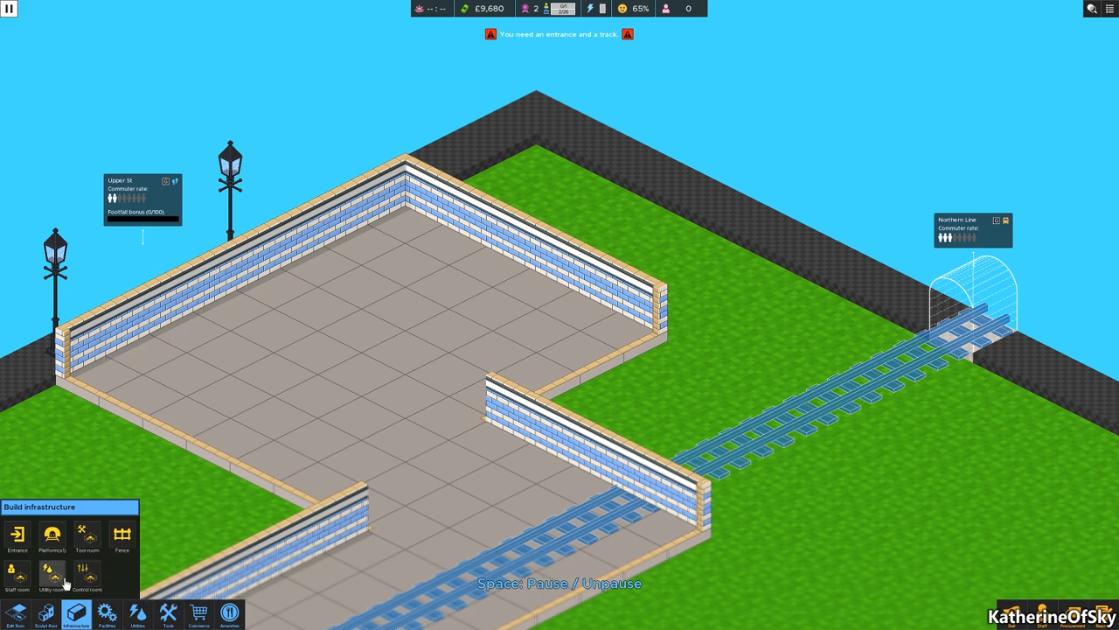
pyautogui.click(52, 573)
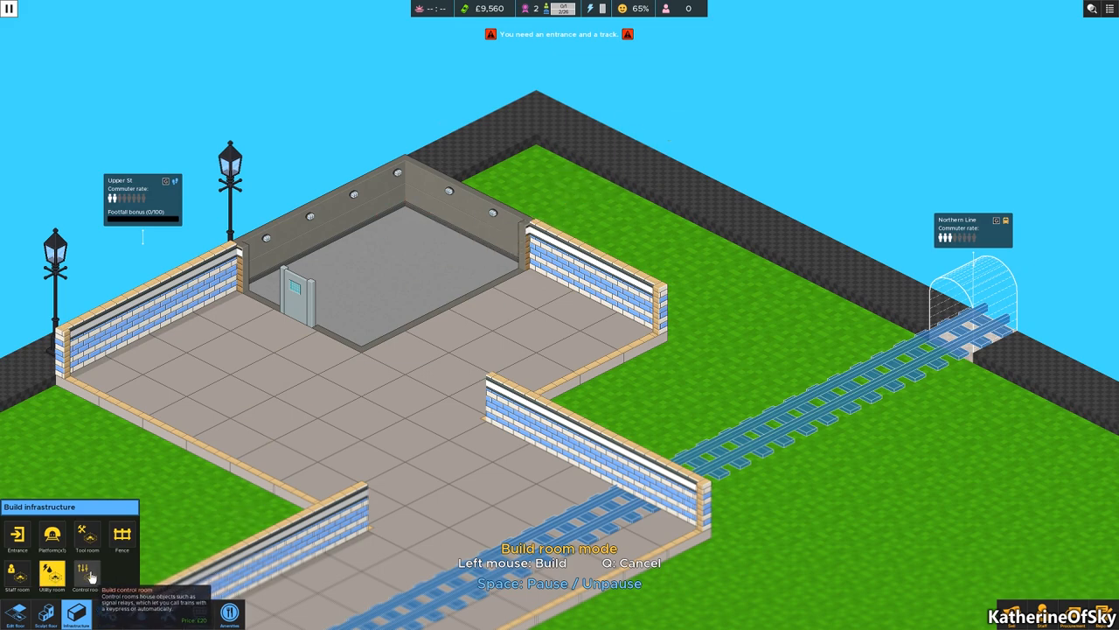
pyautogui.click(87, 533)
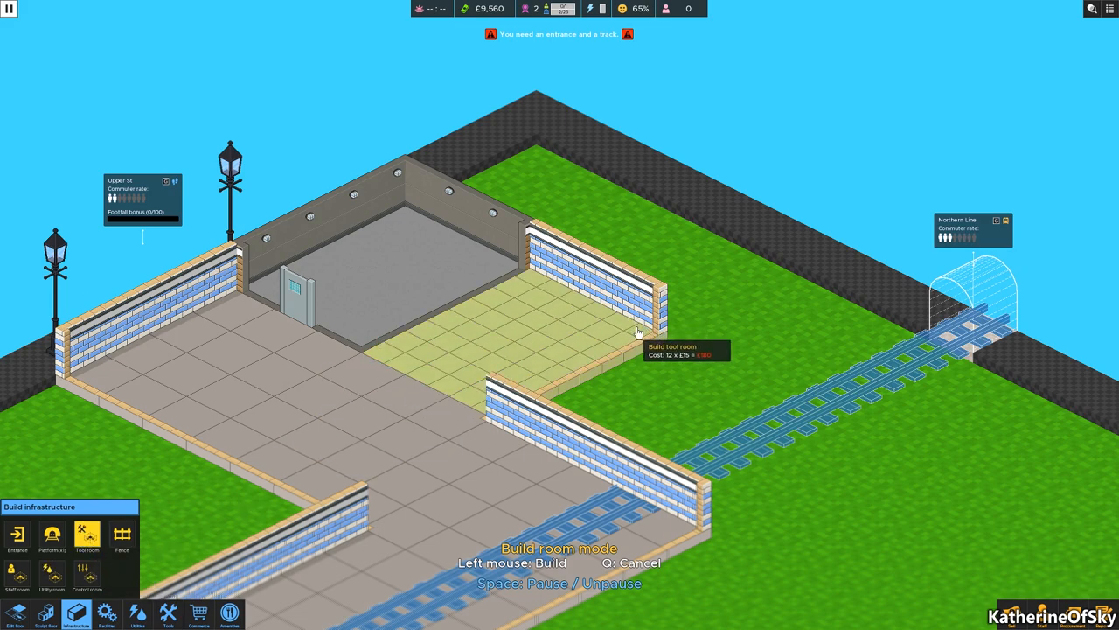
pyautogui.moveTo(428, 383)
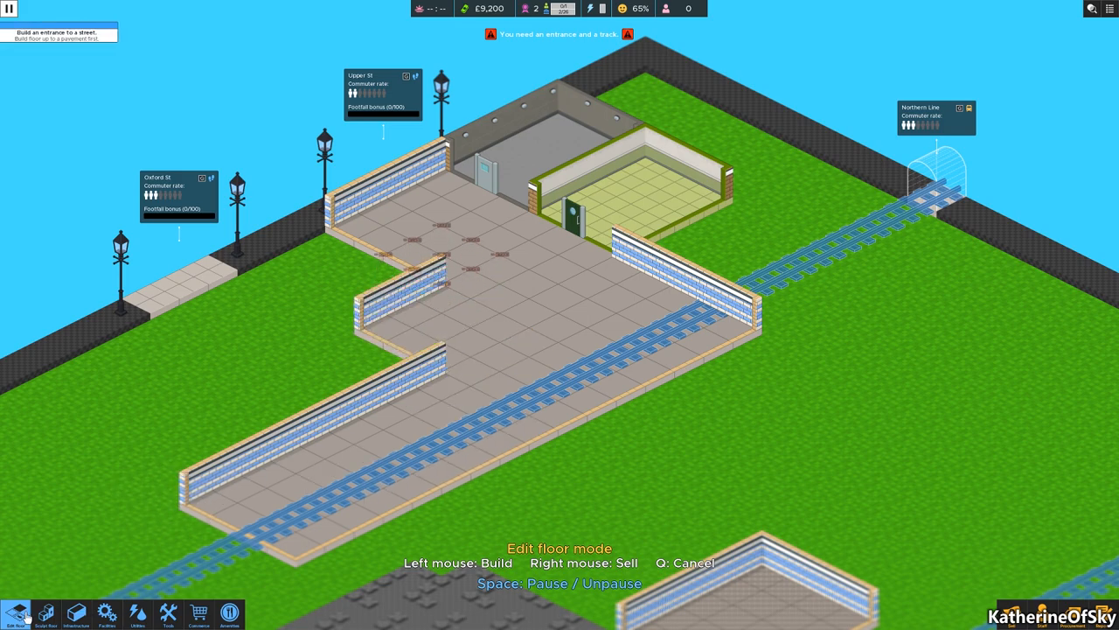
pyautogui.moveTo(46, 613)
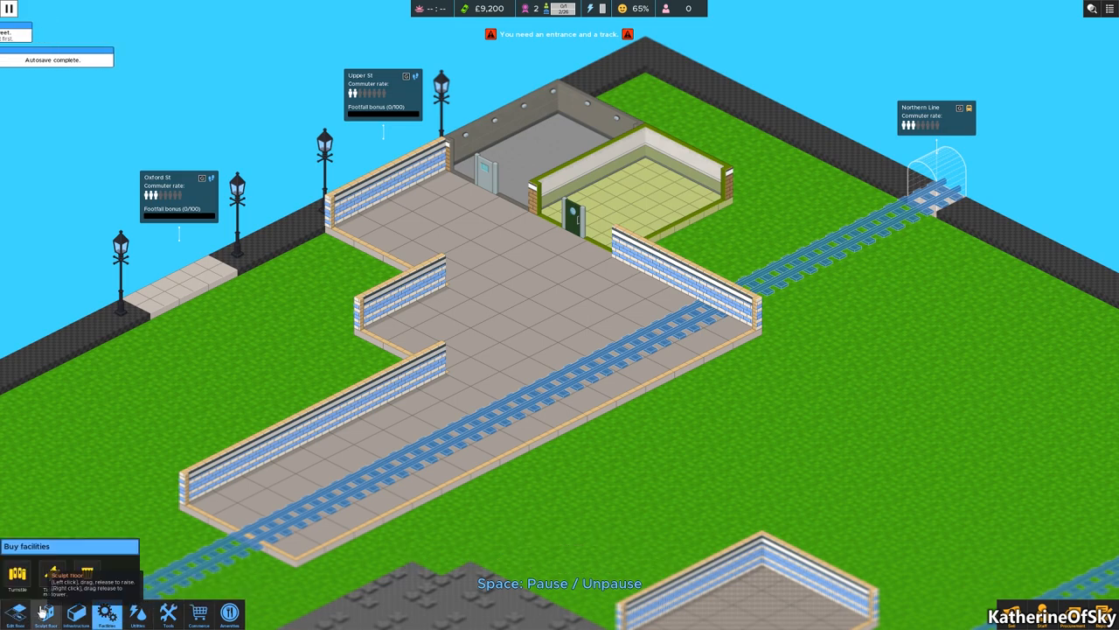
# Place a blue-tiled staff room on the floor beside the Northern Line track.
pyautogui.click(75, 613)
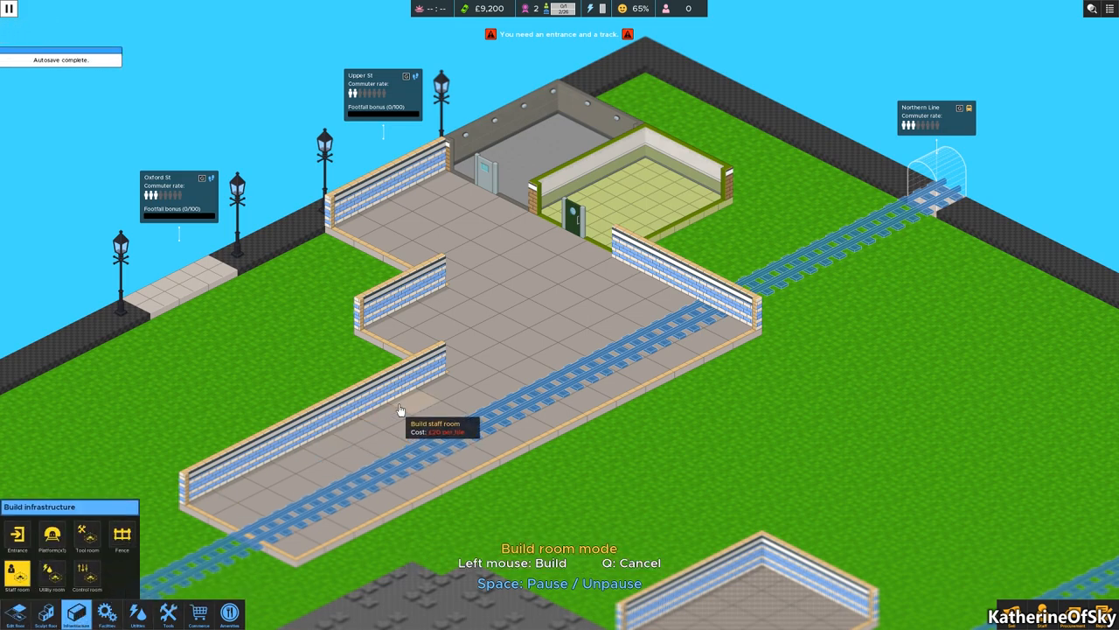
pyautogui.moveTo(505, 342)
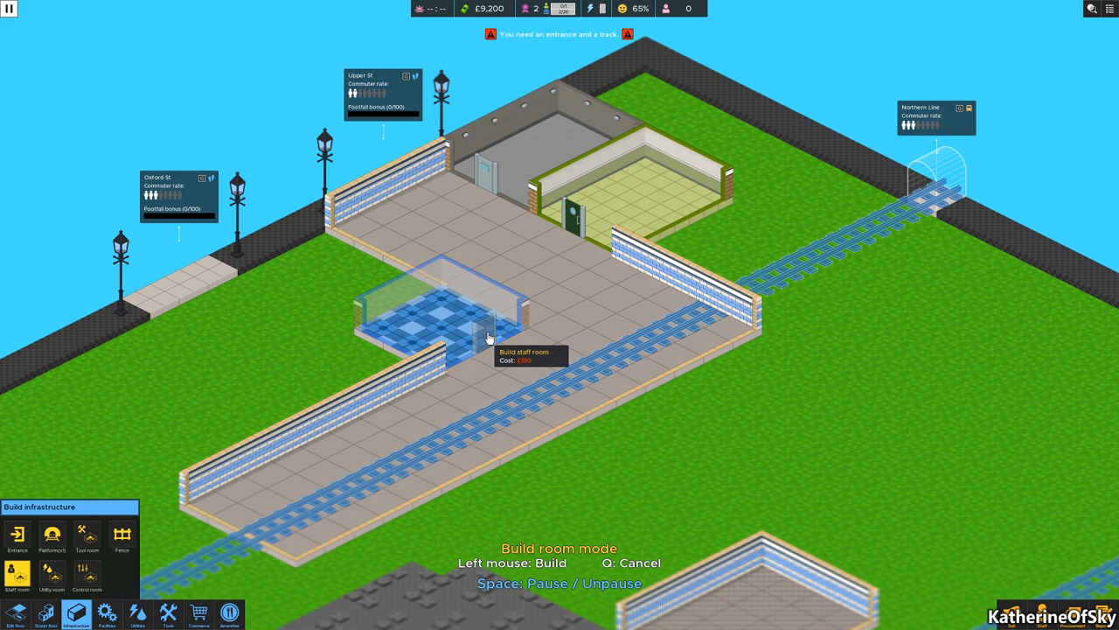
pyautogui.click(463, 341)
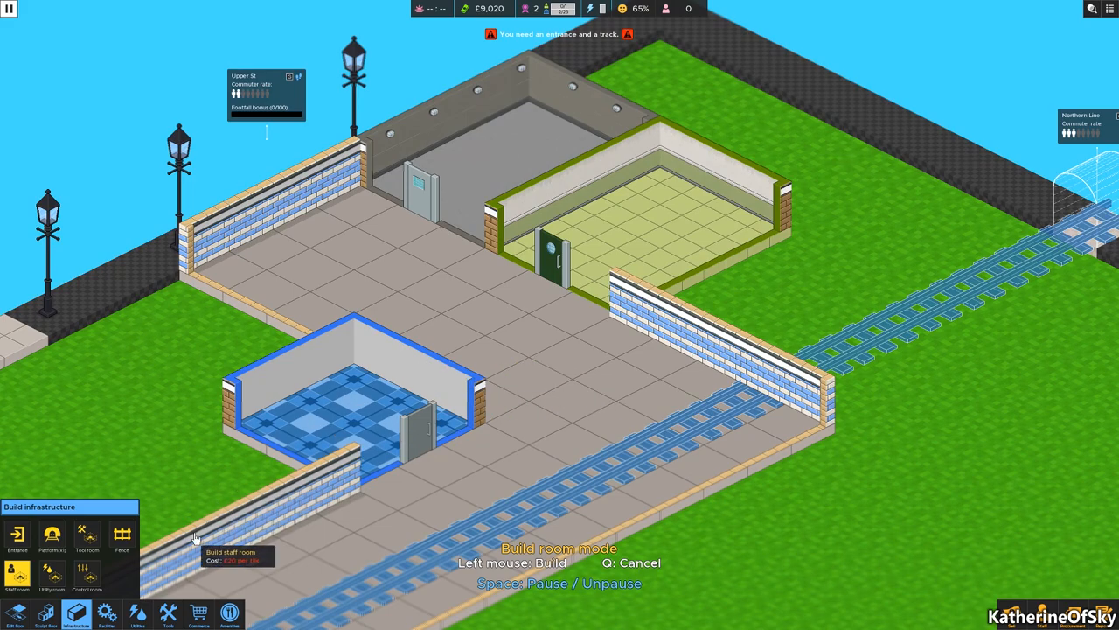
pyautogui.moveTo(547, 288)
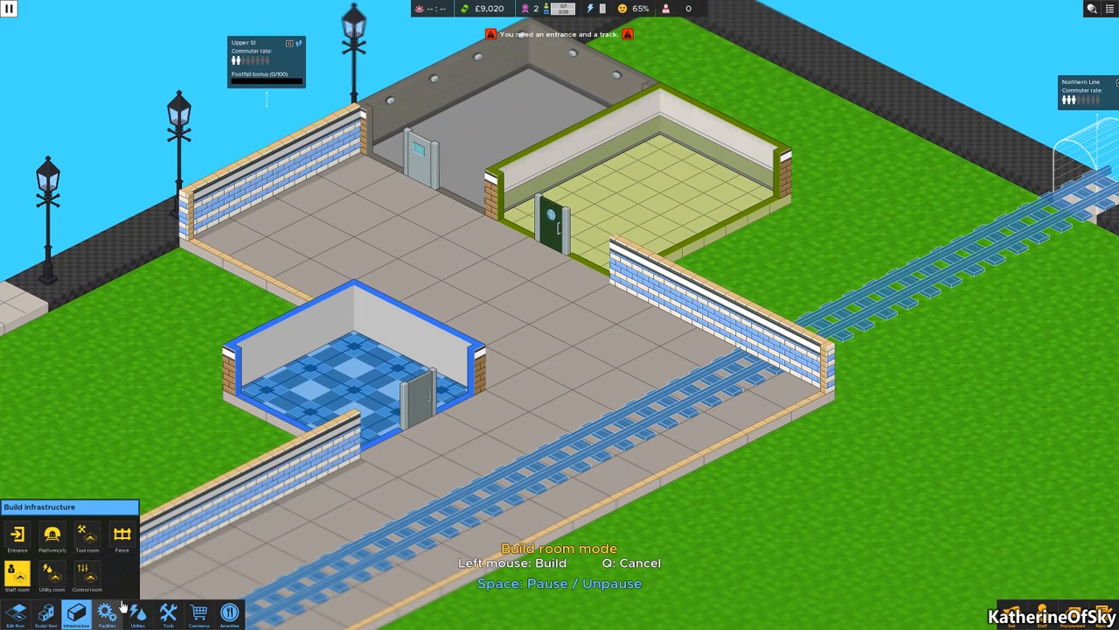
pyautogui.click(107, 613)
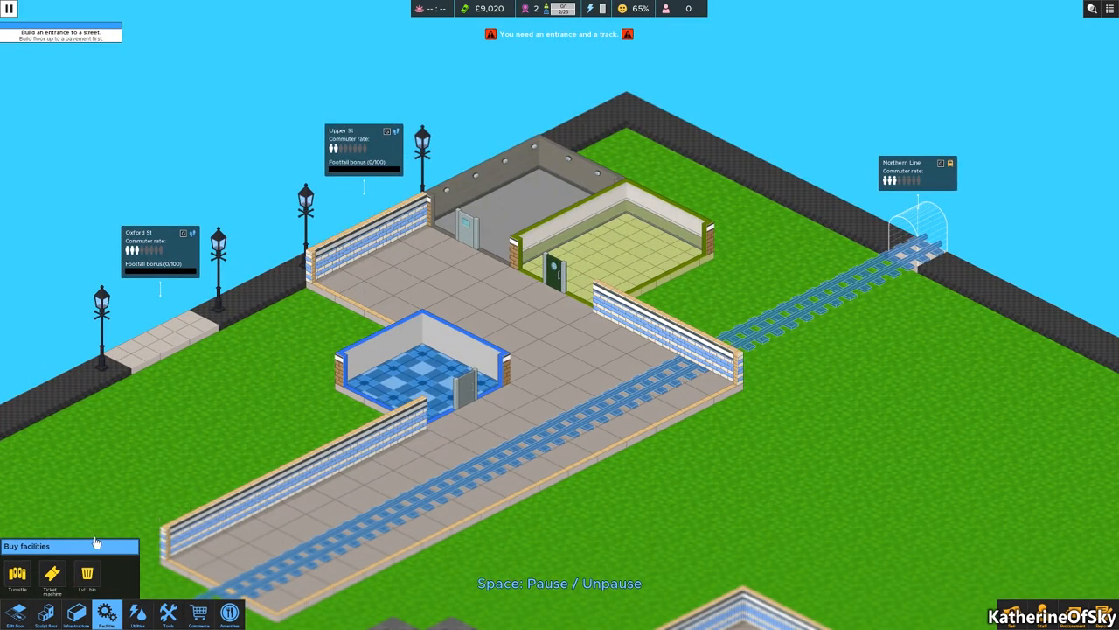
pyautogui.click(75, 613)
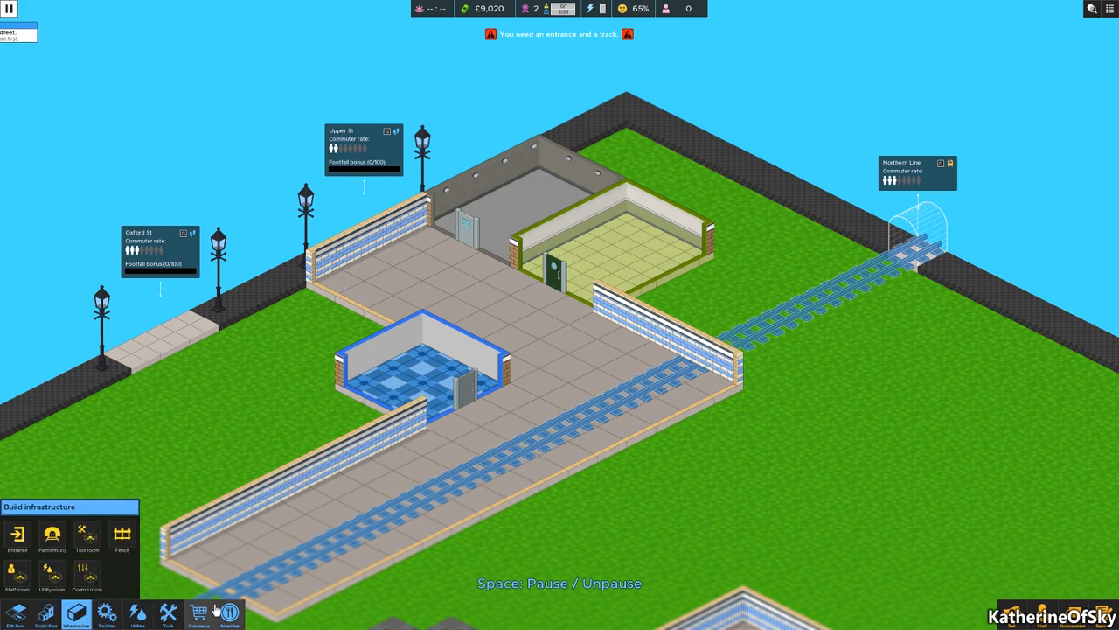
# Build a Metro entrance onto Upper St, with Platform 1 along the Northern Line track.
pyautogui.click(17, 533)
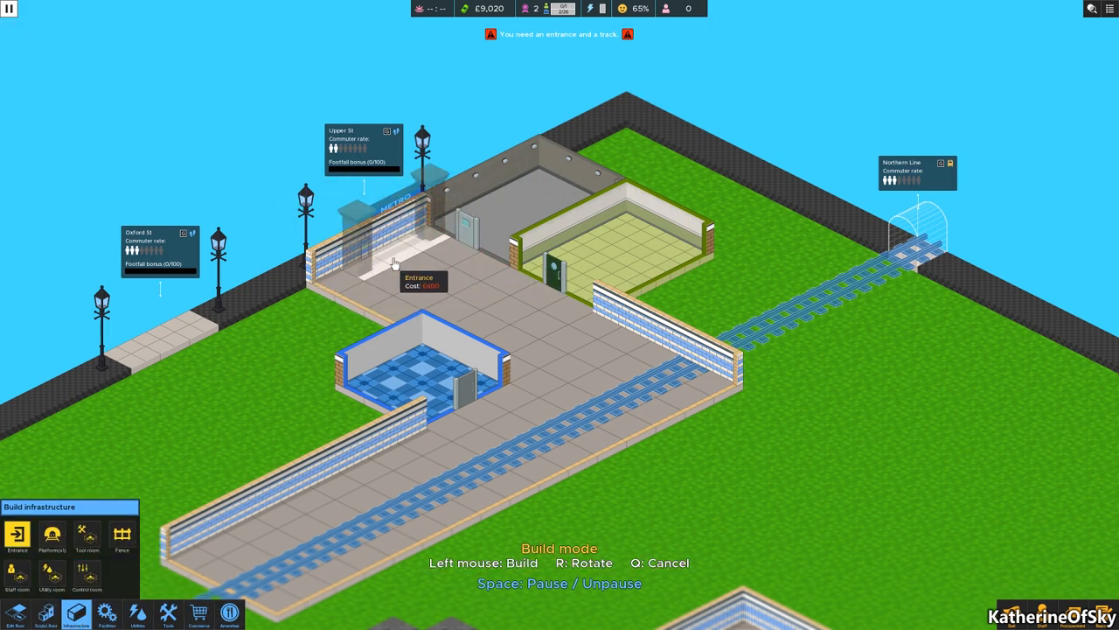
pyautogui.moveTo(381, 266)
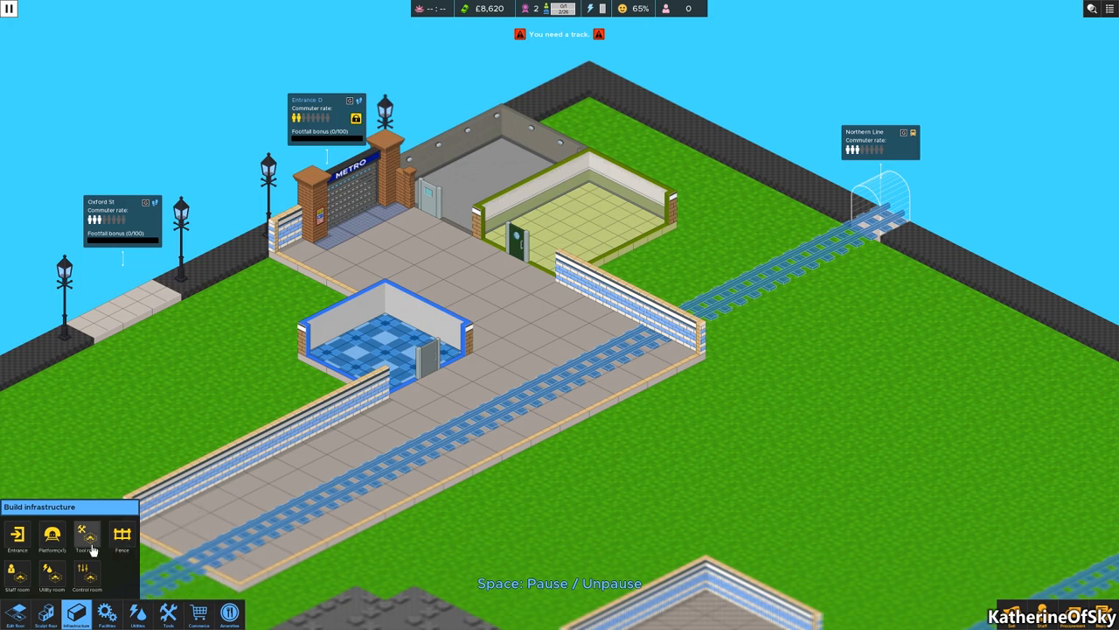
pyautogui.click(53, 533)
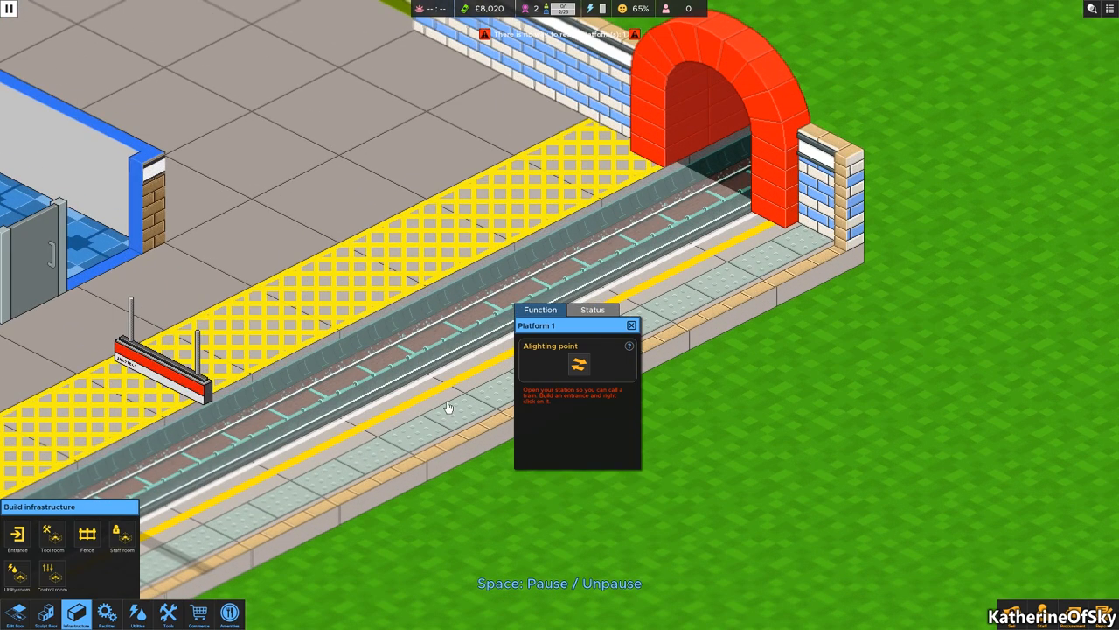
pyautogui.moveTo(578, 366)
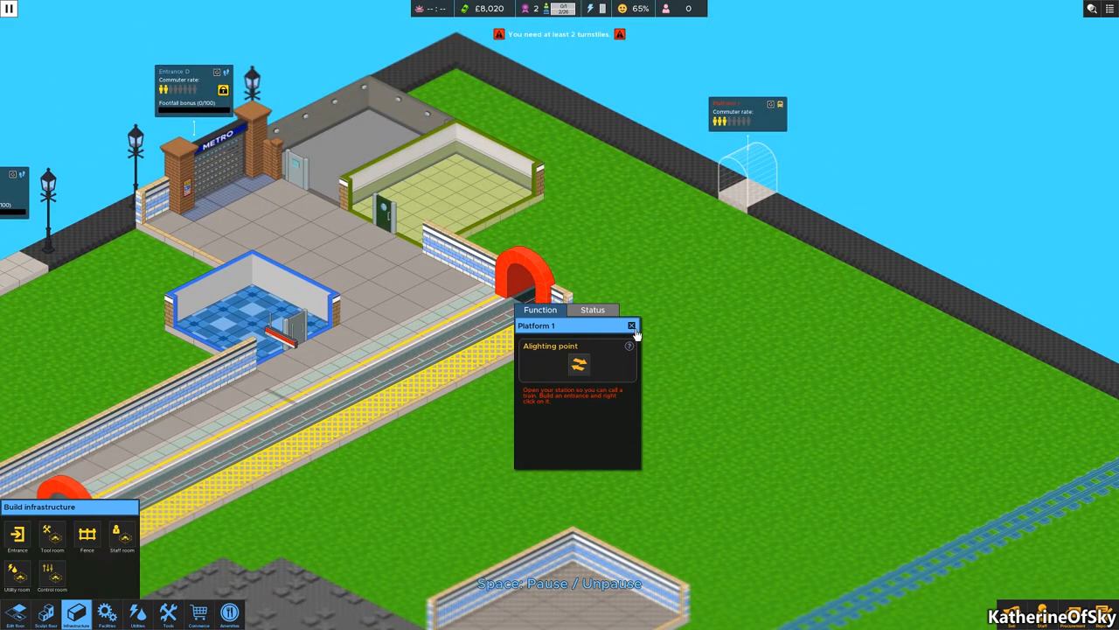
# Close the Platform 1 panel to return to the station overview.
pyautogui.click(631, 325)
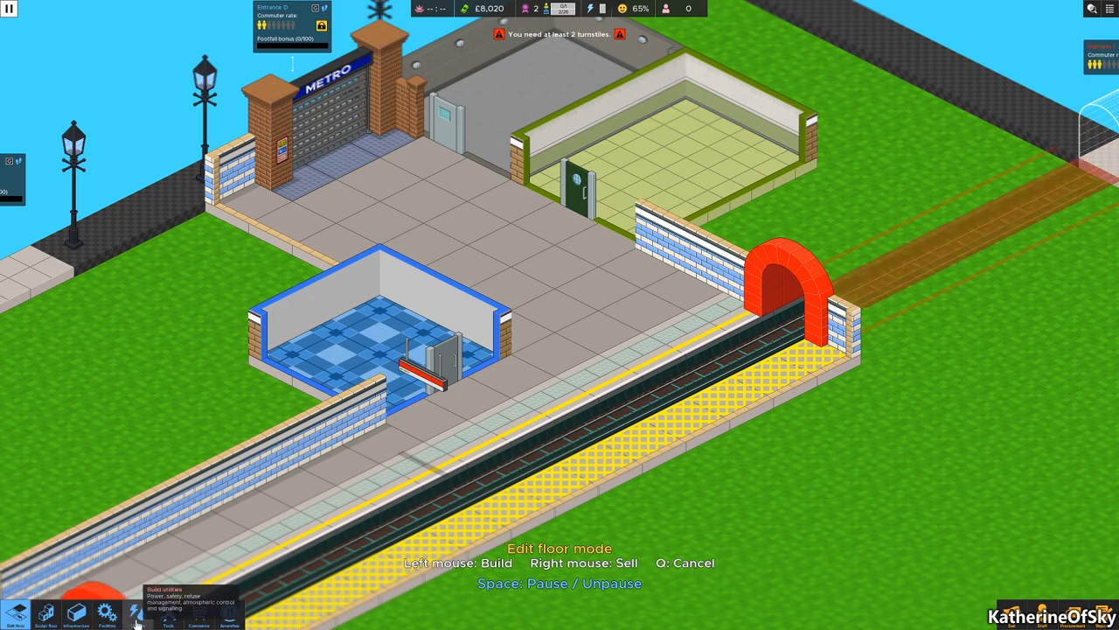
pyautogui.click(107, 612)
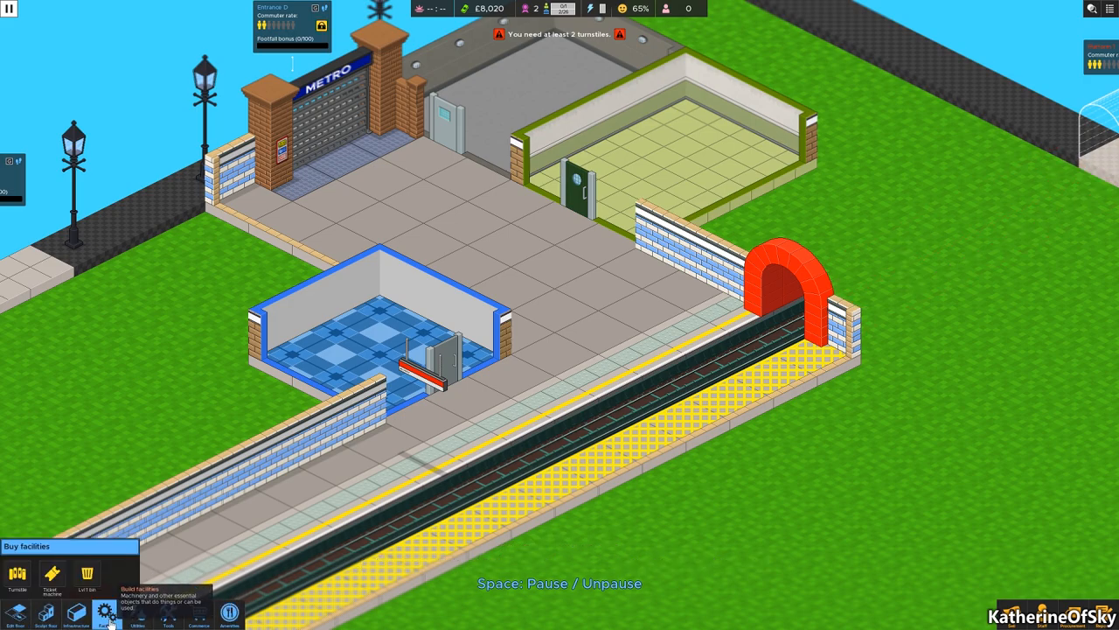
pyautogui.click(17, 573)
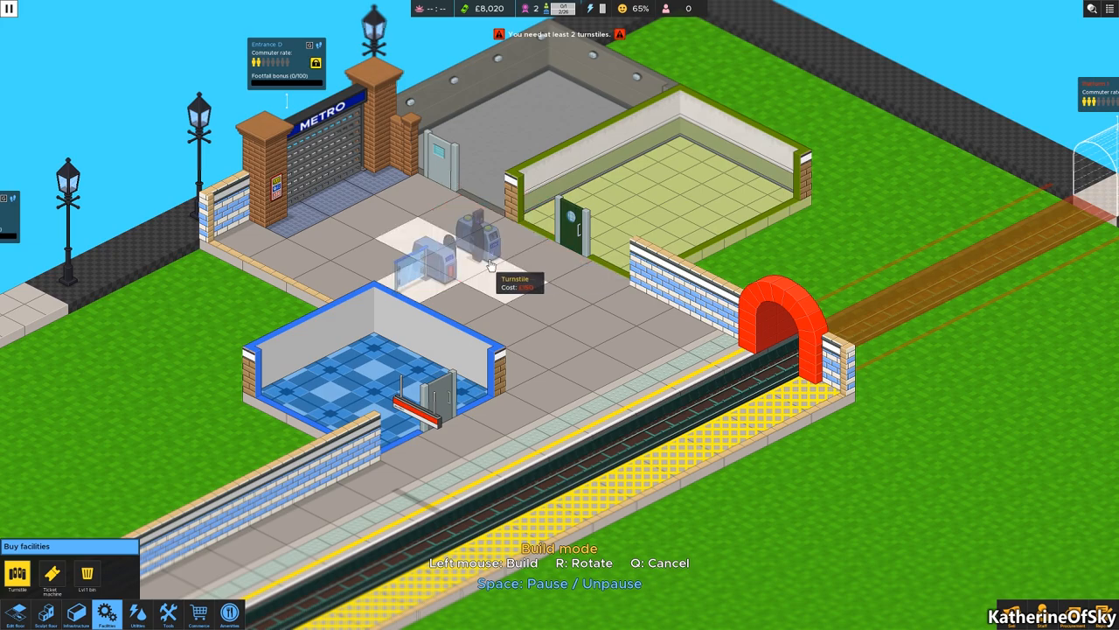
pyautogui.moveTo(630, 350)
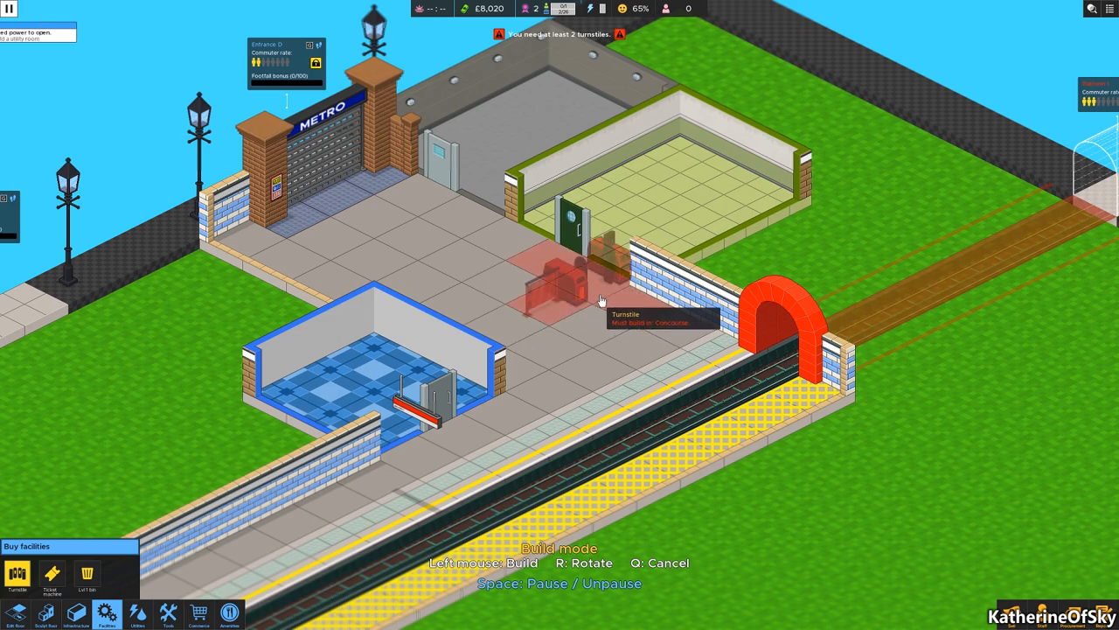
pyautogui.moveTo(613, 306)
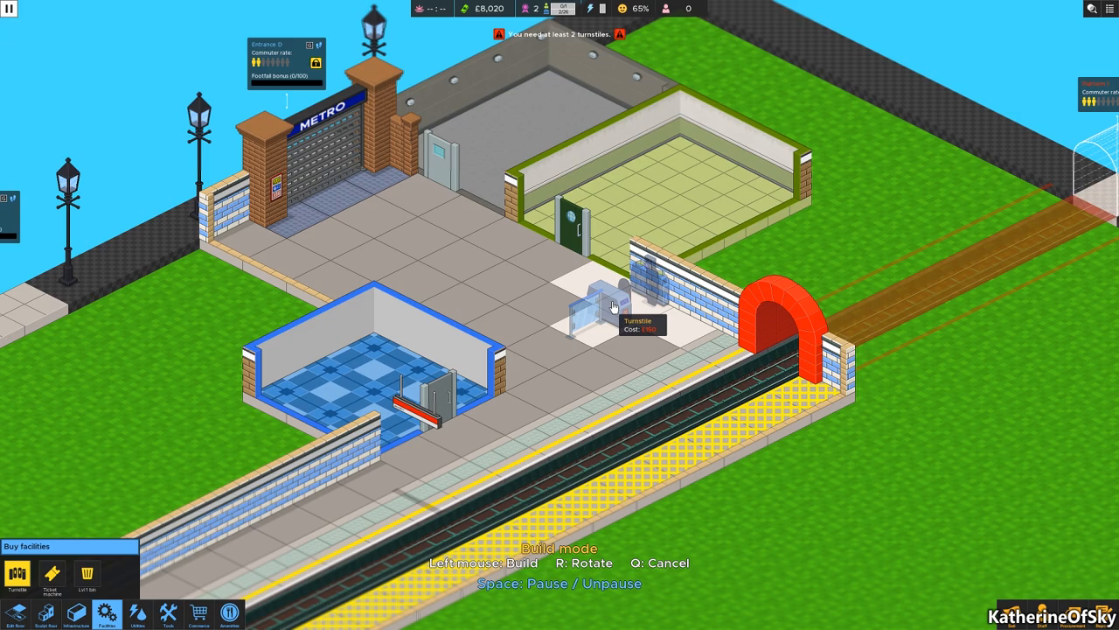
pyautogui.press('q')
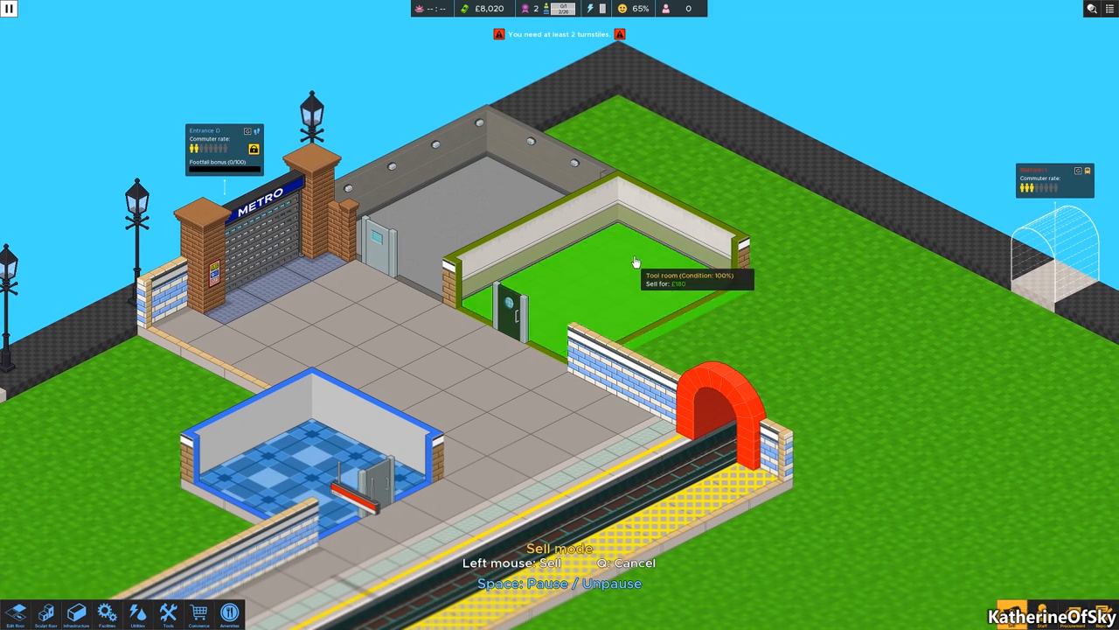
# Sell the old tool room and rebuild it, with its door, in the floor's back corner.
pyautogui.click(635, 262)
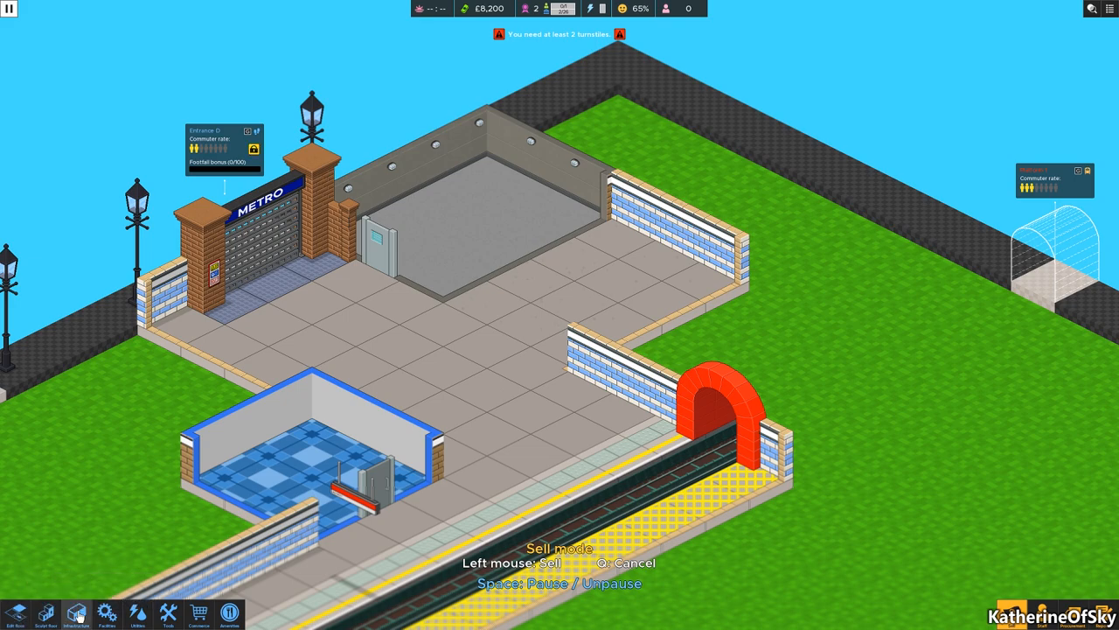
pyautogui.click(76, 613)
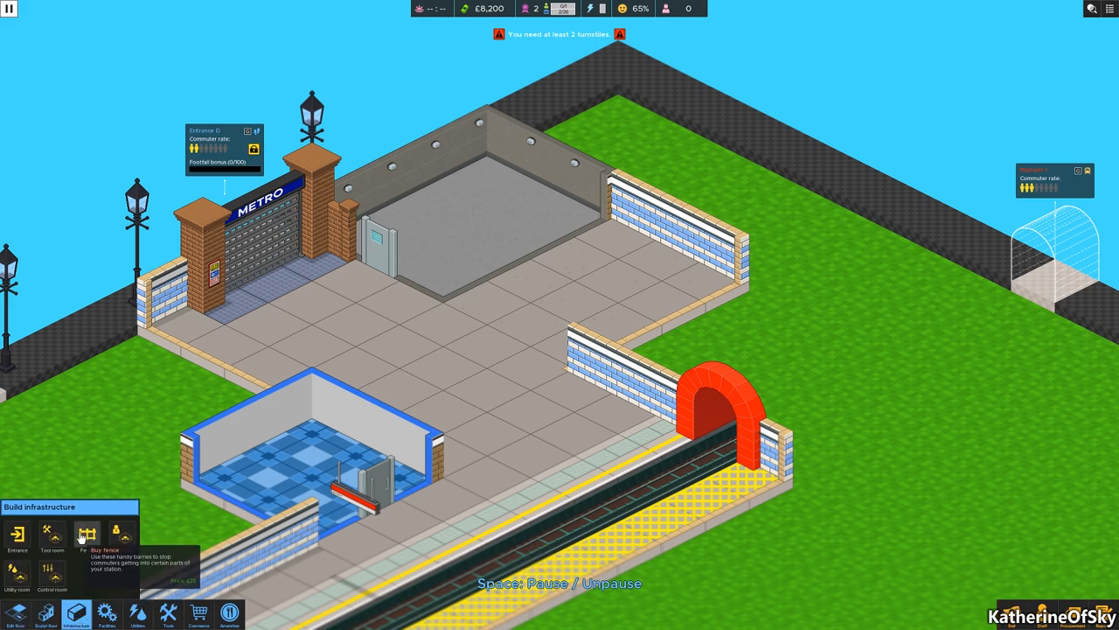
pyautogui.click(52, 533)
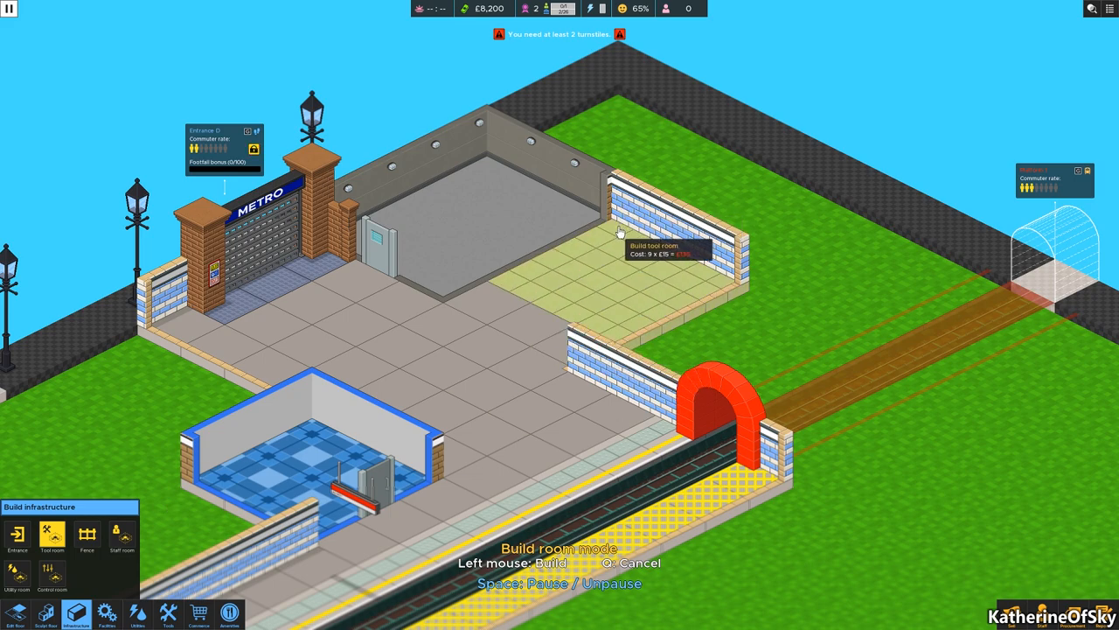
pyautogui.click(619, 232)
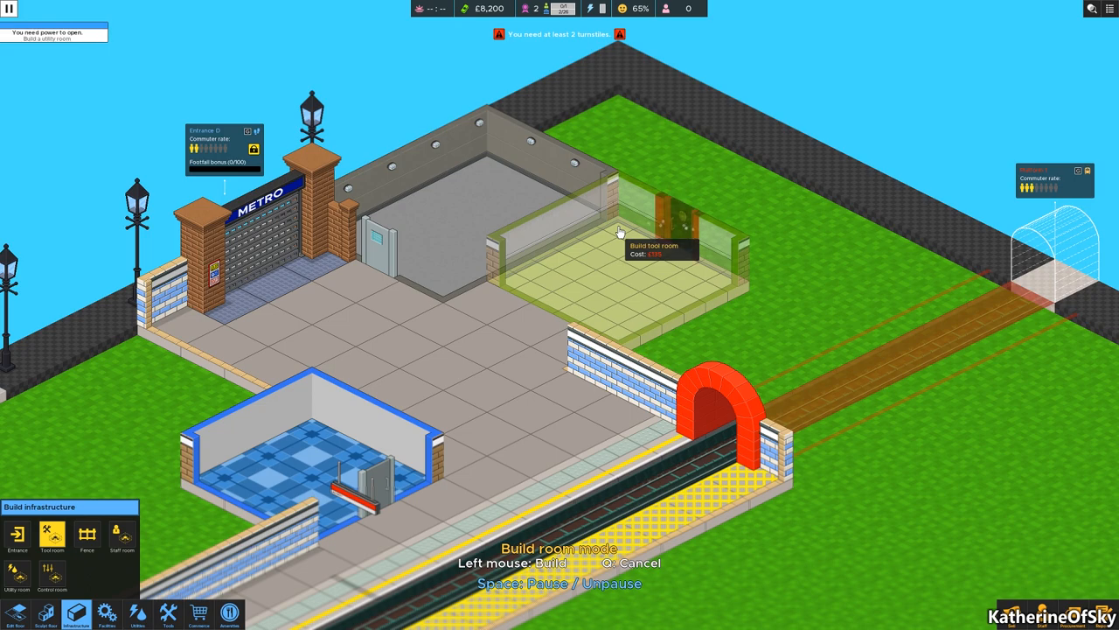
pyautogui.moveTo(538, 287)
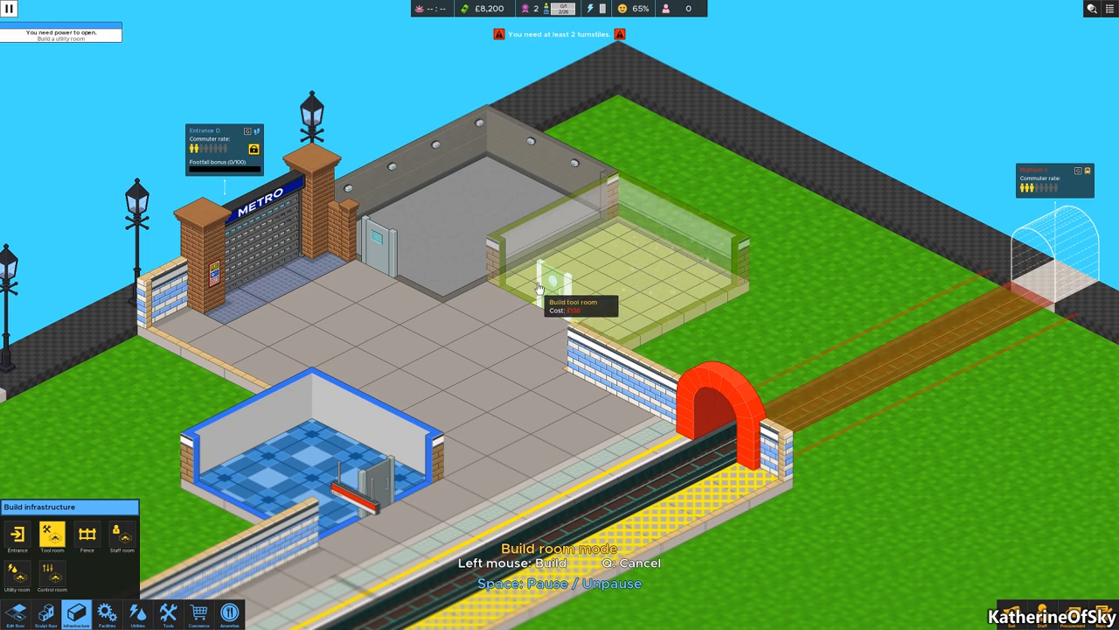
pyautogui.click(538, 284)
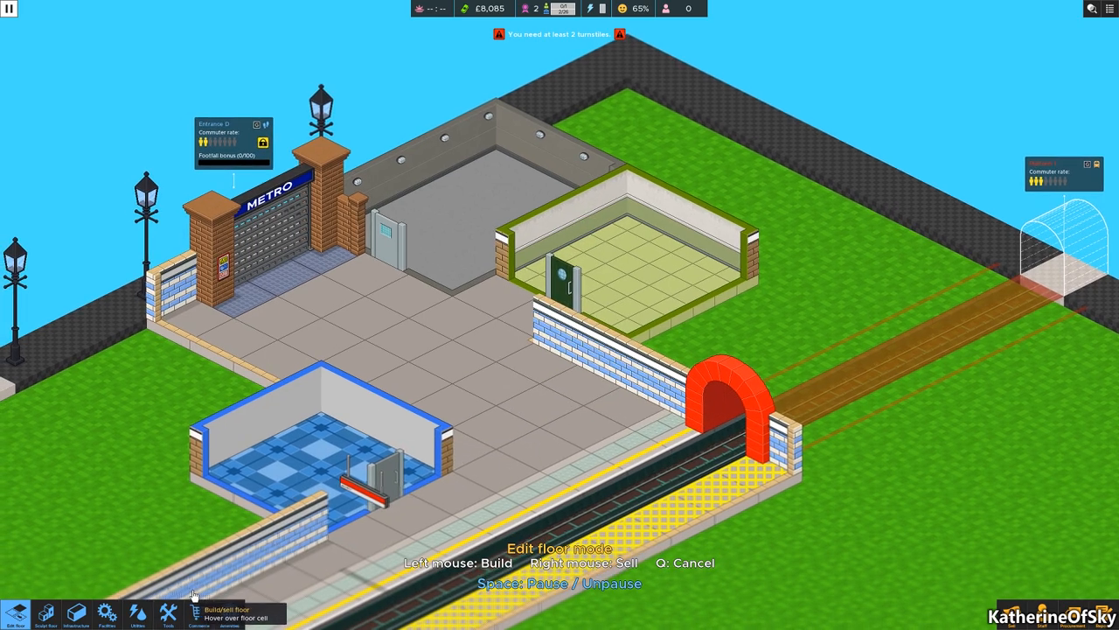
# Switch to Facilities and preview a £150 turnstile on the concourse.
pyautogui.click(76, 614)
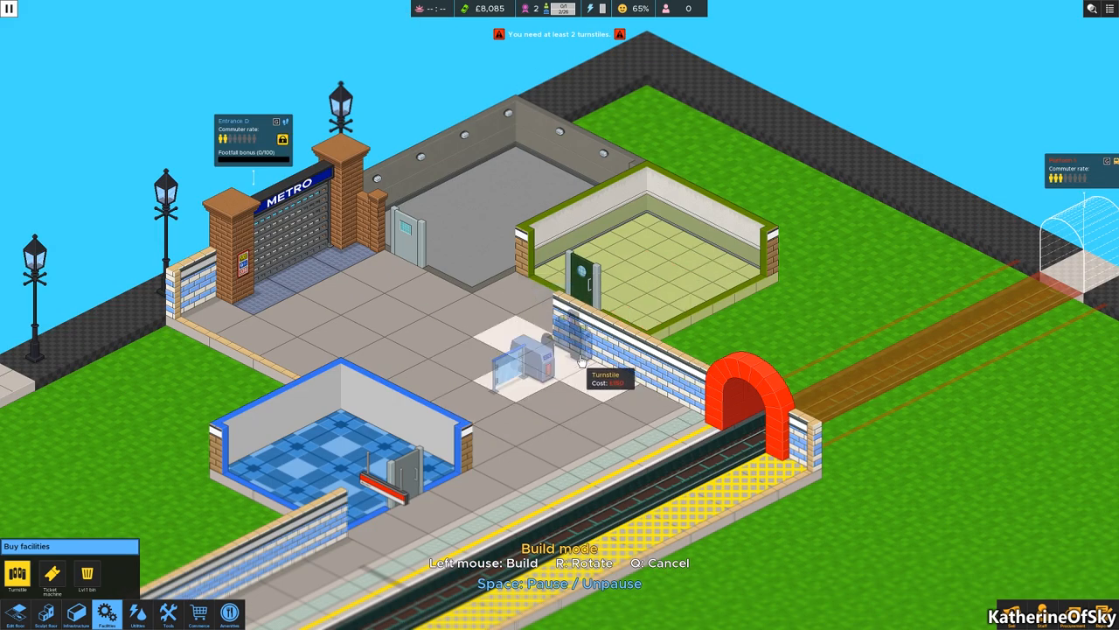
pyautogui.moveTo(575, 371)
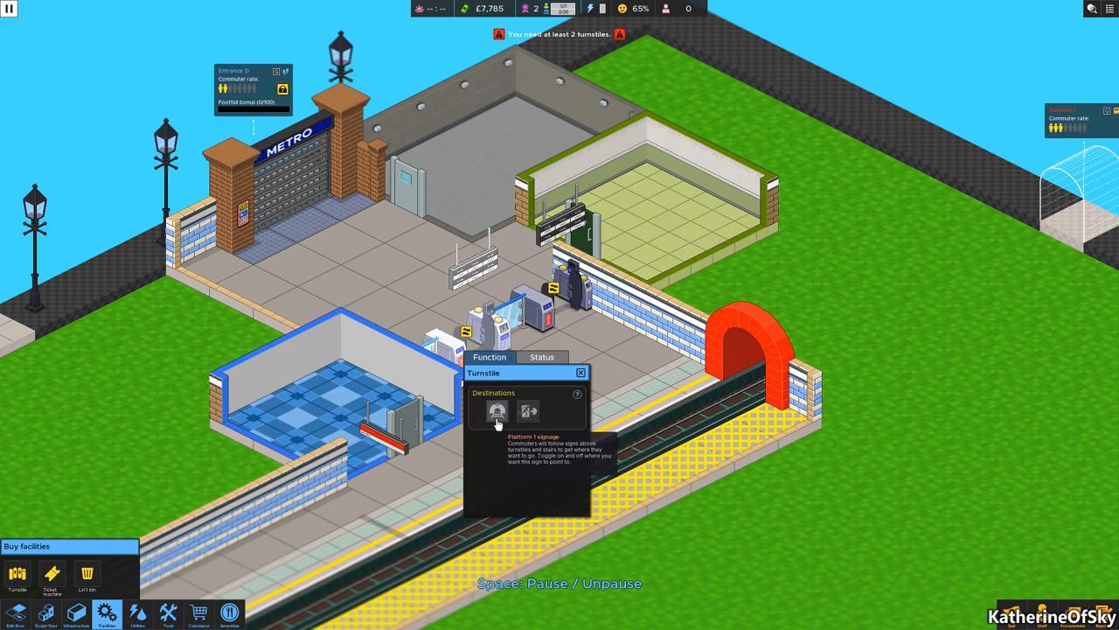
# Sign the turnstiles to Platform 1 and extend the concourse floor beside the toilets.
pyautogui.click(497, 411)
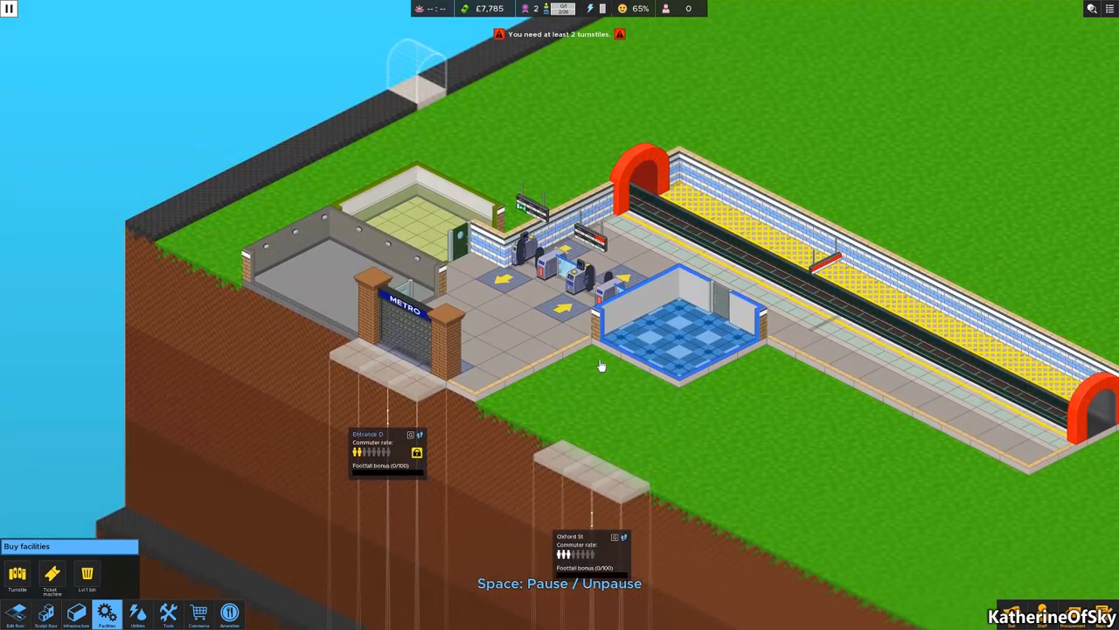
pyautogui.moveTo(94, 537)
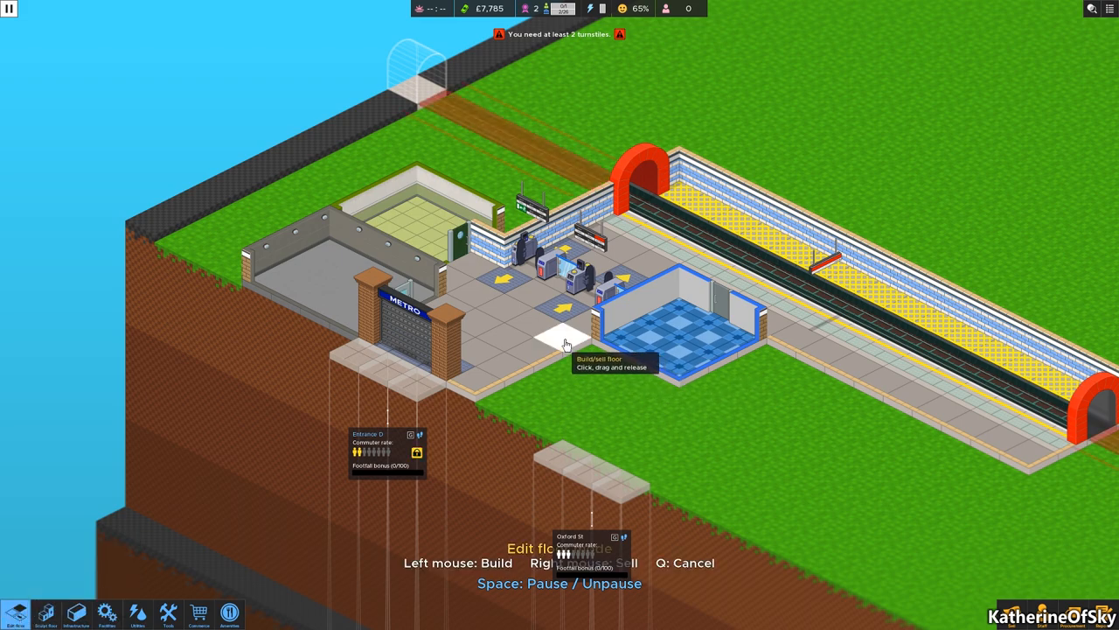
pyautogui.moveTo(564, 344); pyautogui.dragTo(635, 481)
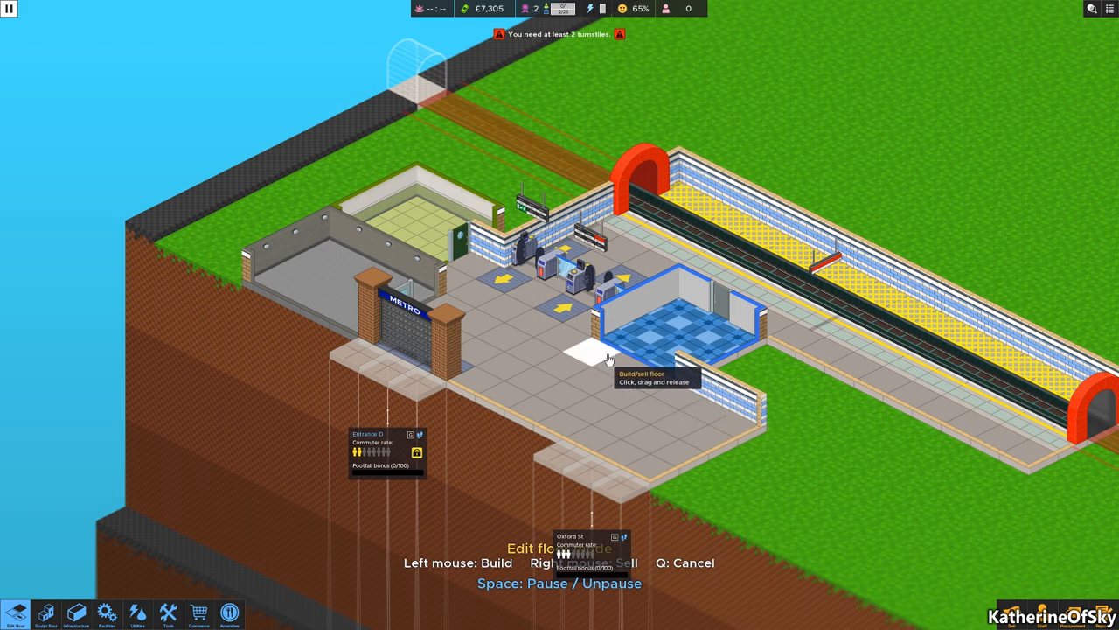
pyautogui.moveTo(684, 477)
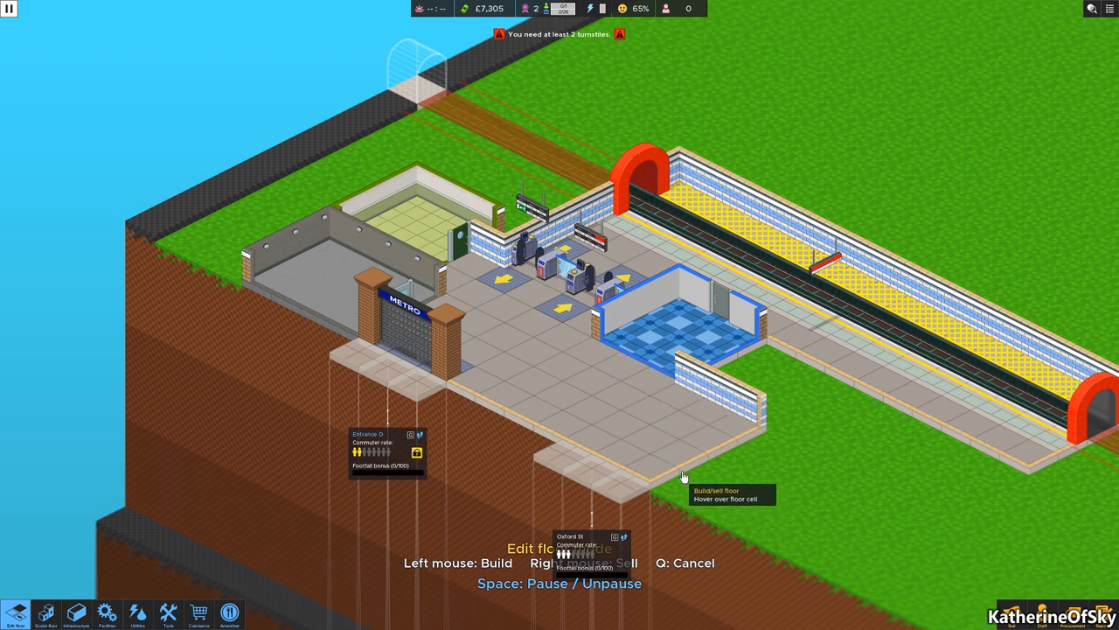
pyautogui.moveTo(105, 612)
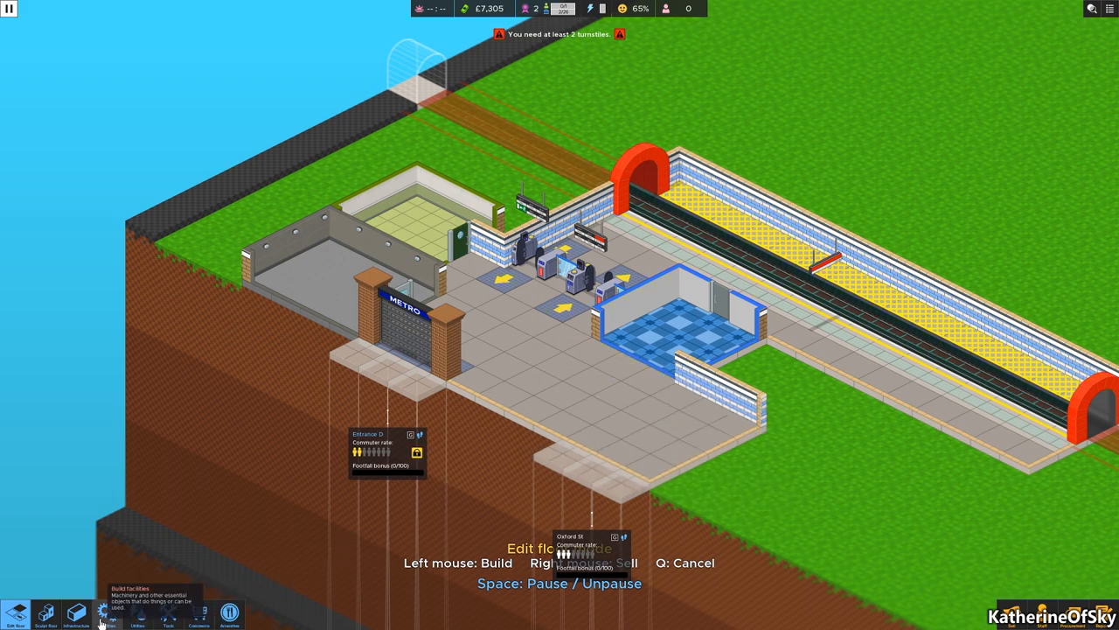
# Place two ticket machines on the new concourse floor beside the toilets.
pyautogui.click(107, 613)
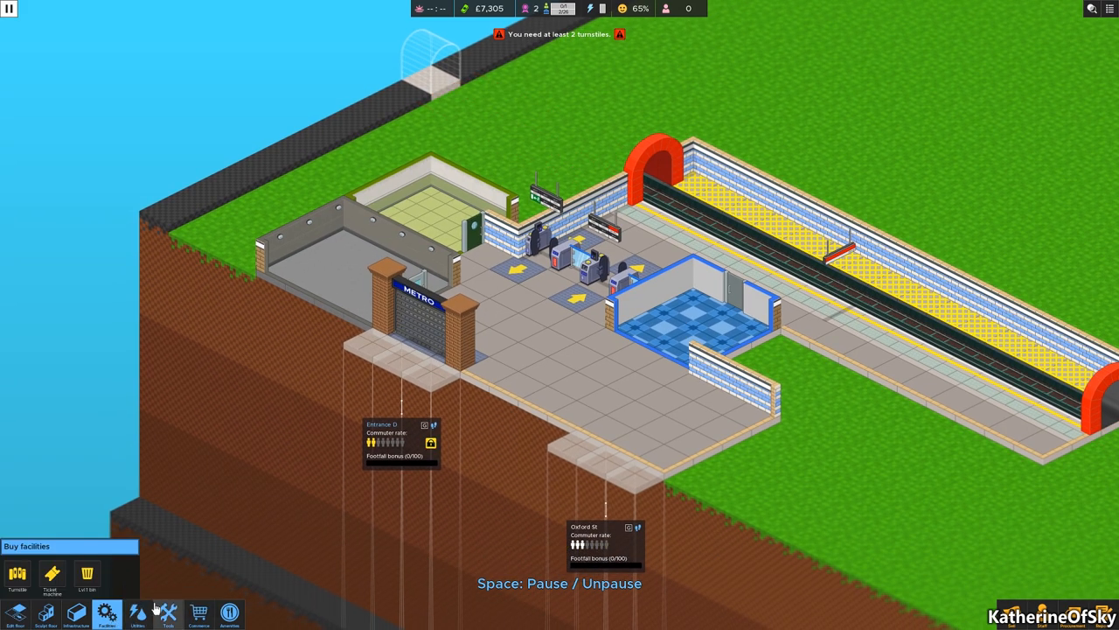
pyautogui.click(51, 575)
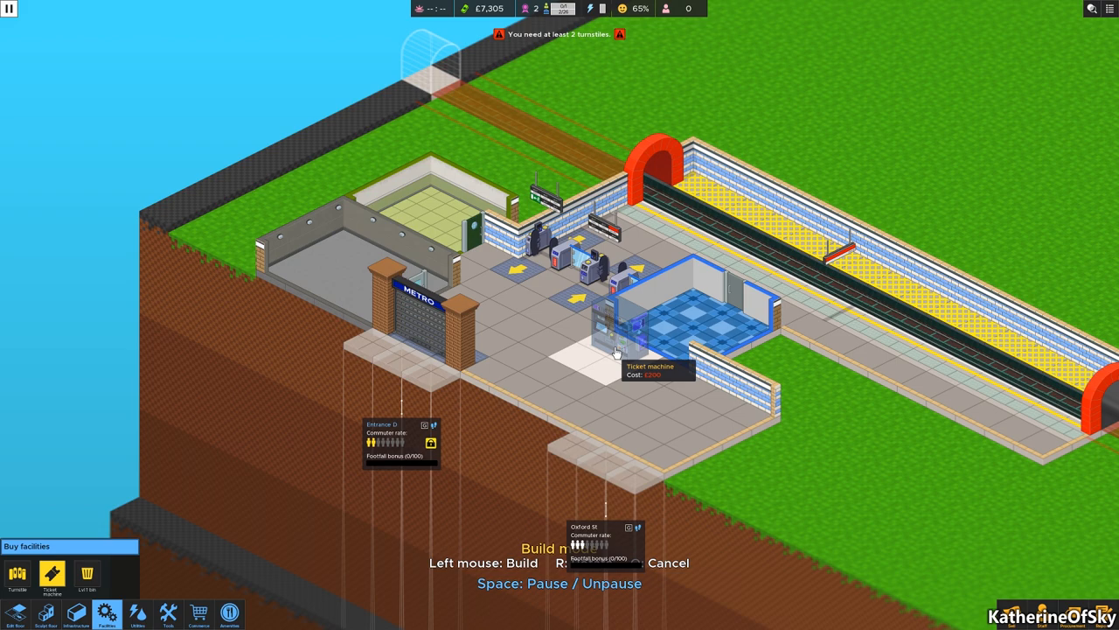
pyautogui.click(612, 350)
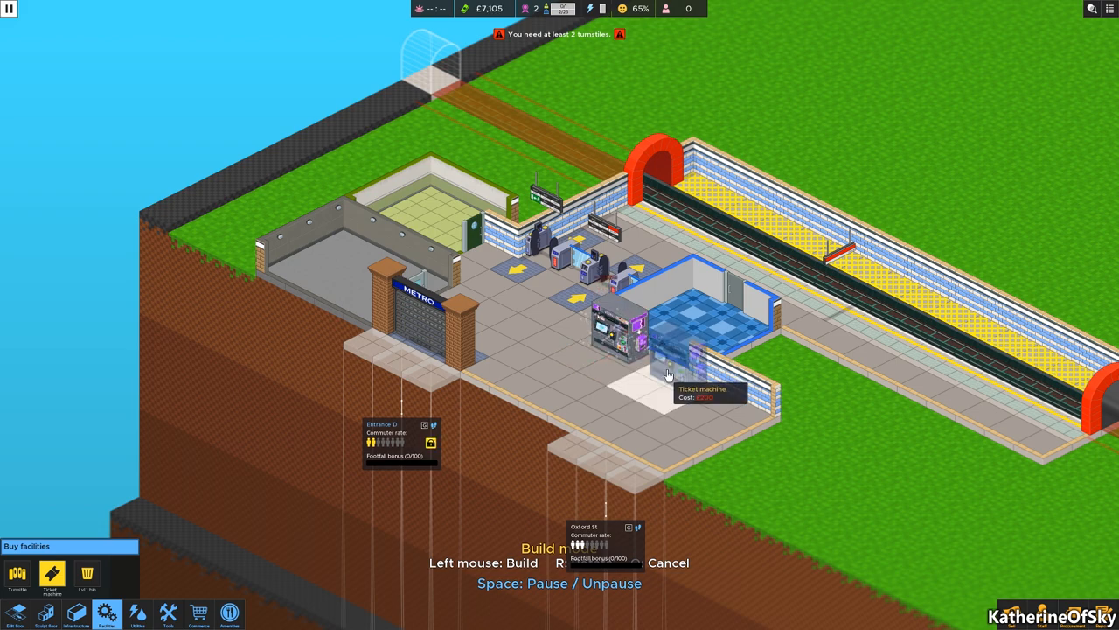
pyautogui.click(669, 372)
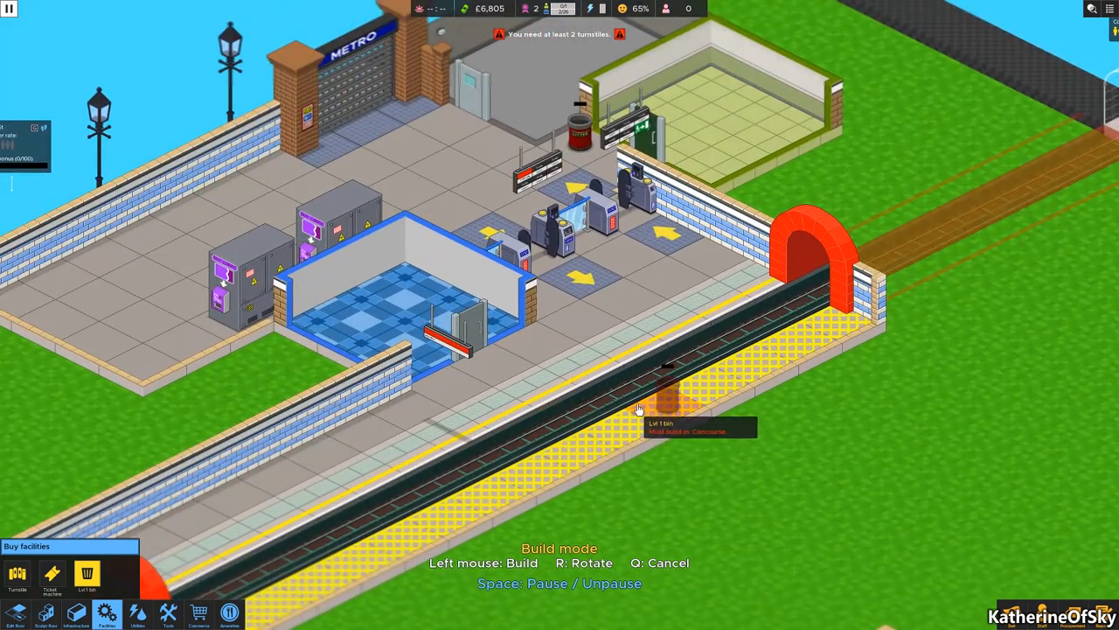
pyautogui.moveTo(547, 350)
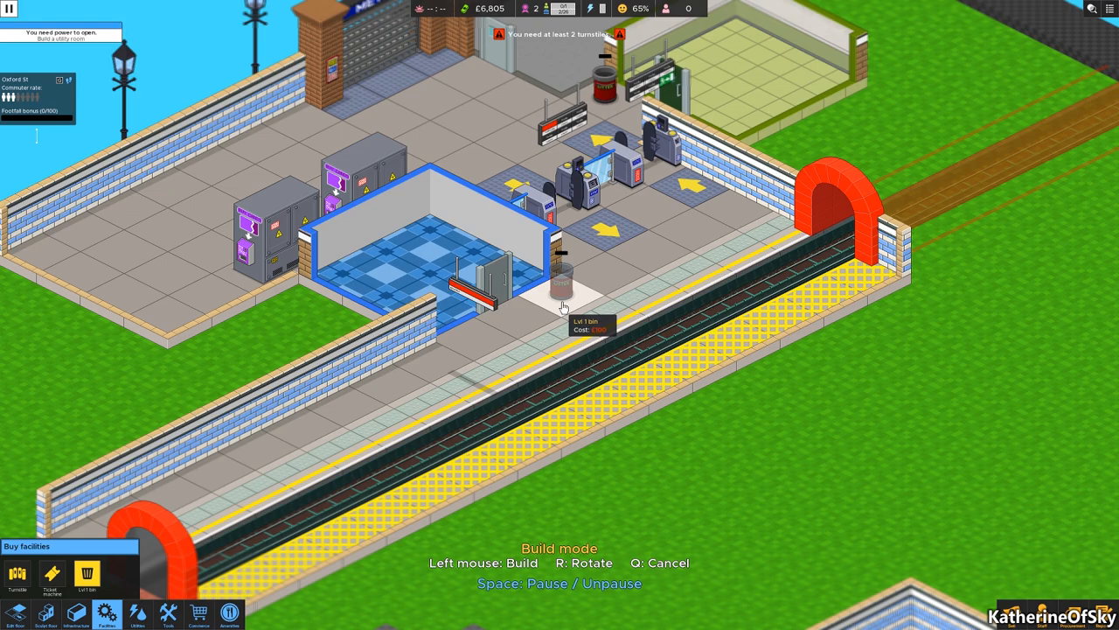
# Place a Lvl 1 litter bin on the concourse tile next to the toilets.
pyautogui.click(562, 289)
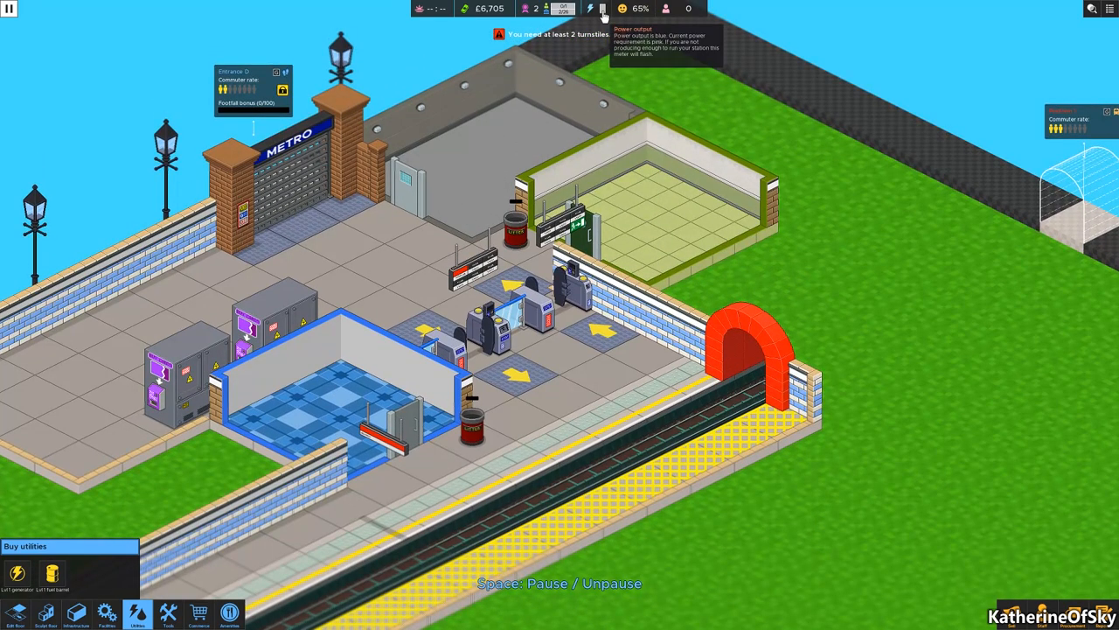
# View the station power report and close it again.
pyautogui.click(590, 9)
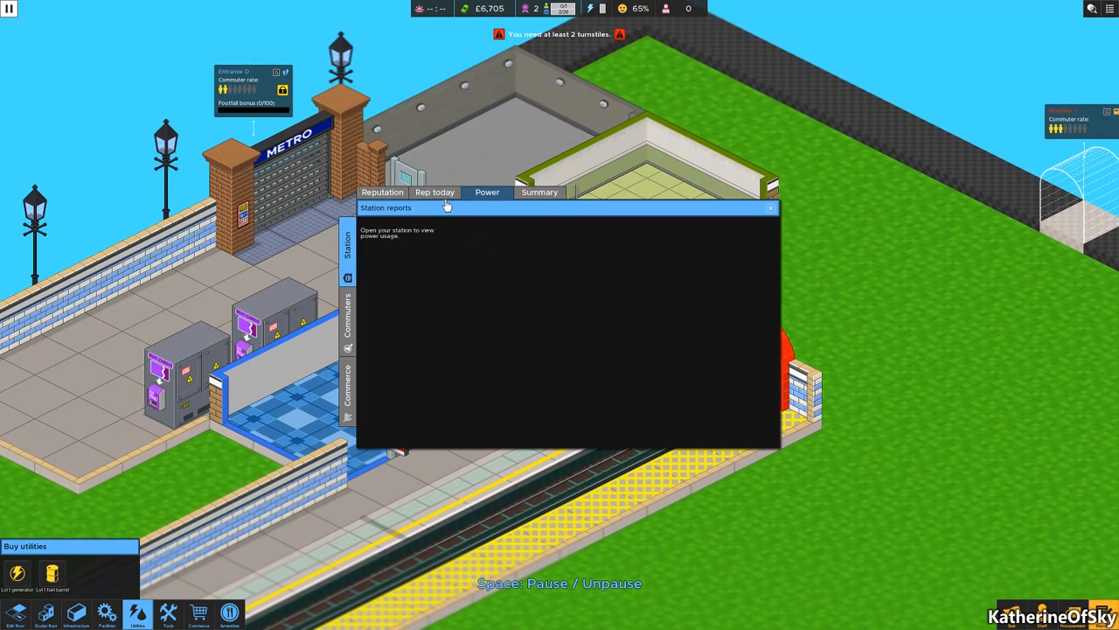
pyautogui.moveTo(413, 372)
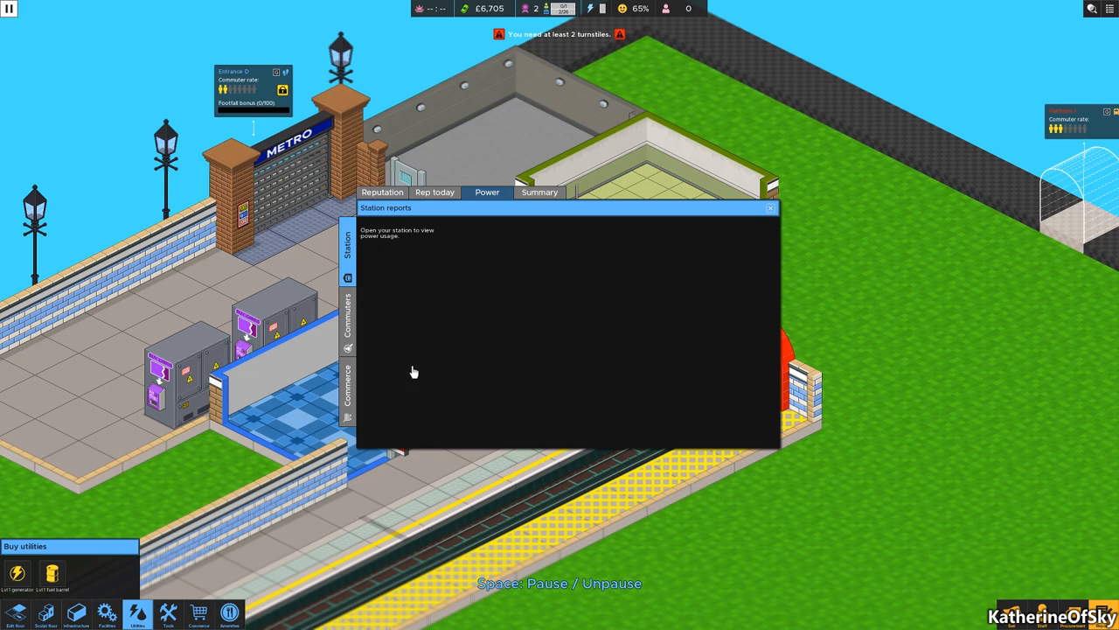
pyautogui.moveTo(584, 329)
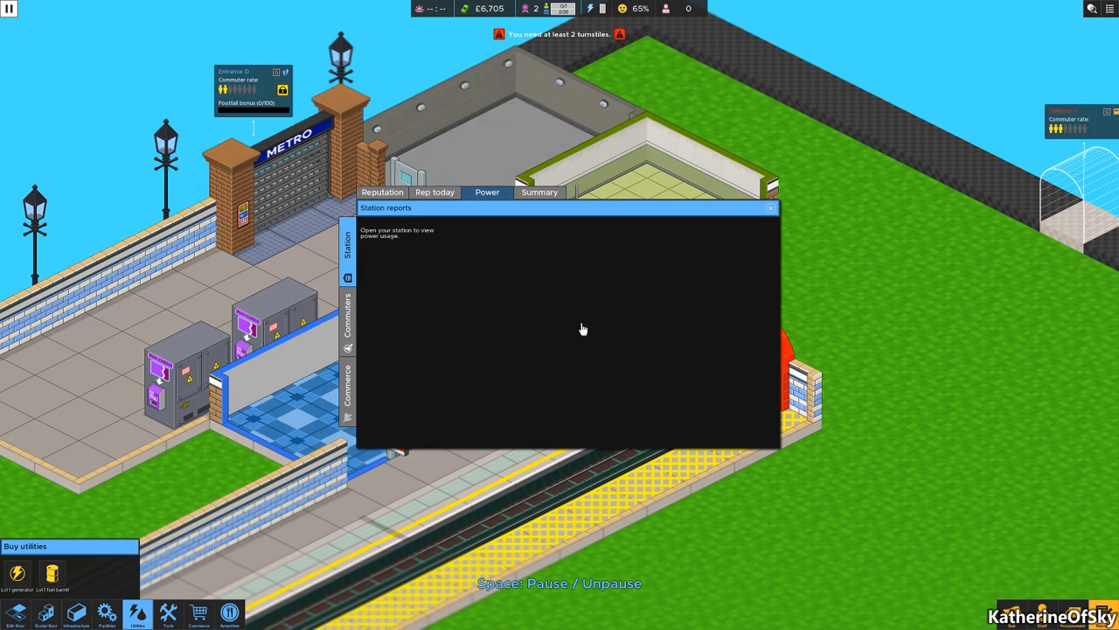
pyautogui.click(771, 208)
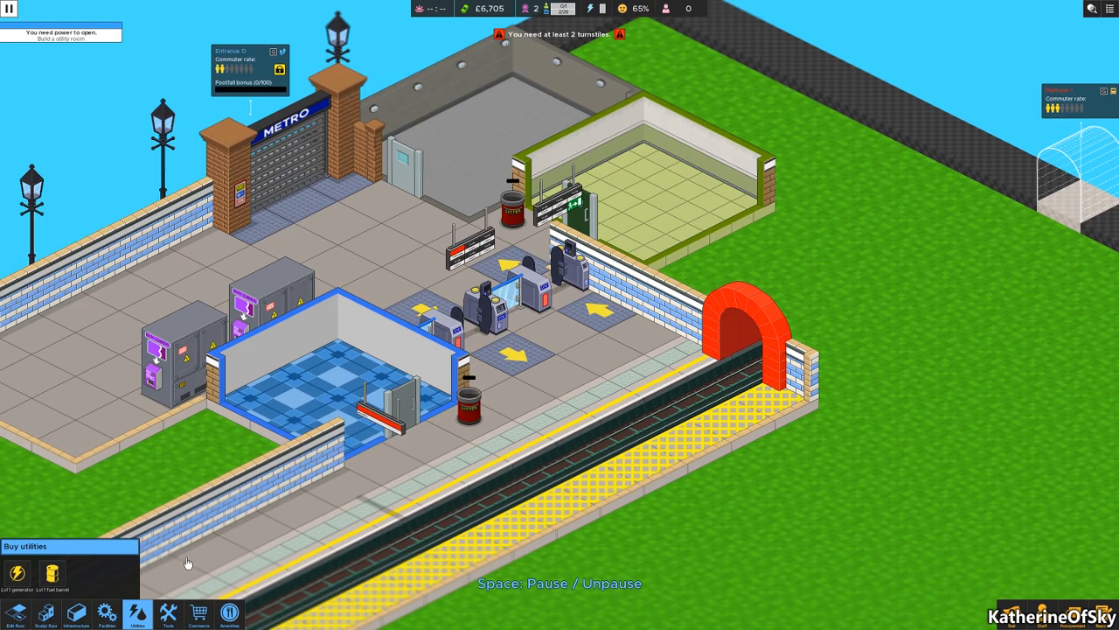
pyautogui.moveTo(339, 240)
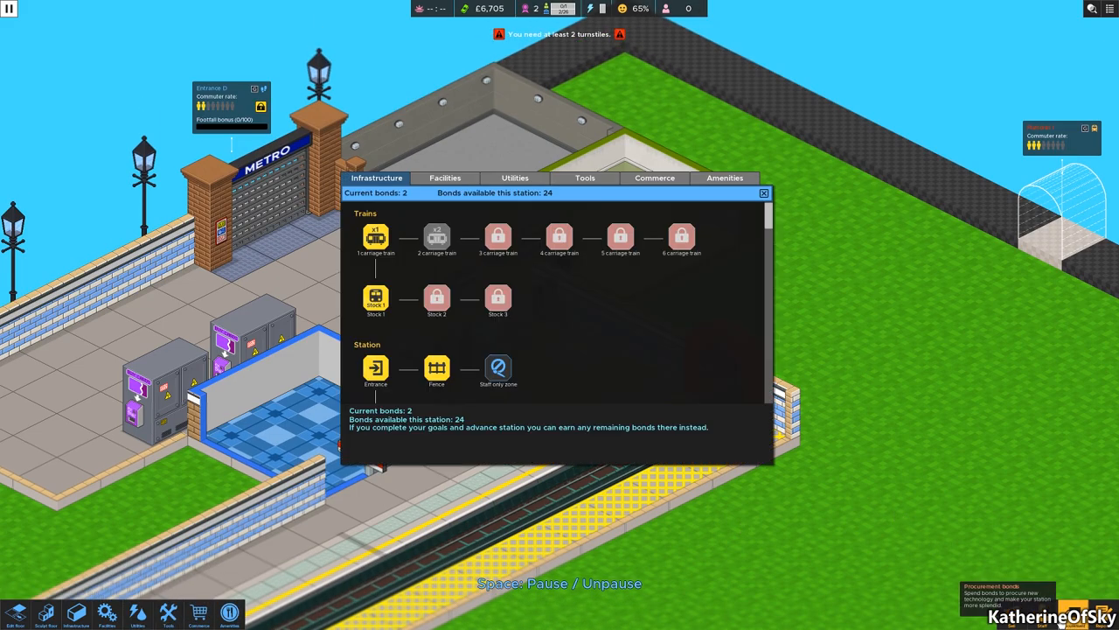
# Browse the staff tool, shop and facility bond unlocks, checking Lvl 1 lighting.
pyautogui.scroll(-3)
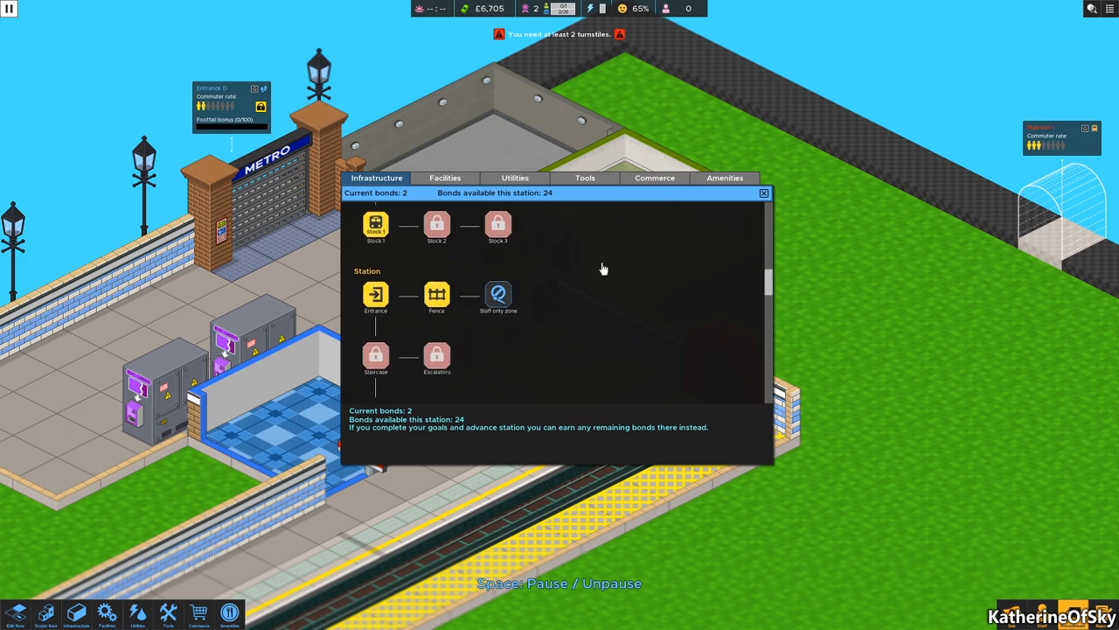
pyautogui.click(584, 178)
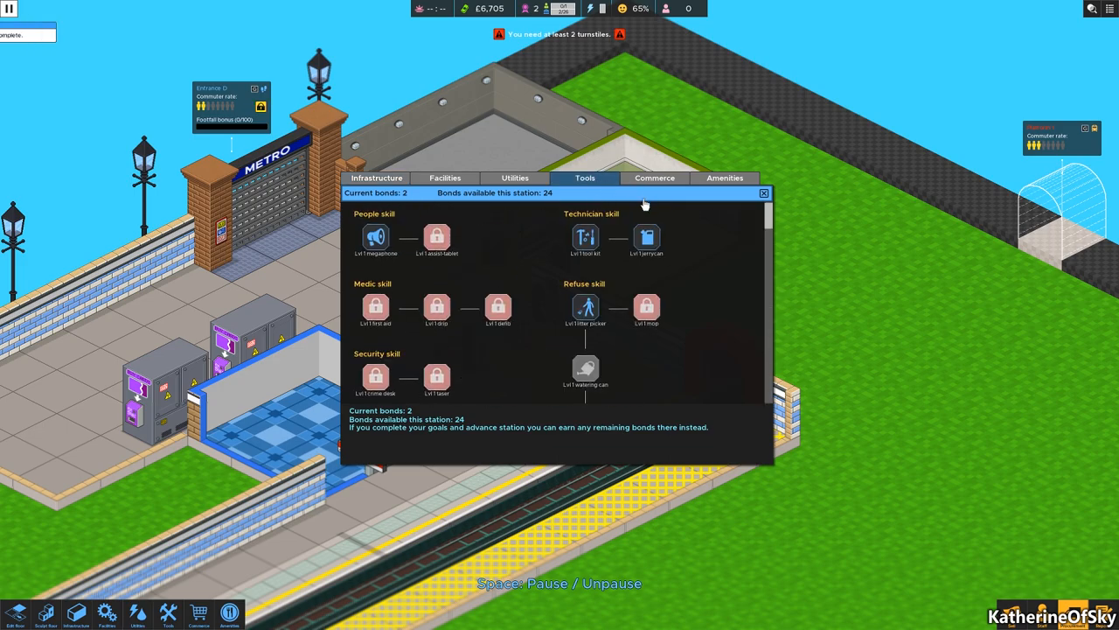
pyautogui.click(655, 177)
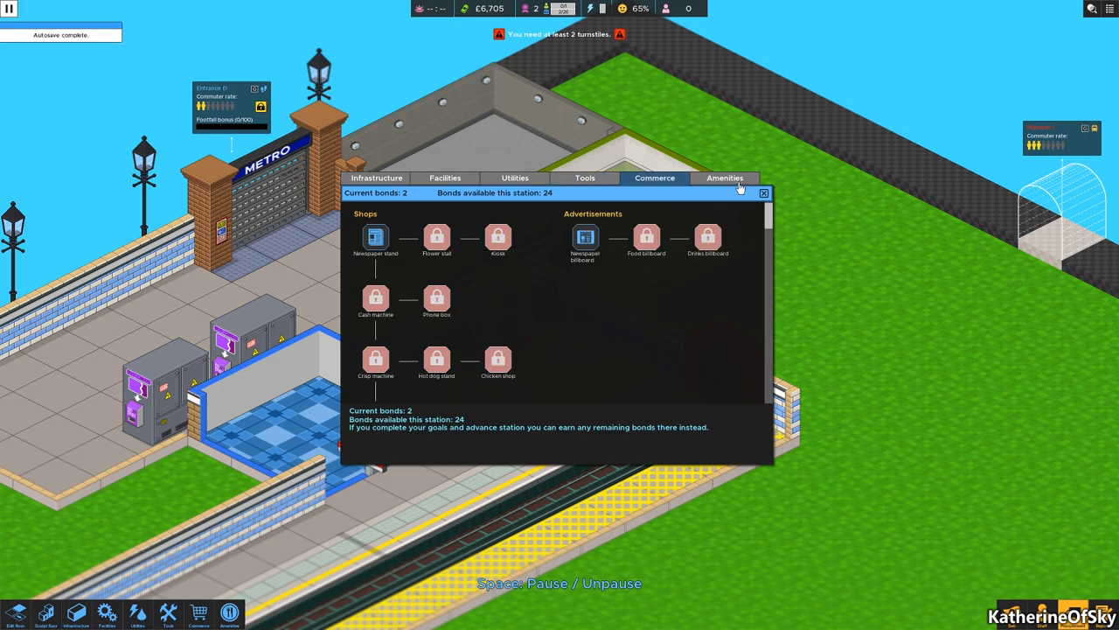
pyautogui.click(584, 178)
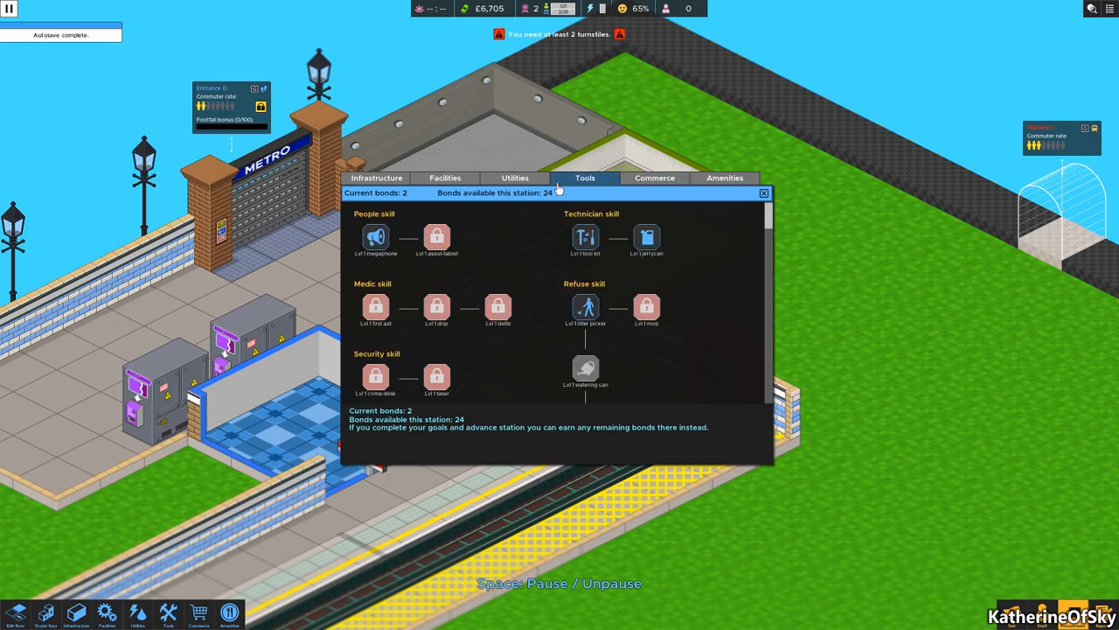
pyautogui.click(445, 177)
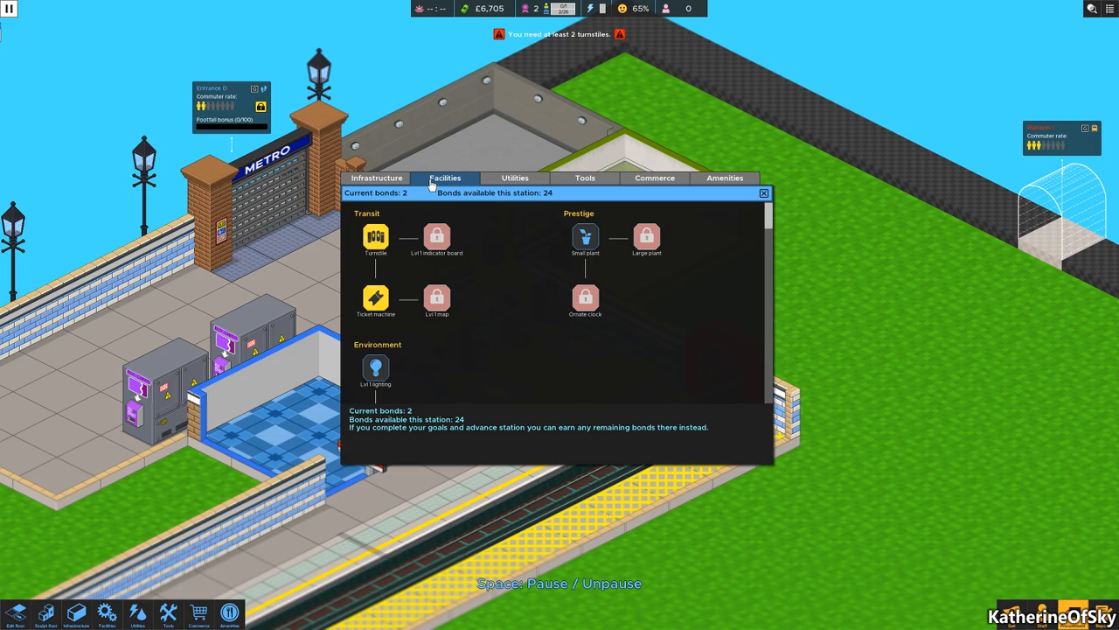
pyautogui.scroll(-3)
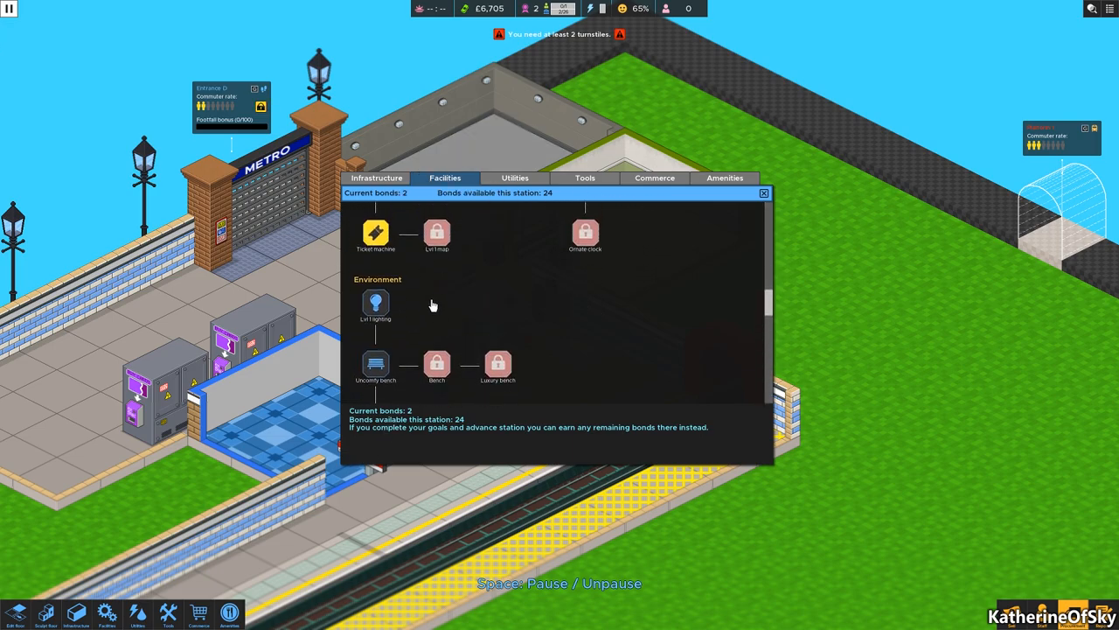
pyautogui.moveTo(376, 304)
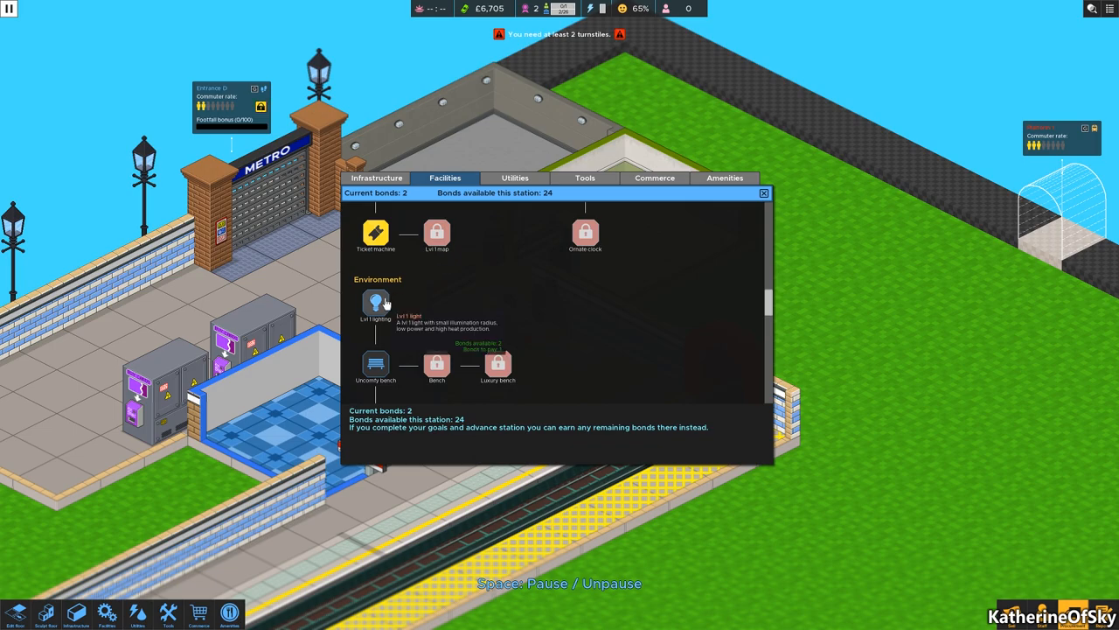
pyautogui.click(763, 193)
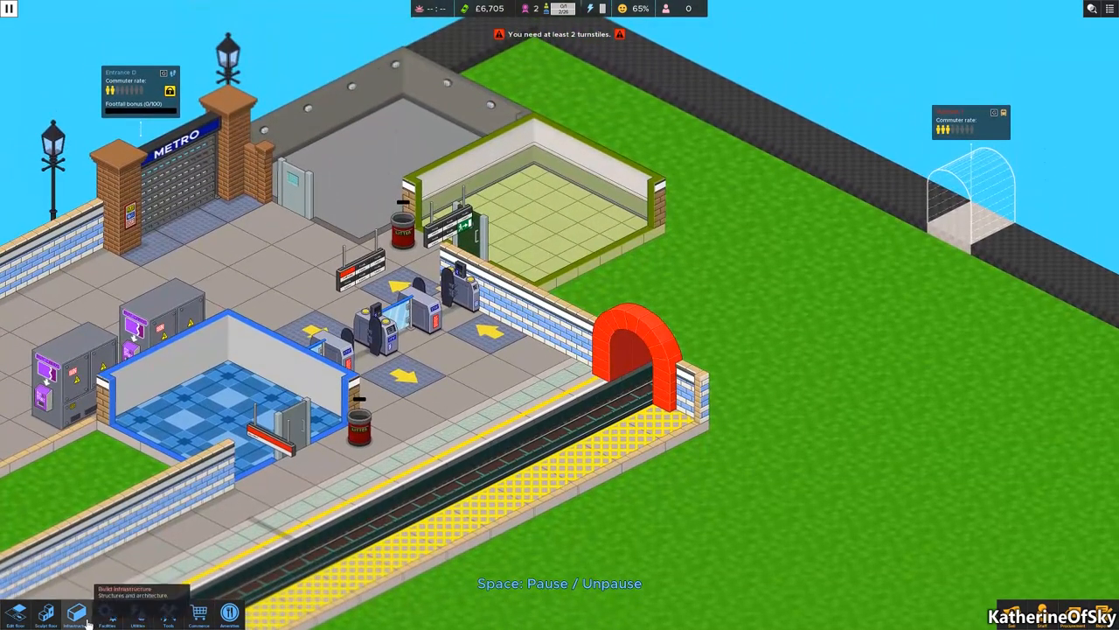
# Place Lvl 1 generators, then open Entrance D's shutters to commuters.
pyautogui.click(136, 613)
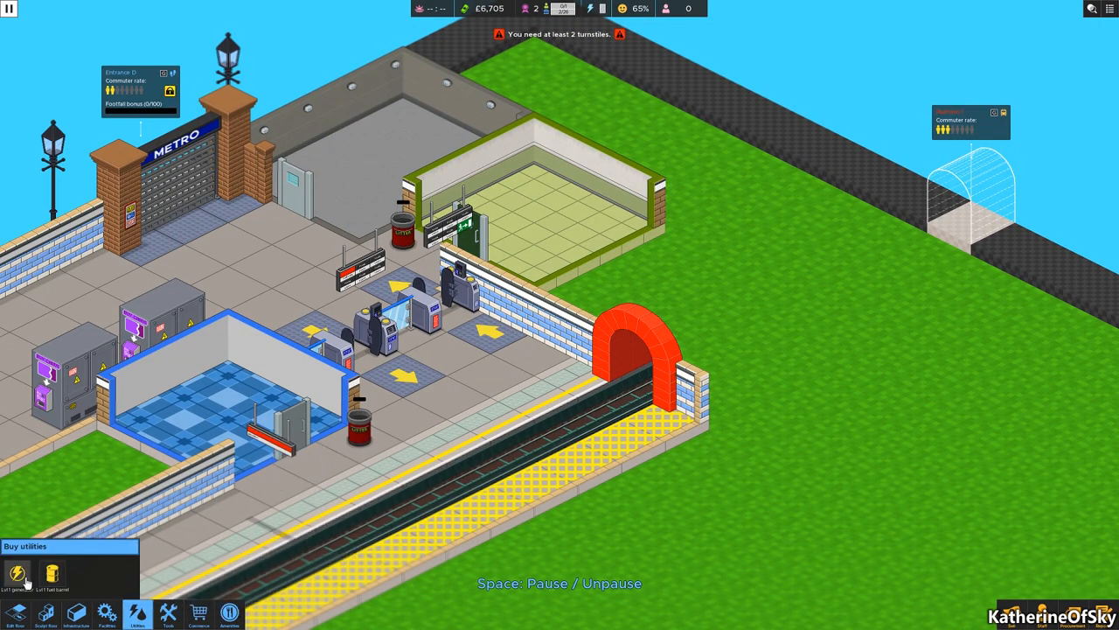
pyautogui.click(18, 573)
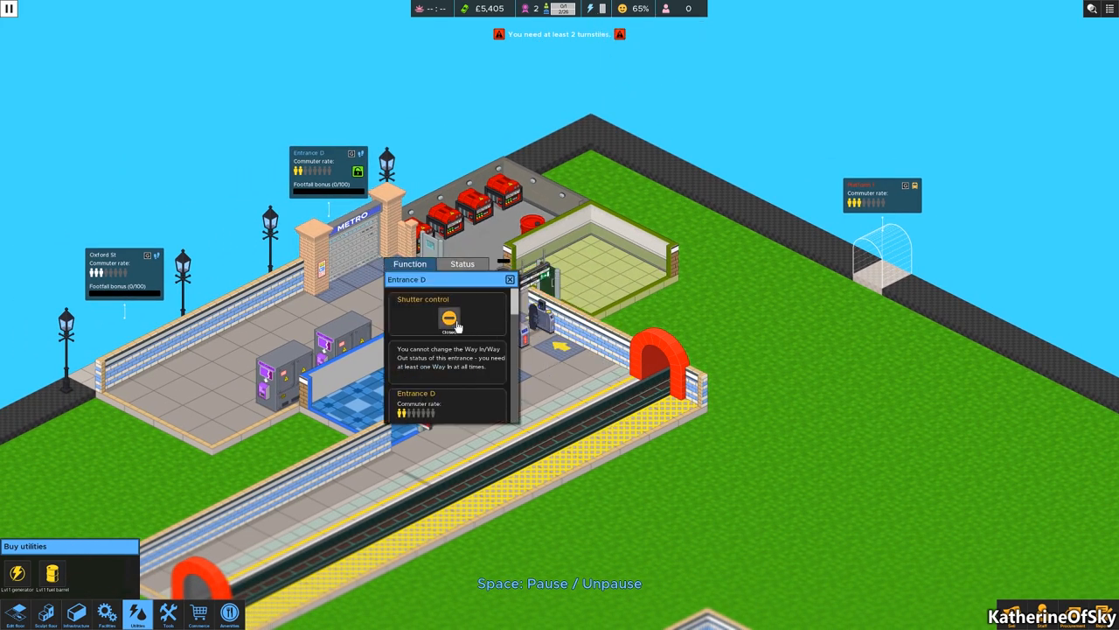
pyautogui.click(449, 318)
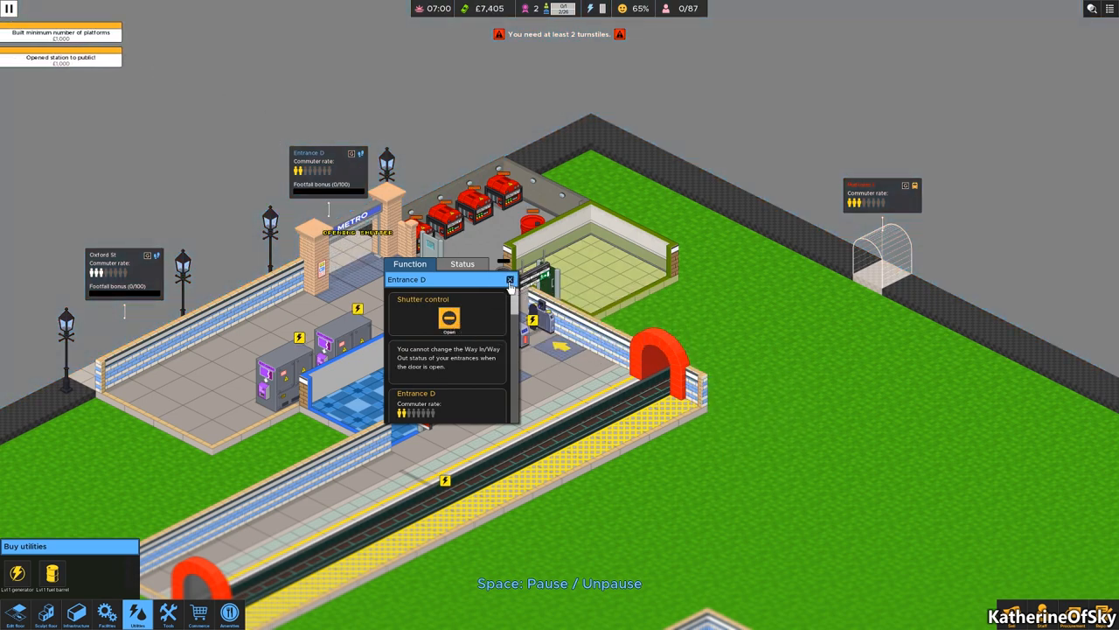
pyautogui.click(510, 279)
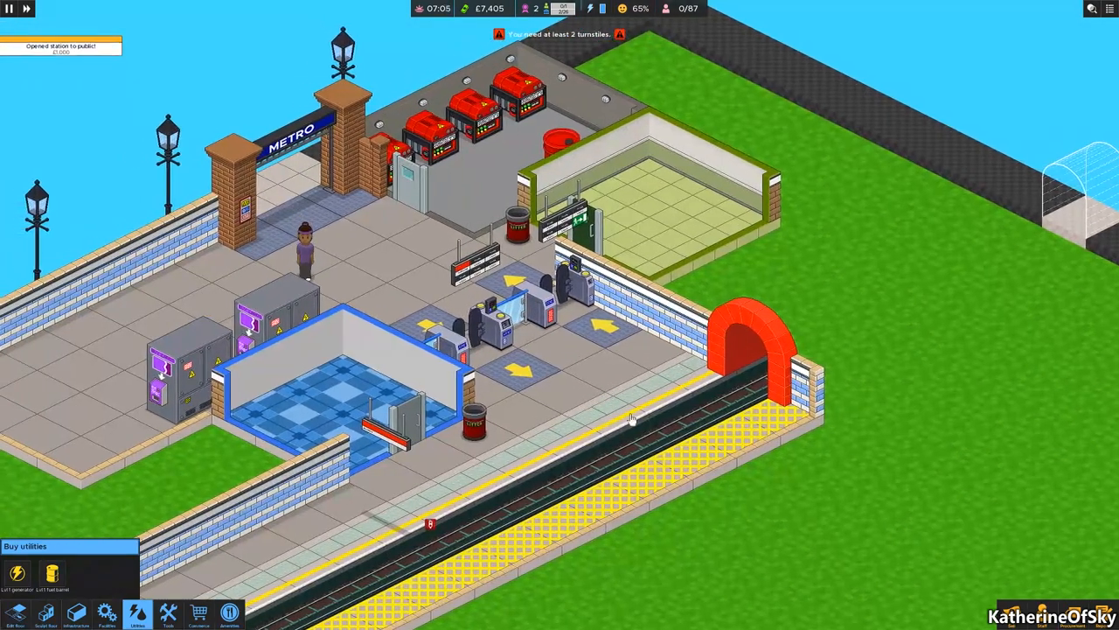
# Check the power report and a ticket machine's price, then view commerce sales.
pyautogui.click(589, 9)
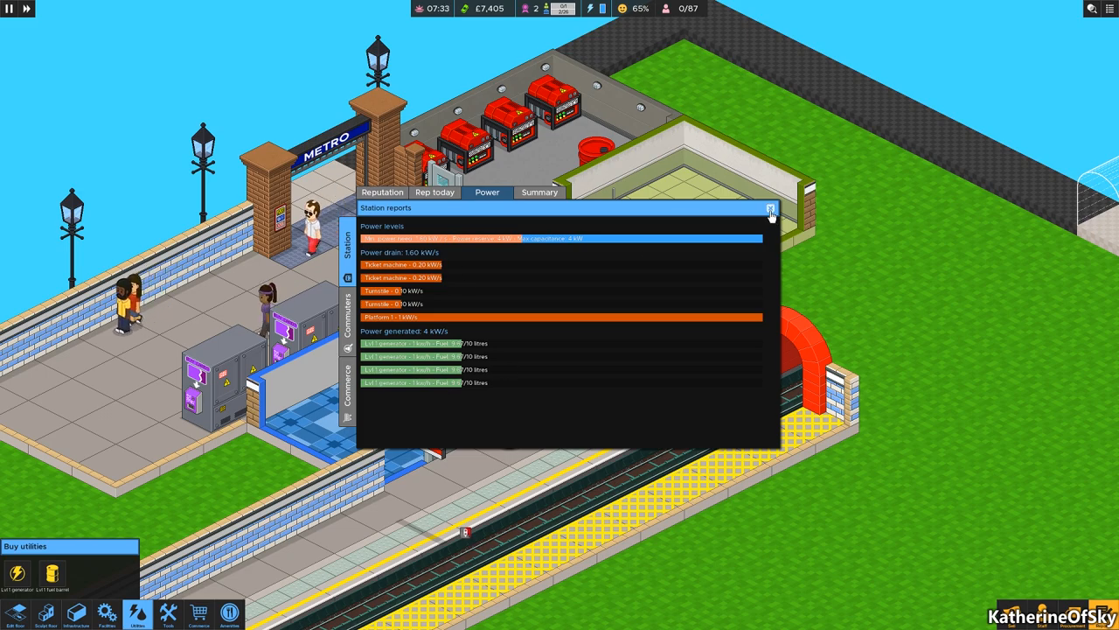
pyautogui.click(770, 209)
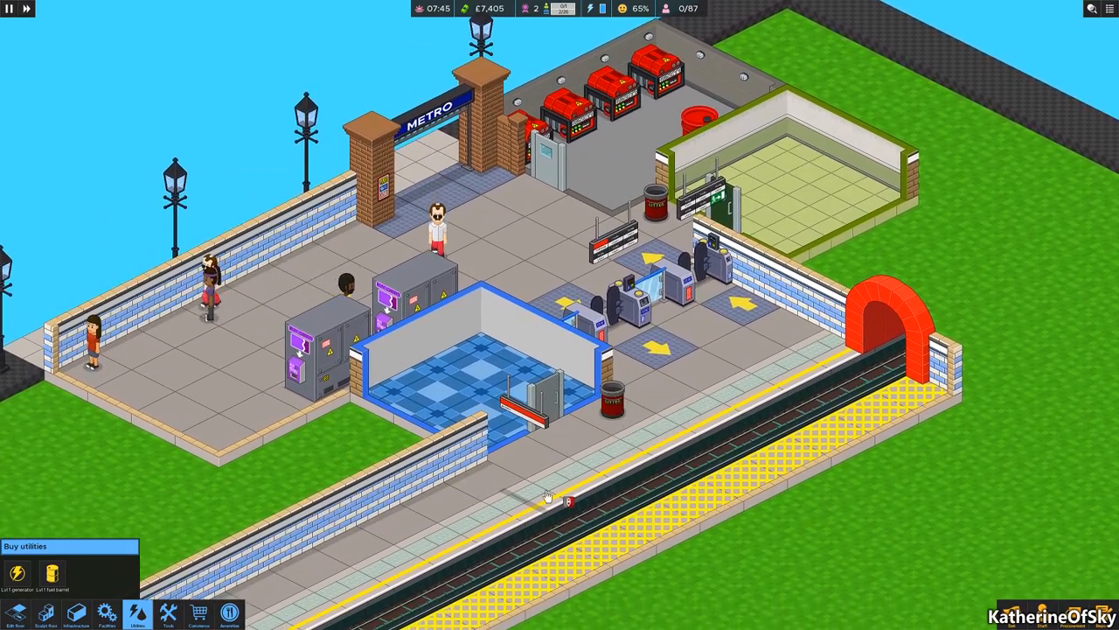
pyautogui.click(406, 288)
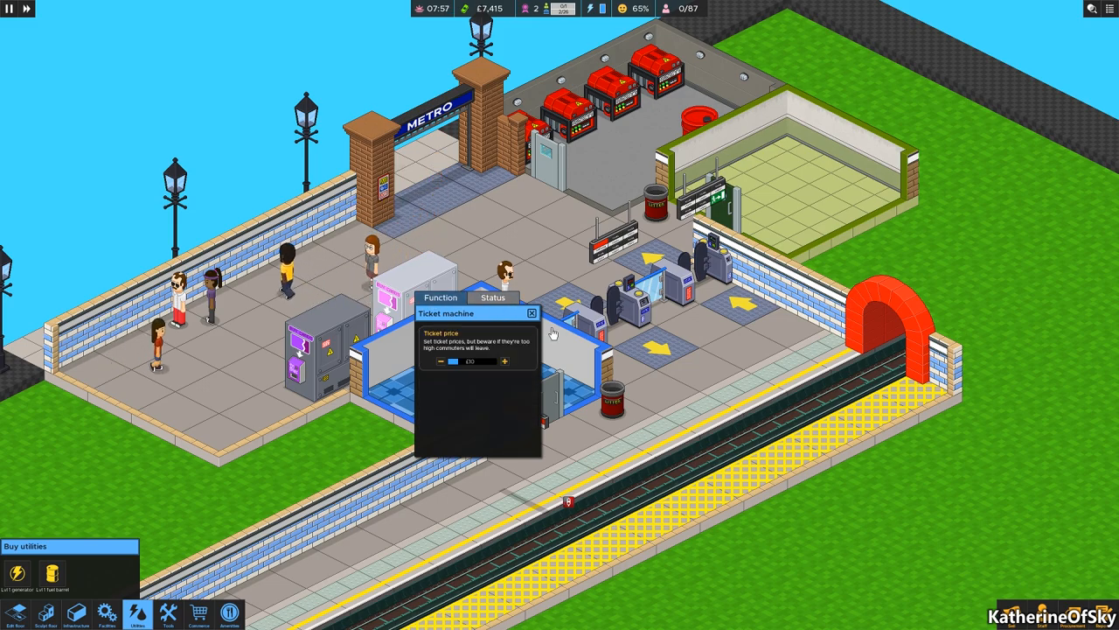
pyautogui.click(531, 313)
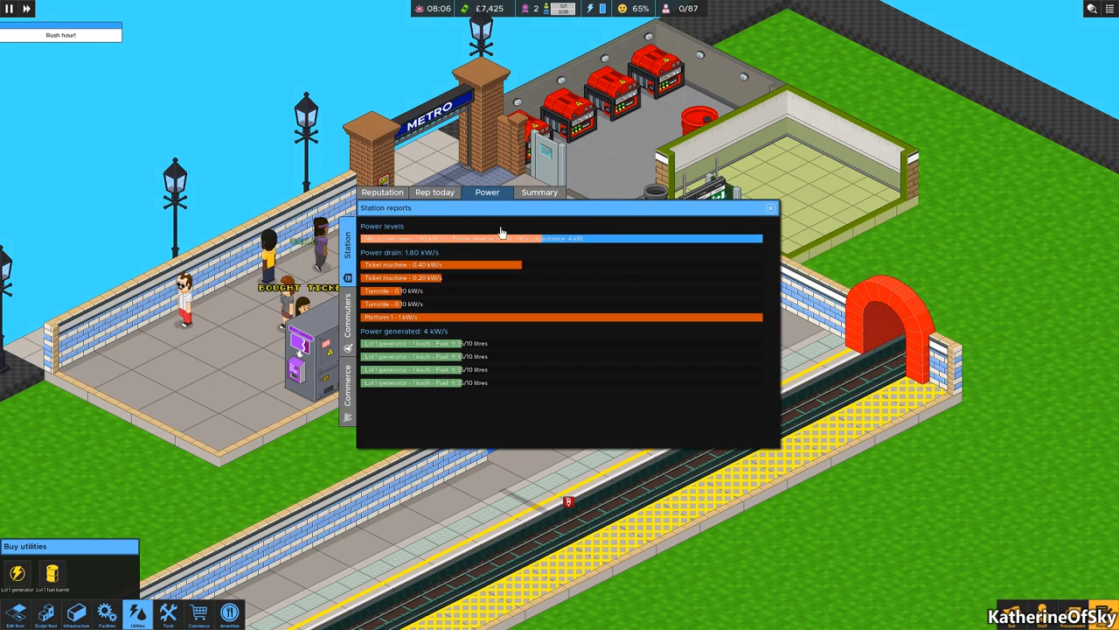
pyautogui.click(539, 192)
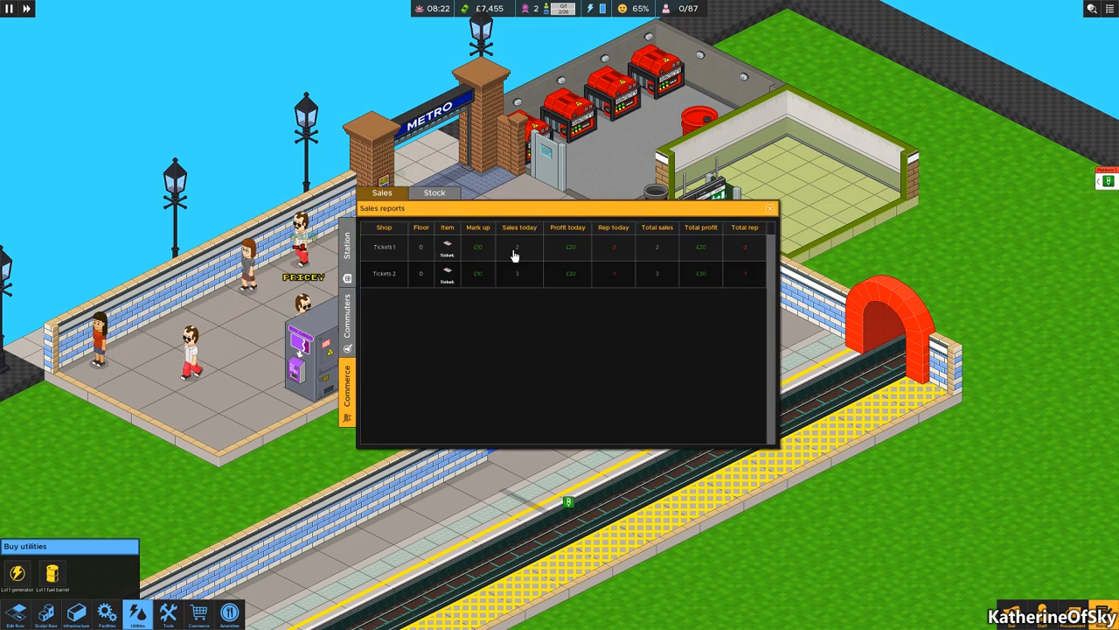
pyautogui.moveTo(705, 285)
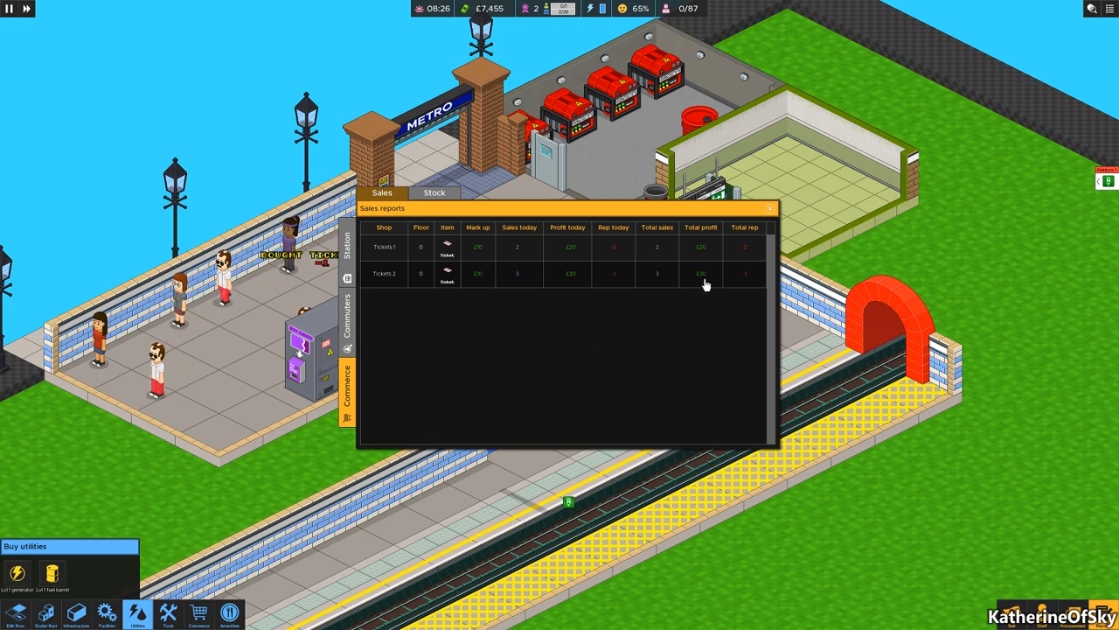
# Show the Puddington Lane summary with 100% reputation and a £7,595 balance.
pyautogui.click(769, 208)
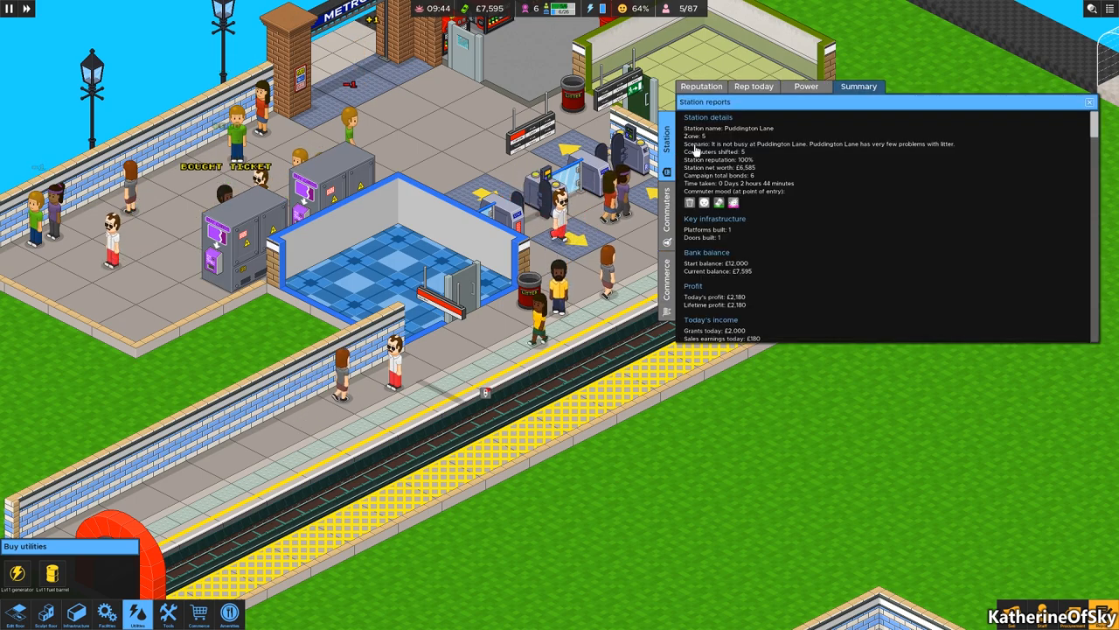
# Close the station summary report and bring up the tree with 6 bonds.
pyautogui.click(700, 86)
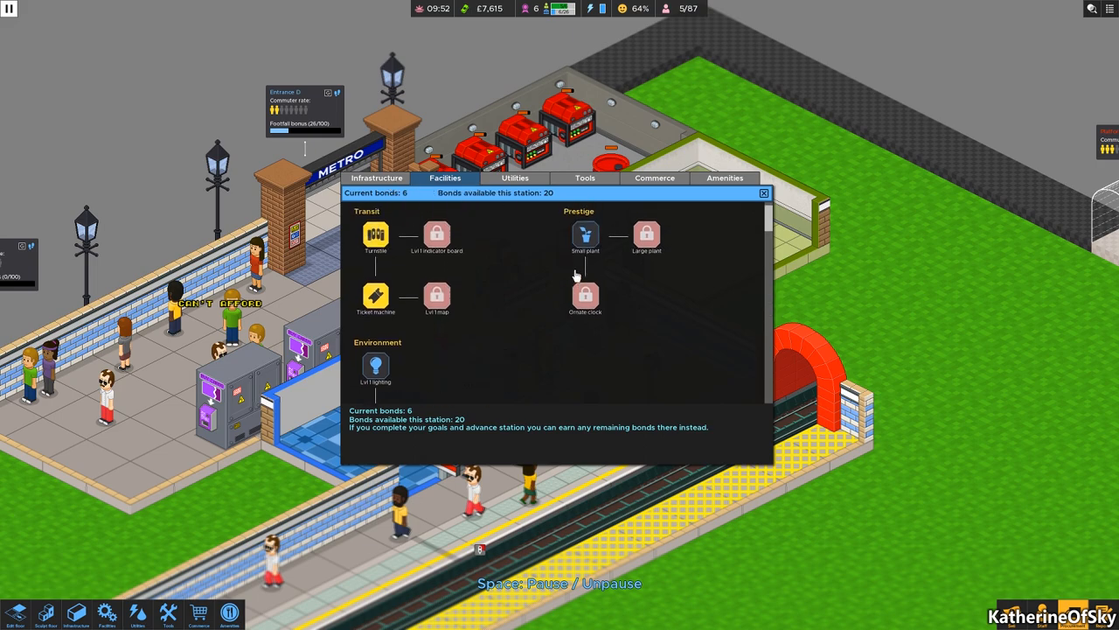
# Review the power and safety unlocks, then procure Lvl 1 lighting with a bond.
pyautogui.click(514, 178)
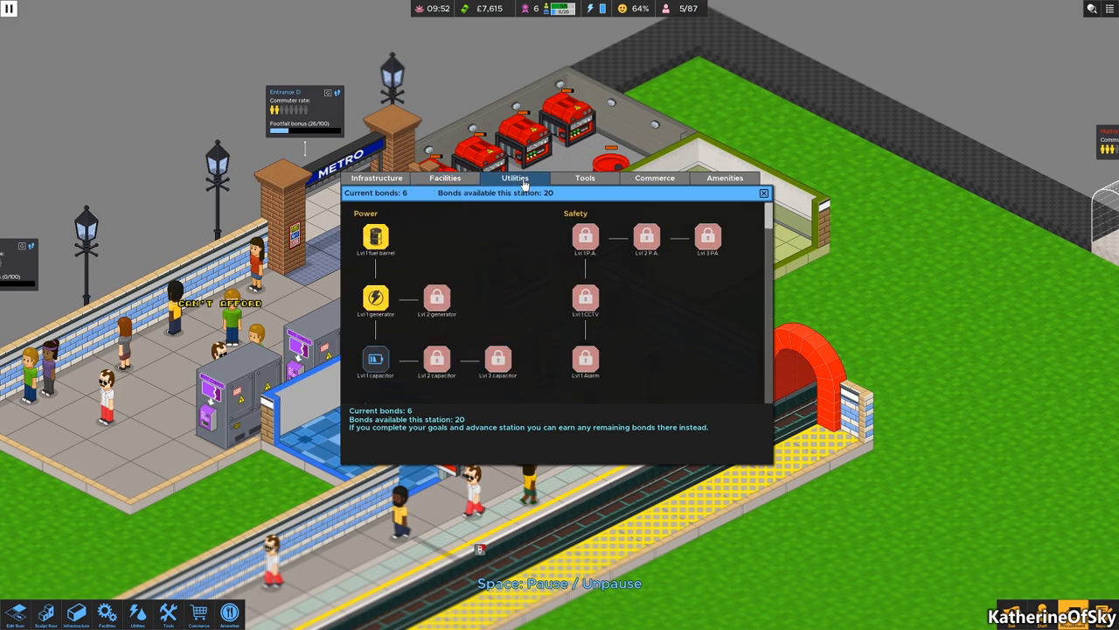
pyautogui.scroll(-3)
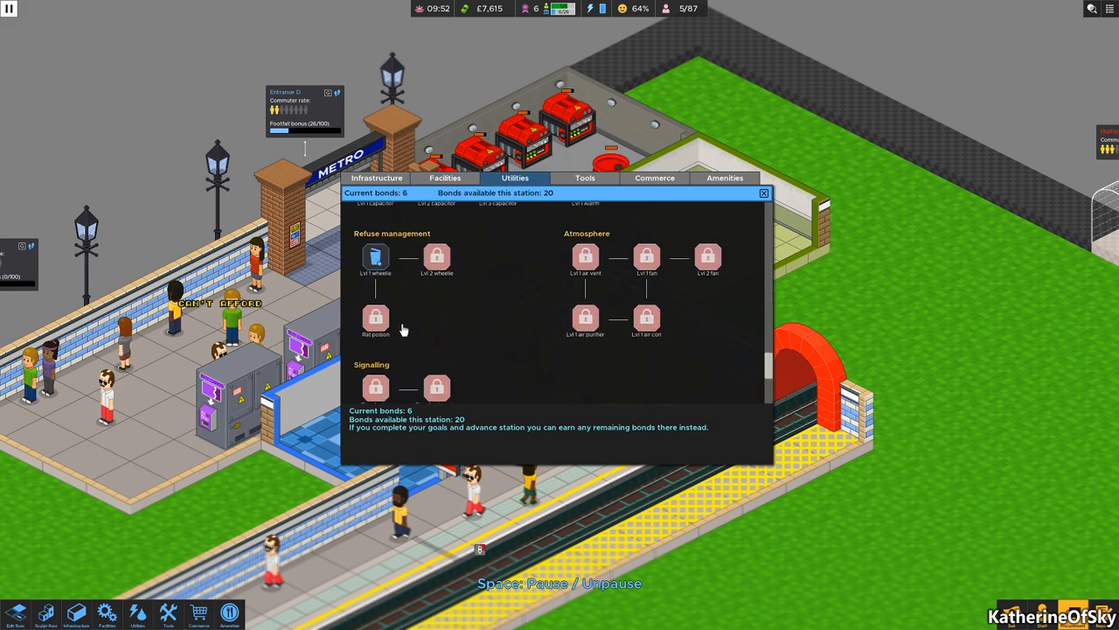
pyautogui.scroll(-3)
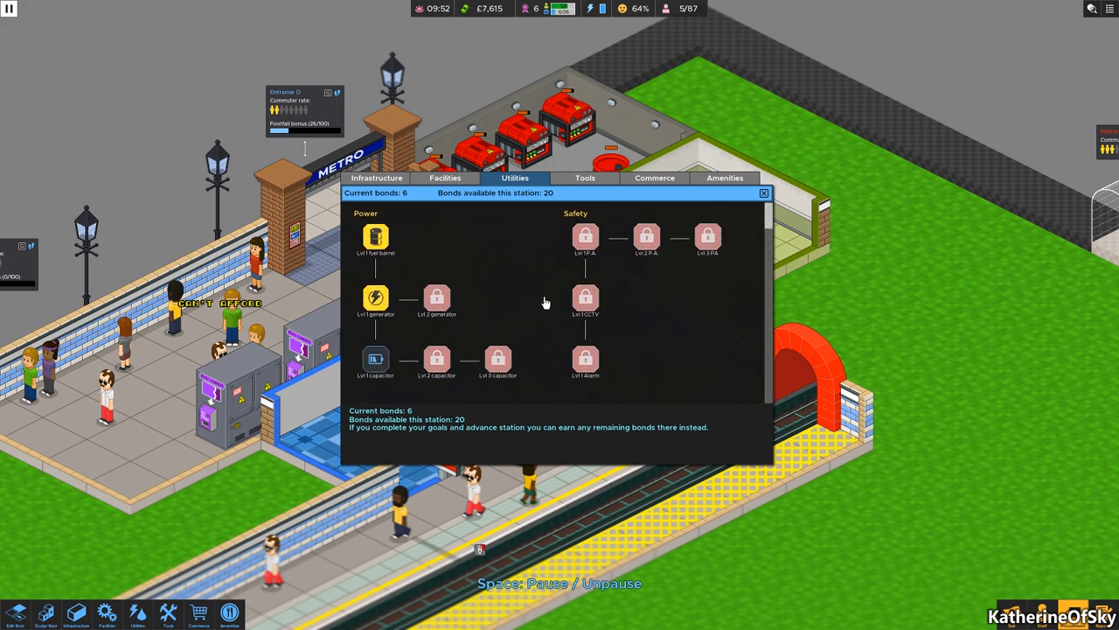
pyautogui.click(444, 178)
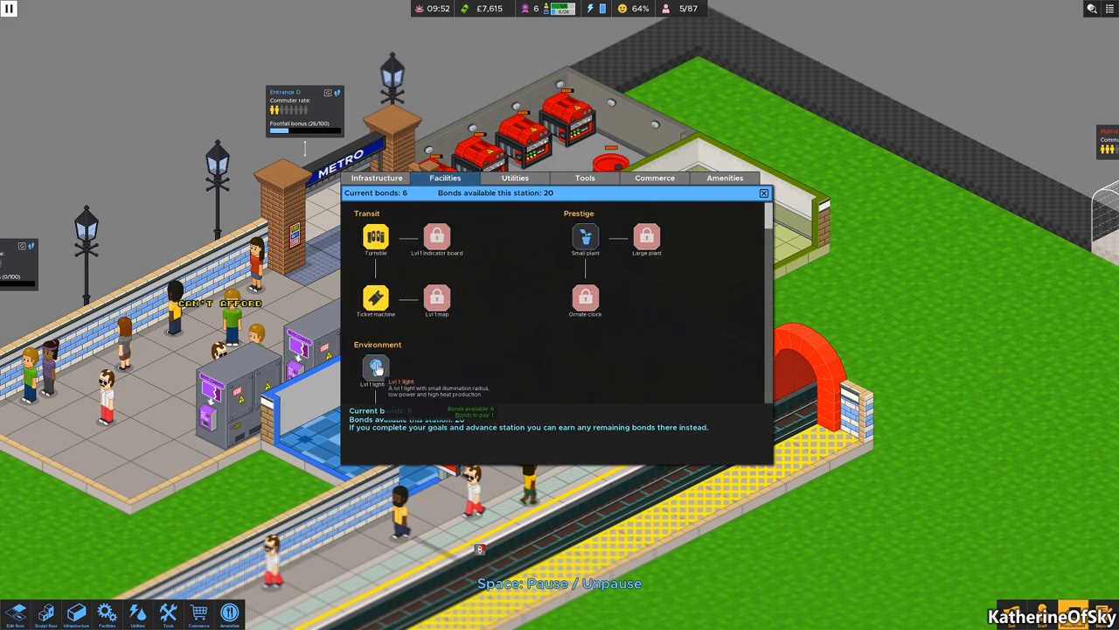
pyautogui.click(375, 368)
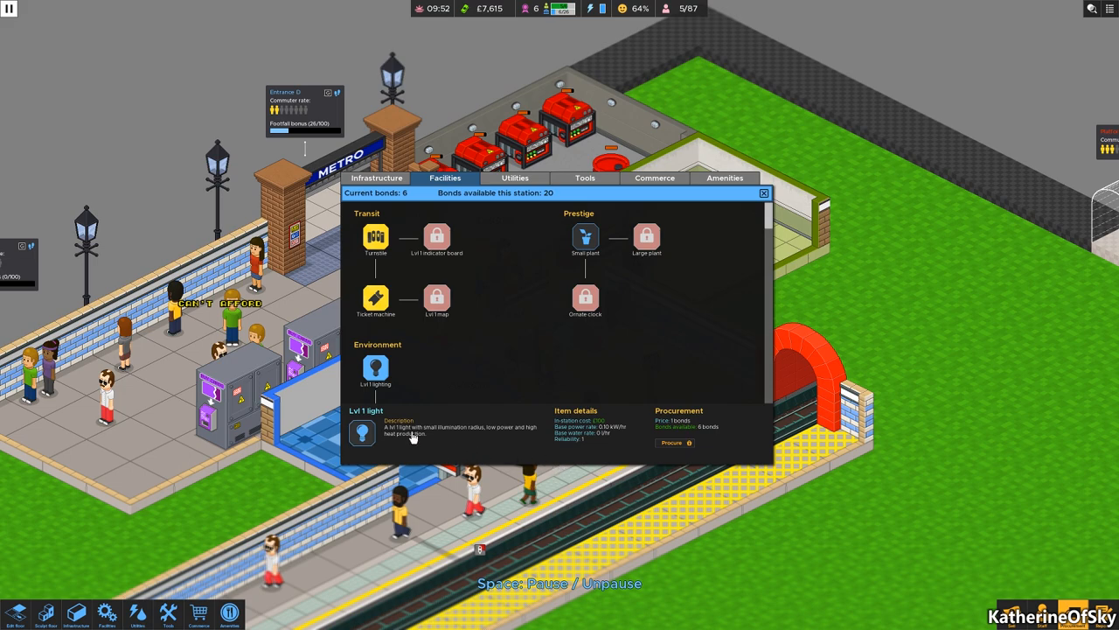
pyautogui.moveTo(500, 441)
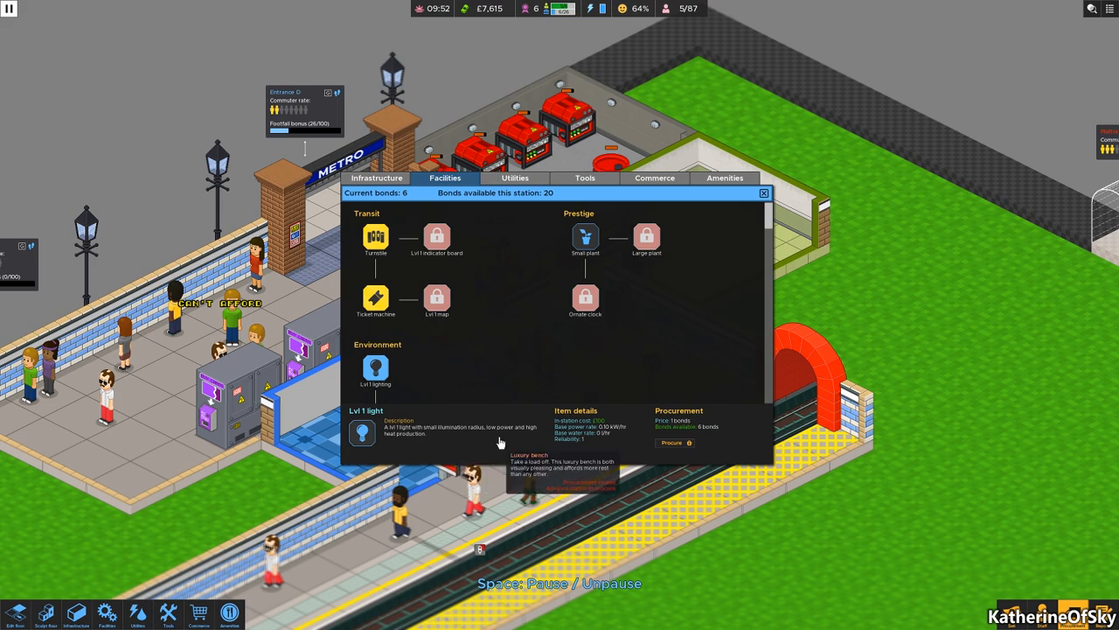
pyautogui.moveTo(651, 471)
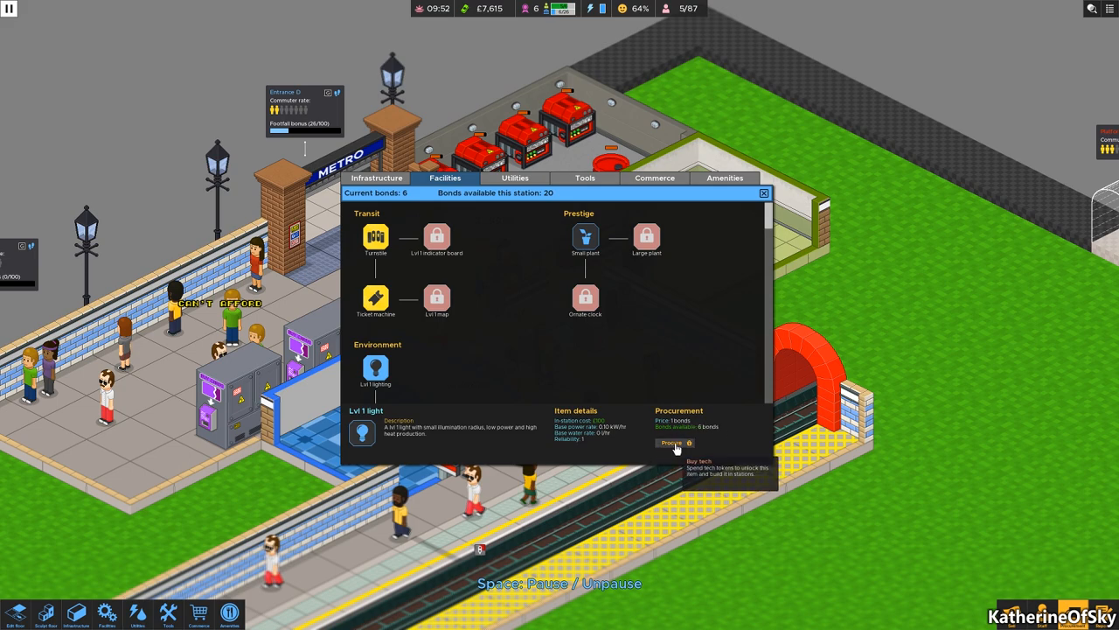
pyautogui.click(668, 443)
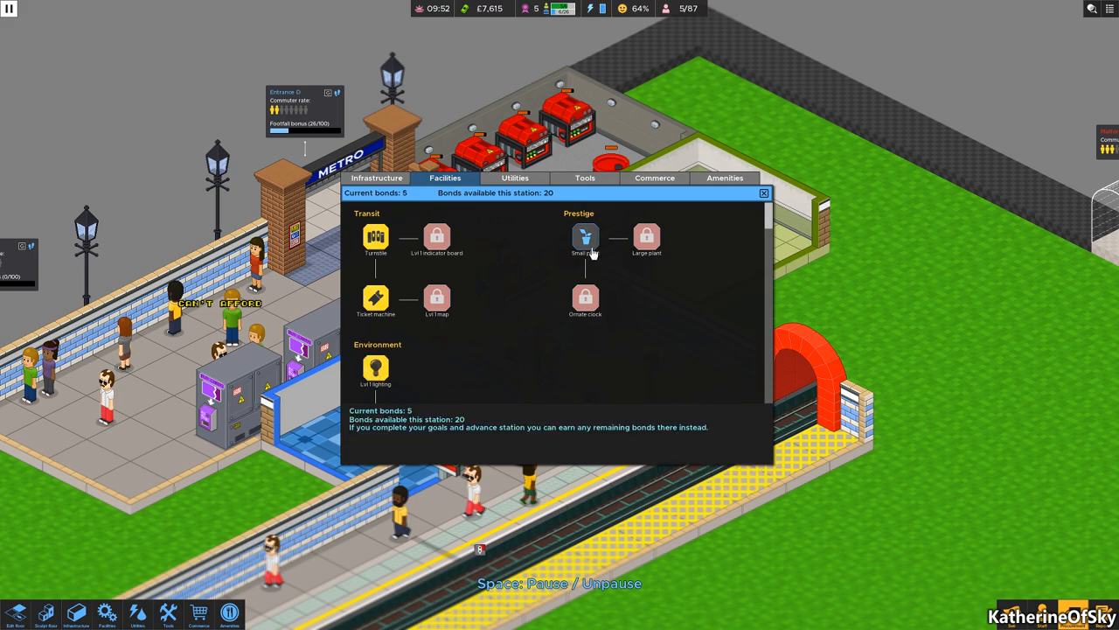
pyautogui.moveTo(585, 236)
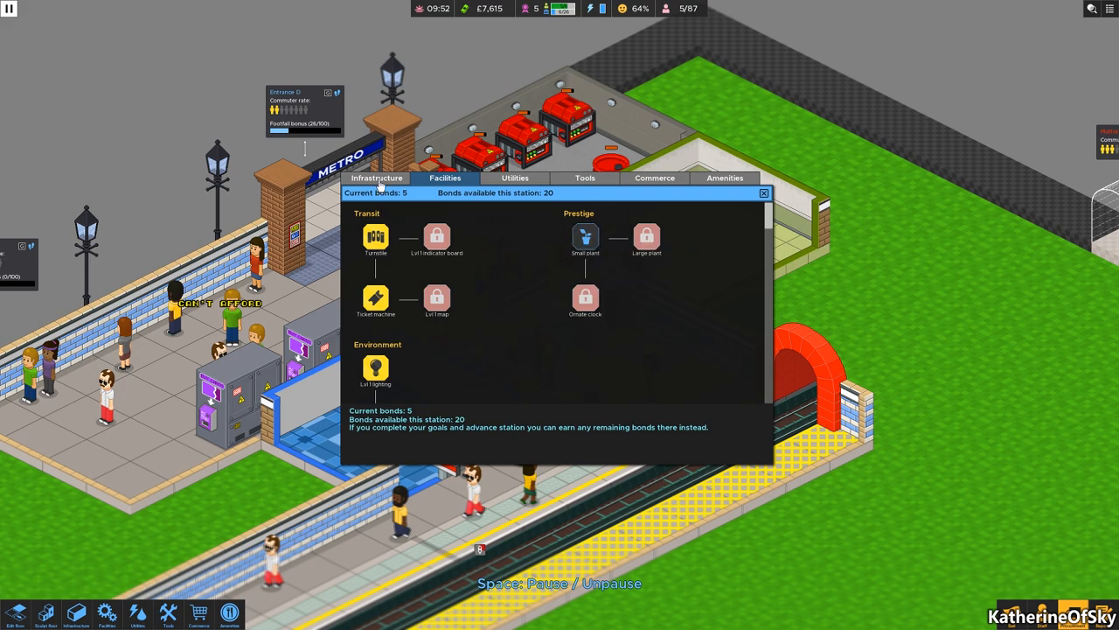
pyautogui.click(762, 192)
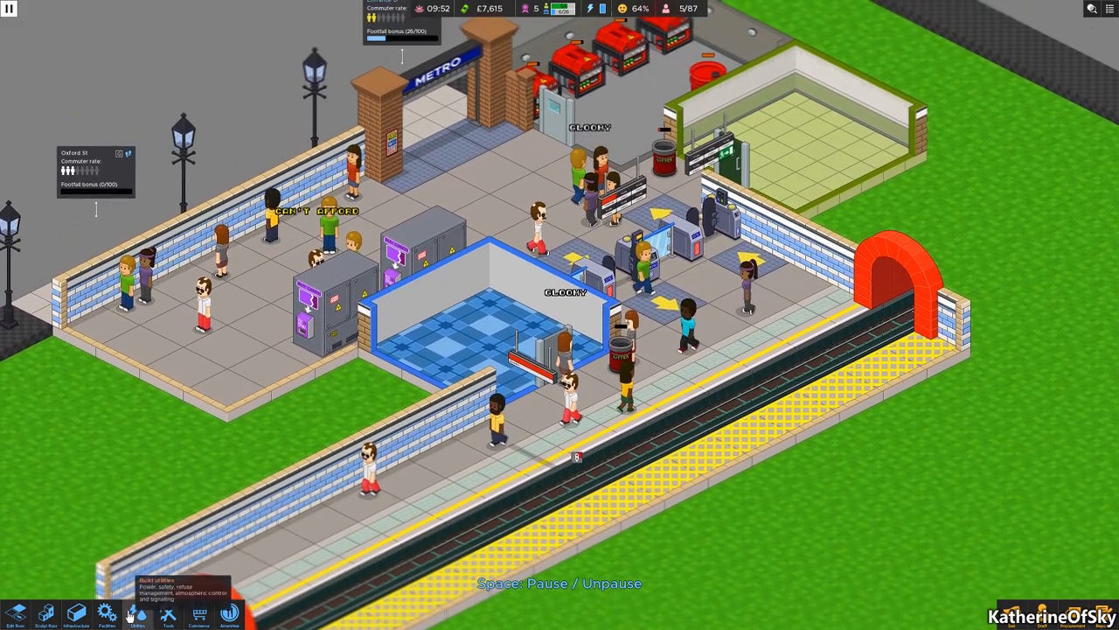
# Show the facilities for sale, then reopen the bond upgrade tree.
pyautogui.click(106, 614)
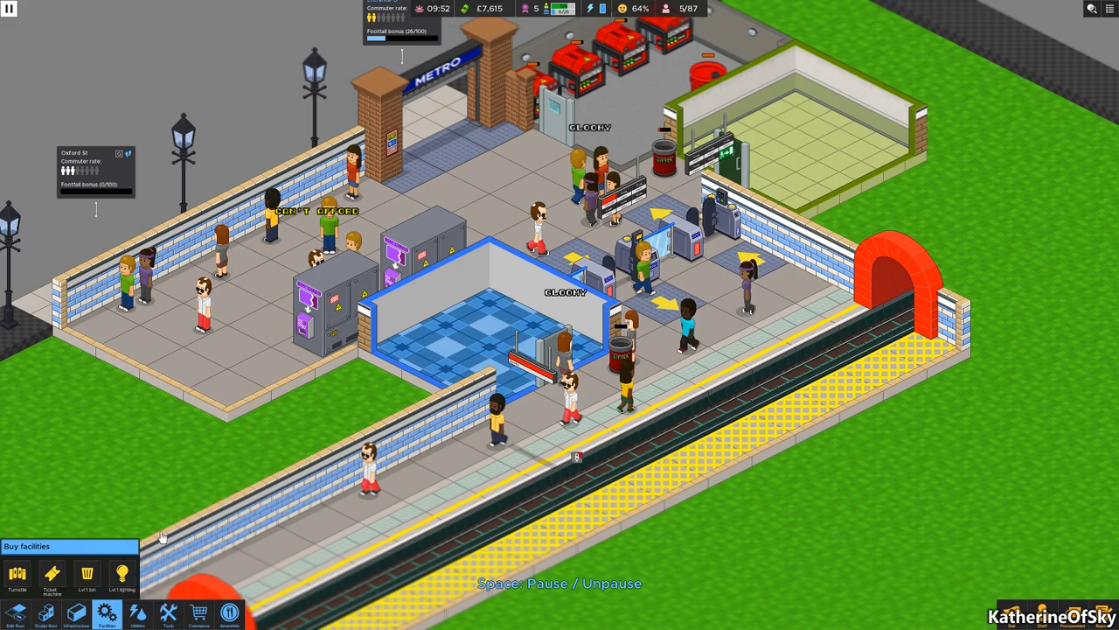
pyautogui.click(122, 572)
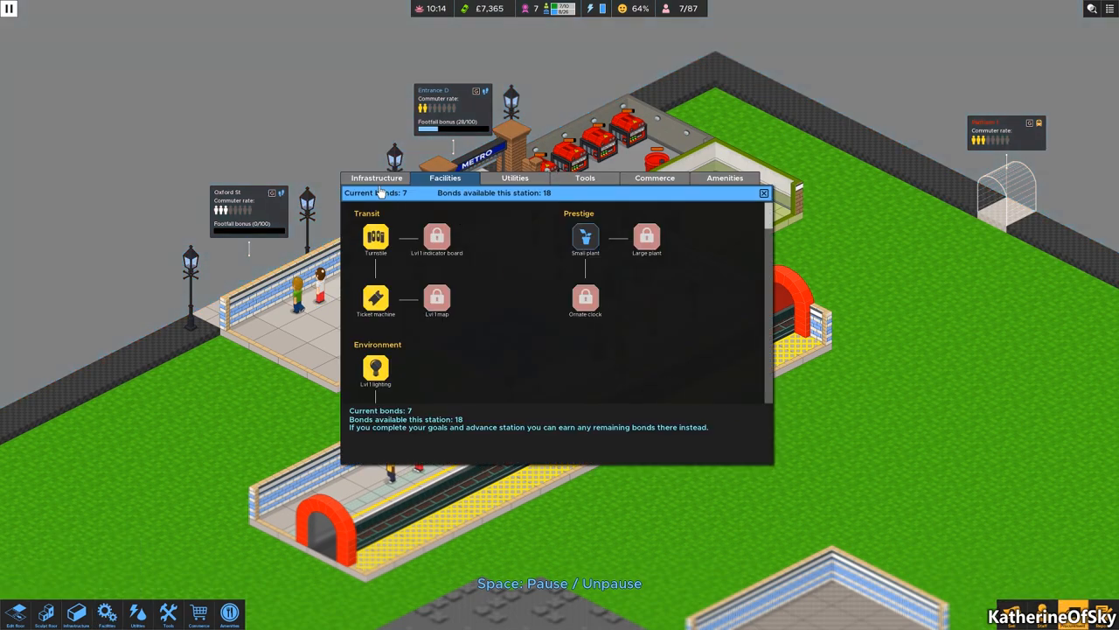
# Check the Infrastructure unlocks, close the unlock tree and bring up the staff applicants list.
pyautogui.click(376, 177)
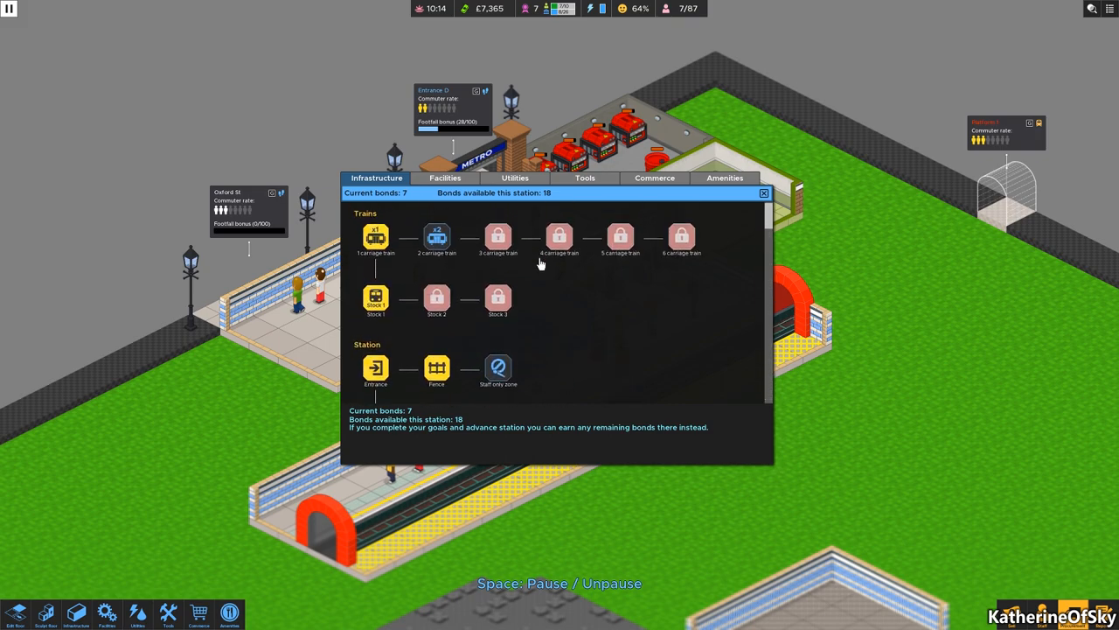
pyautogui.click(437, 237)
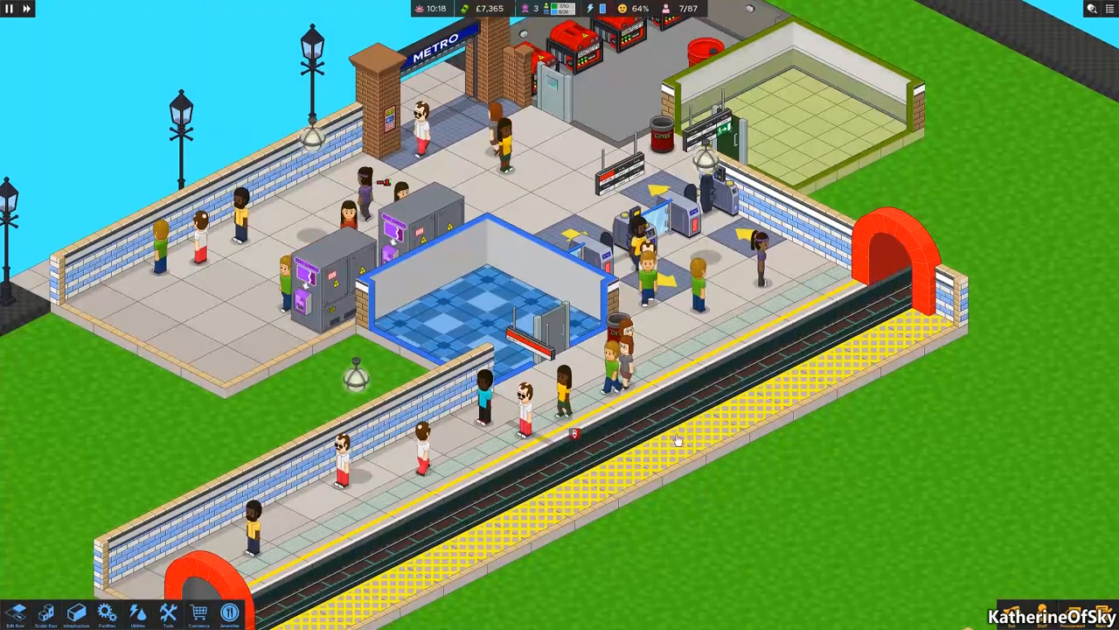
pyautogui.click(591, 437)
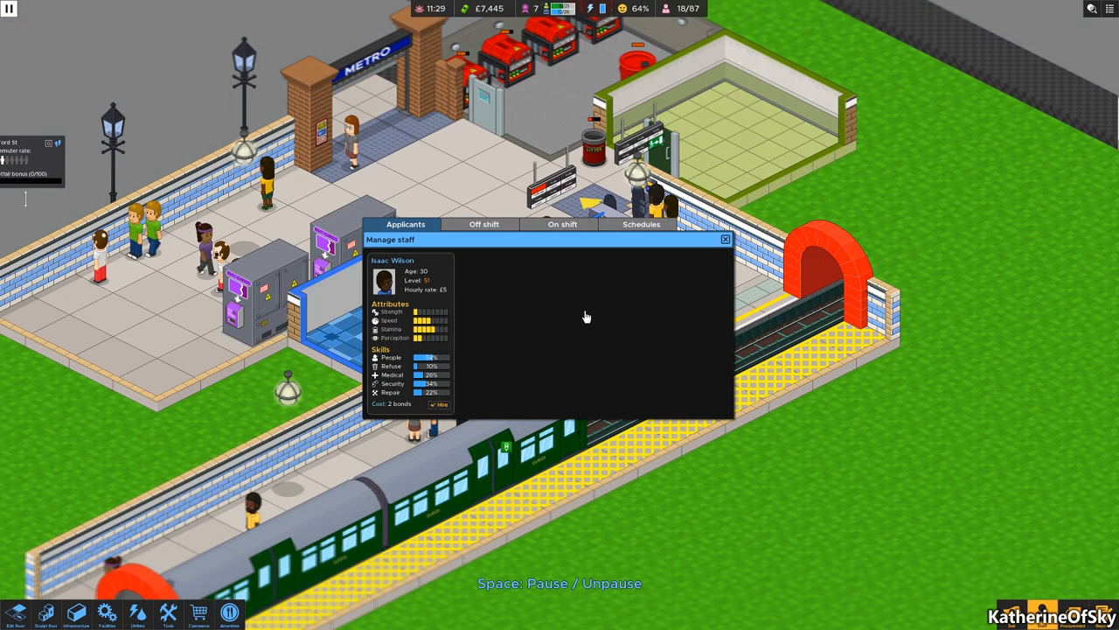
pyautogui.moveTo(440, 274)
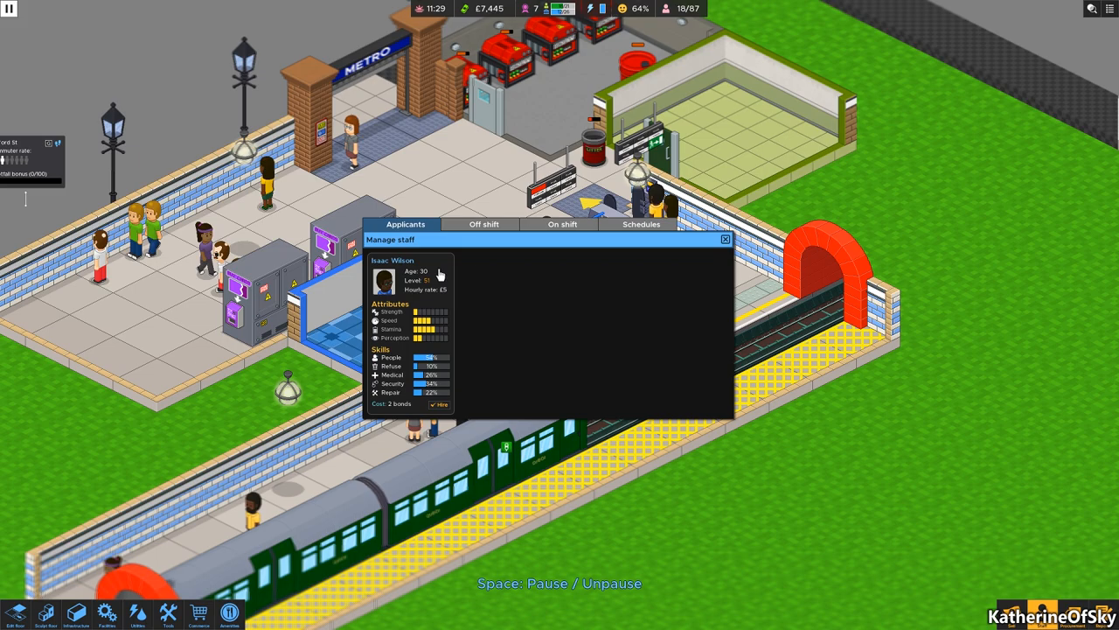
pyautogui.moveTo(426, 373)
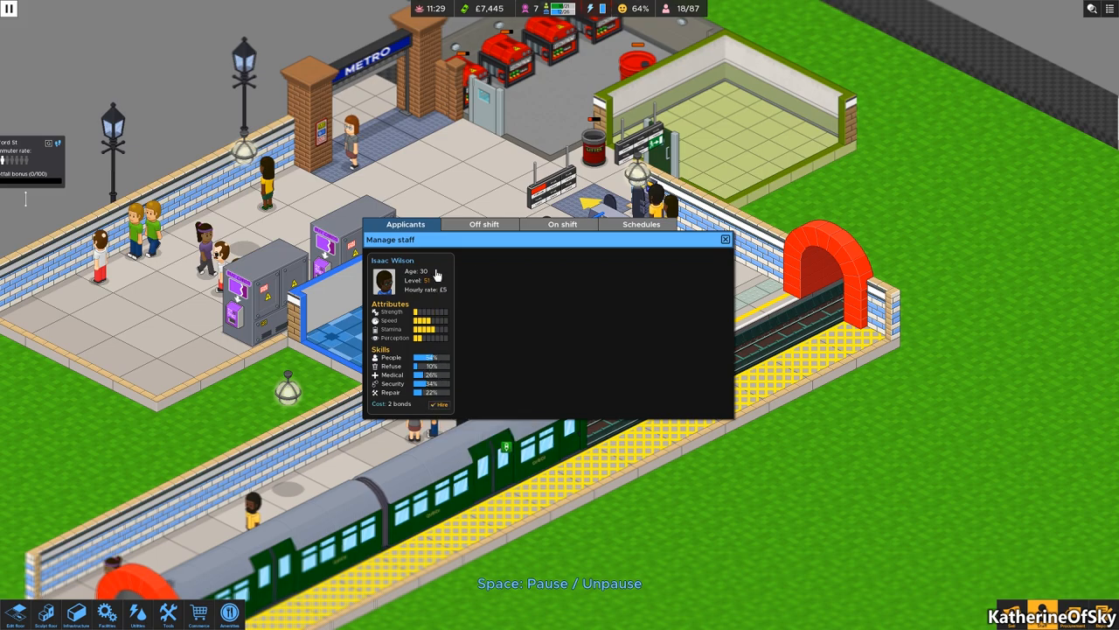
pyautogui.moveTo(446, 350)
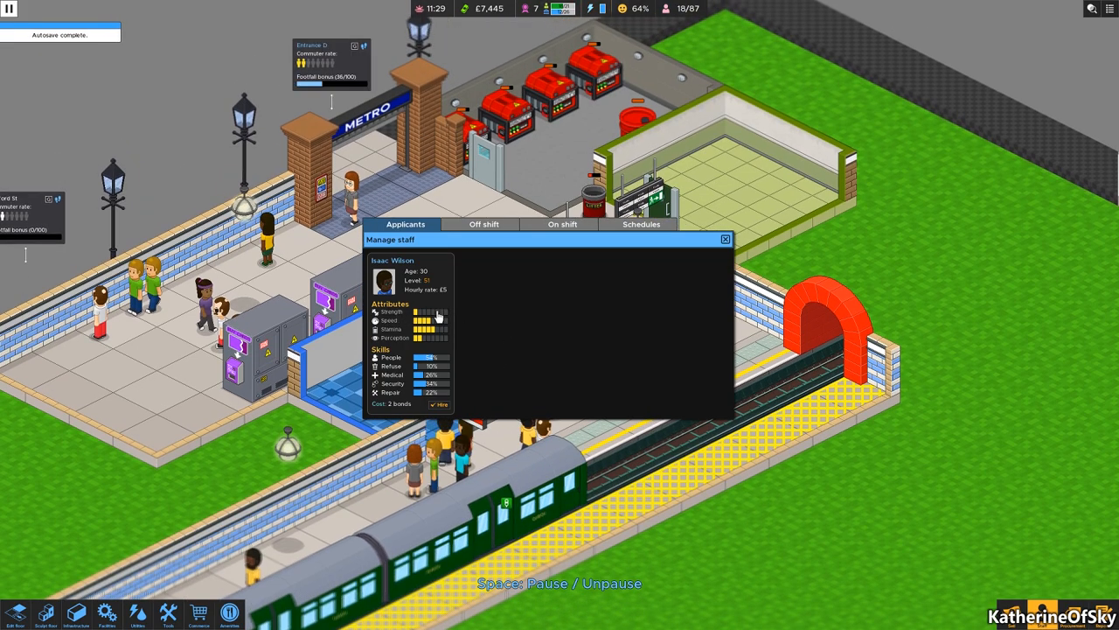
pyautogui.moveTo(446, 398)
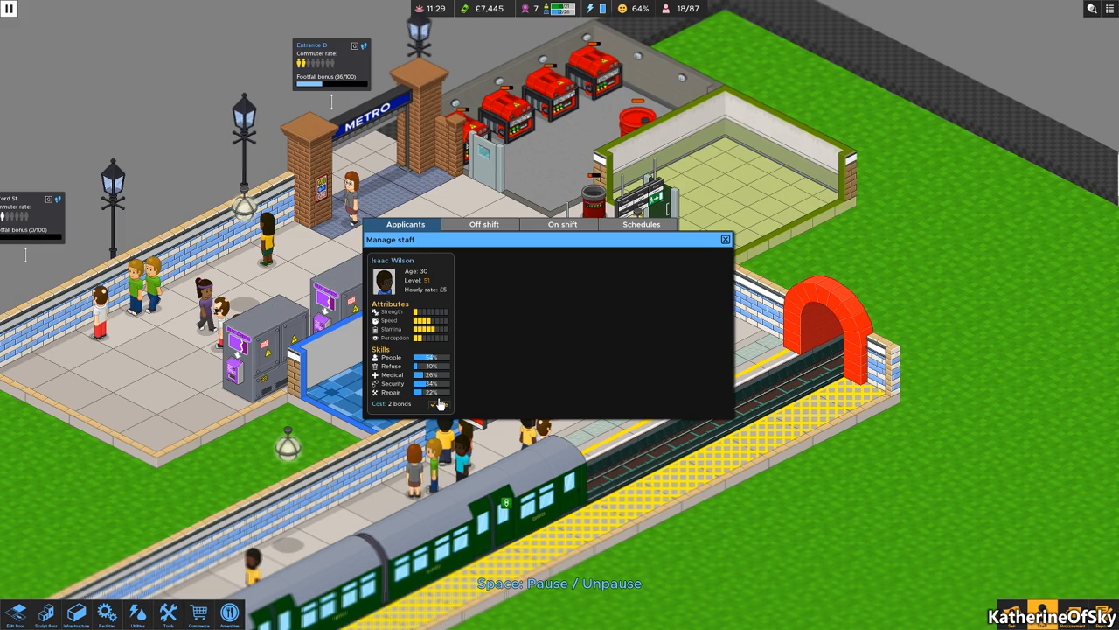
# Hire applicant Isaac Wilson for 2 bonds and close the staff management window.
pyautogui.click(435, 404)
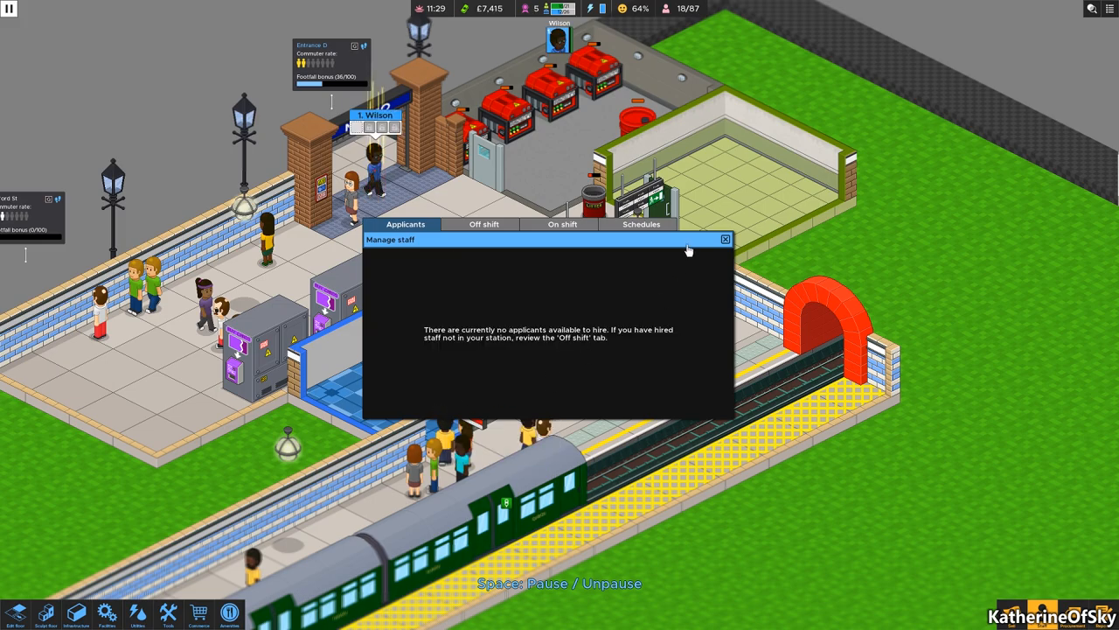
pyautogui.click(725, 239)
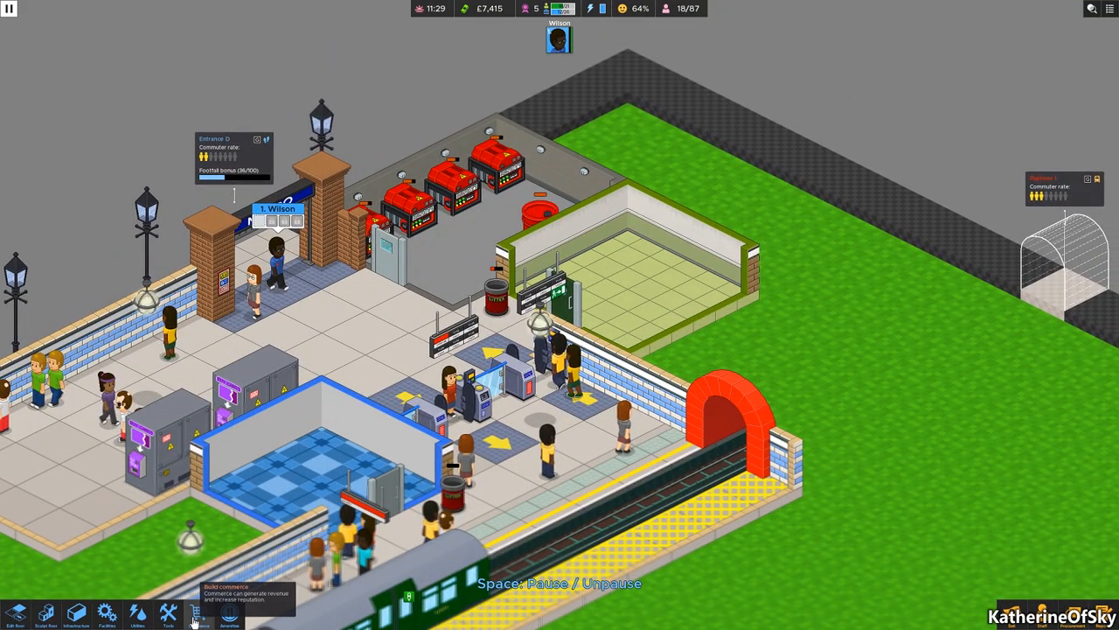
# Unlock the megaphone, Lvl 1 toolkit, jerrycan and Lvl 1 litter picker from the Tools unlocks.
pyautogui.click(75, 612)
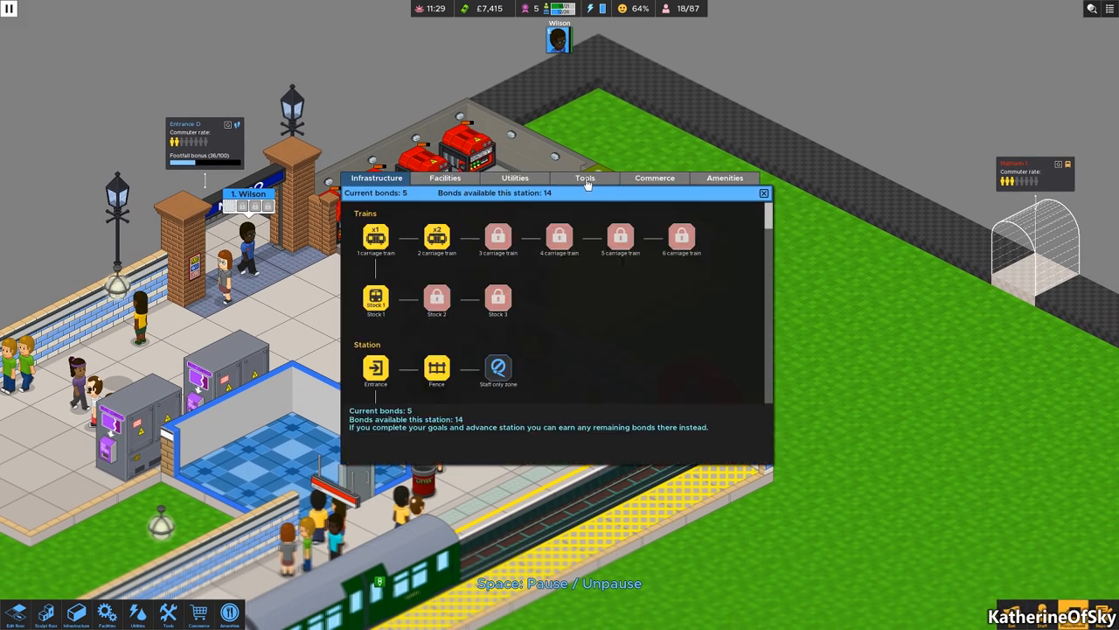
pyautogui.click(584, 177)
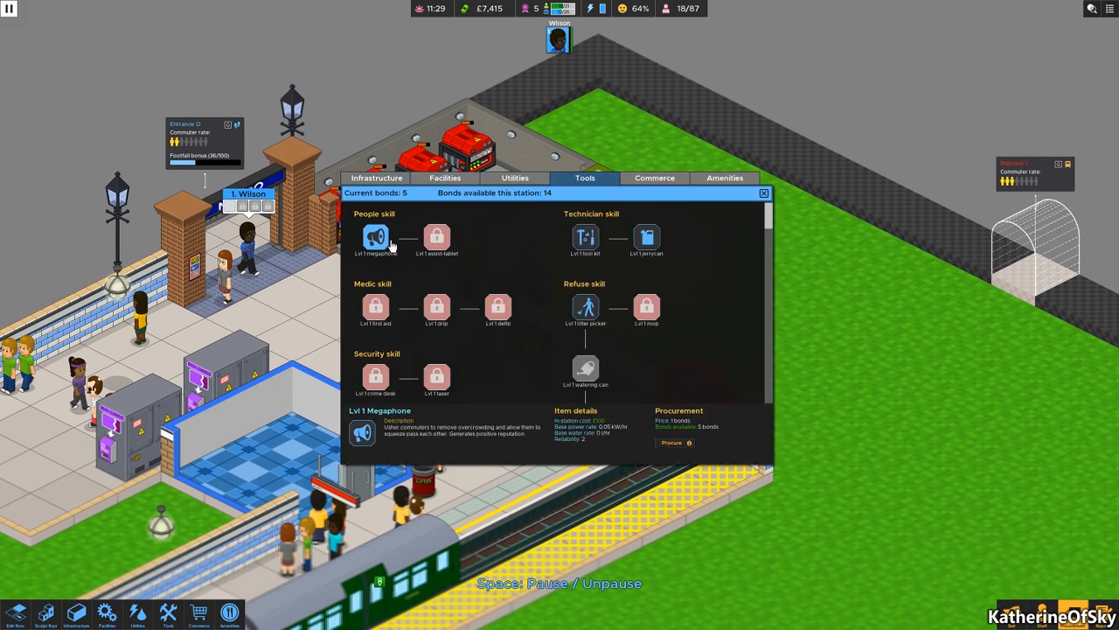
pyautogui.moveTo(358, 346)
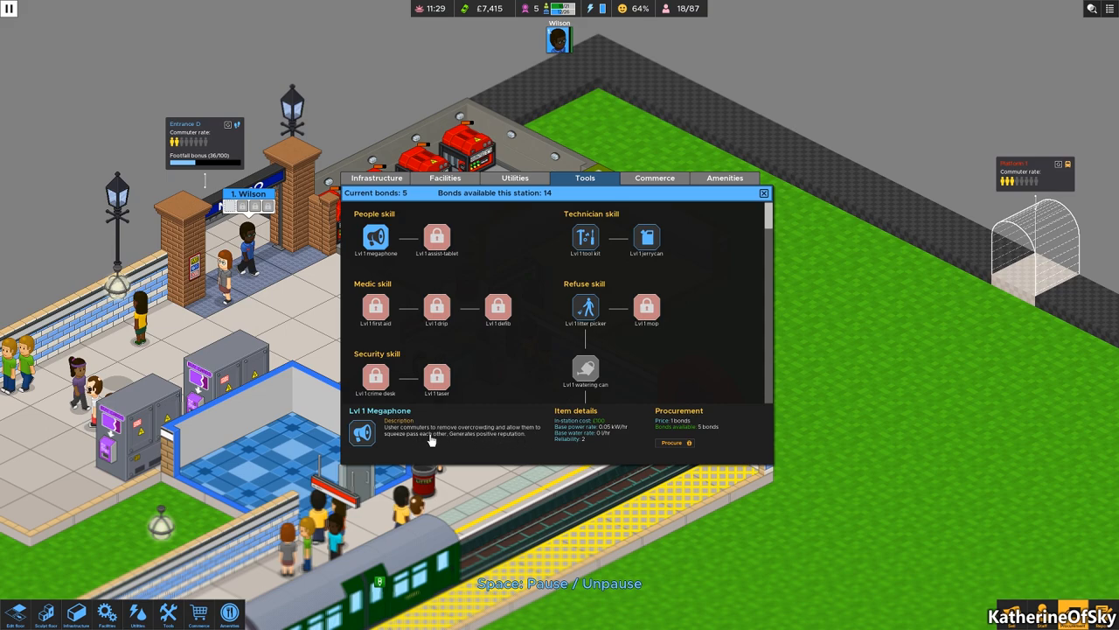
pyautogui.moveTo(689, 445)
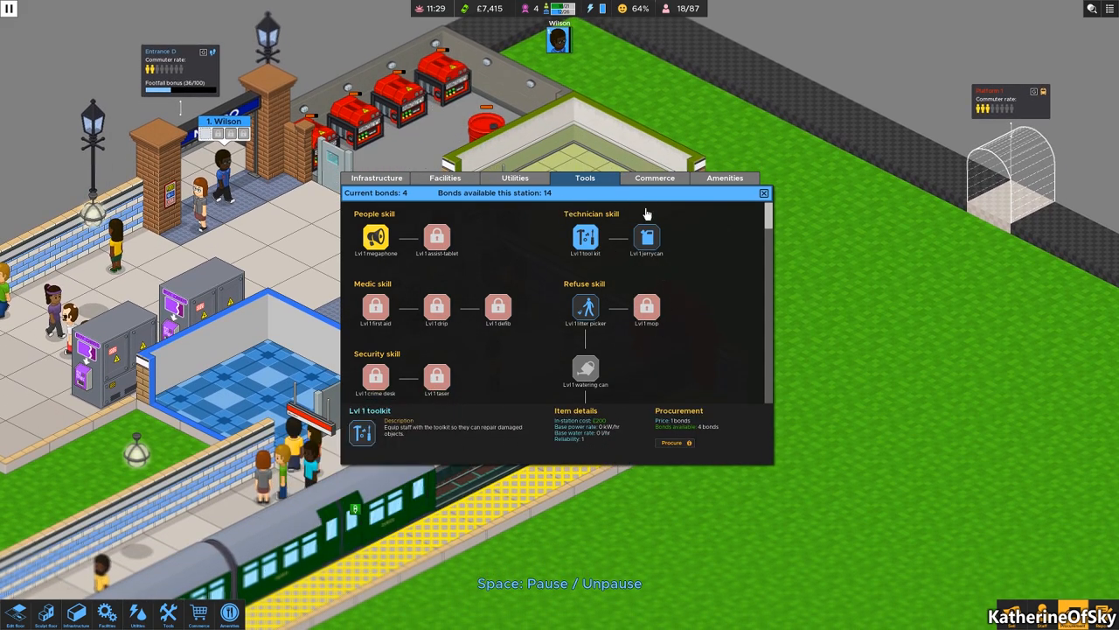
pyautogui.moveTo(678, 434)
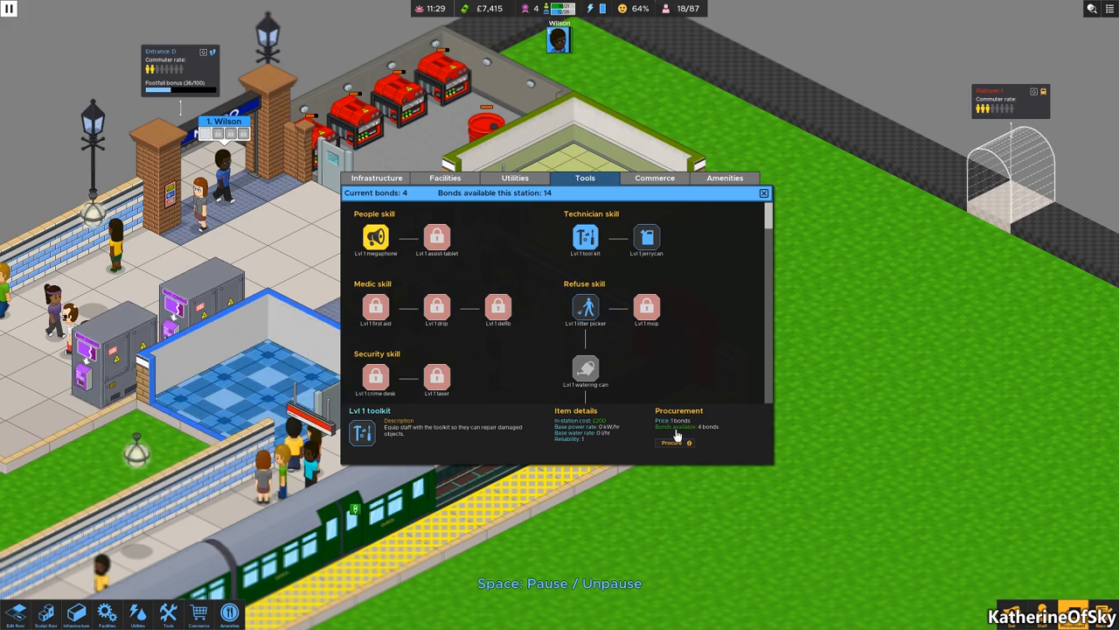
pyautogui.click(647, 237)
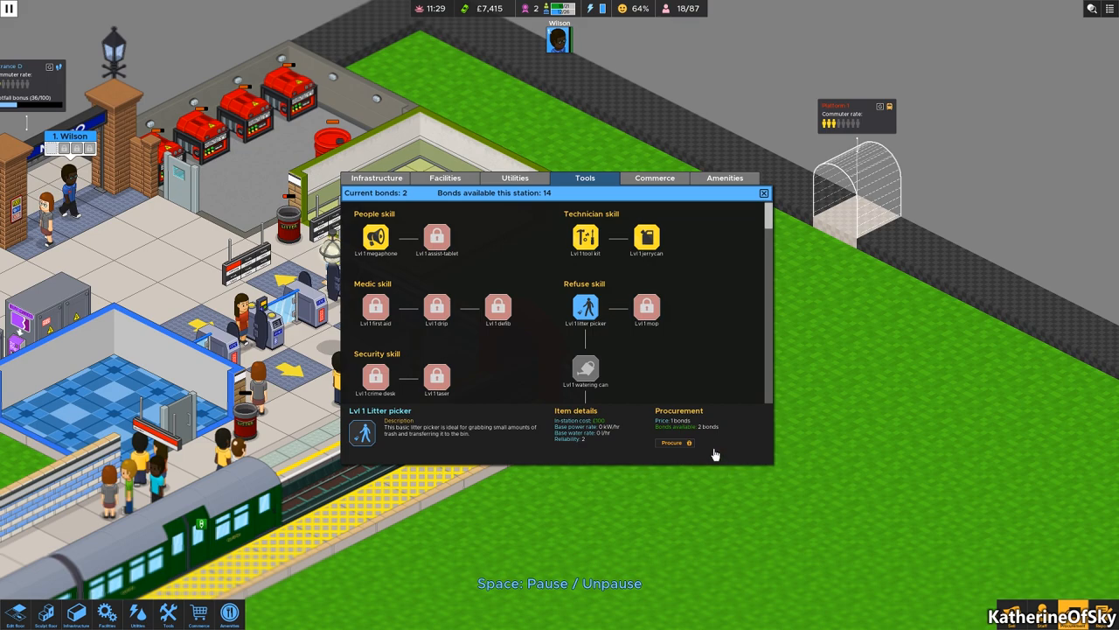
pyautogui.click(674, 442)
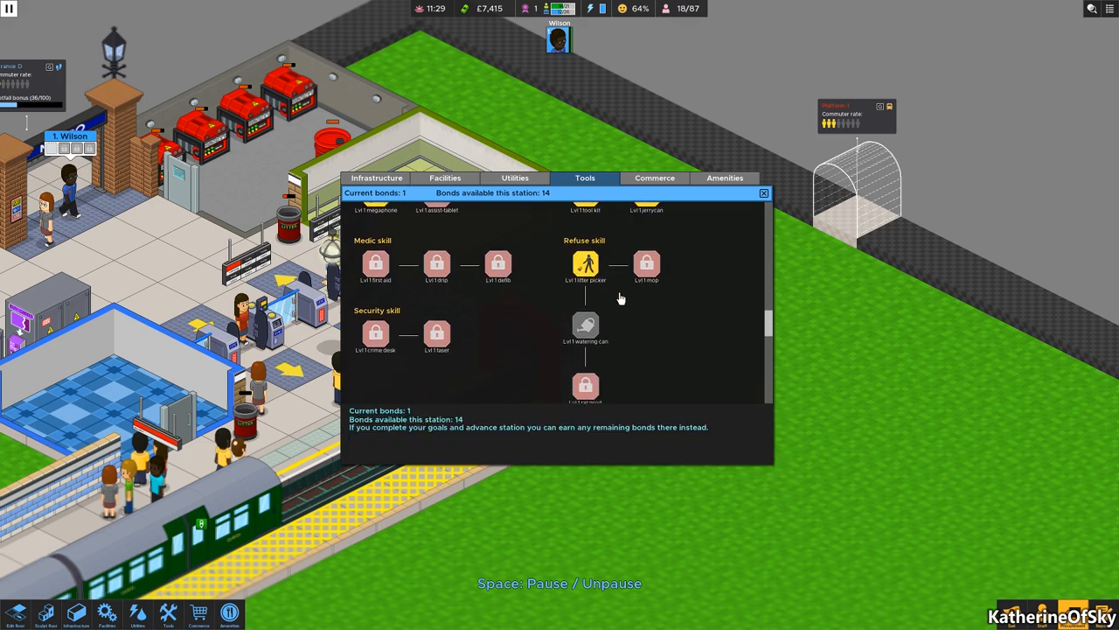
pyautogui.scroll(-3)
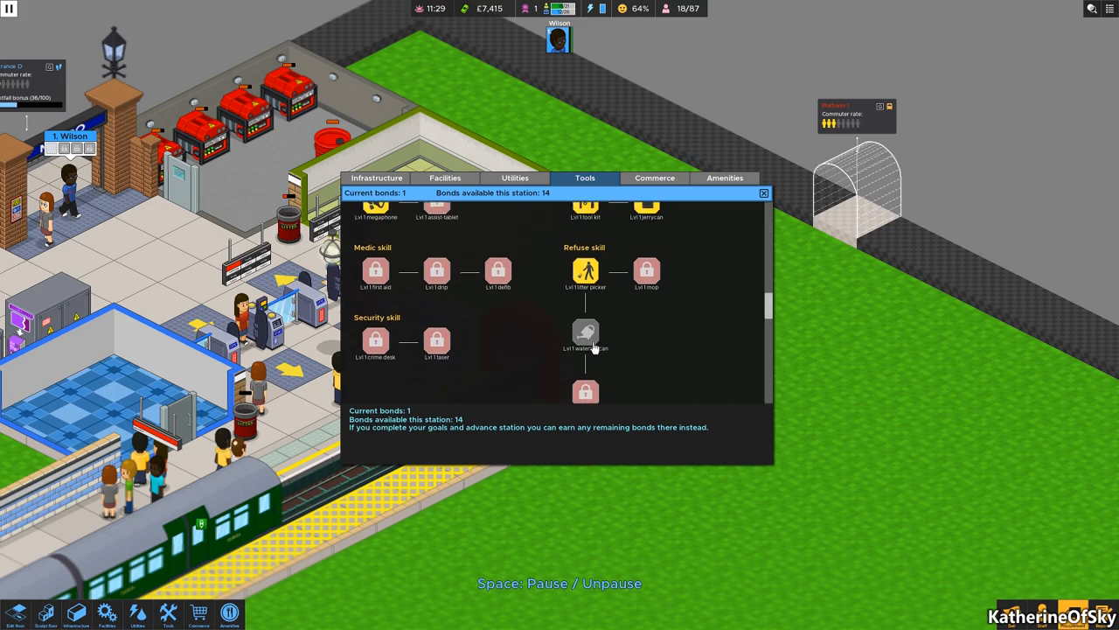
pyautogui.click(763, 192)
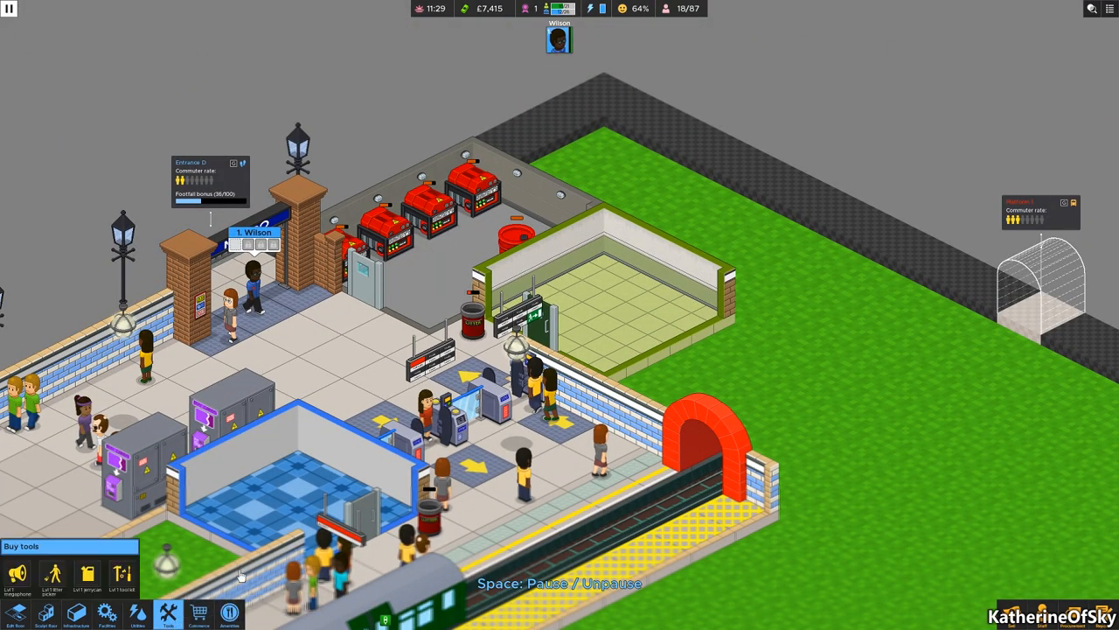
# Buy the megaphone, toolkit, jerrycan and litter picker for the staff room.
pyautogui.click(17, 573)
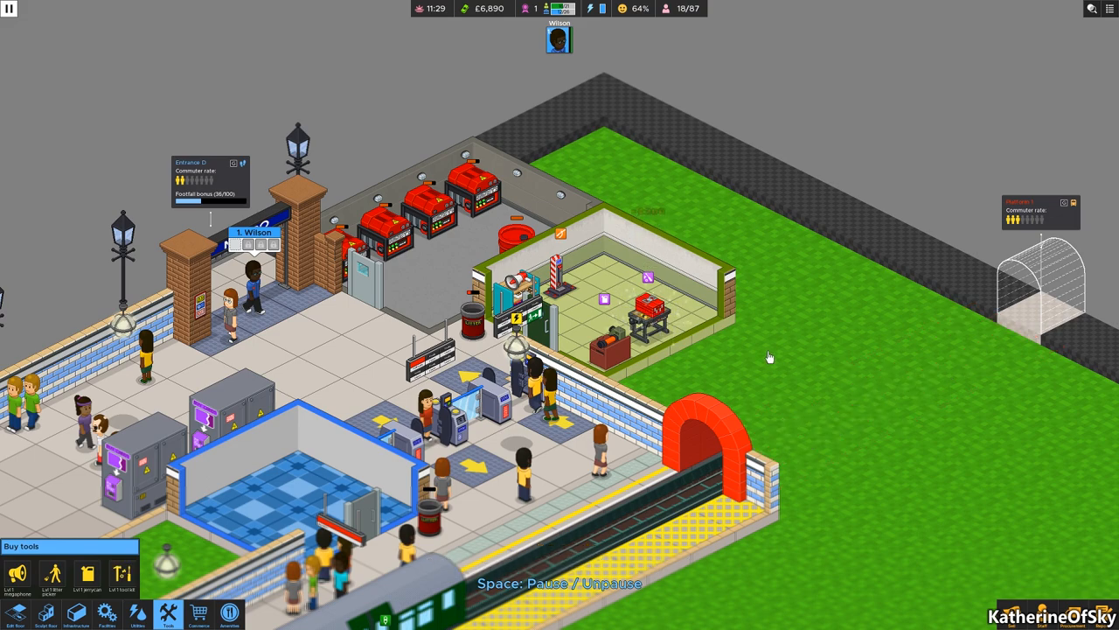
pyautogui.moveTo(254, 289)
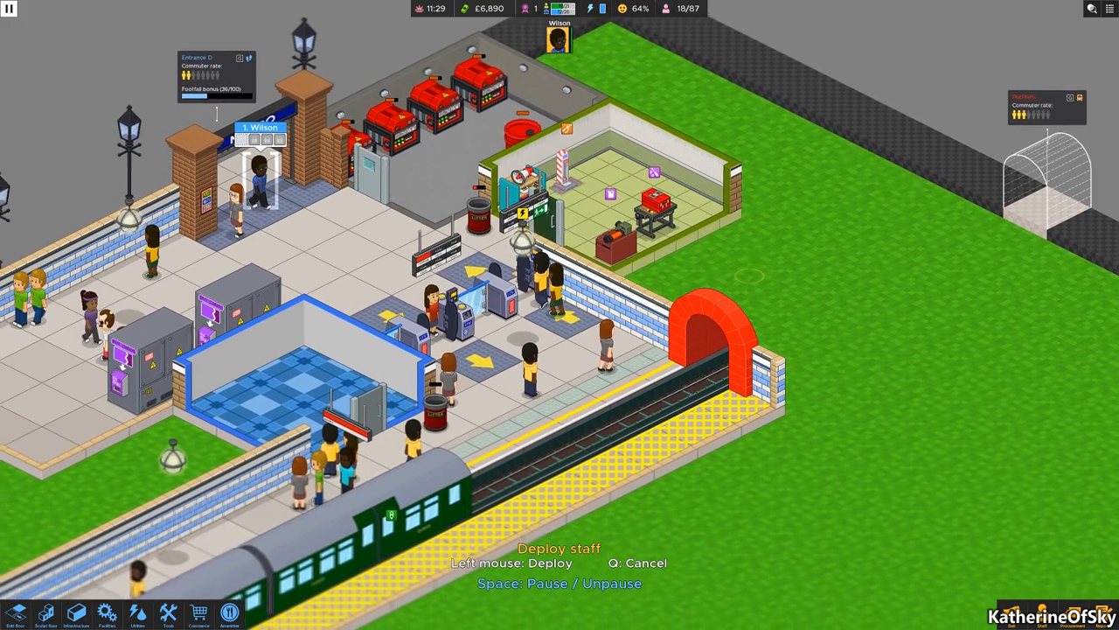
pyautogui.scroll(-3)
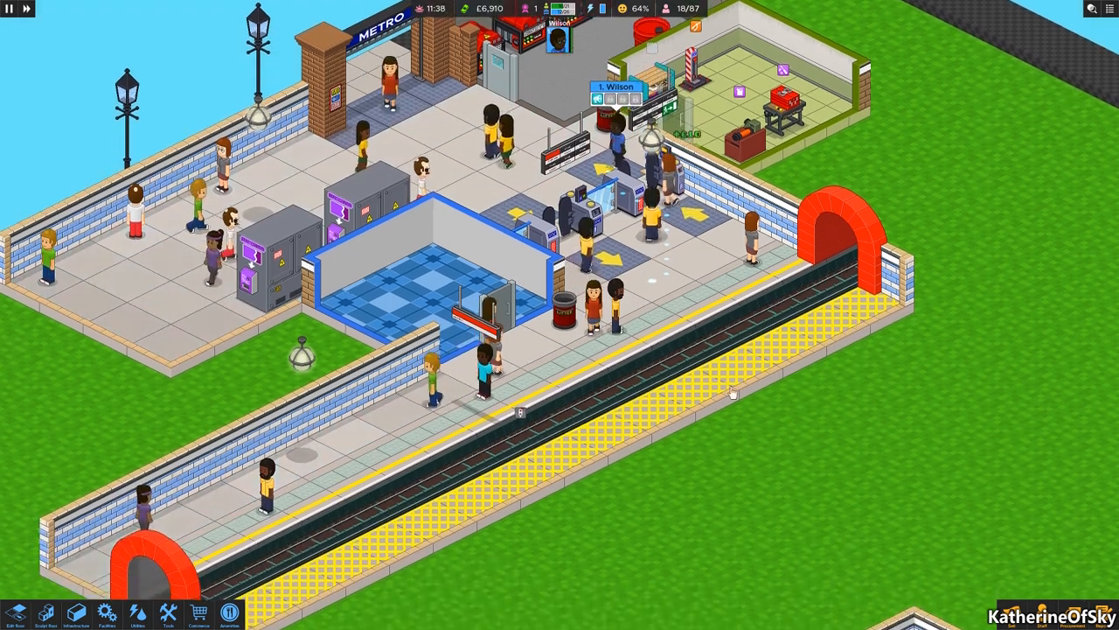
pyautogui.scroll(-3)
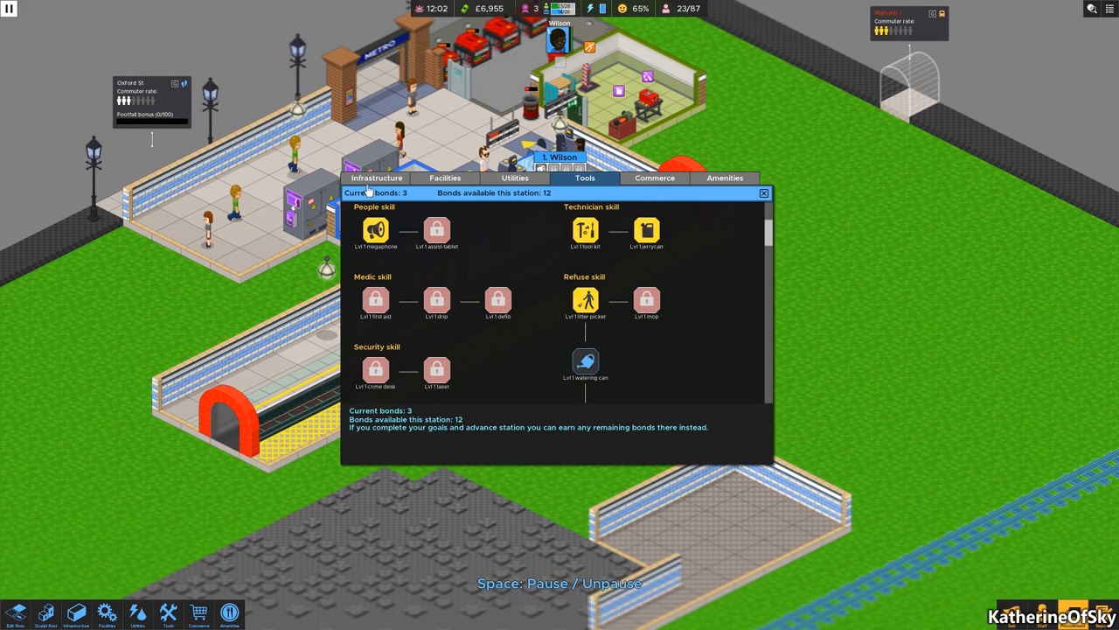
# Browse Infrastructure and Facilities, then unlock the Water cooler and Staff vending machine under Amenities.
pyautogui.click(376, 178)
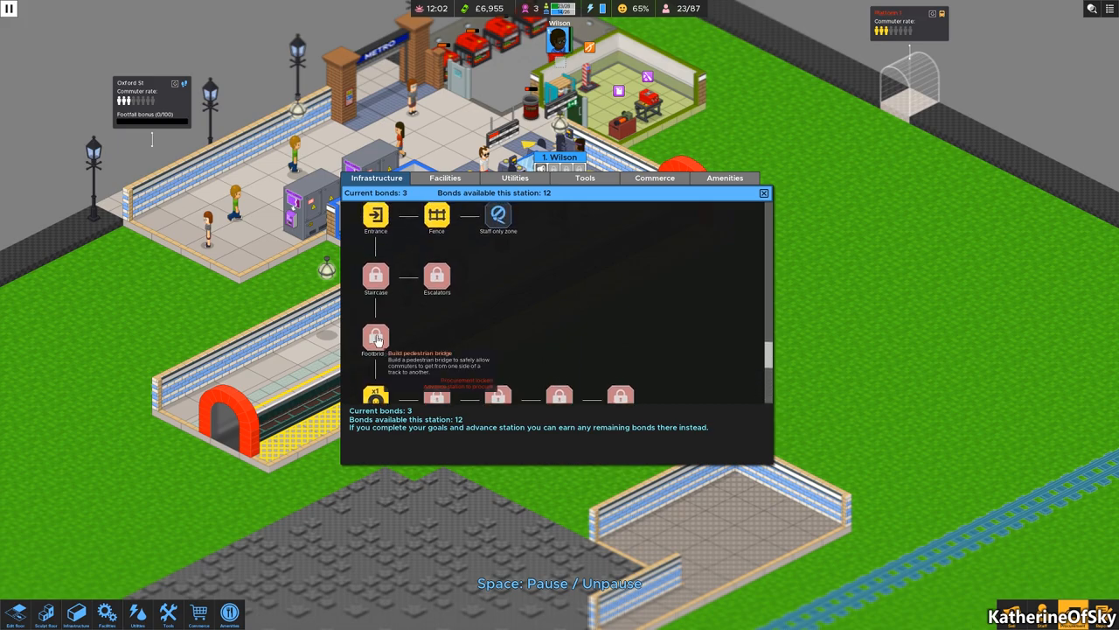
pyautogui.moveTo(778, 123)
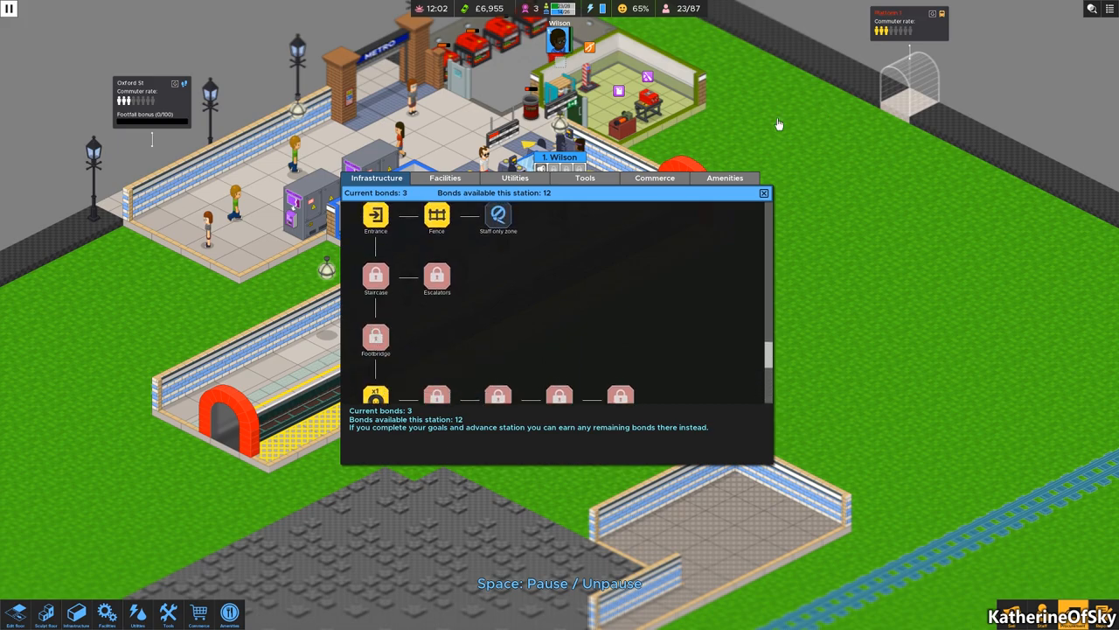
pyautogui.moveTo(376, 341)
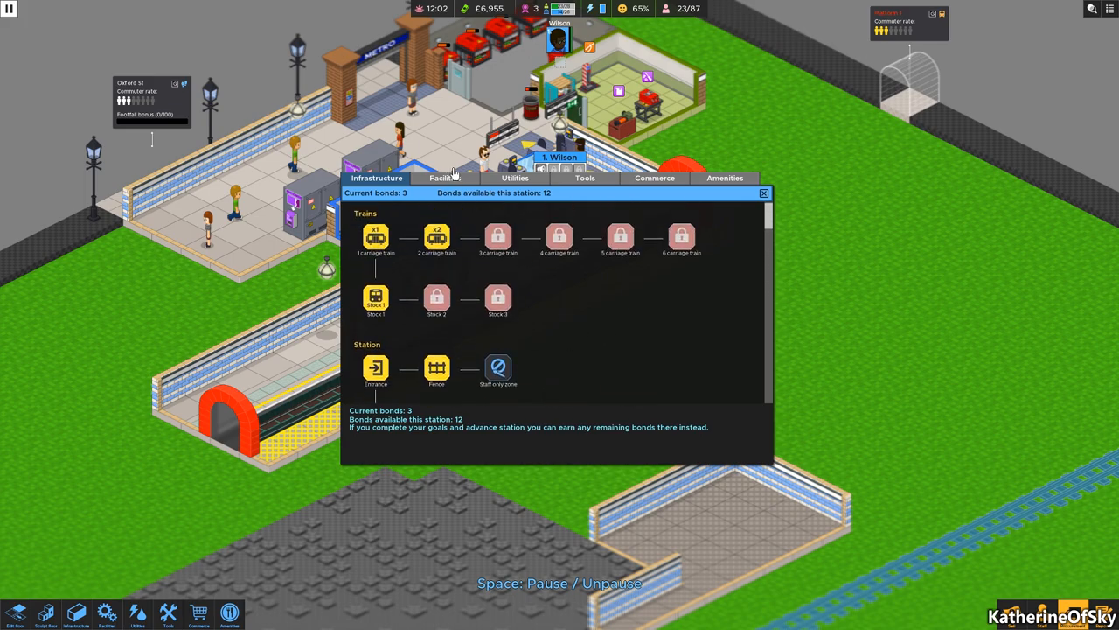
pyautogui.click(445, 177)
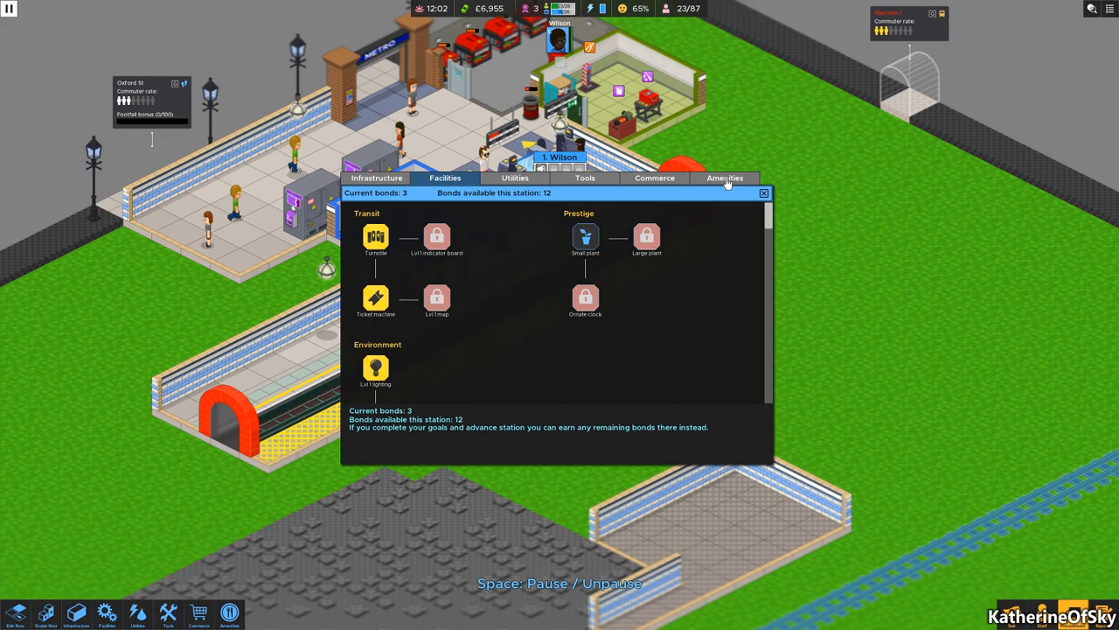
pyautogui.click(724, 178)
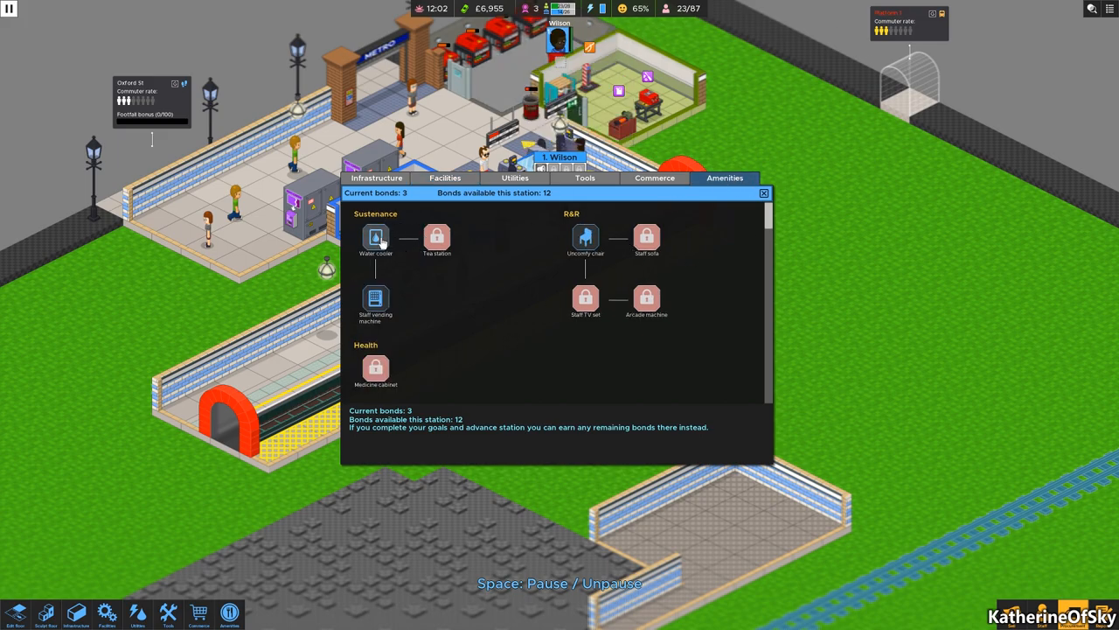
pyautogui.click(376, 237)
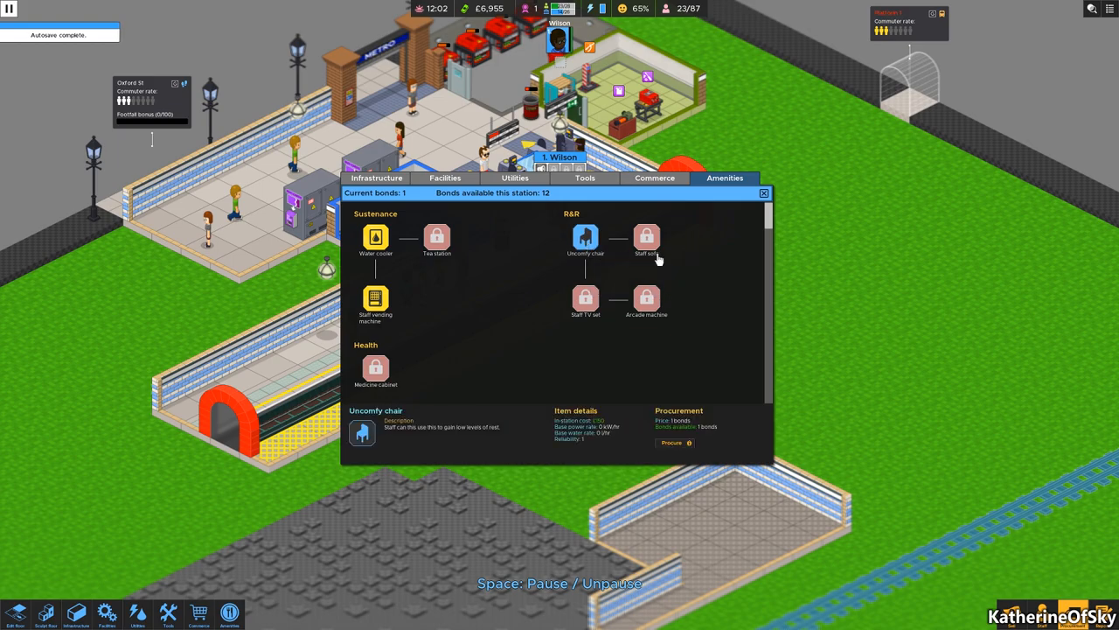
pyautogui.click(763, 193)
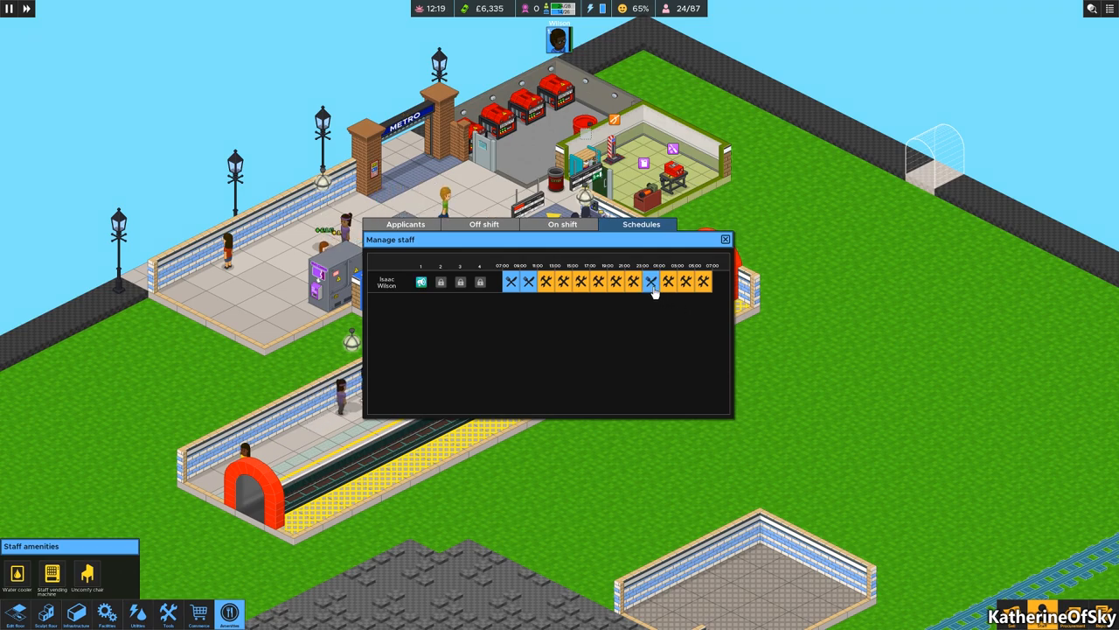
pyautogui.click(725, 239)
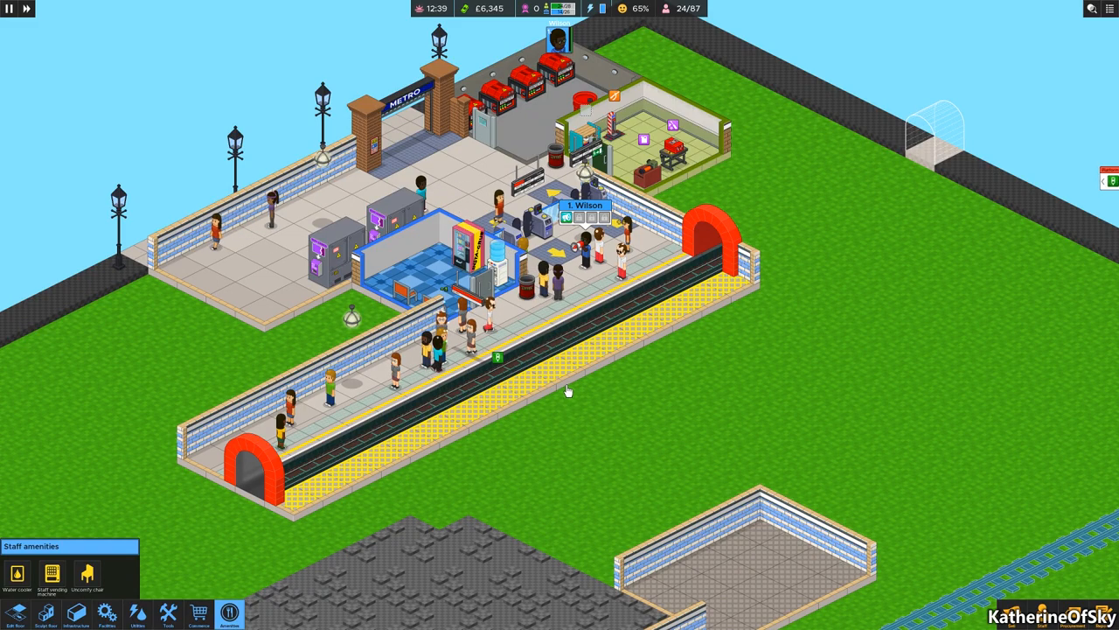
pyautogui.click(573, 345)
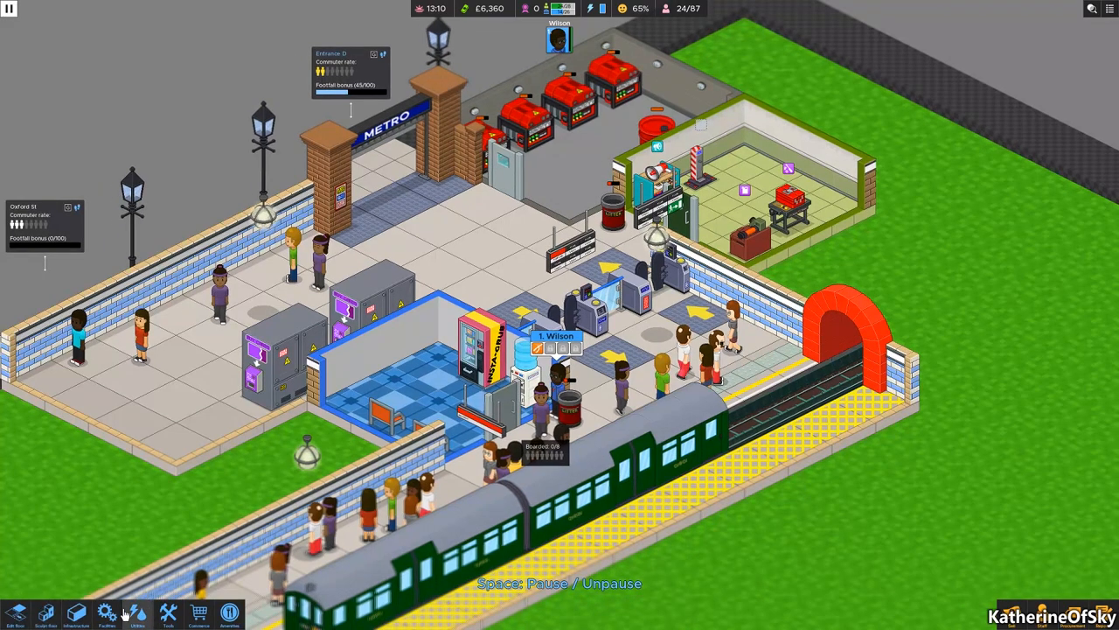
# Procure the Lvl 1 wheelie bin from the Utilities technologies with a bond.
pyautogui.click(136, 612)
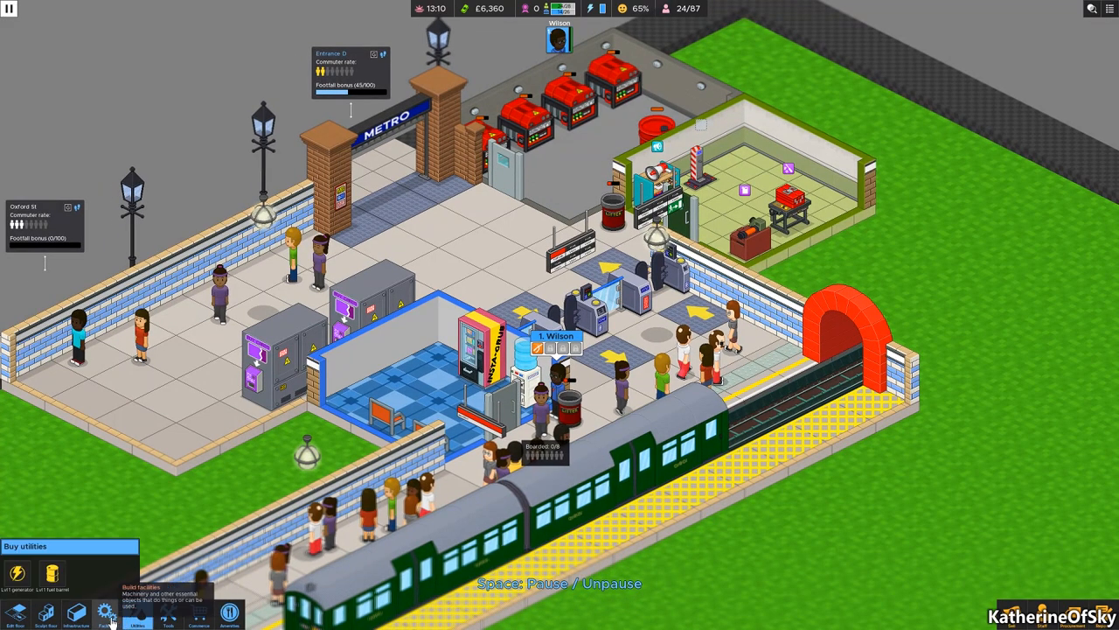
pyautogui.click(107, 612)
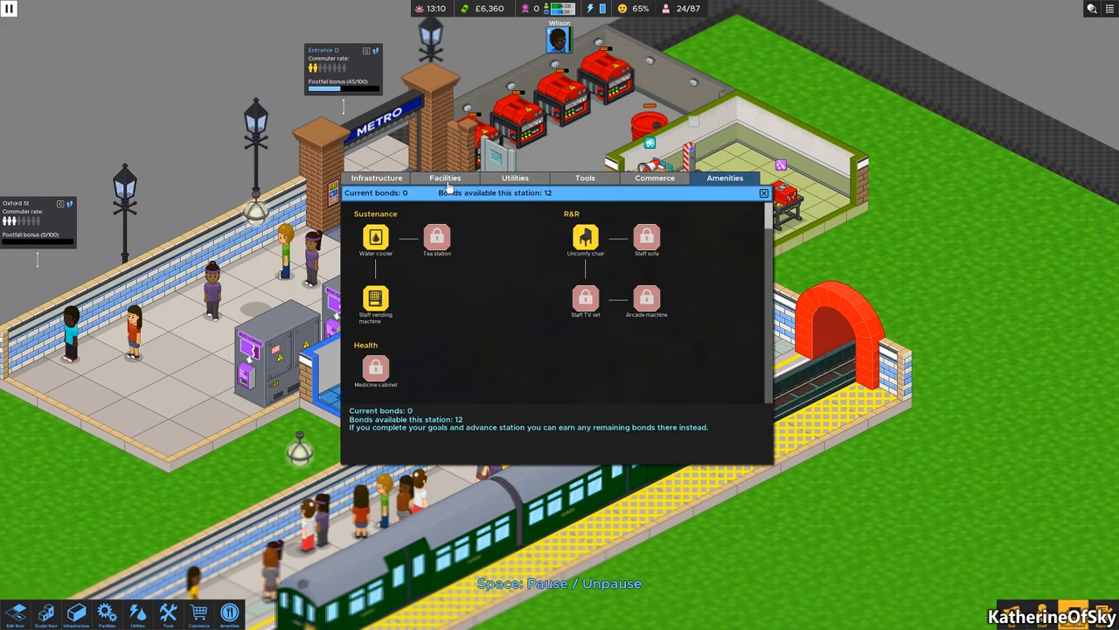
pyautogui.click(445, 178)
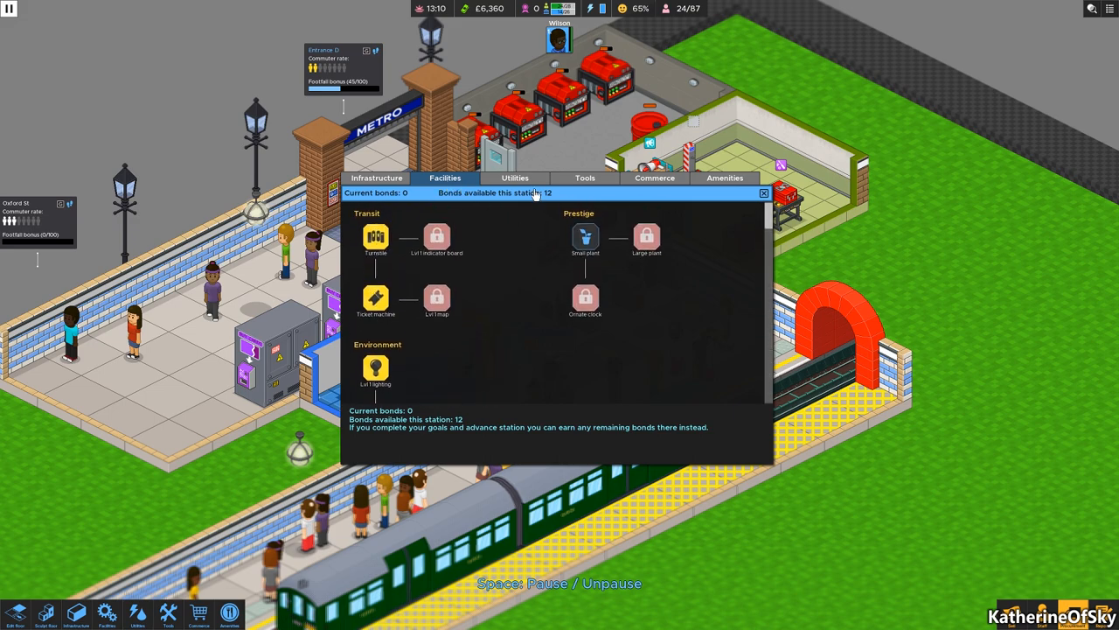
pyautogui.click(515, 178)
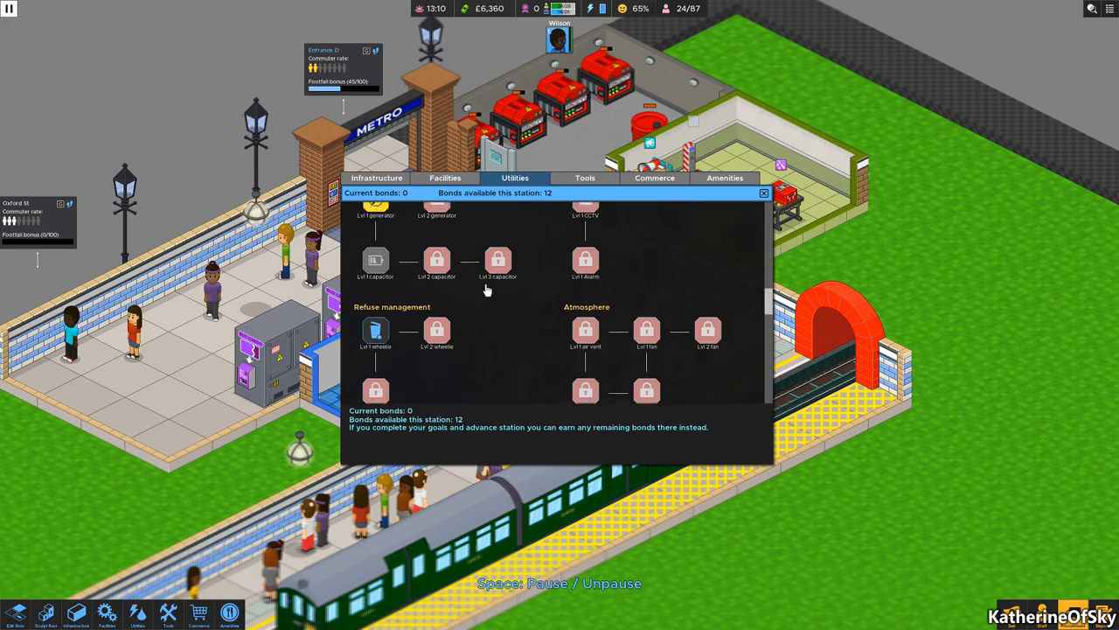
pyautogui.click(376, 311)
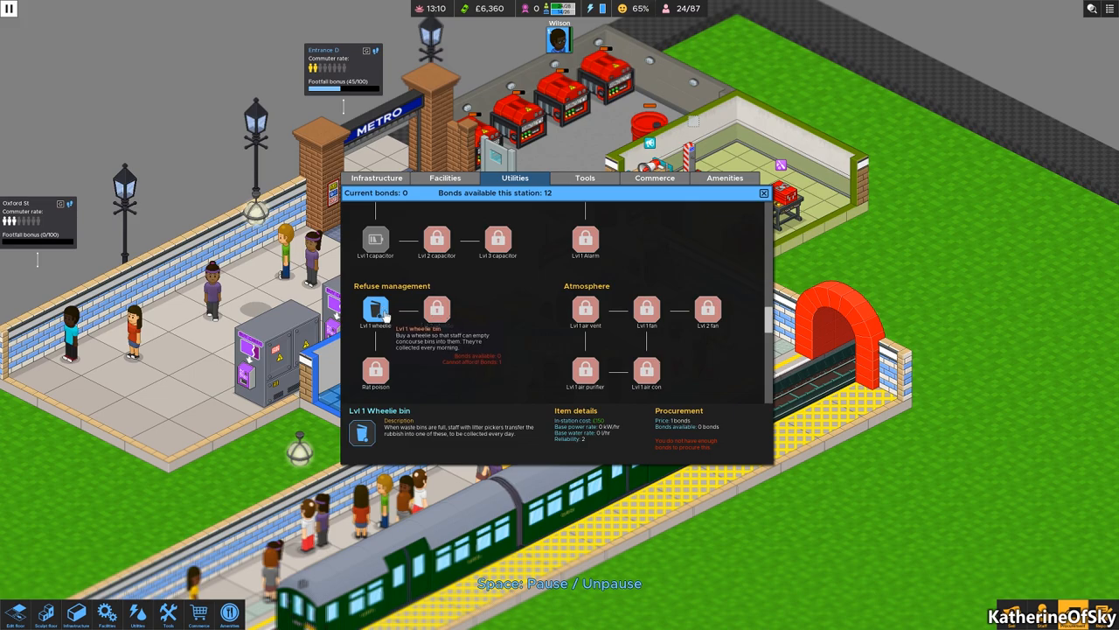
pyautogui.moveTo(722, 467)
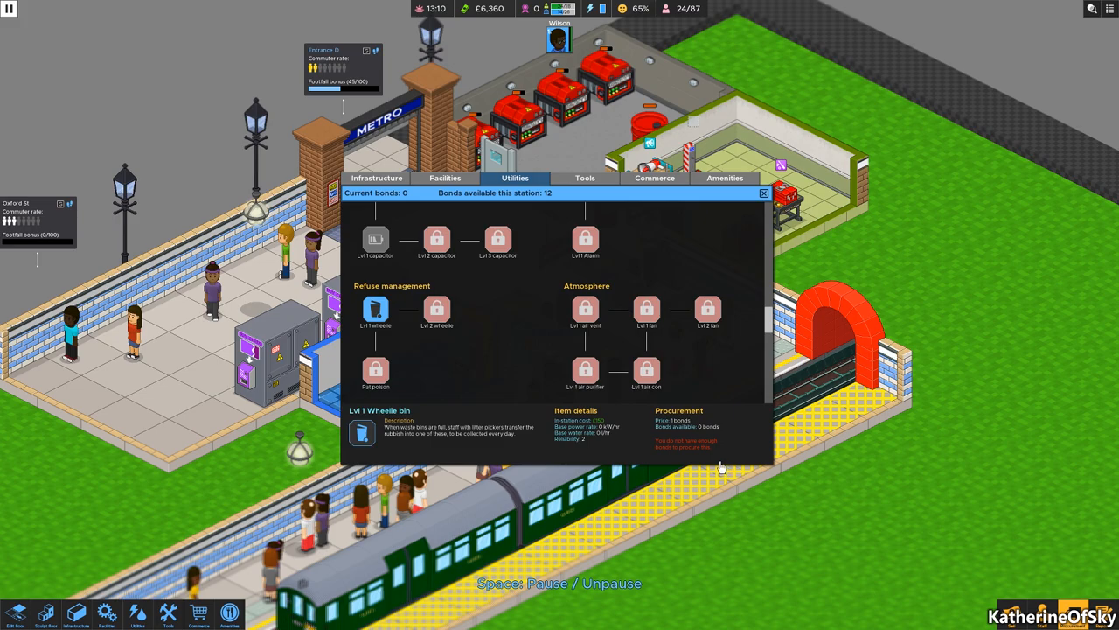
pyautogui.click(763, 193)
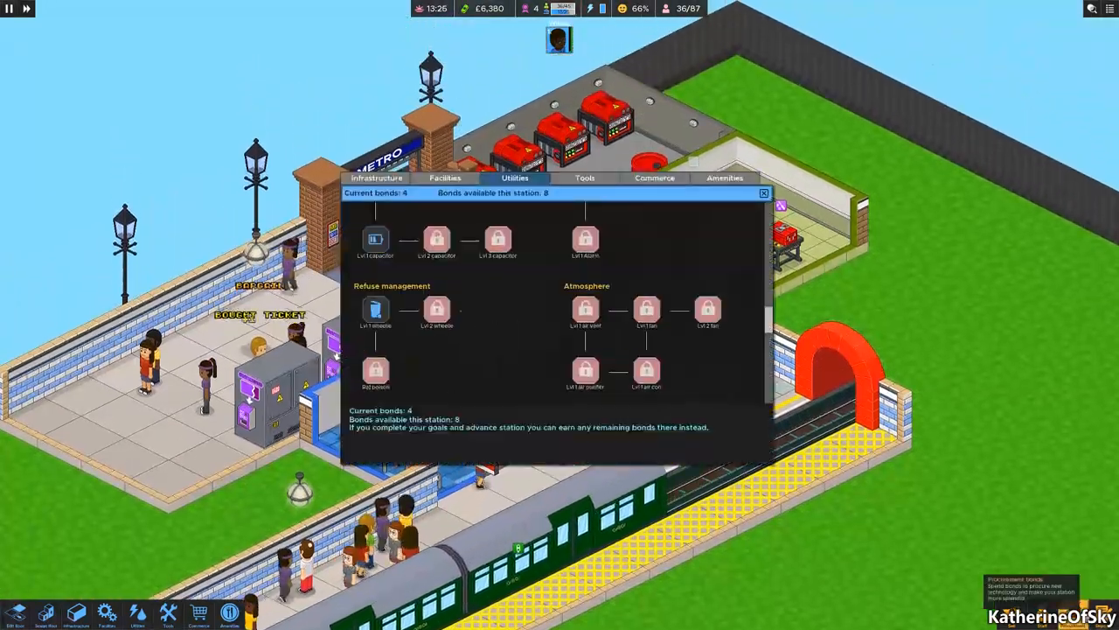
pyautogui.click(375, 311)
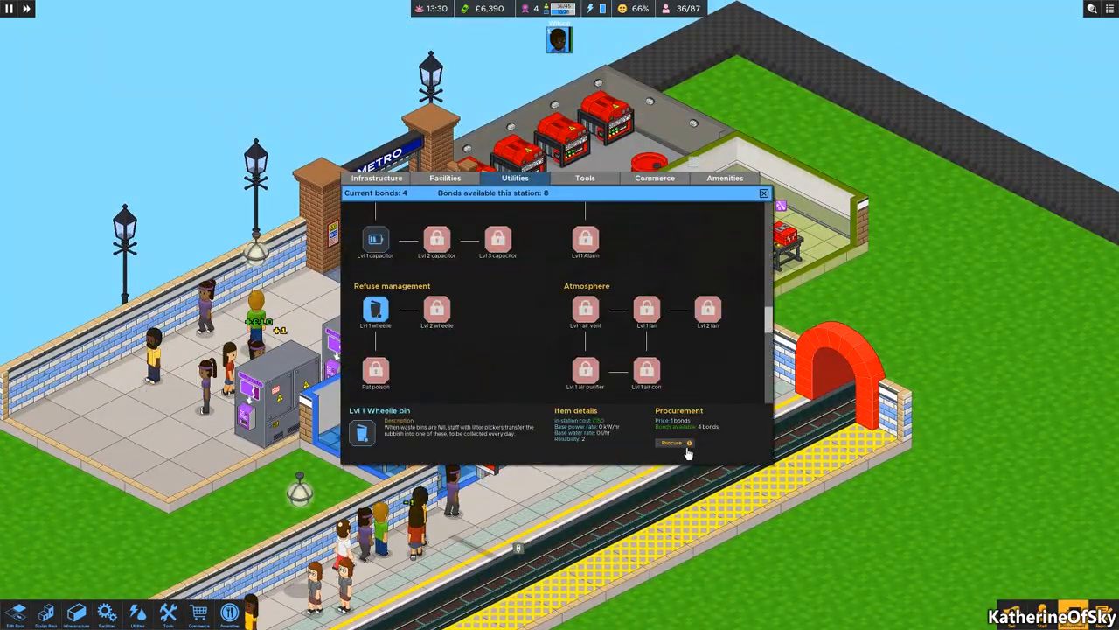
pyautogui.click(762, 194)
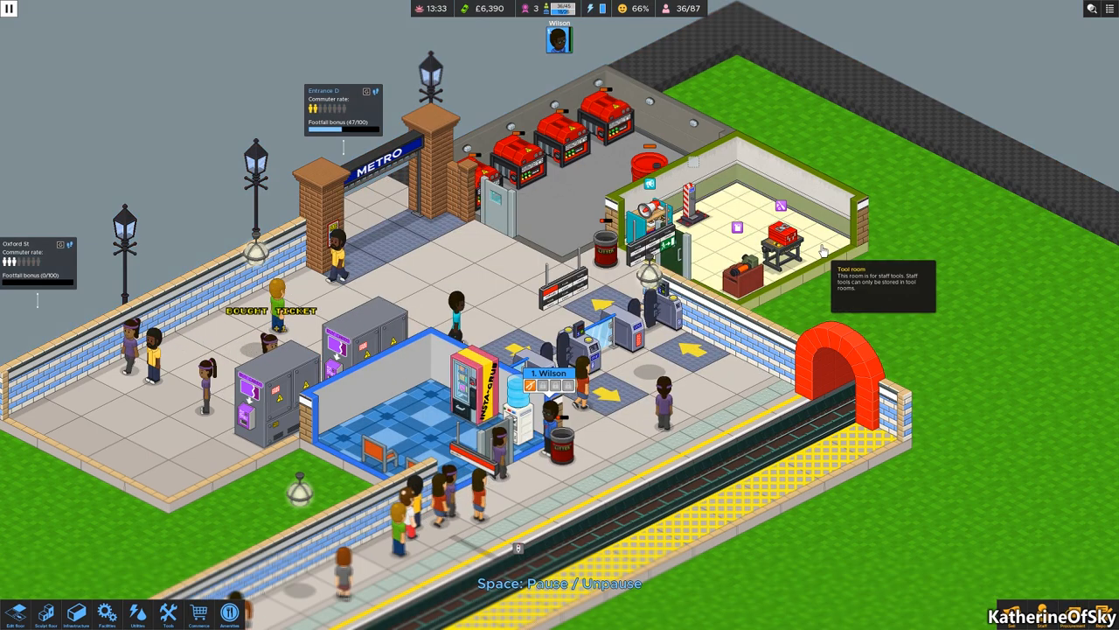
# Place a black wheelie bin inside the utility room beside the generators.
pyautogui.click(107, 612)
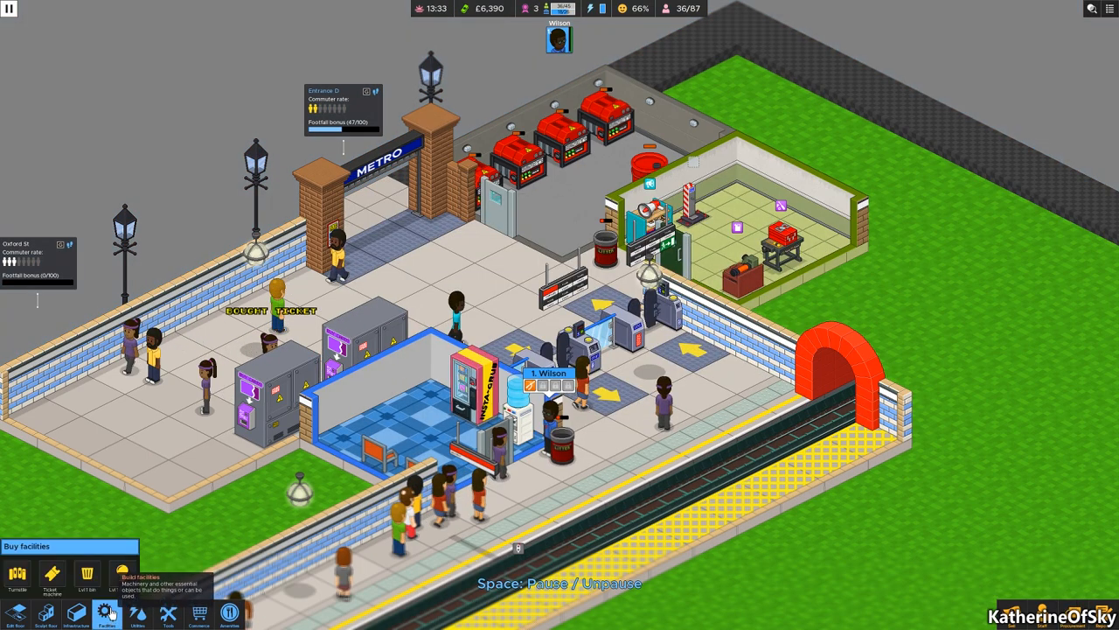
pyautogui.click(76, 612)
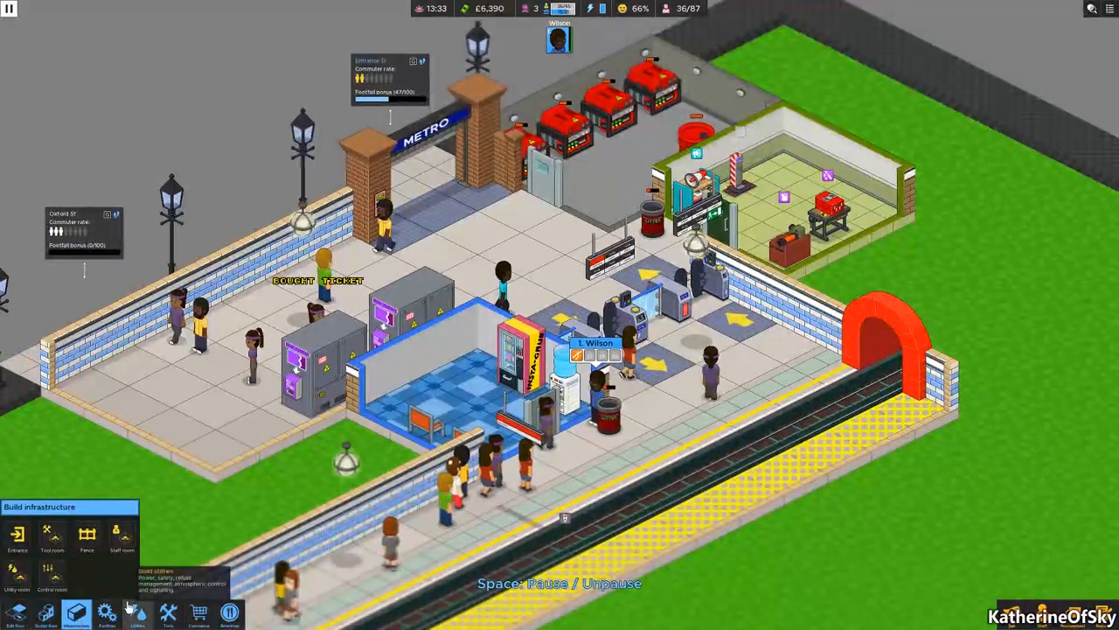
pyautogui.click(106, 613)
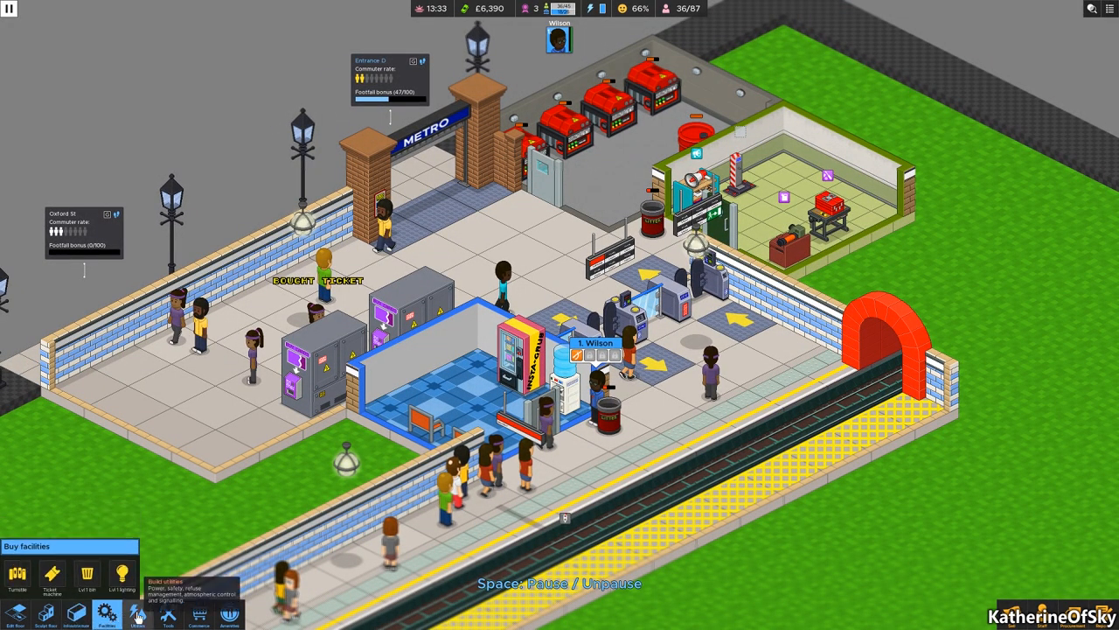
pyautogui.click(137, 613)
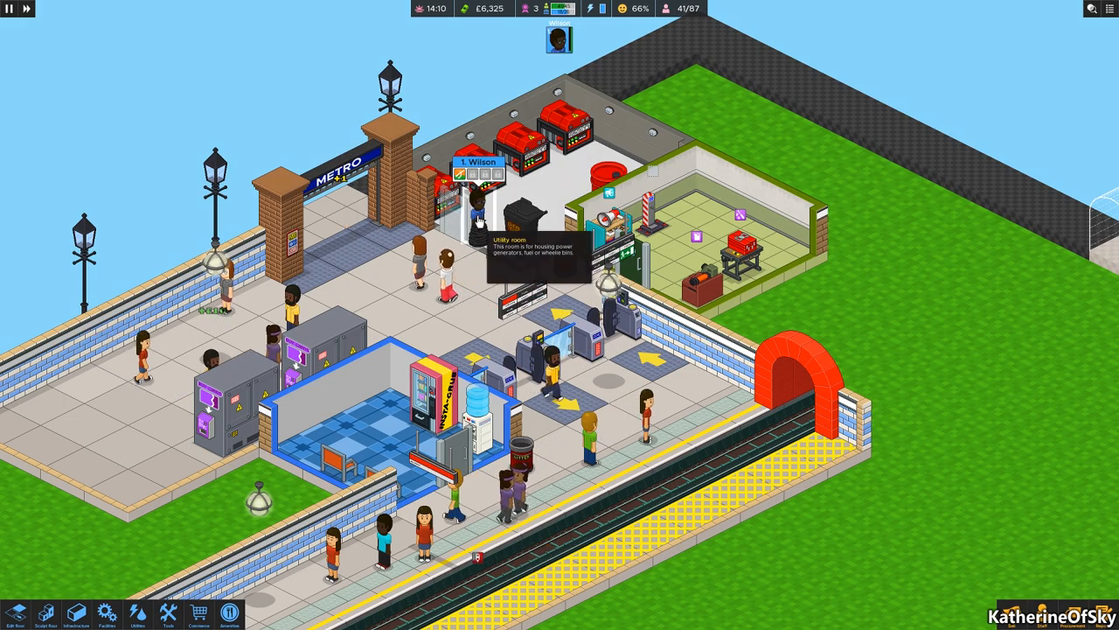
pyautogui.click(476, 201)
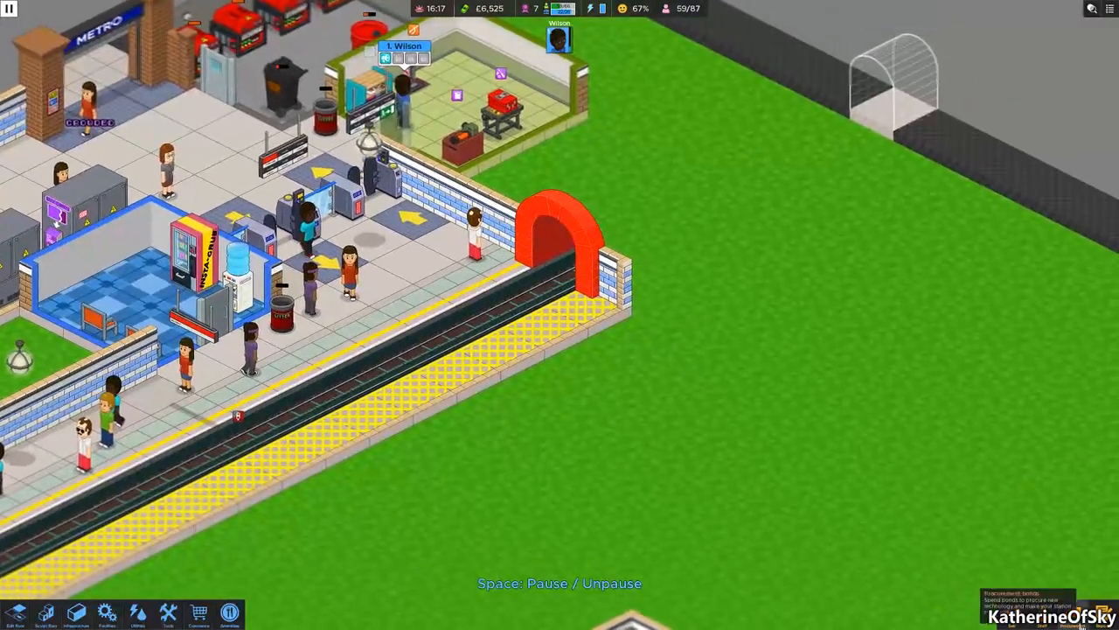
# Reopen the technology procurement tree on the Utilities tab, showing 7 bonds.
pyautogui.click(137, 612)
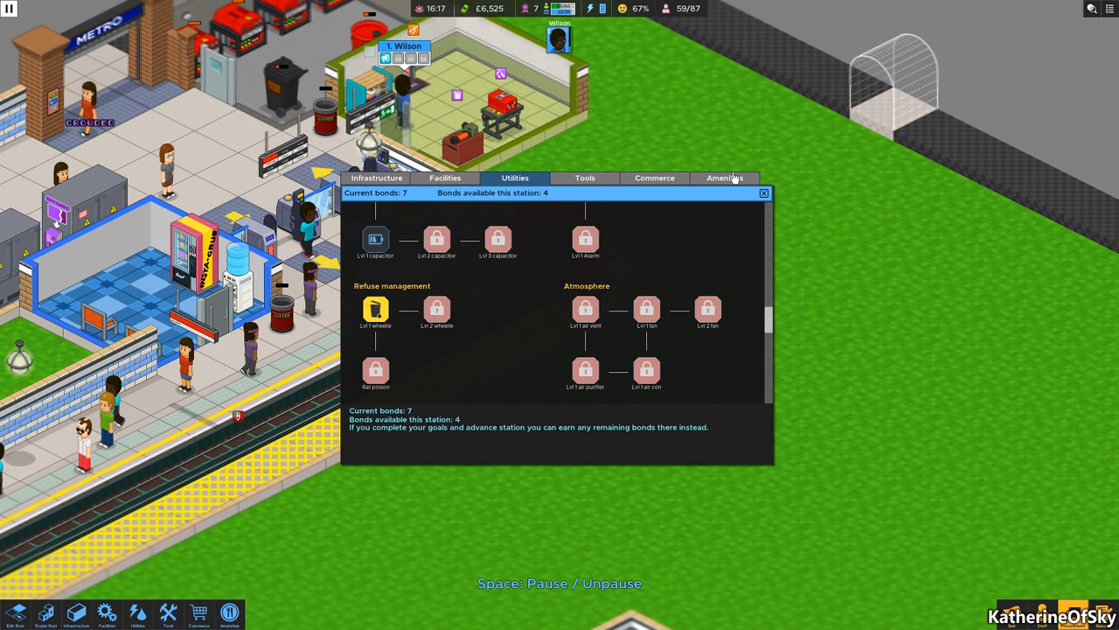
# Procure the Newspaper stand and Newspaper billboard from the Commerce technologies.
pyautogui.click(725, 178)
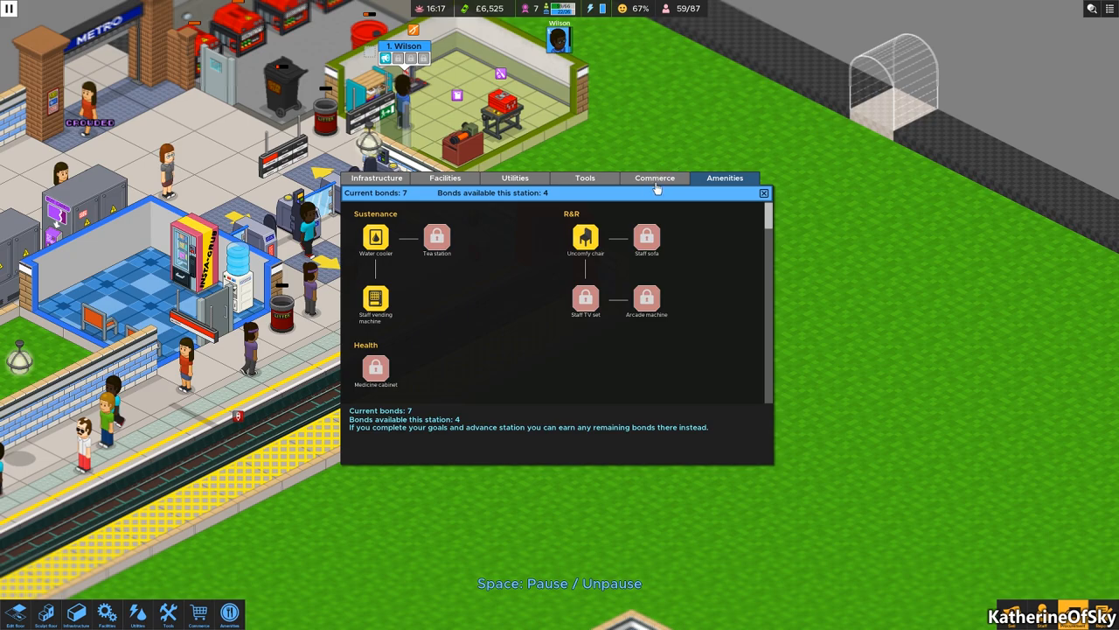
pyautogui.click(655, 177)
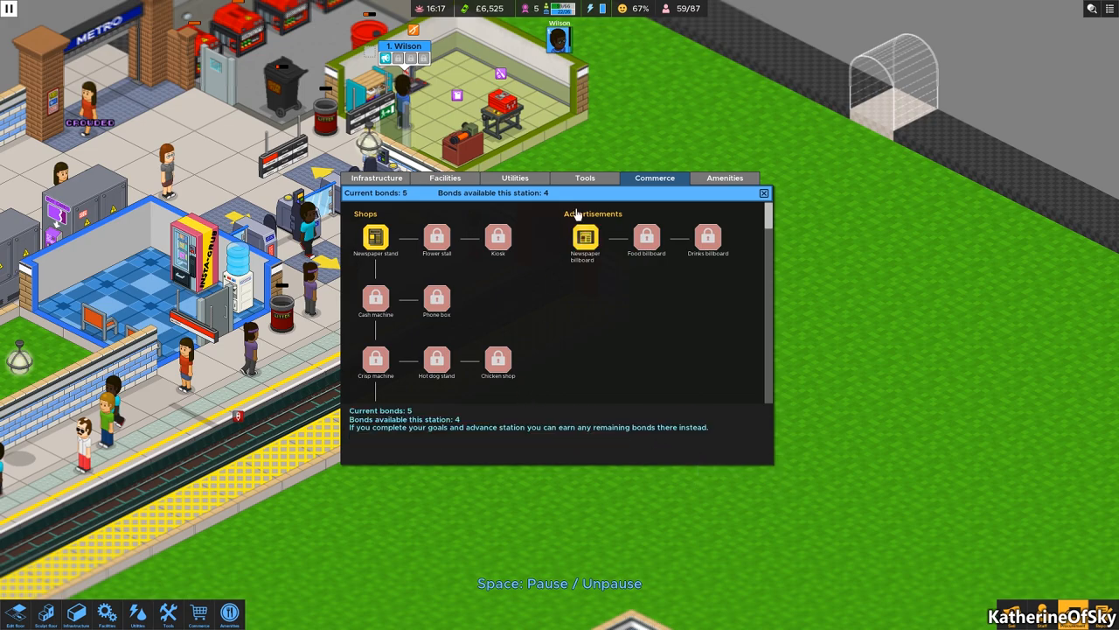
pyautogui.moveTo(584, 237)
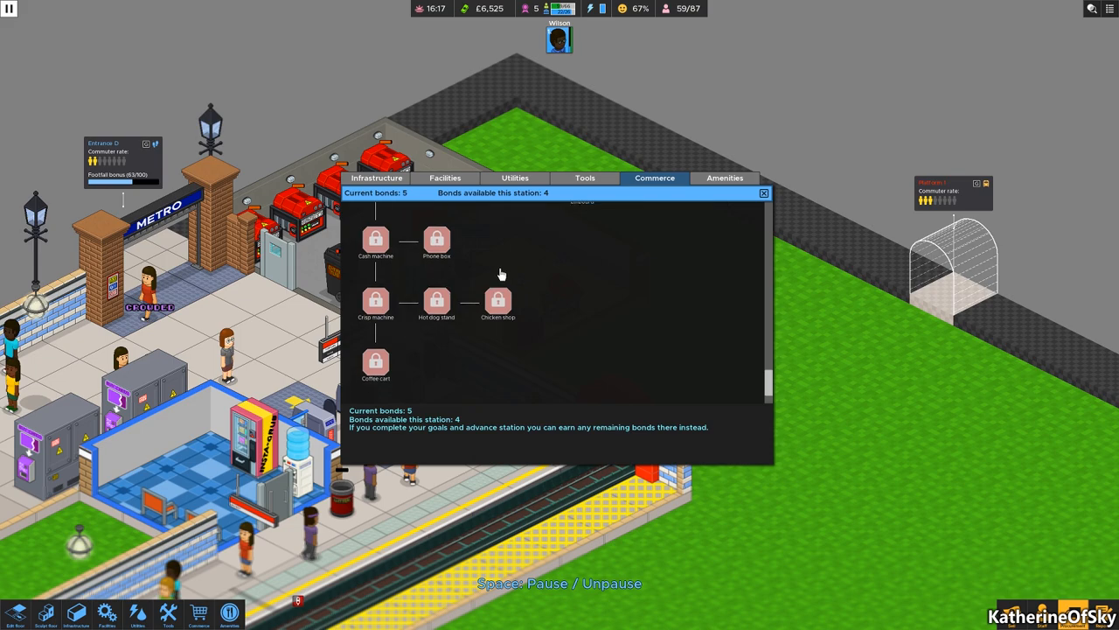
pyautogui.scroll(3)
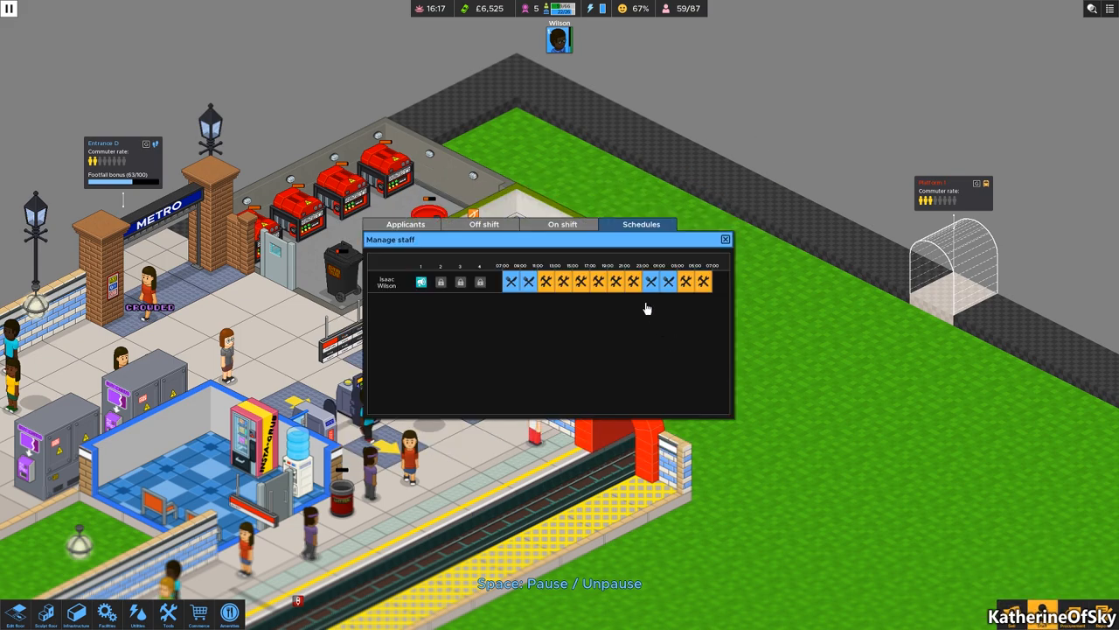
# Check staff applicants, then review and close the lifetime reputation report flagging overcrowding.
pyautogui.click(405, 224)
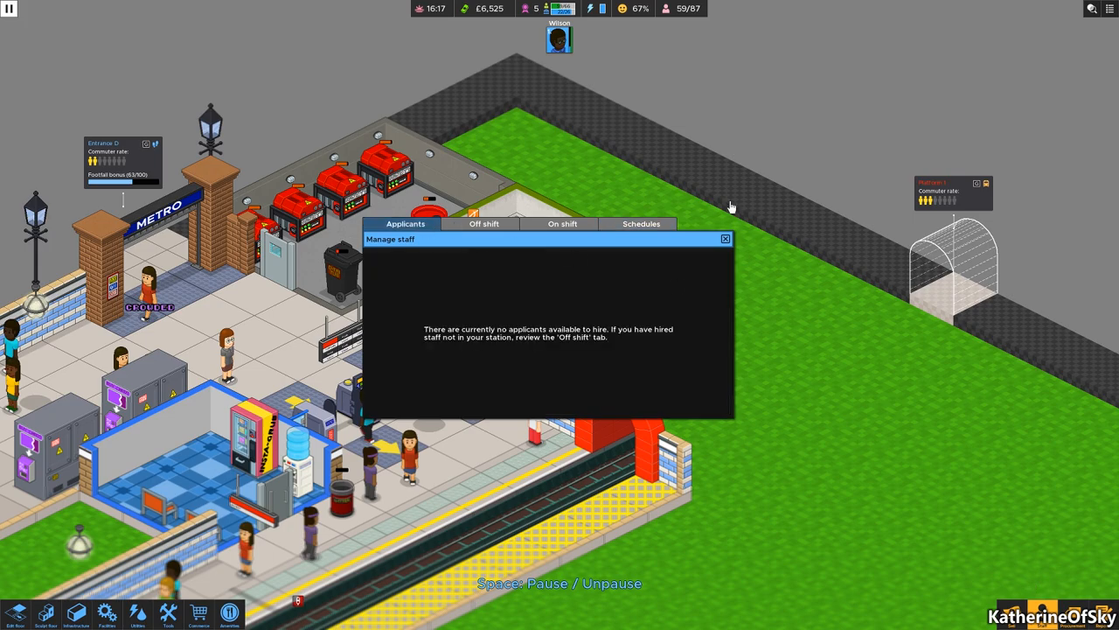
pyautogui.click(725, 237)
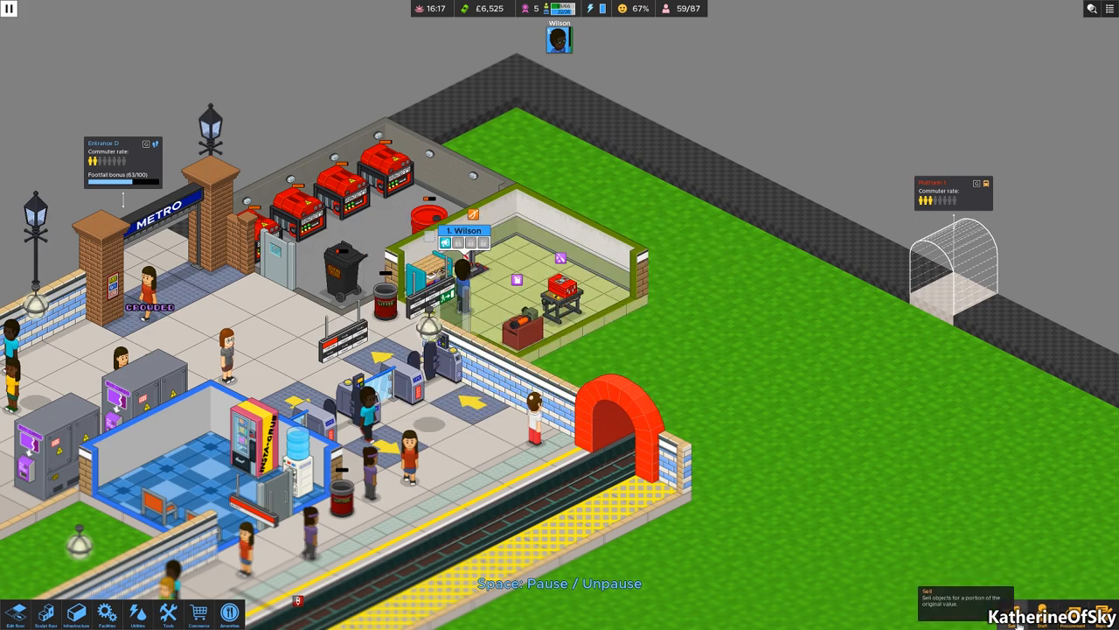
pyautogui.click(348, 245)
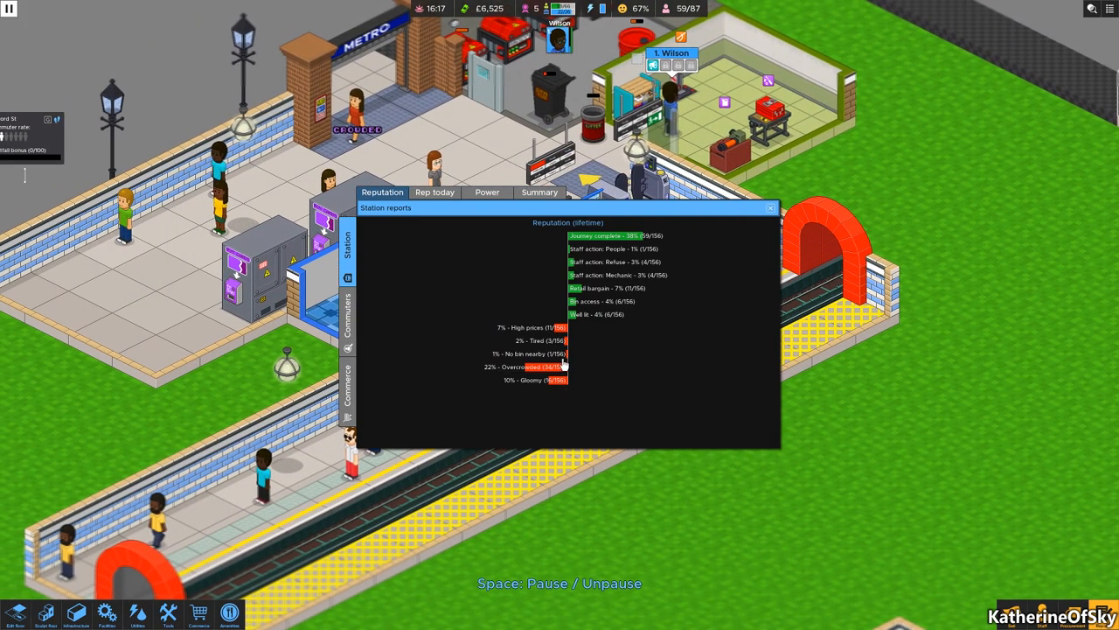
pyautogui.click(770, 208)
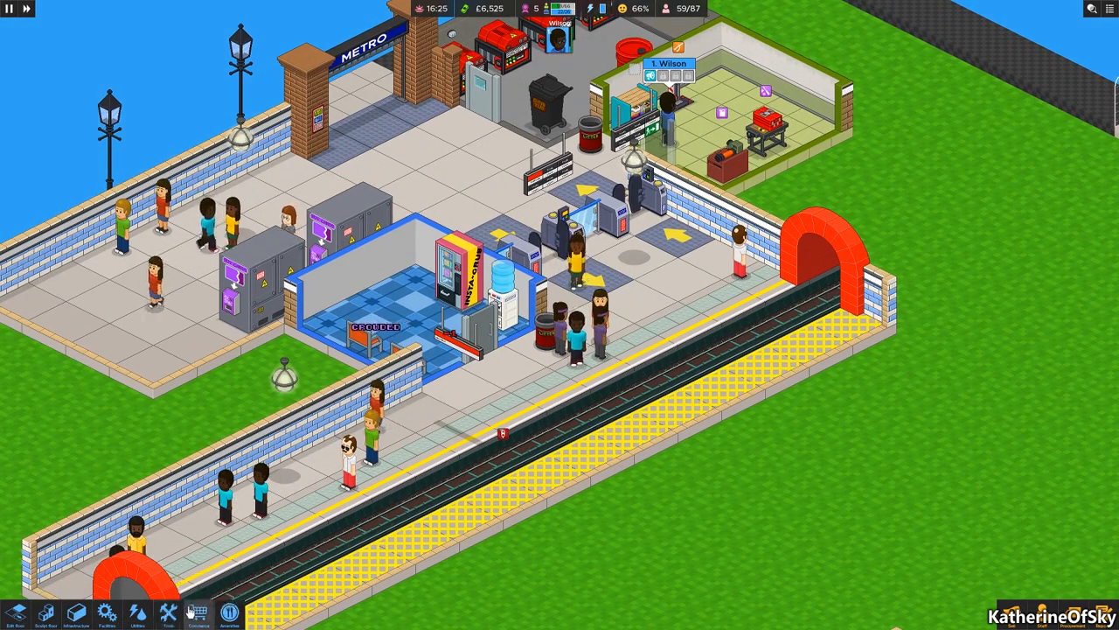
# Place a newspaper stand and two newspaper billboards from Commerce, then exit build mode.
pyautogui.click(198, 612)
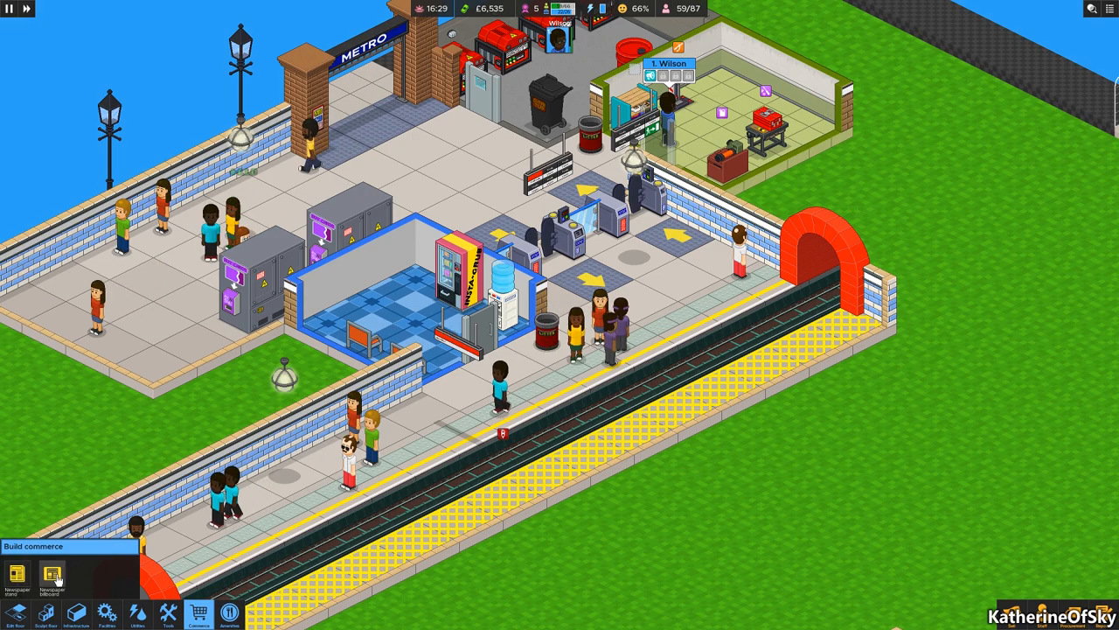
pyautogui.click(52, 574)
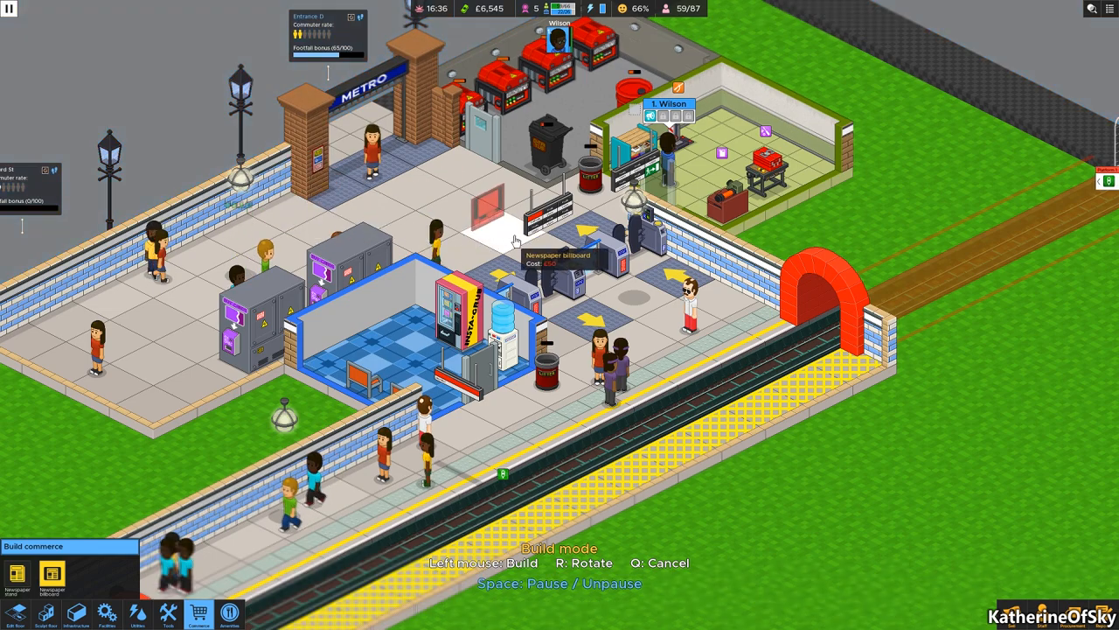
pyautogui.moveTo(638, 249)
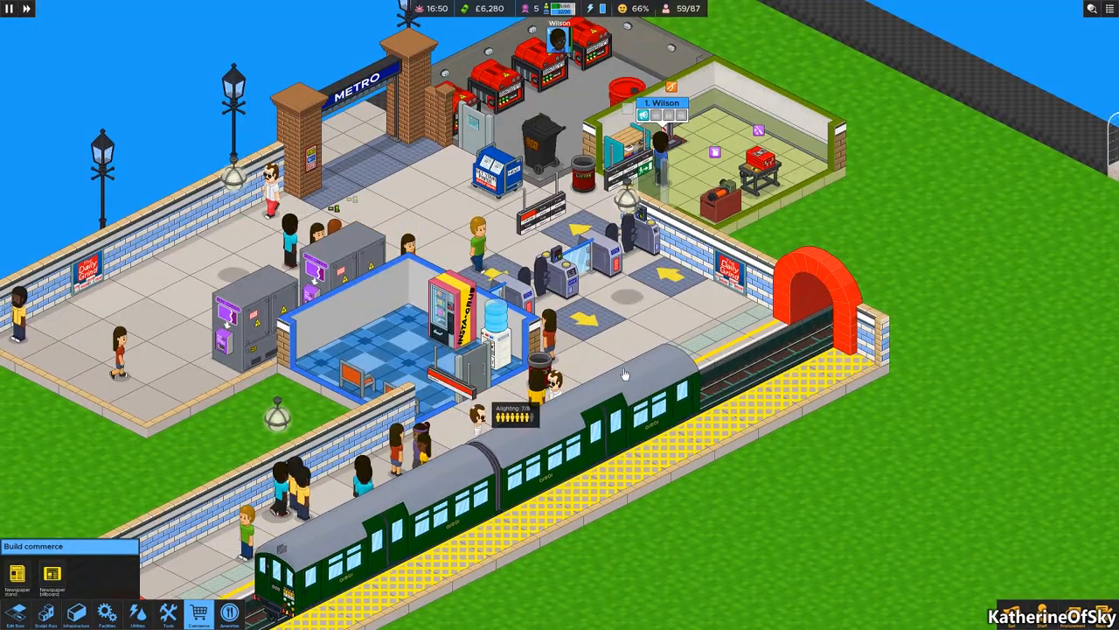
pyautogui.press('space')
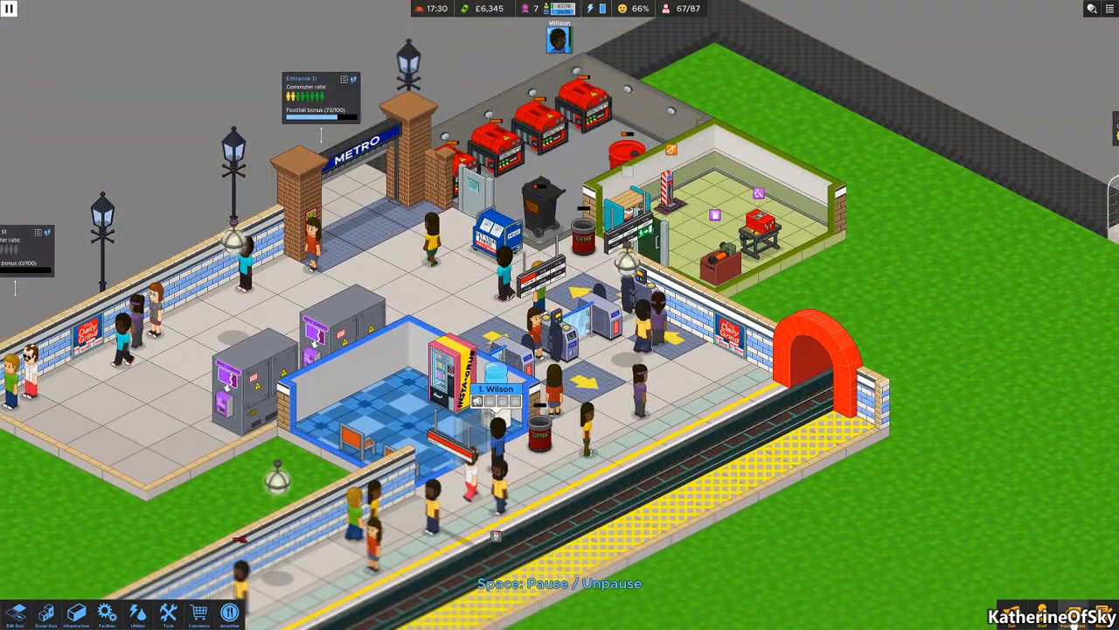
# Procure the Lvl 1 watering can with bonds in the tech tree.
pyautogui.click(168, 612)
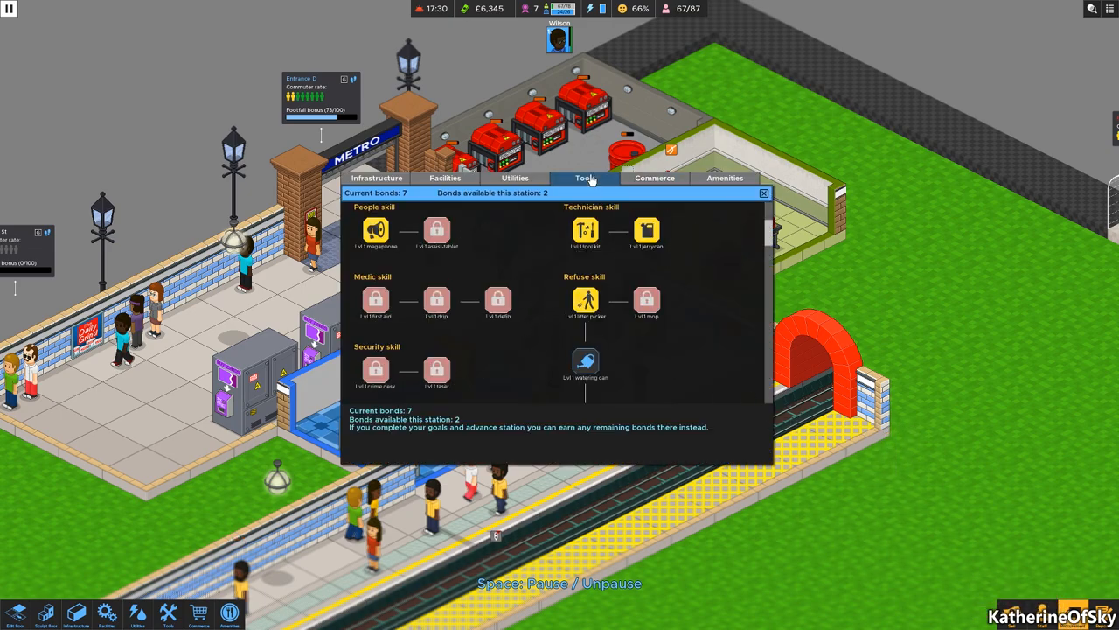
pyautogui.scroll(-3)
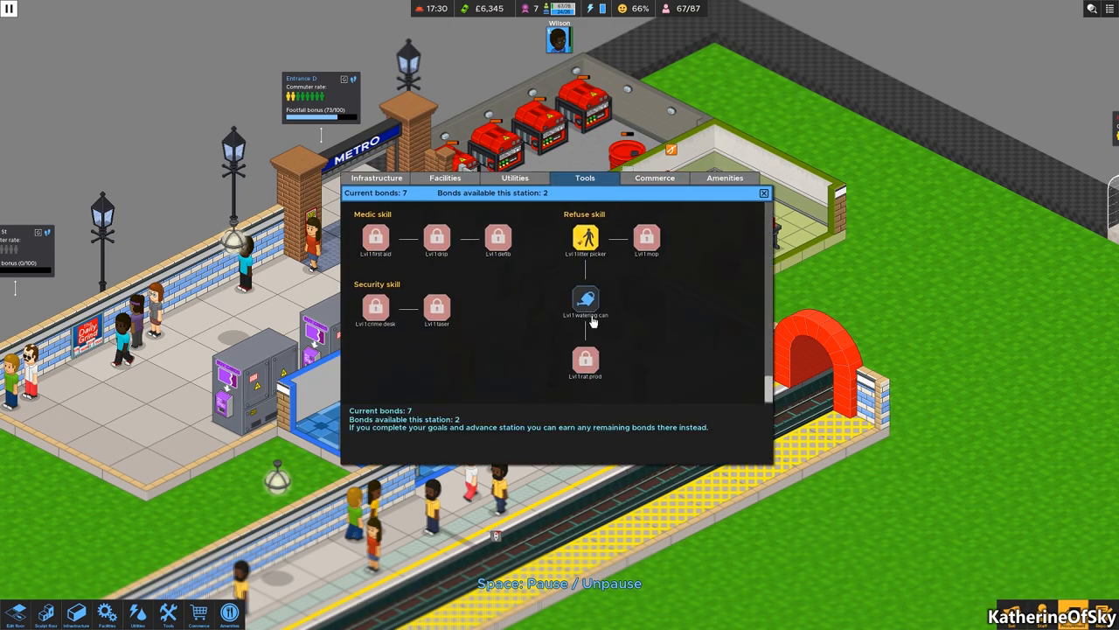
pyautogui.moveTo(586, 301)
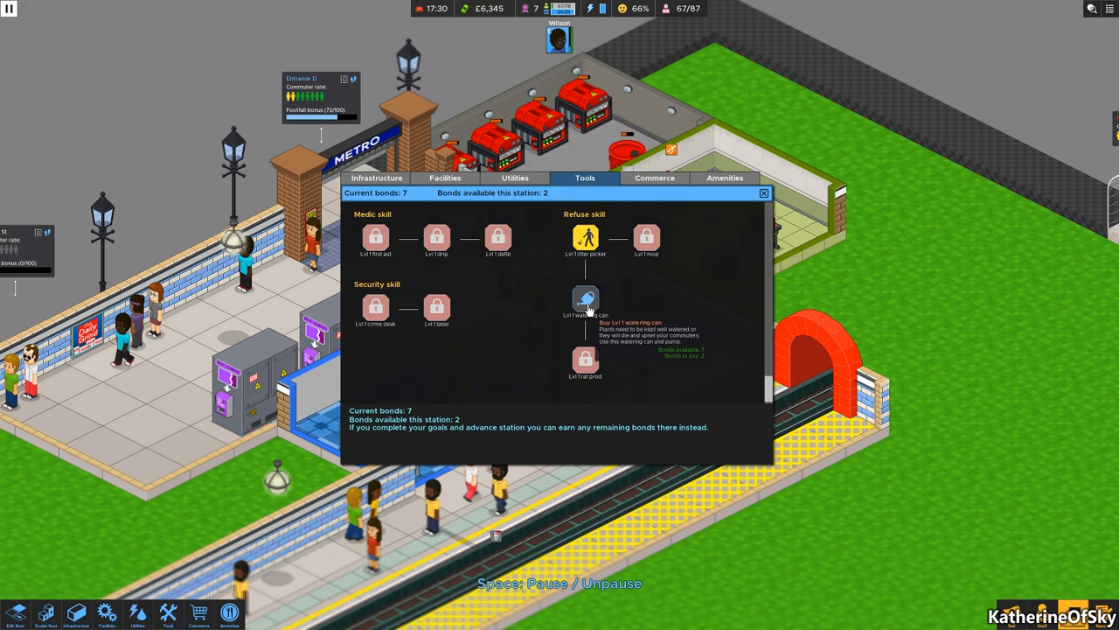
pyautogui.click(585, 300)
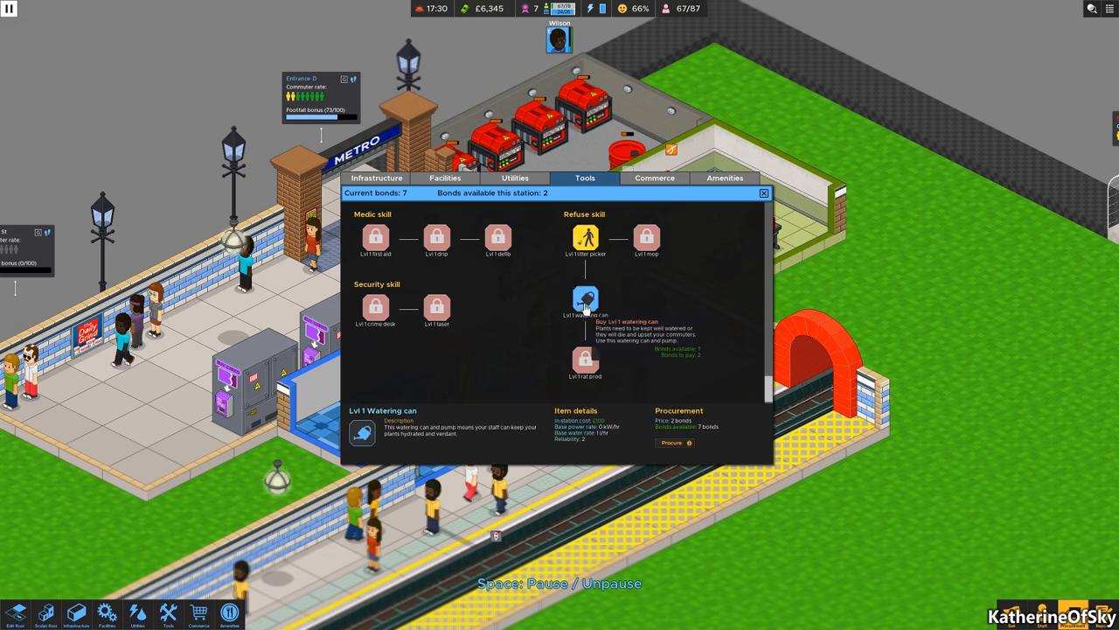
pyautogui.click(514, 178)
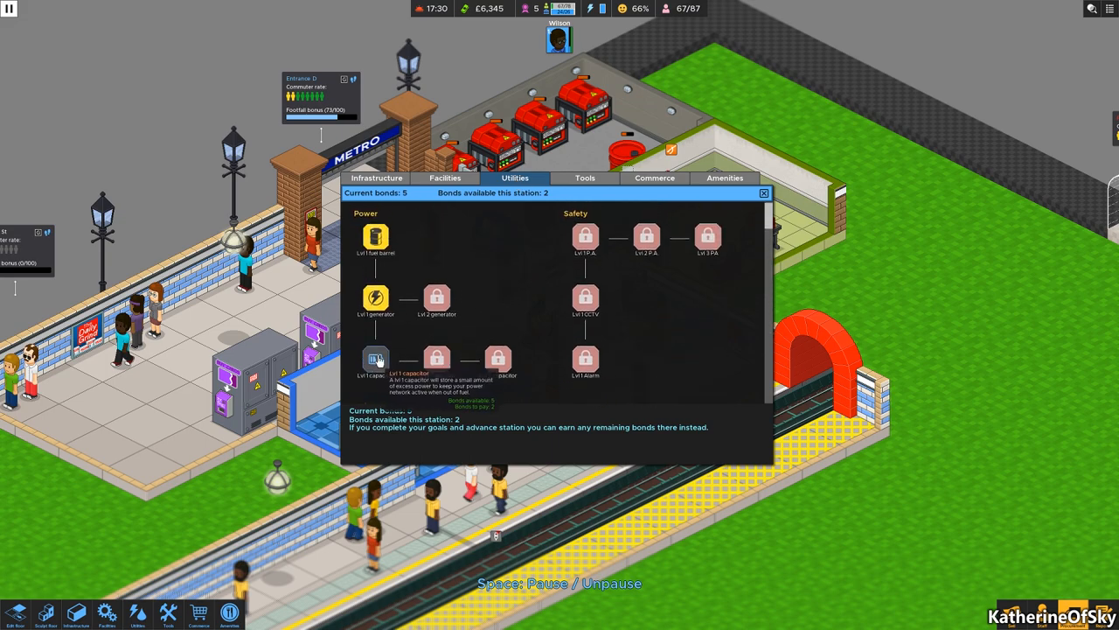
# Procure the small plant and uncomfy bench with bonds, leaving 1 bond.
pyautogui.click(376, 360)
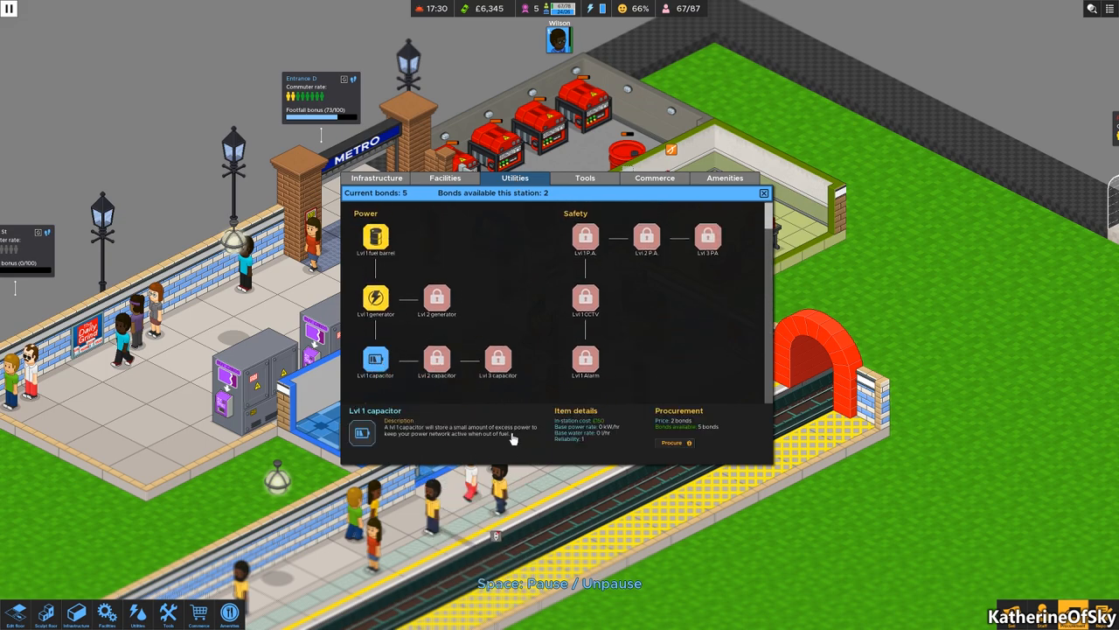
pyautogui.moveTo(480, 444)
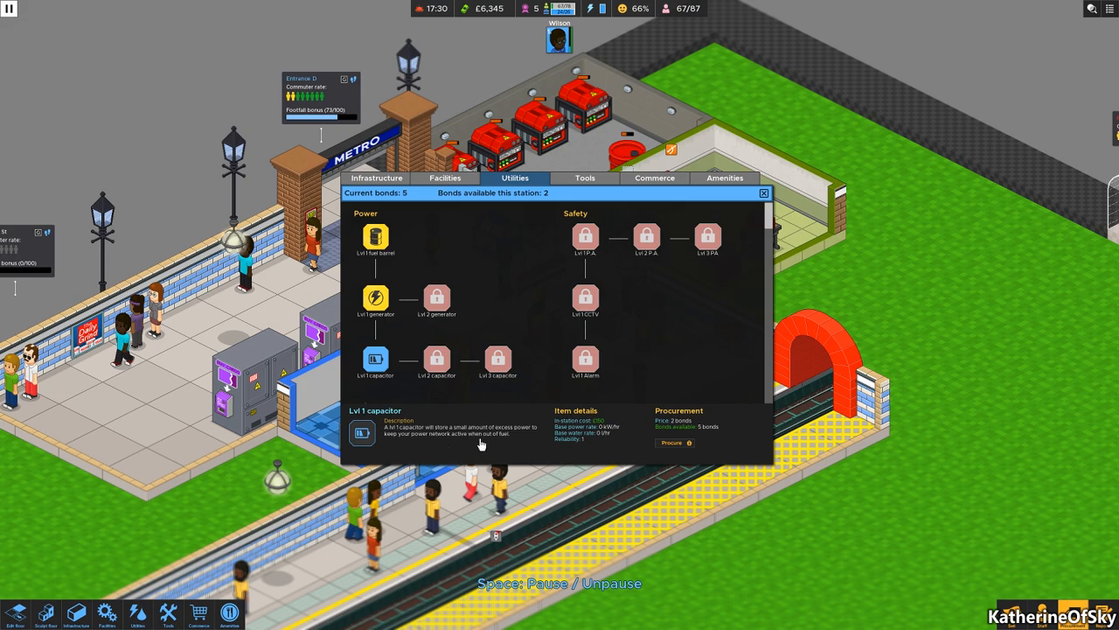
pyautogui.moveTo(486, 442)
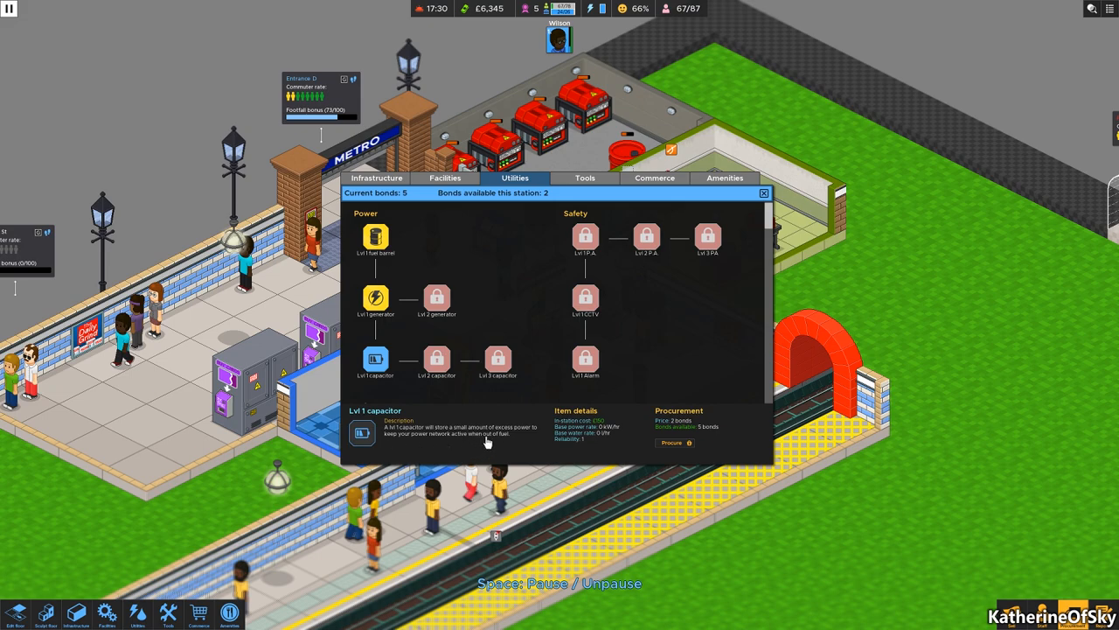
pyautogui.moveTo(672, 444)
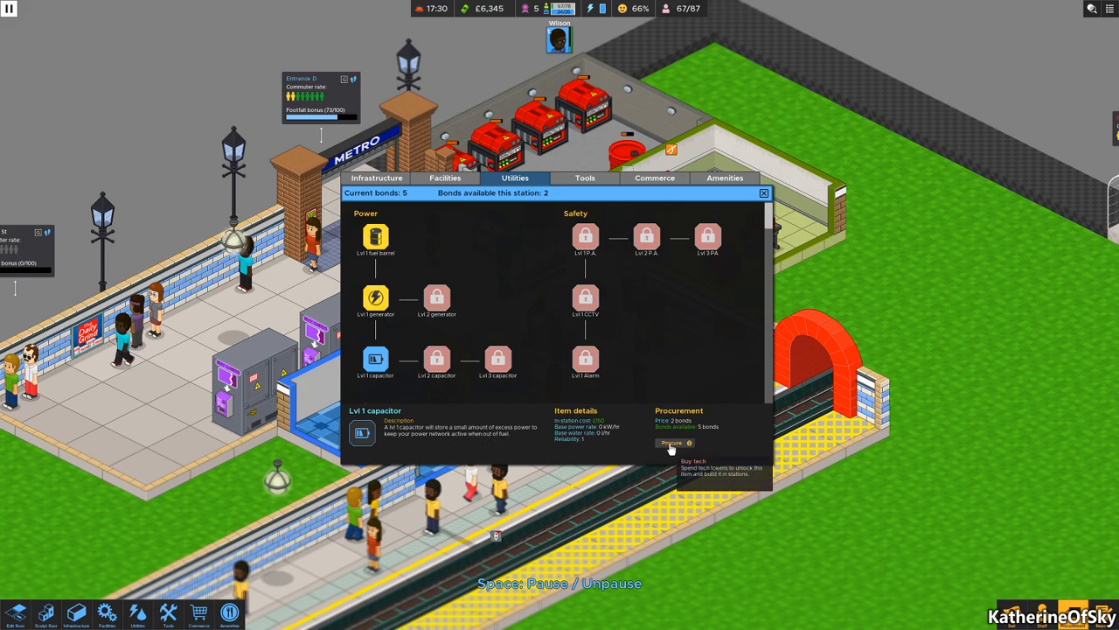
pyautogui.click(444, 178)
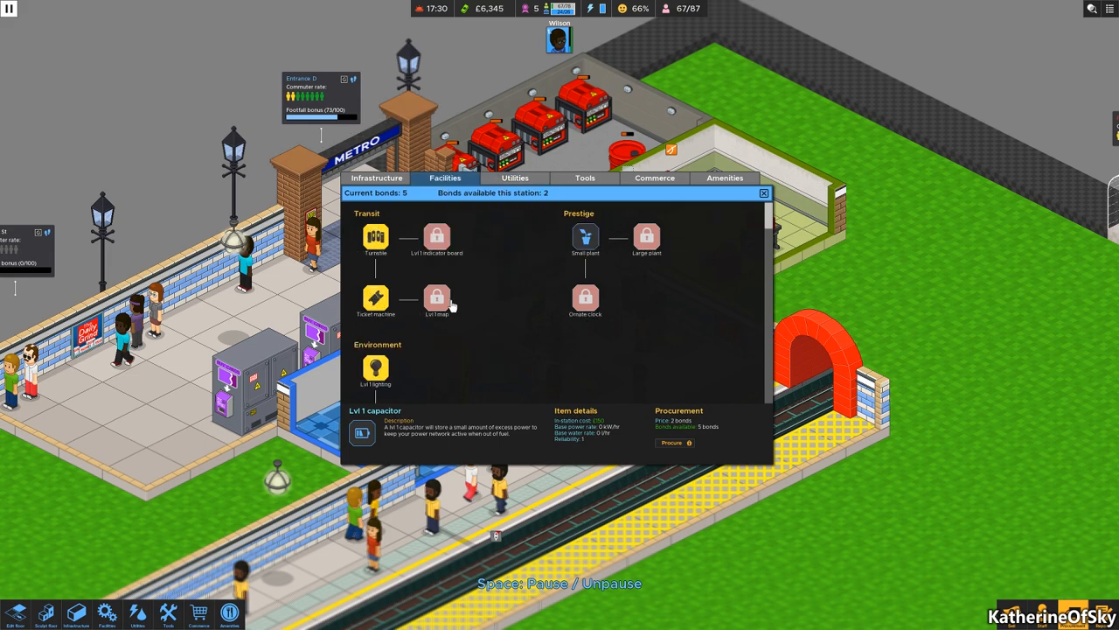
pyautogui.click(585, 236)
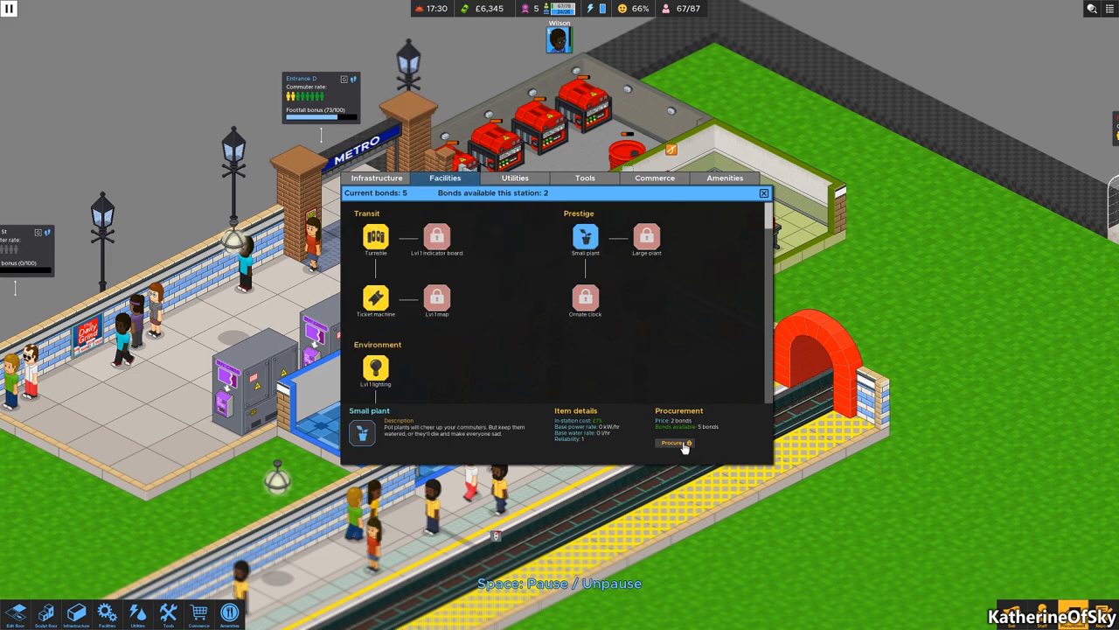
pyautogui.click(673, 443)
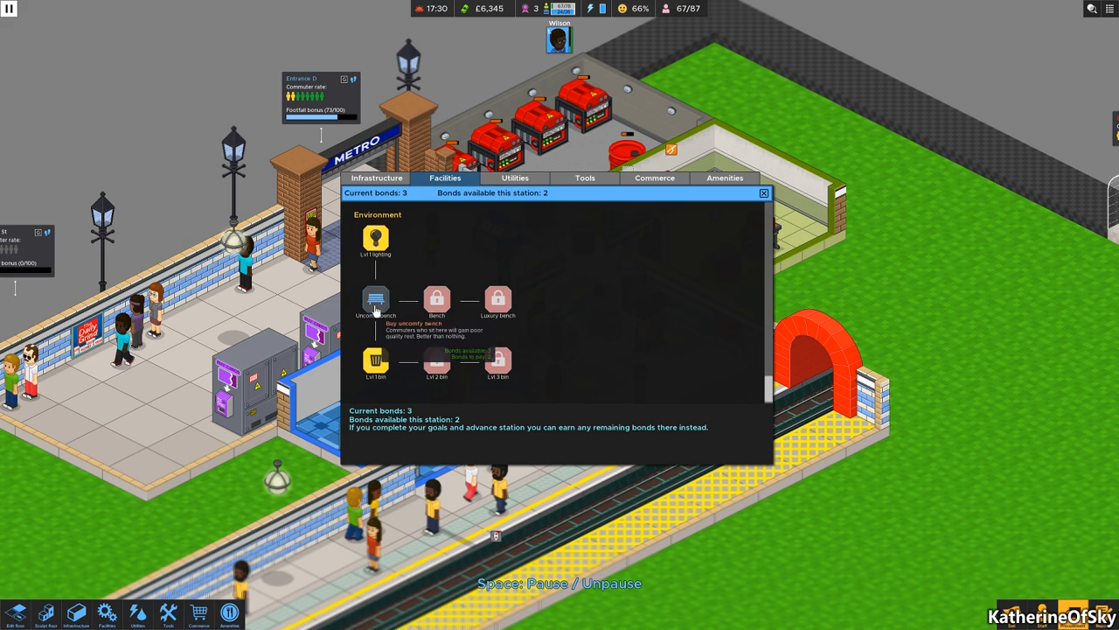
pyautogui.click(375, 299)
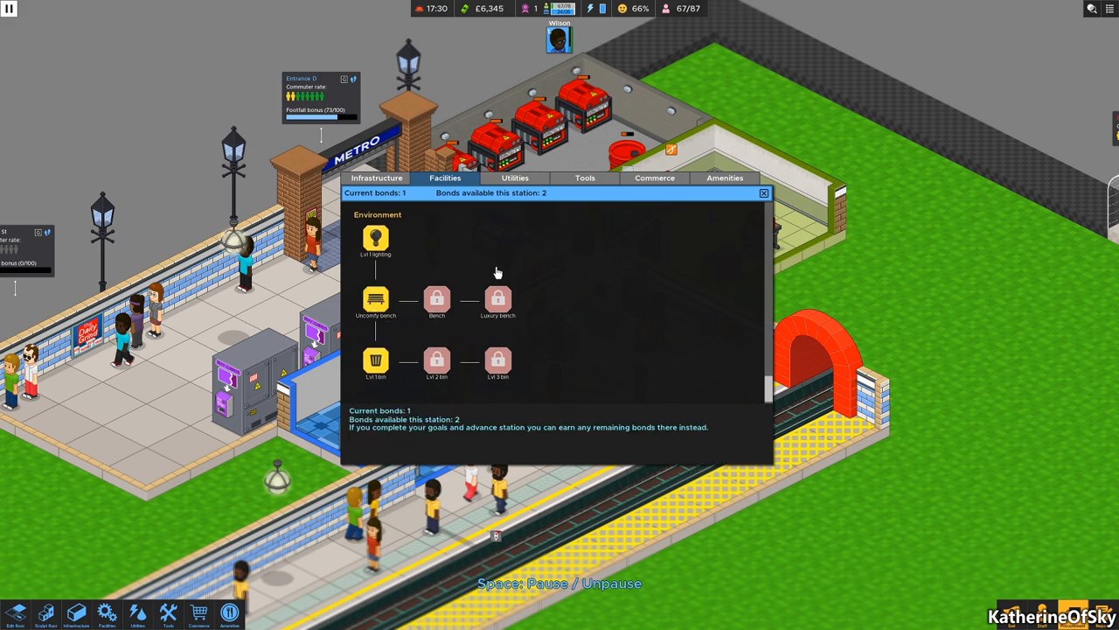
pyautogui.click(377, 178)
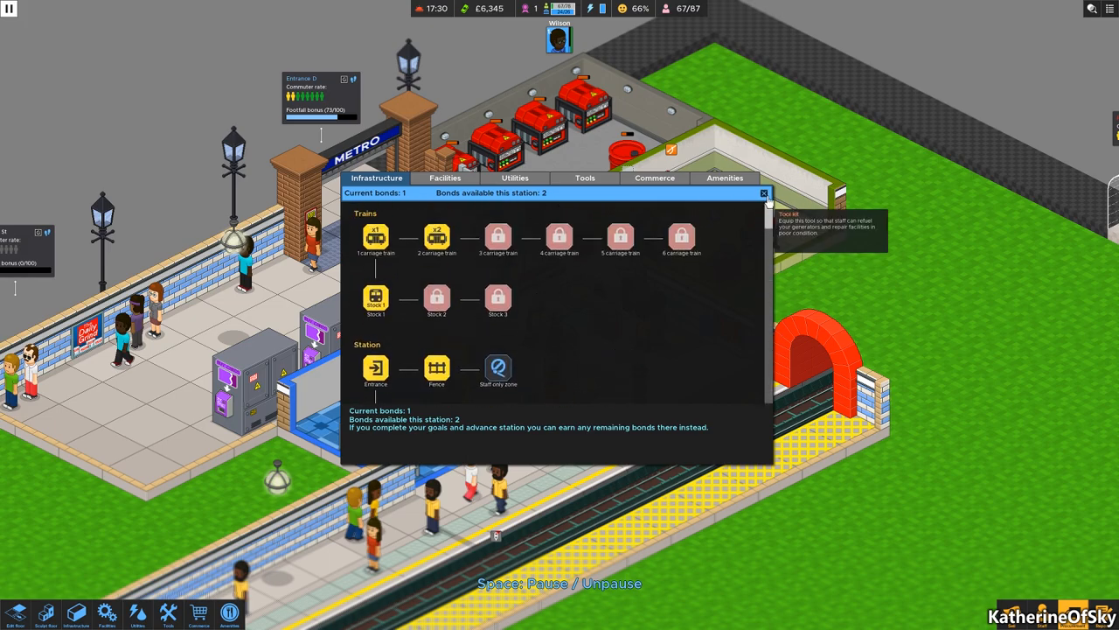
pyautogui.click(167, 612)
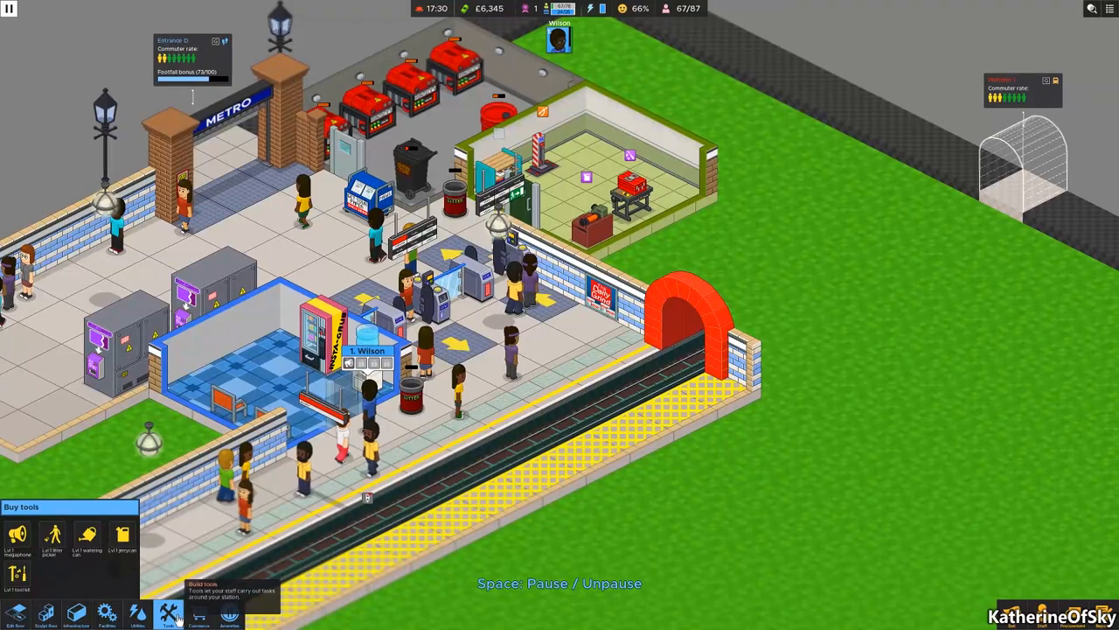
# Place a watering can in the tool room and a small plant on the concourse.
pyautogui.click(87, 535)
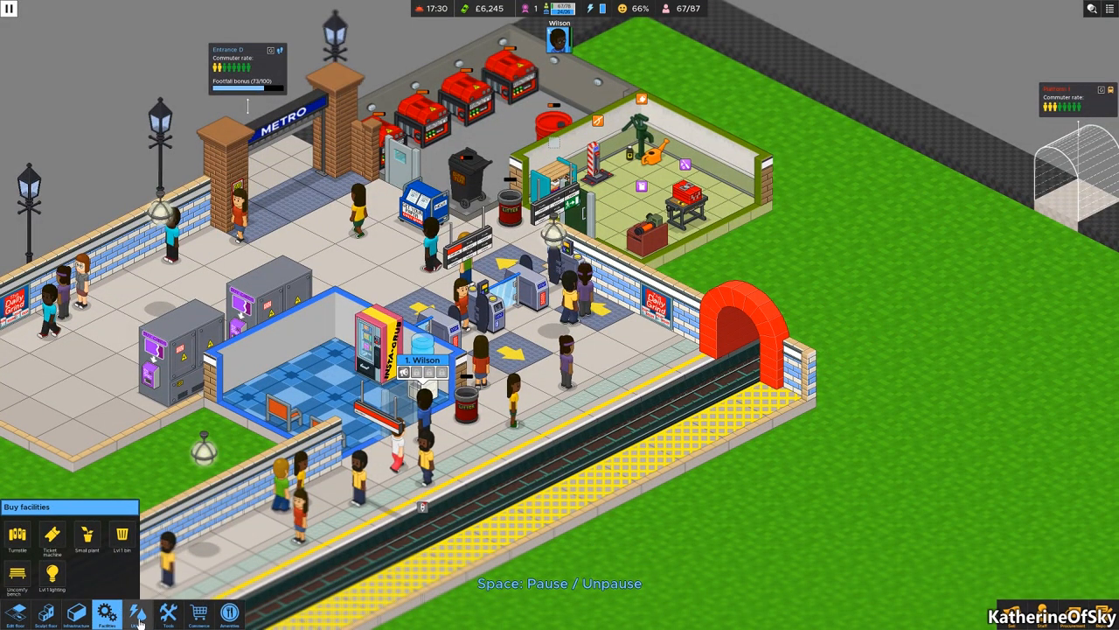
pyautogui.click(47, 612)
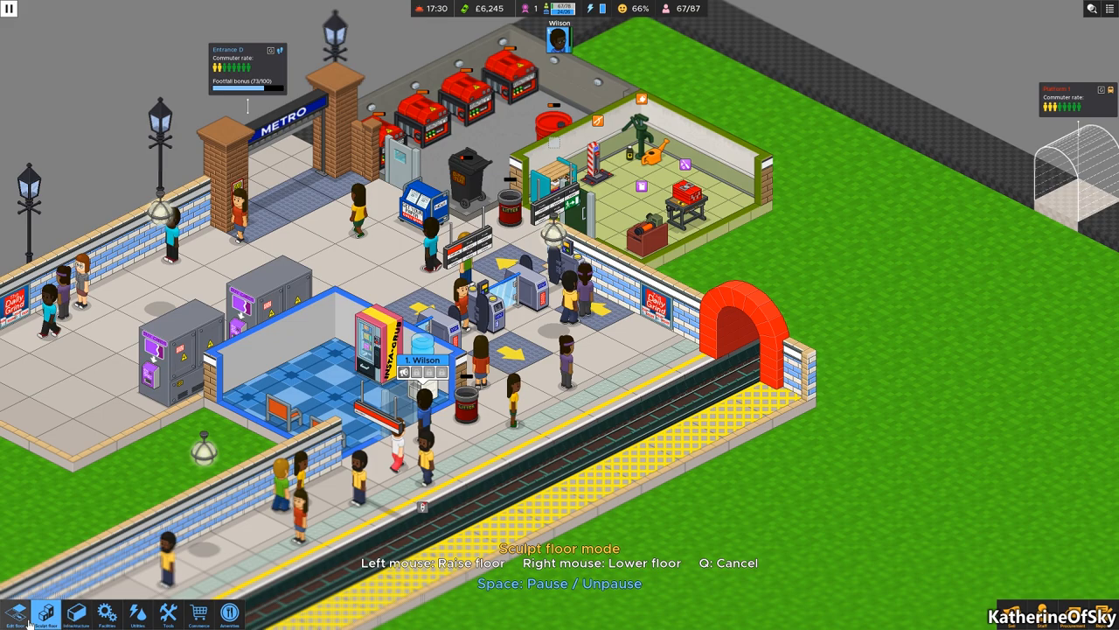
pyautogui.click(167, 612)
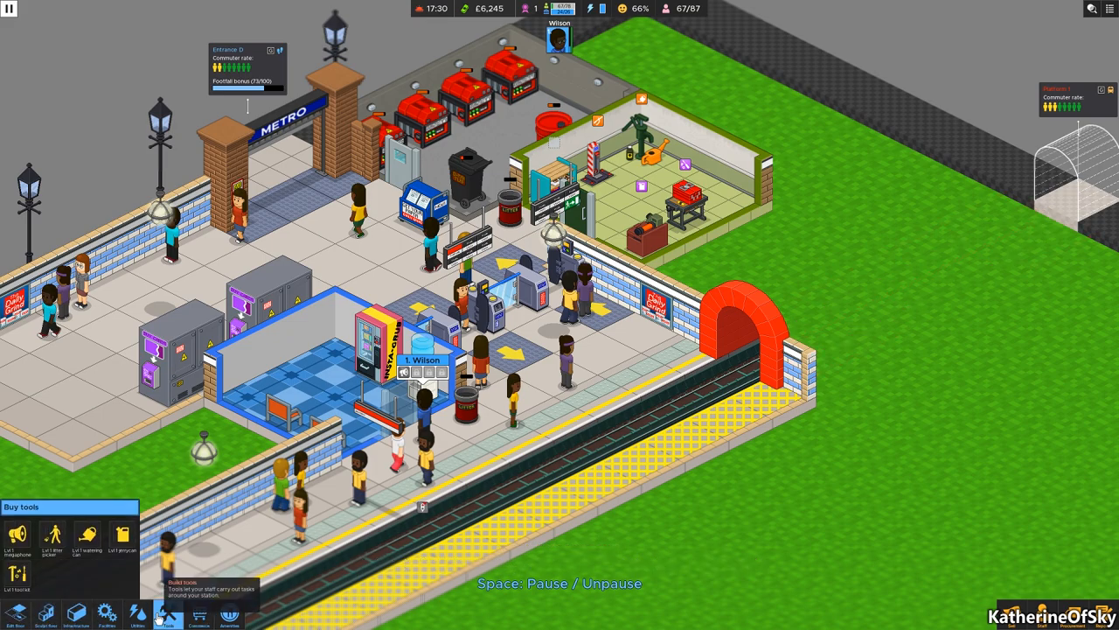
pyautogui.click(136, 614)
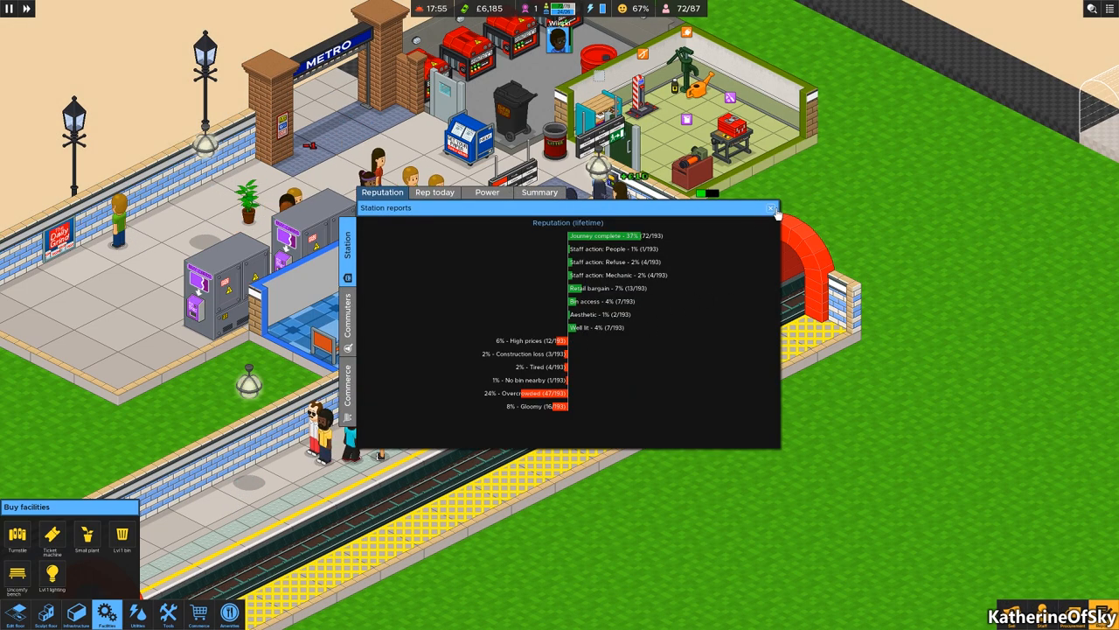
# Close the station reputation report, leaving staff management with no applicants.
pyautogui.click(773, 207)
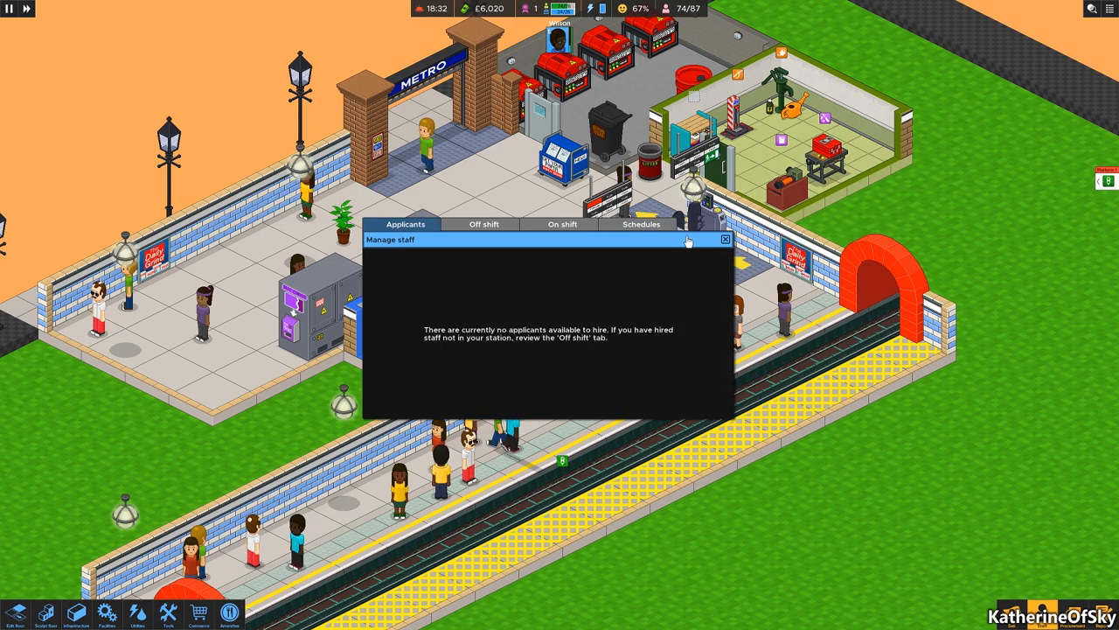
# Close staff management and place another small plant beside the staff room.
pyautogui.click(725, 240)
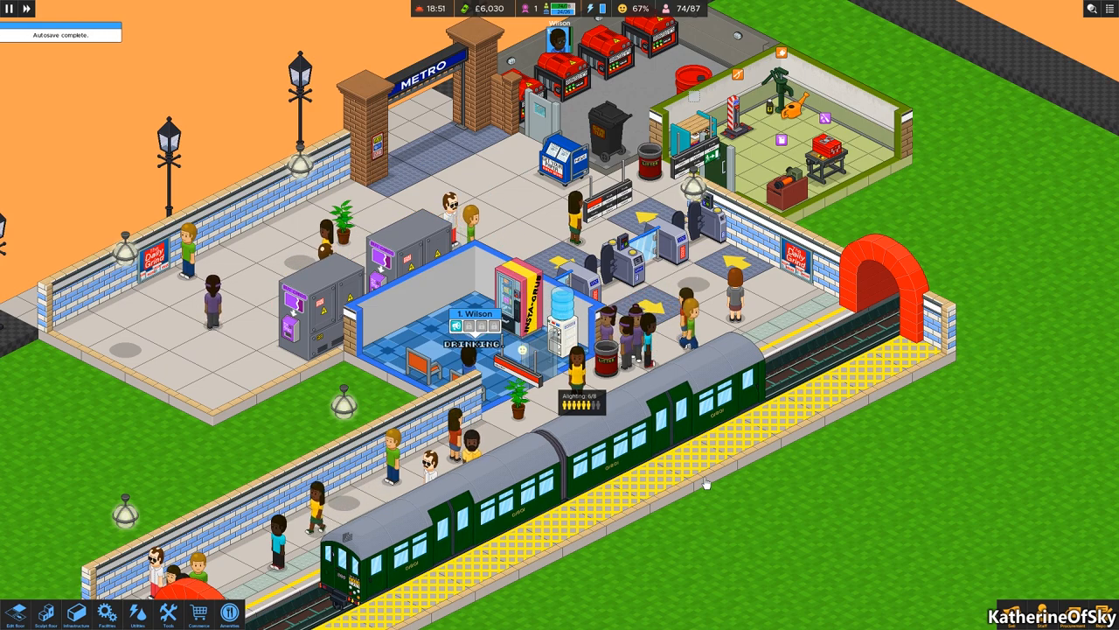
pyautogui.moveTo(746, 525)
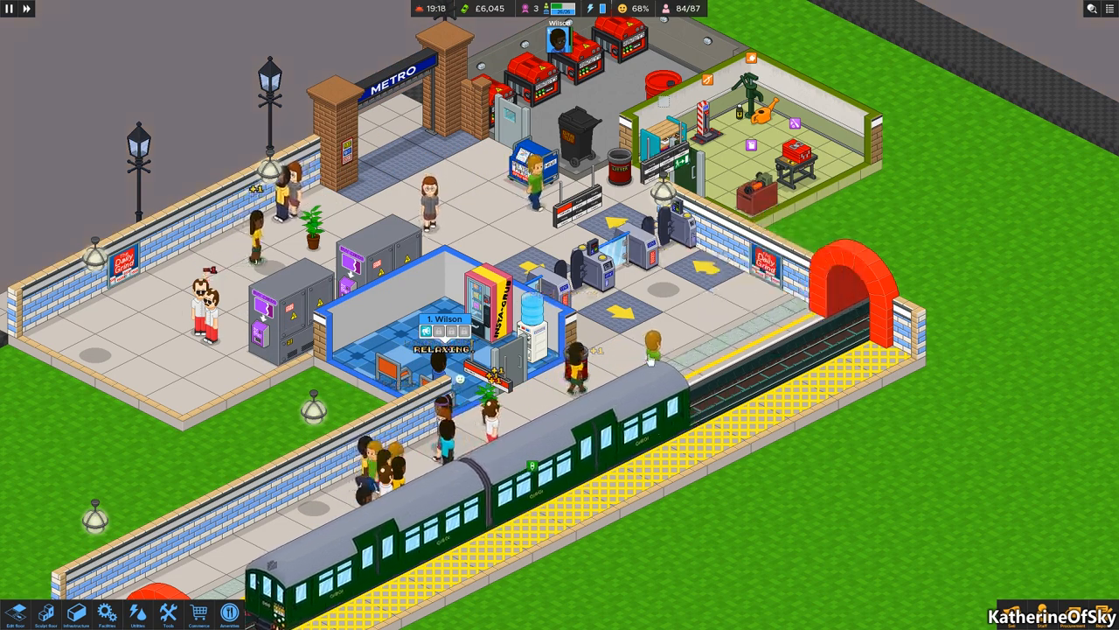
pyautogui.click(106, 612)
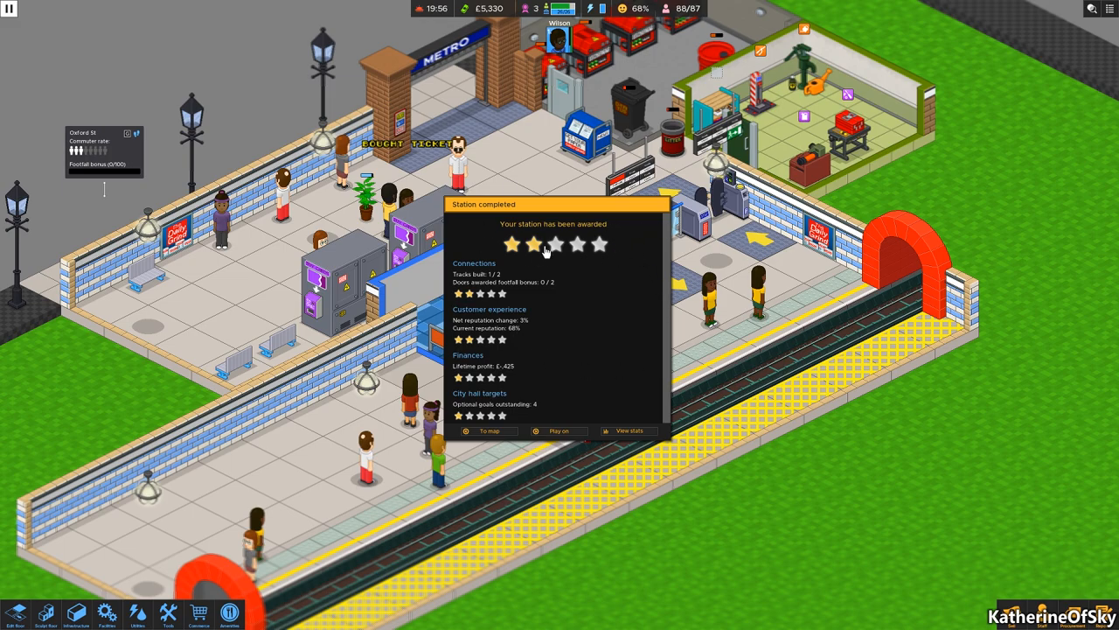
pyautogui.moveTo(544, 257)
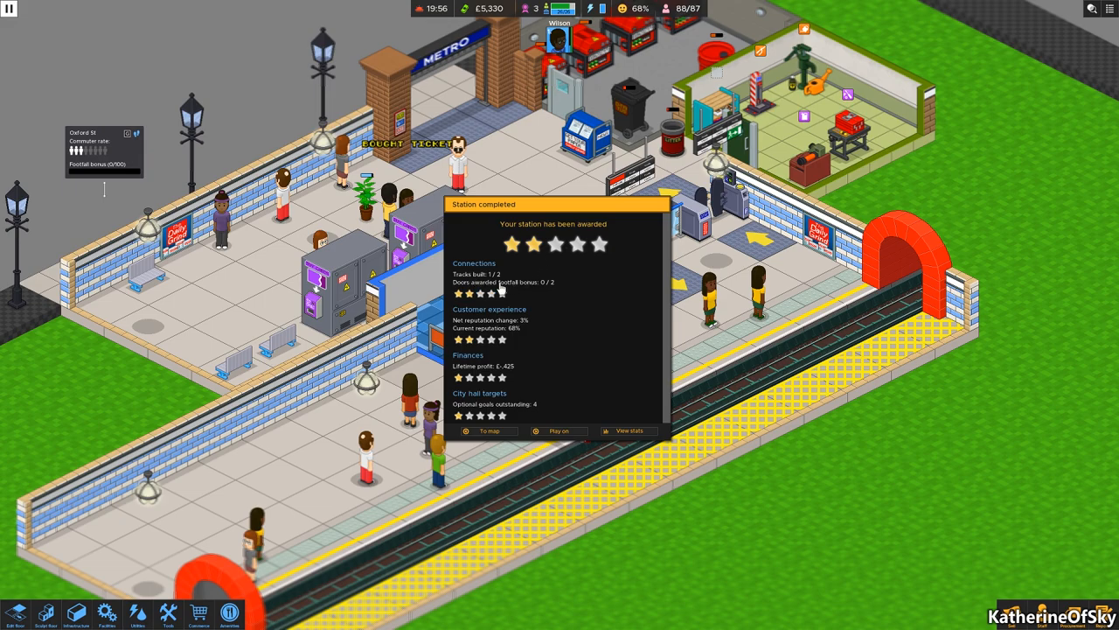
pyautogui.moveTo(549, 269)
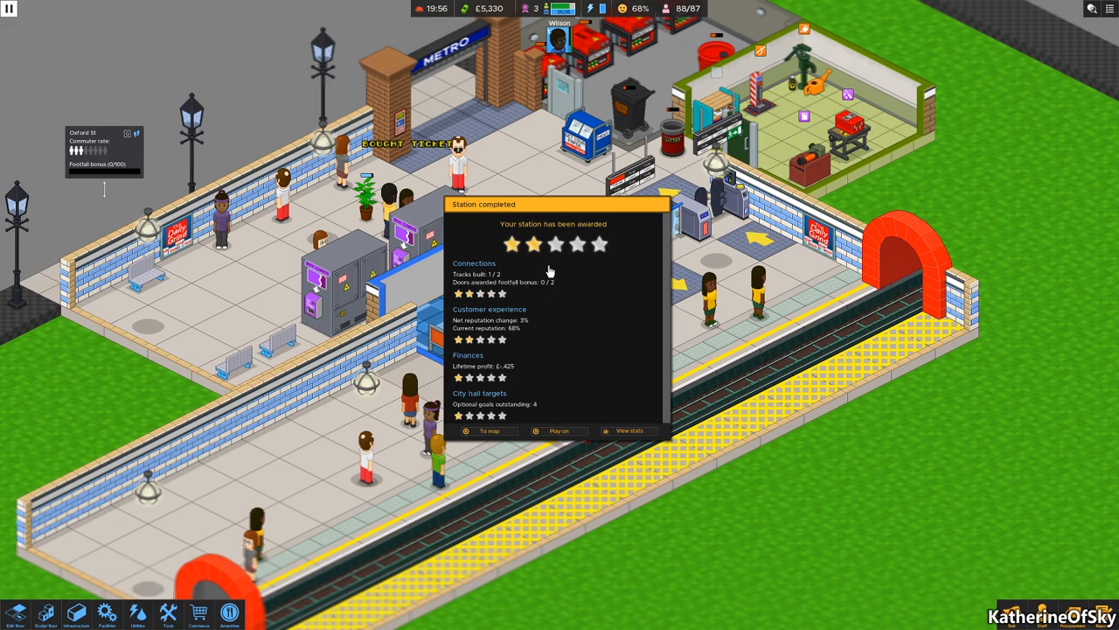
pyautogui.moveTo(529, 293)
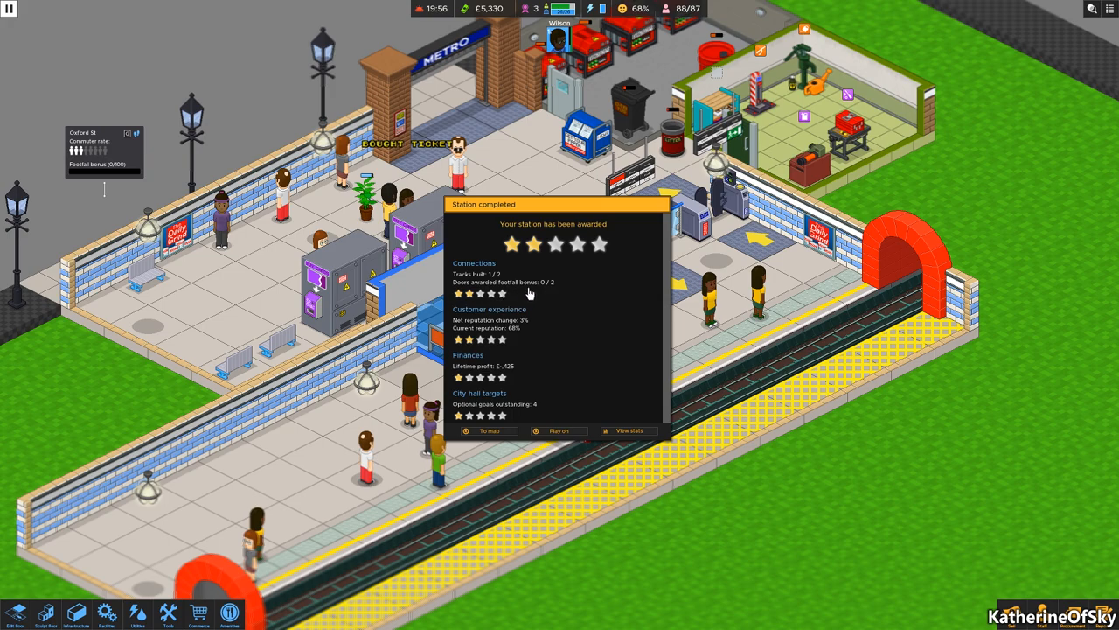
pyautogui.moveTo(530, 334)
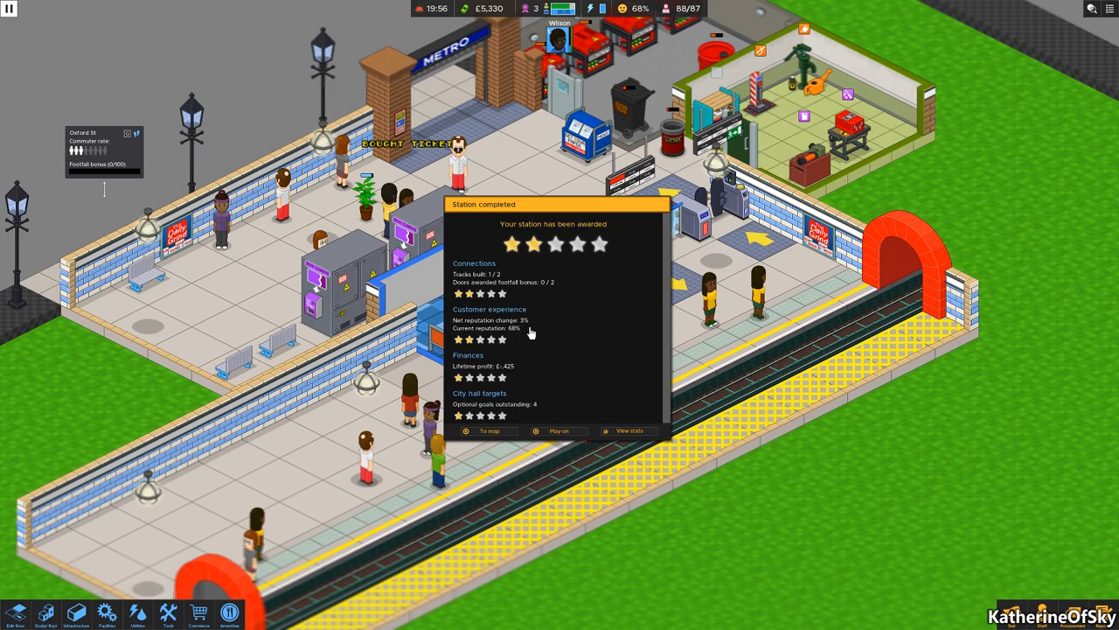
pyautogui.moveTo(523, 337)
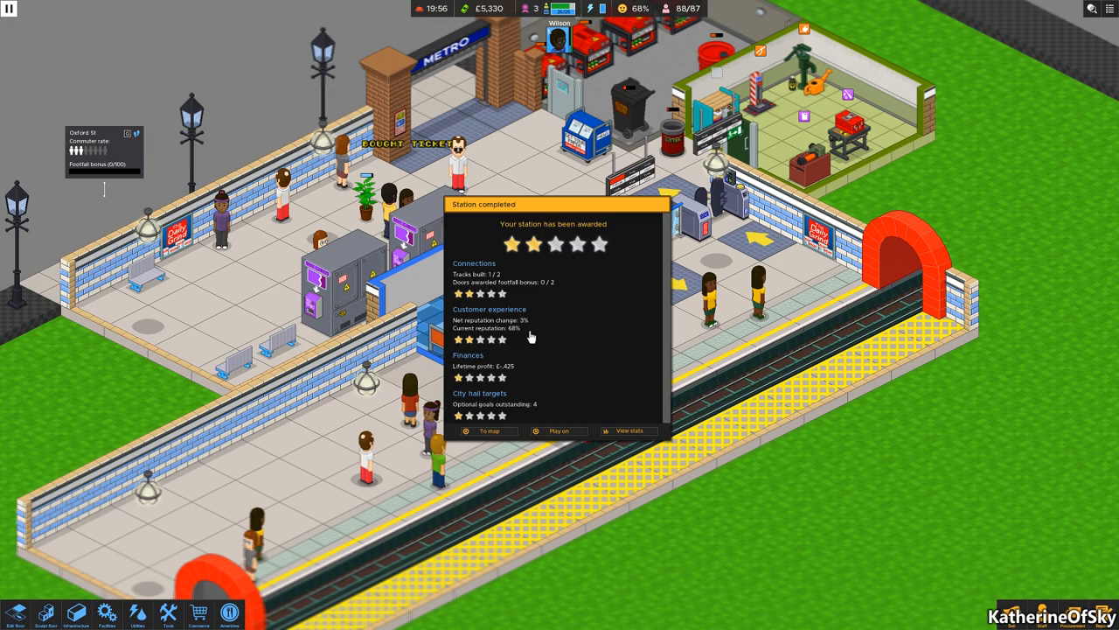
pyautogui.moveTo(517, 372)
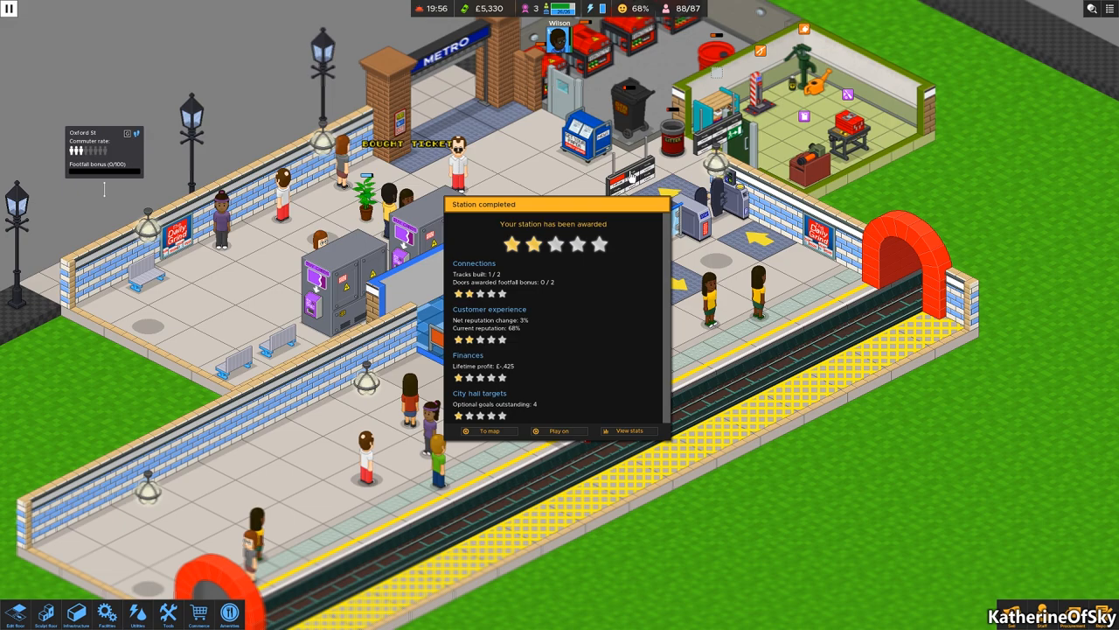
pyautogui.moveTo(664, 74)
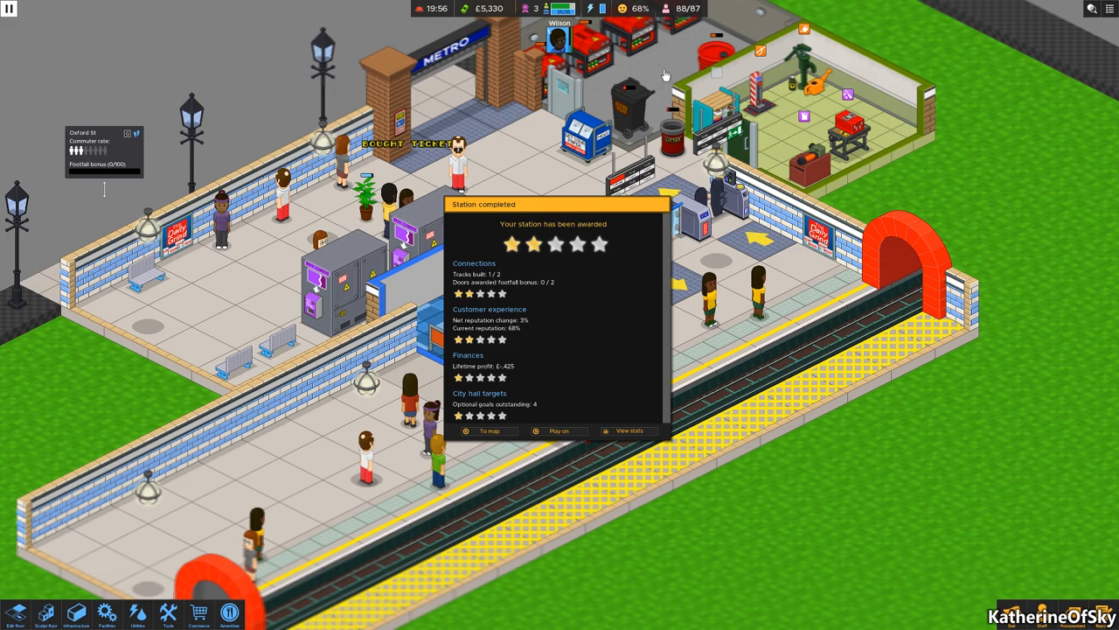